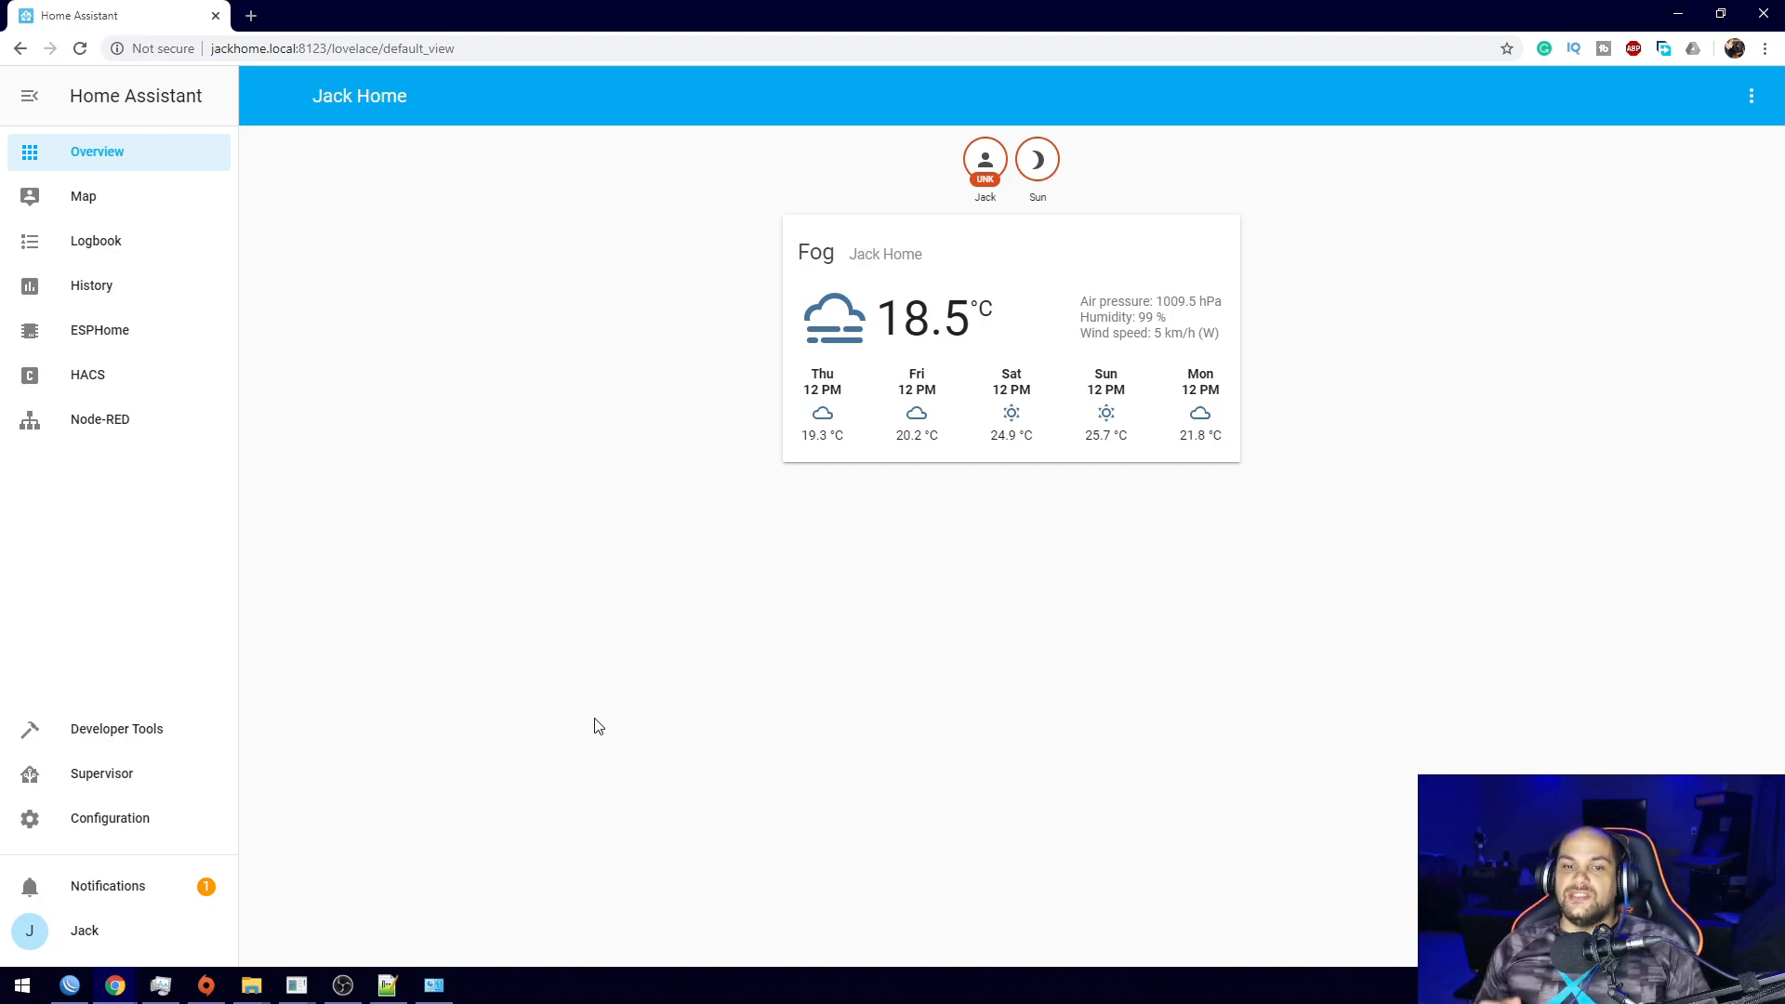
pyautogui.moveTo(87, 373)
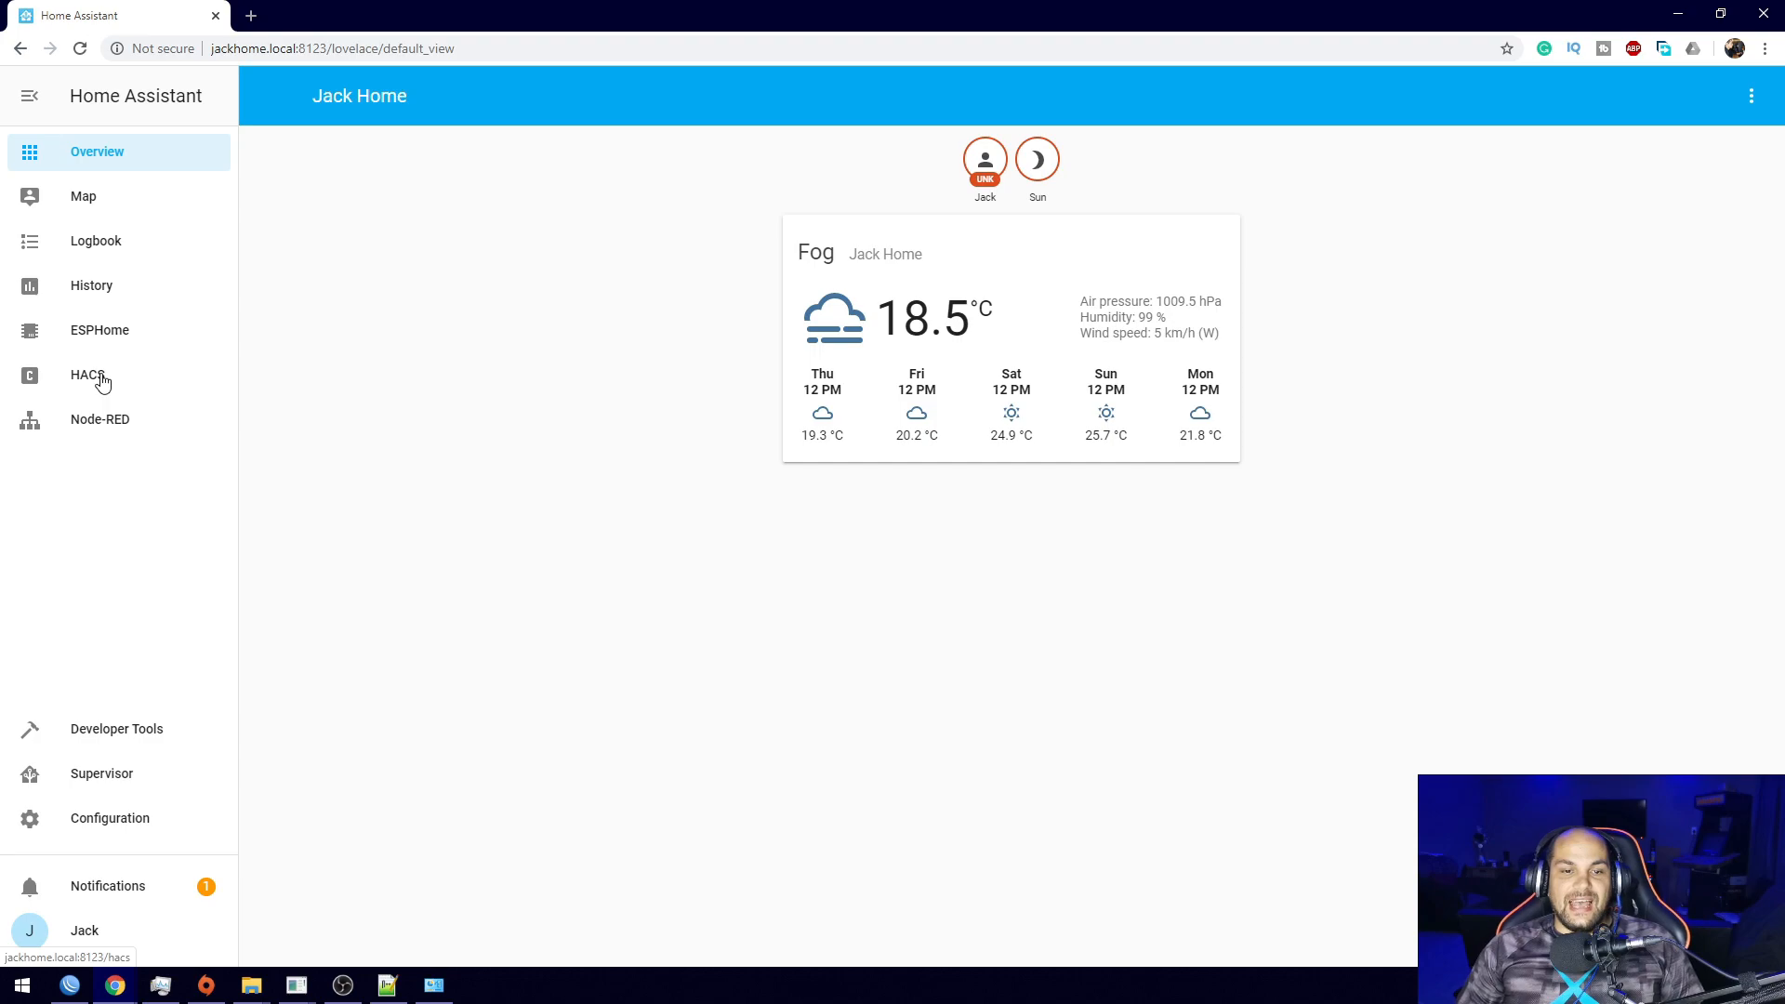
pyautogui.moveTo(114, 381)
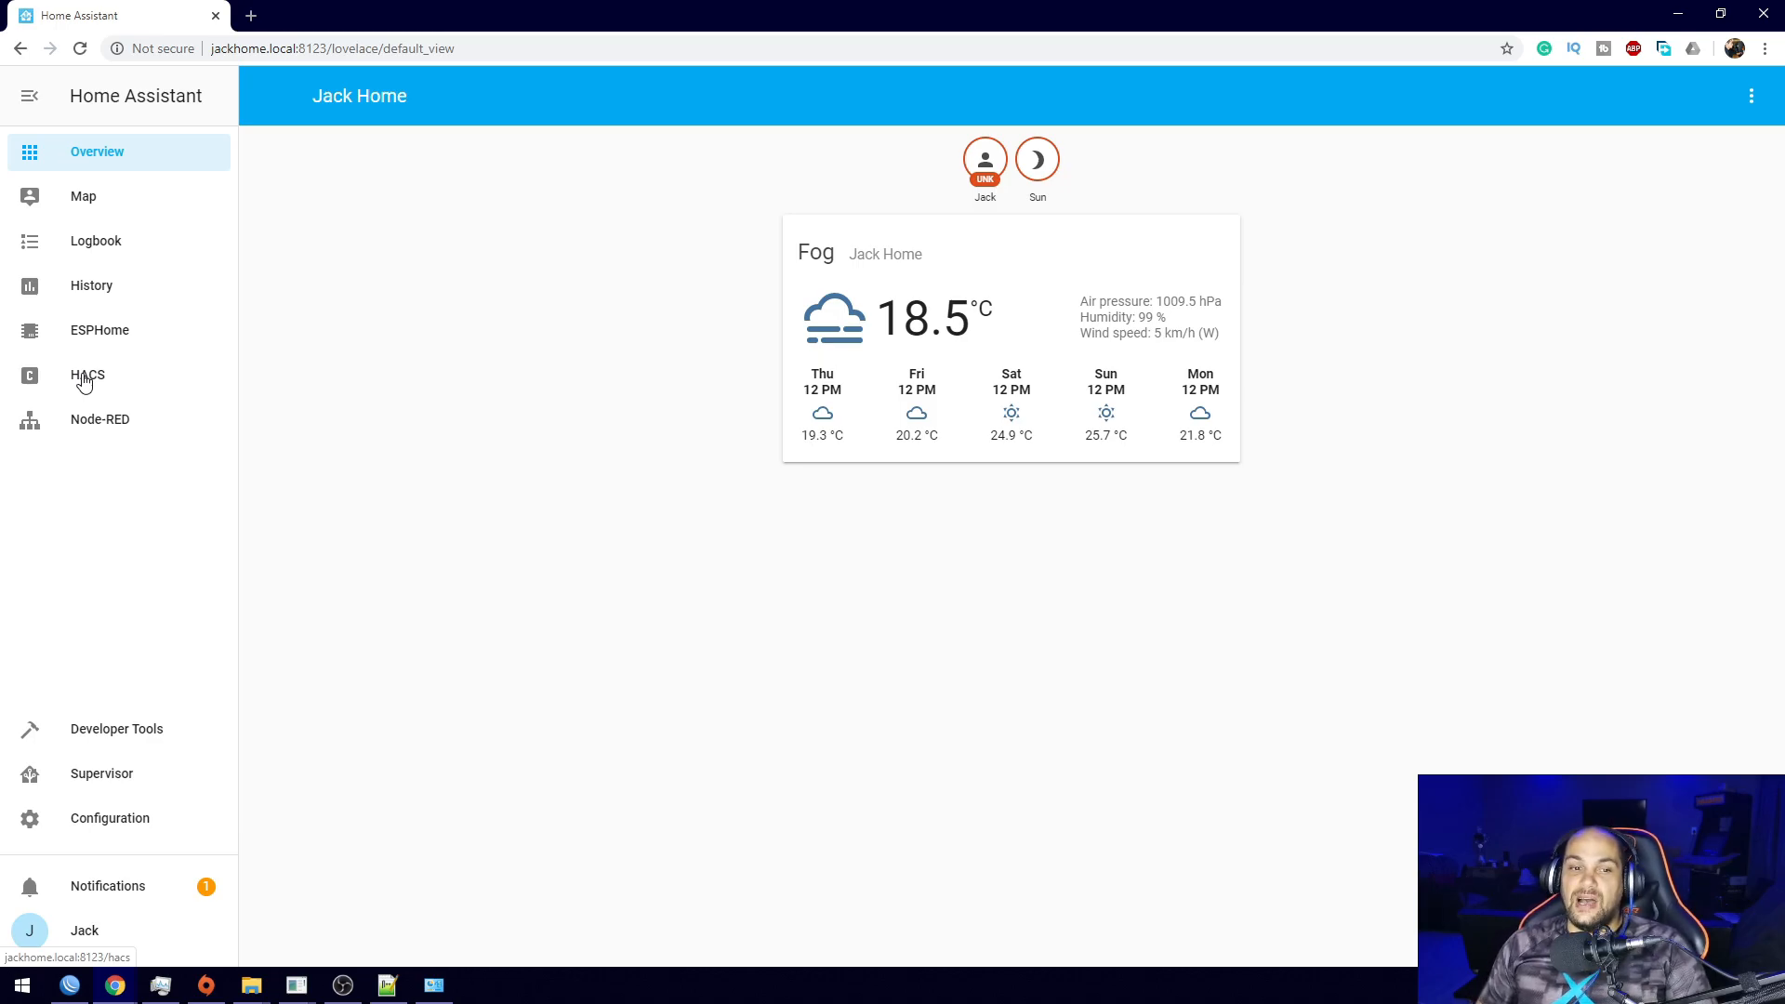
# Open HACS from the sidebar, landing on its Installed page.
pyautogui.click(88, 374)
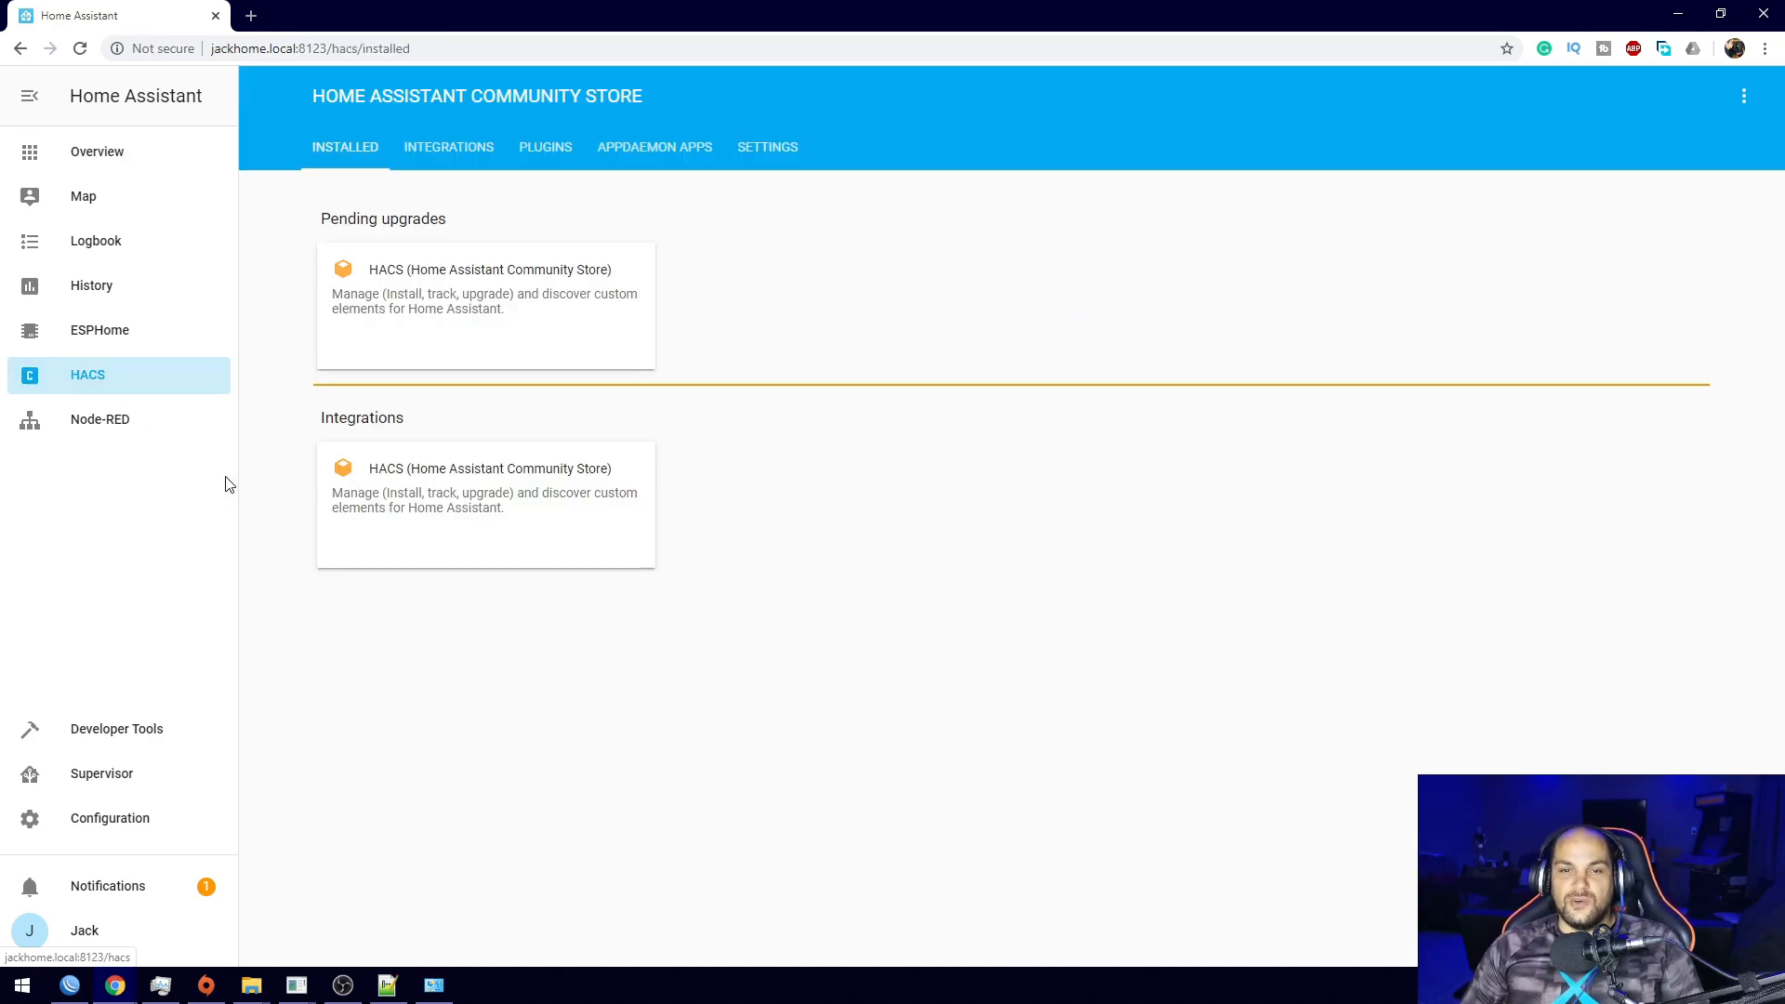
pyautogui.moveTo(429, 312)
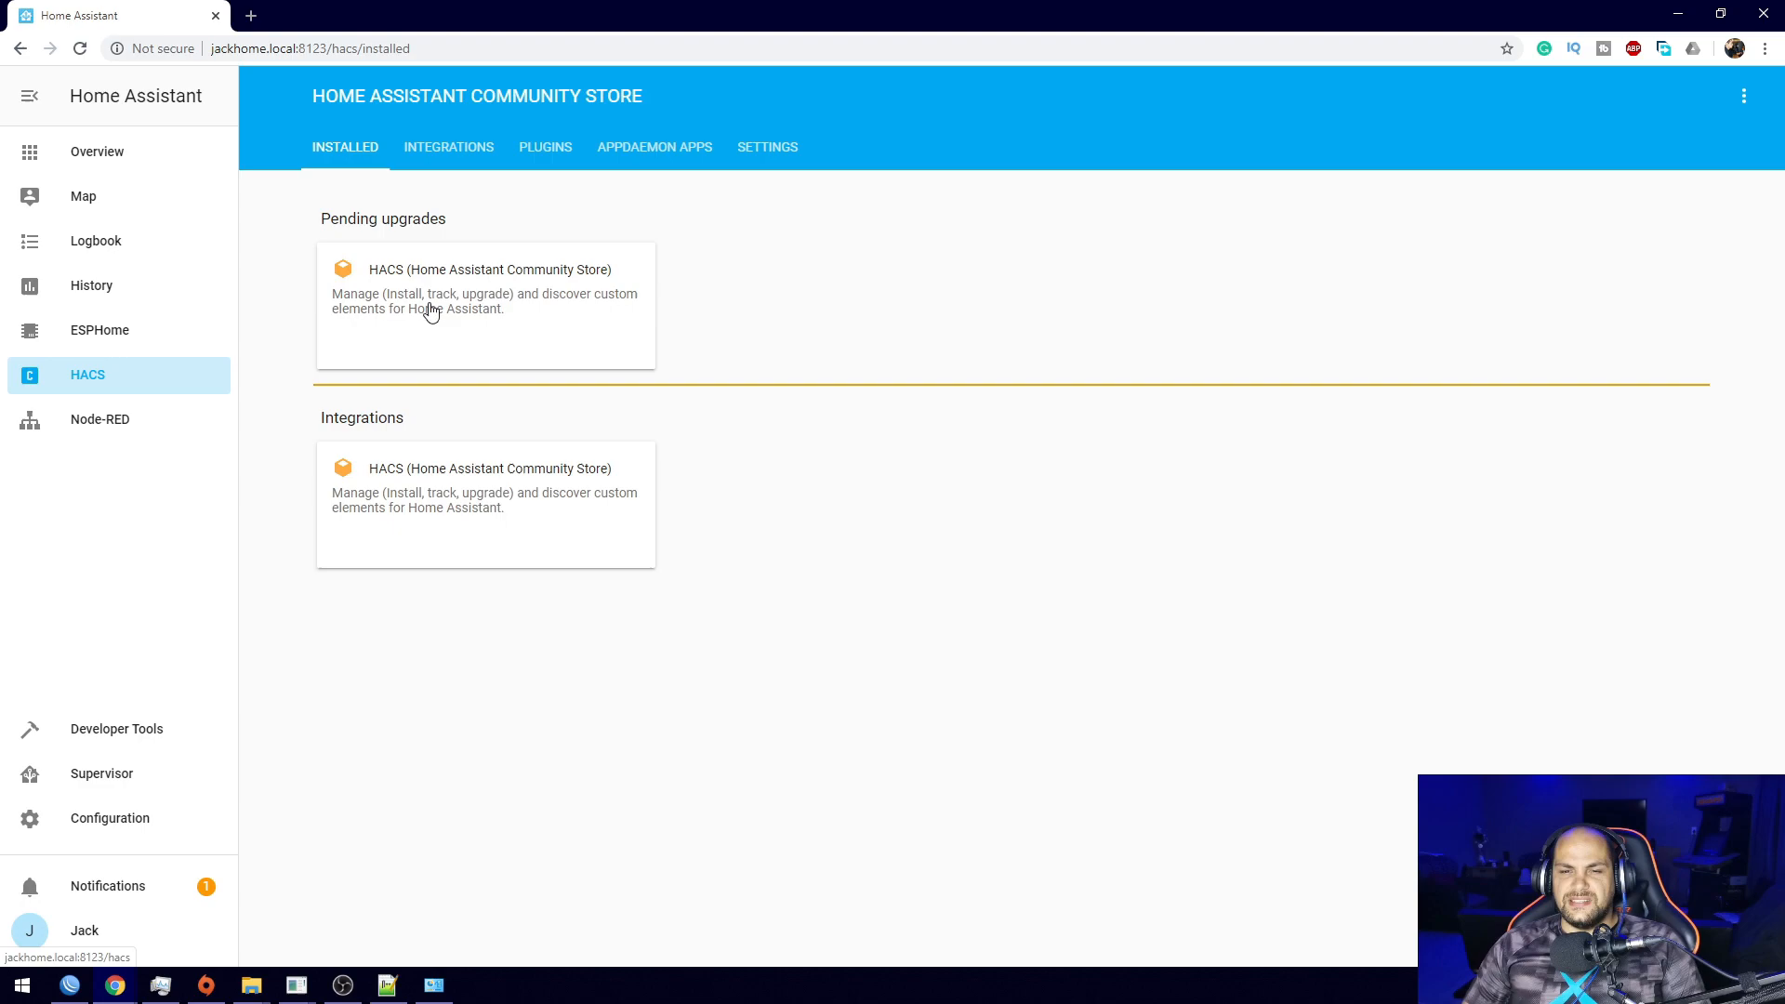
pyautogui.moveTo(290, 354)
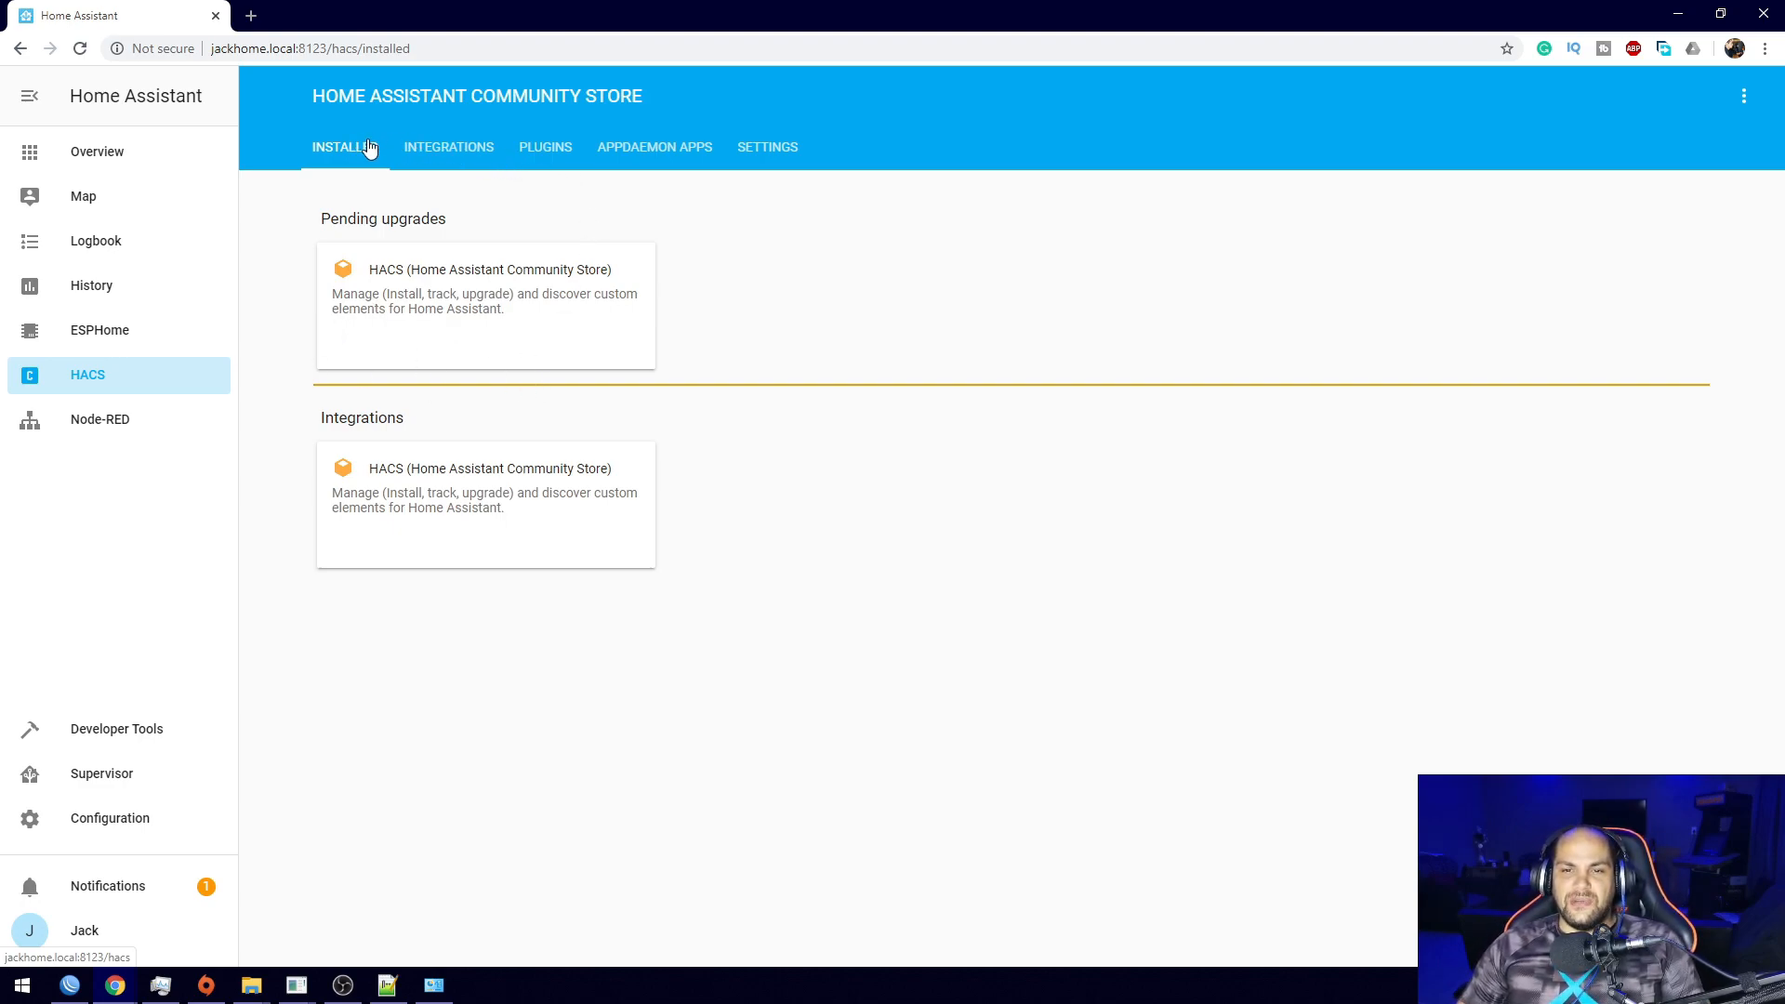
pyautogui.moveTo(703, 160)
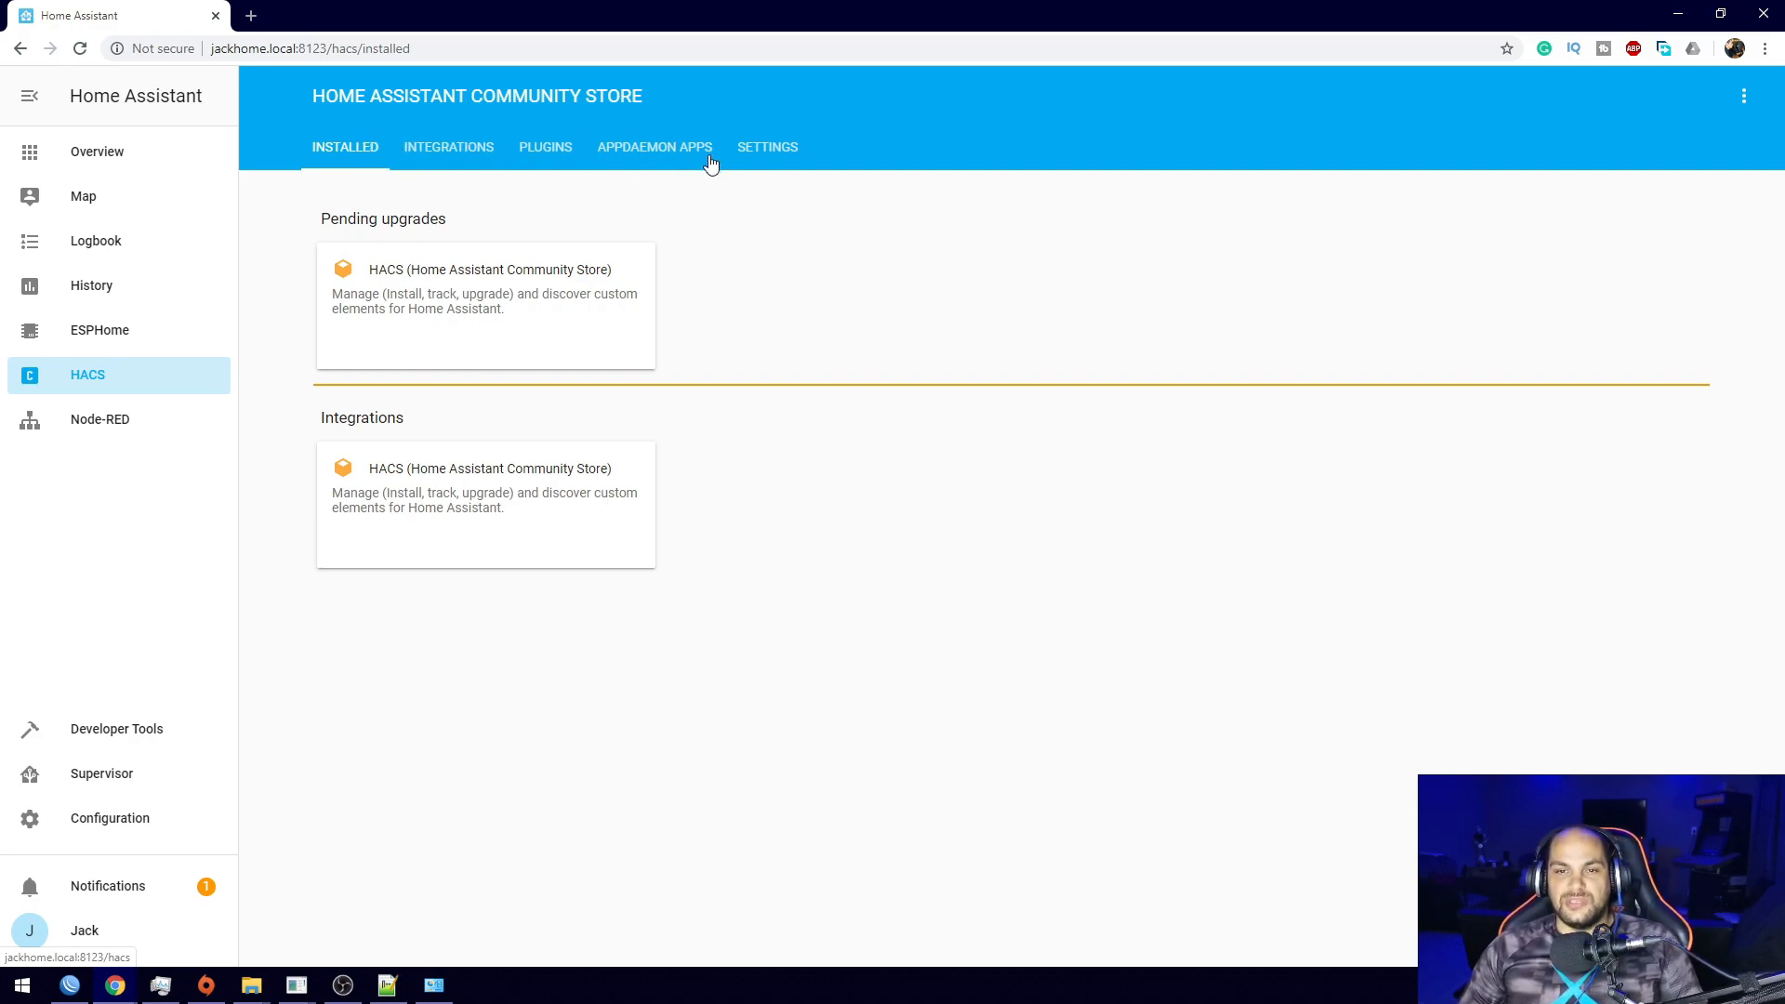
pyautogui.moveTo(573, 201)
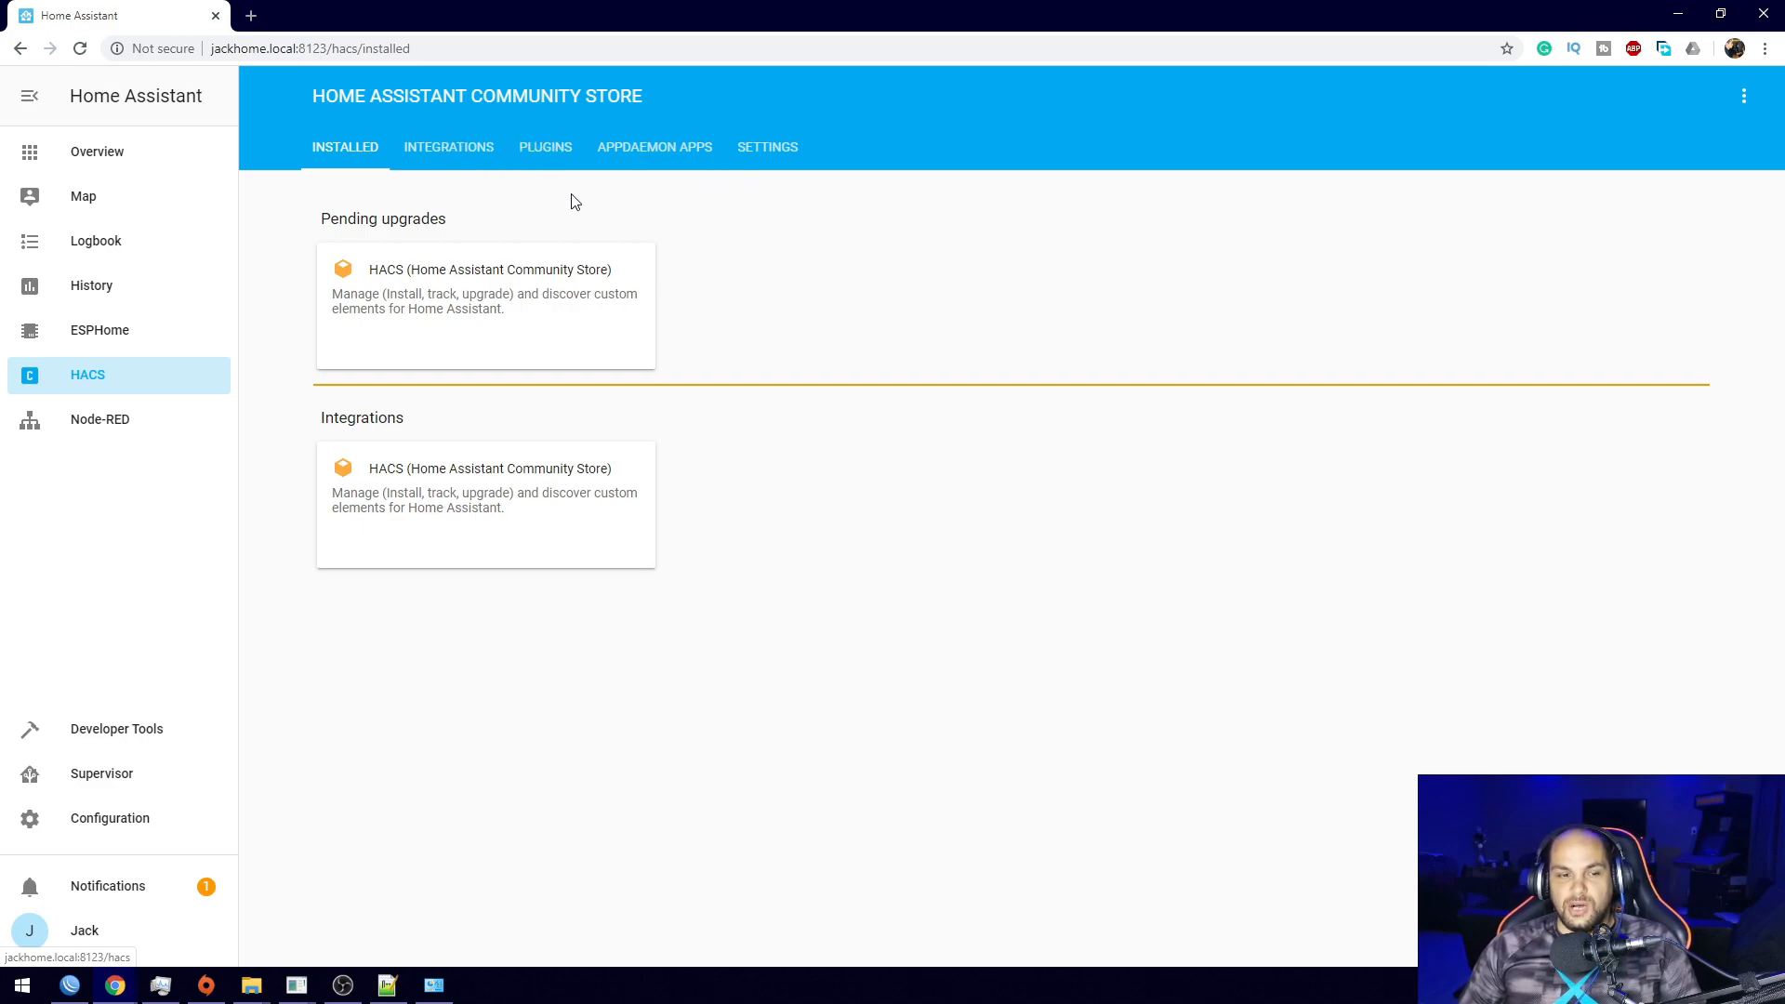
pyautogui.moveTo(377, 536)
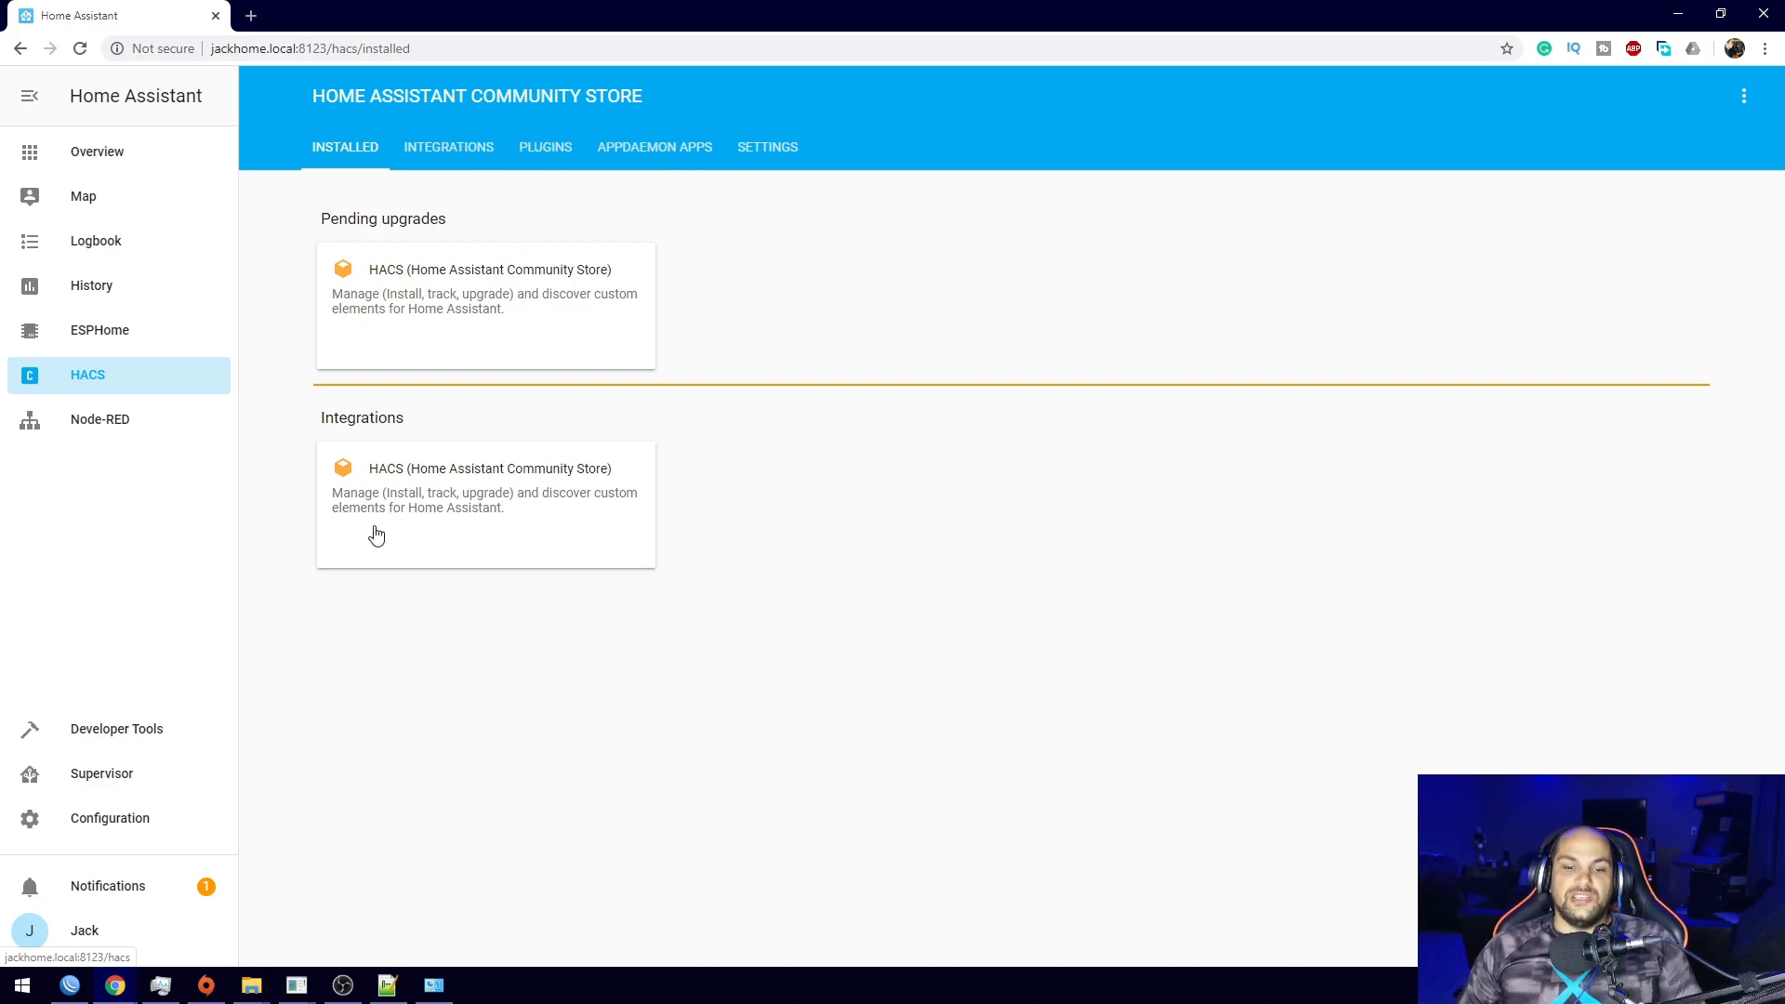
pyautogui.moveTo(270, 803)
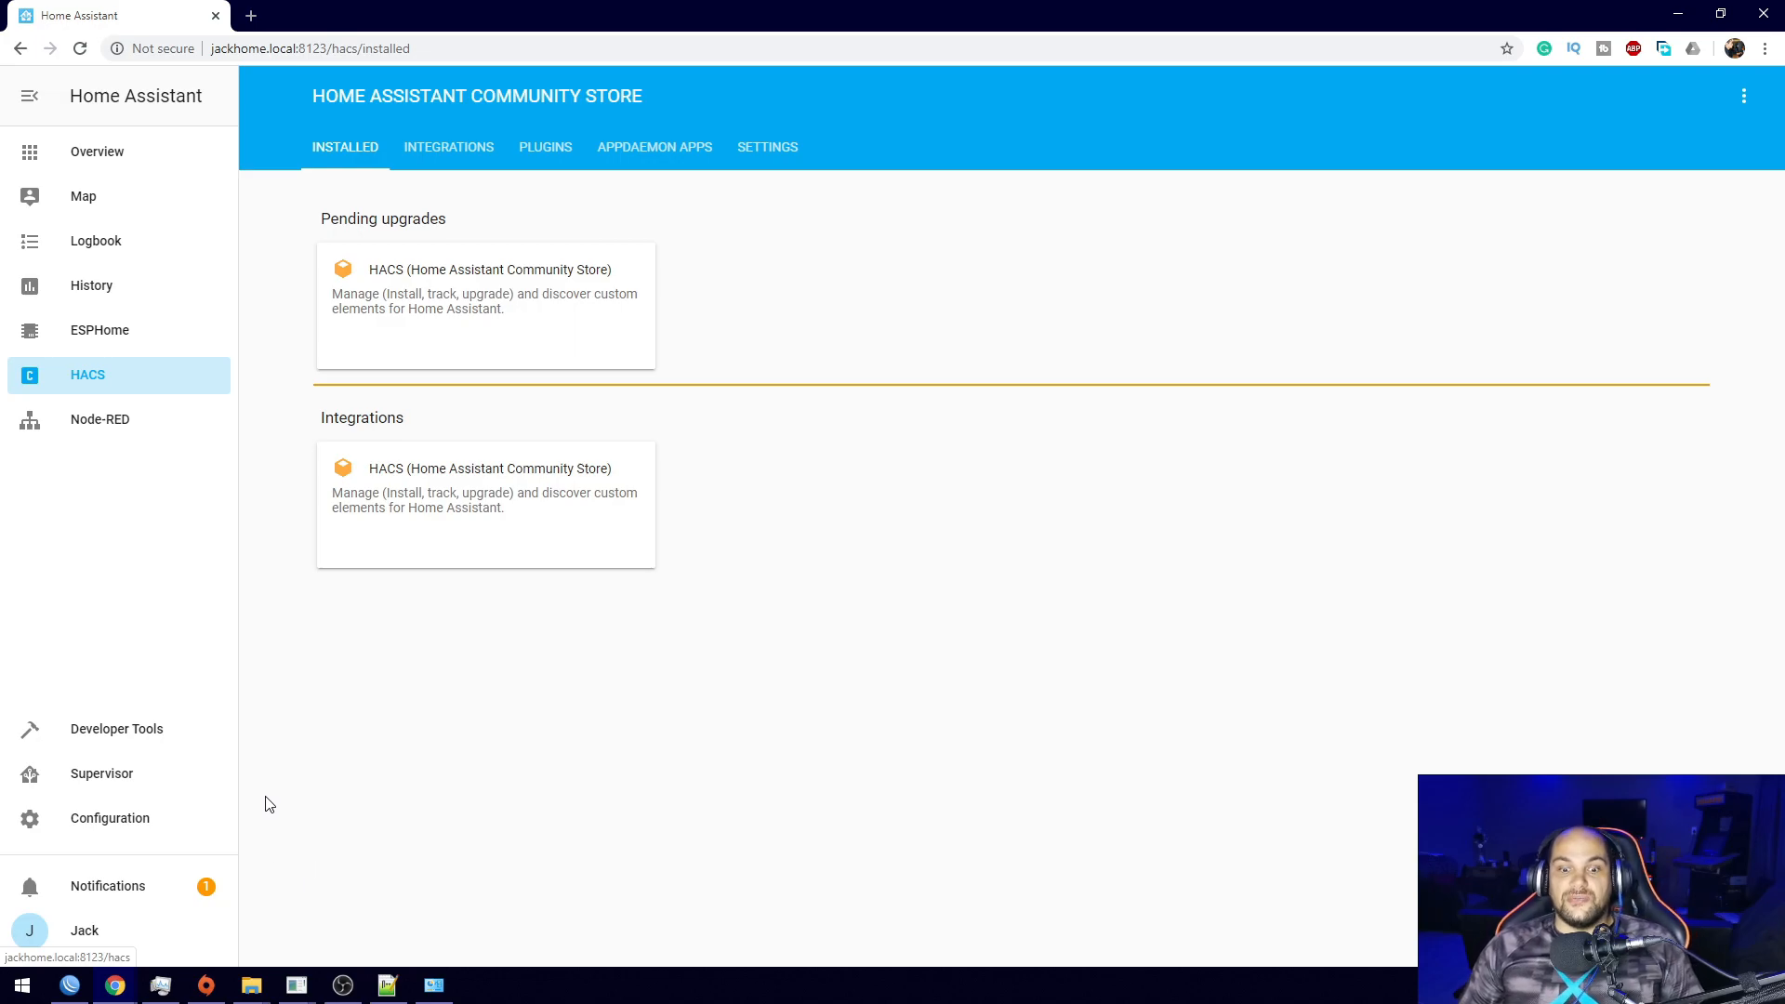
# Browse to the config folder on the 10.0.0.119 network share.
pyautogui.click(249, 986)
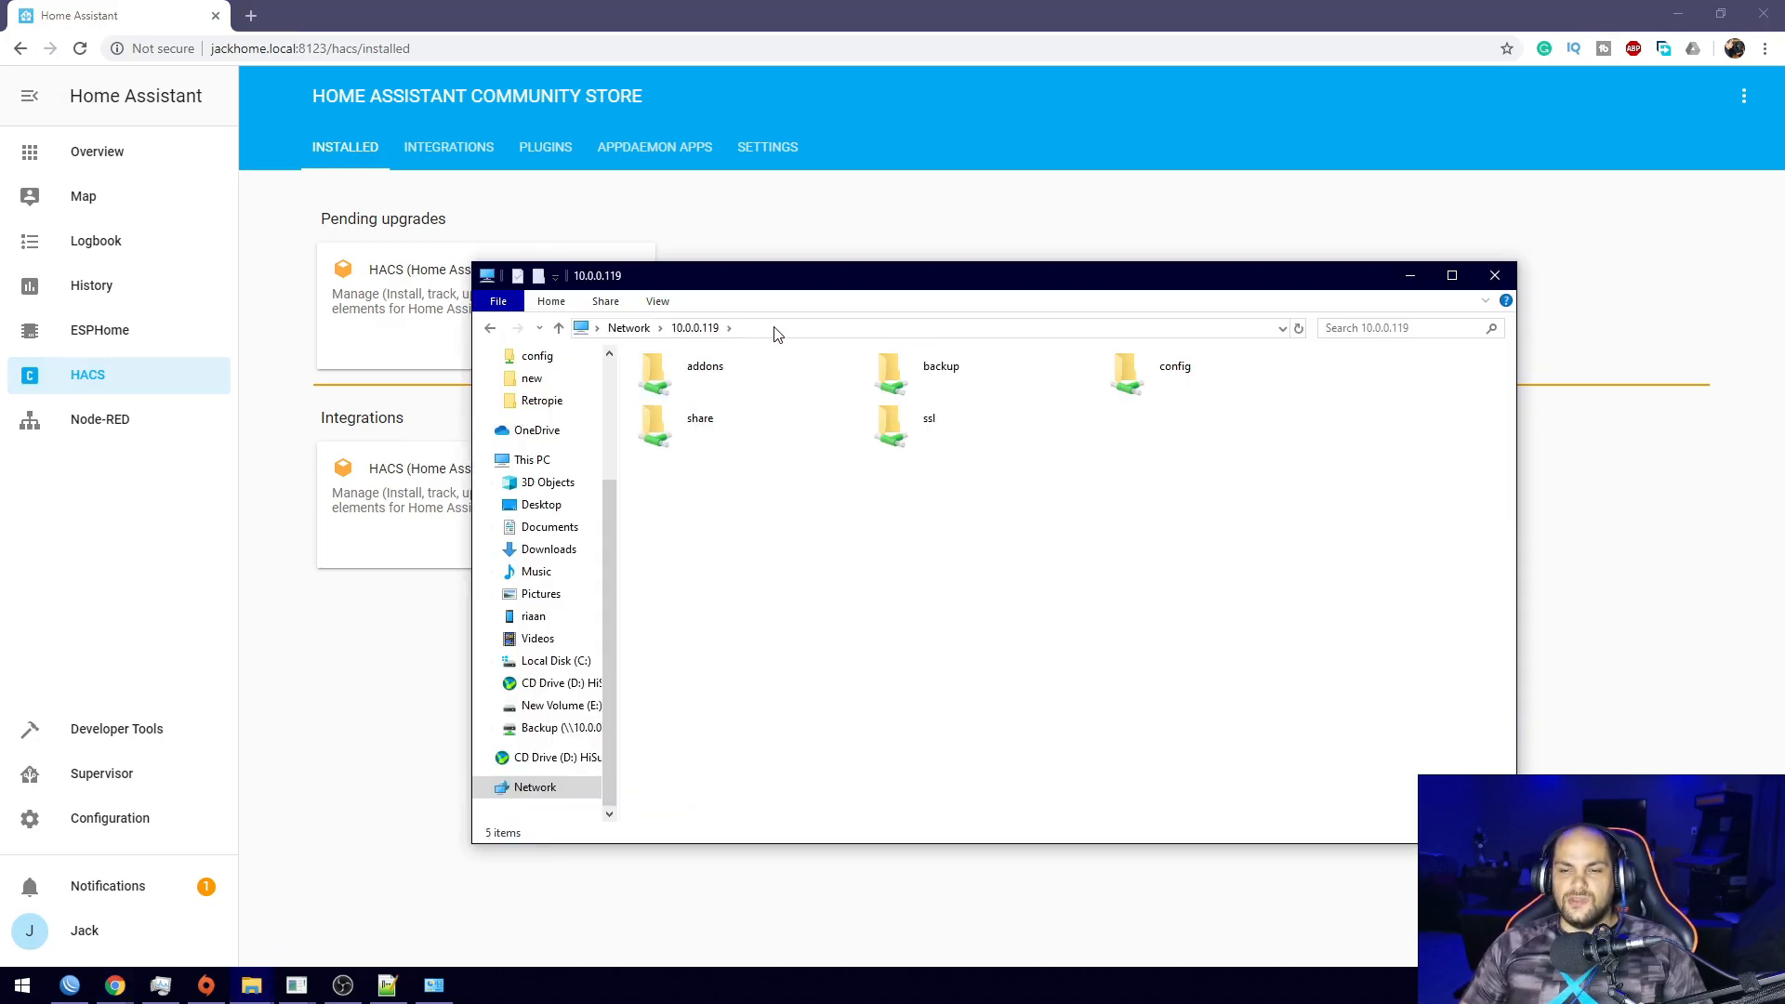
pyautogui.click(911, 327)
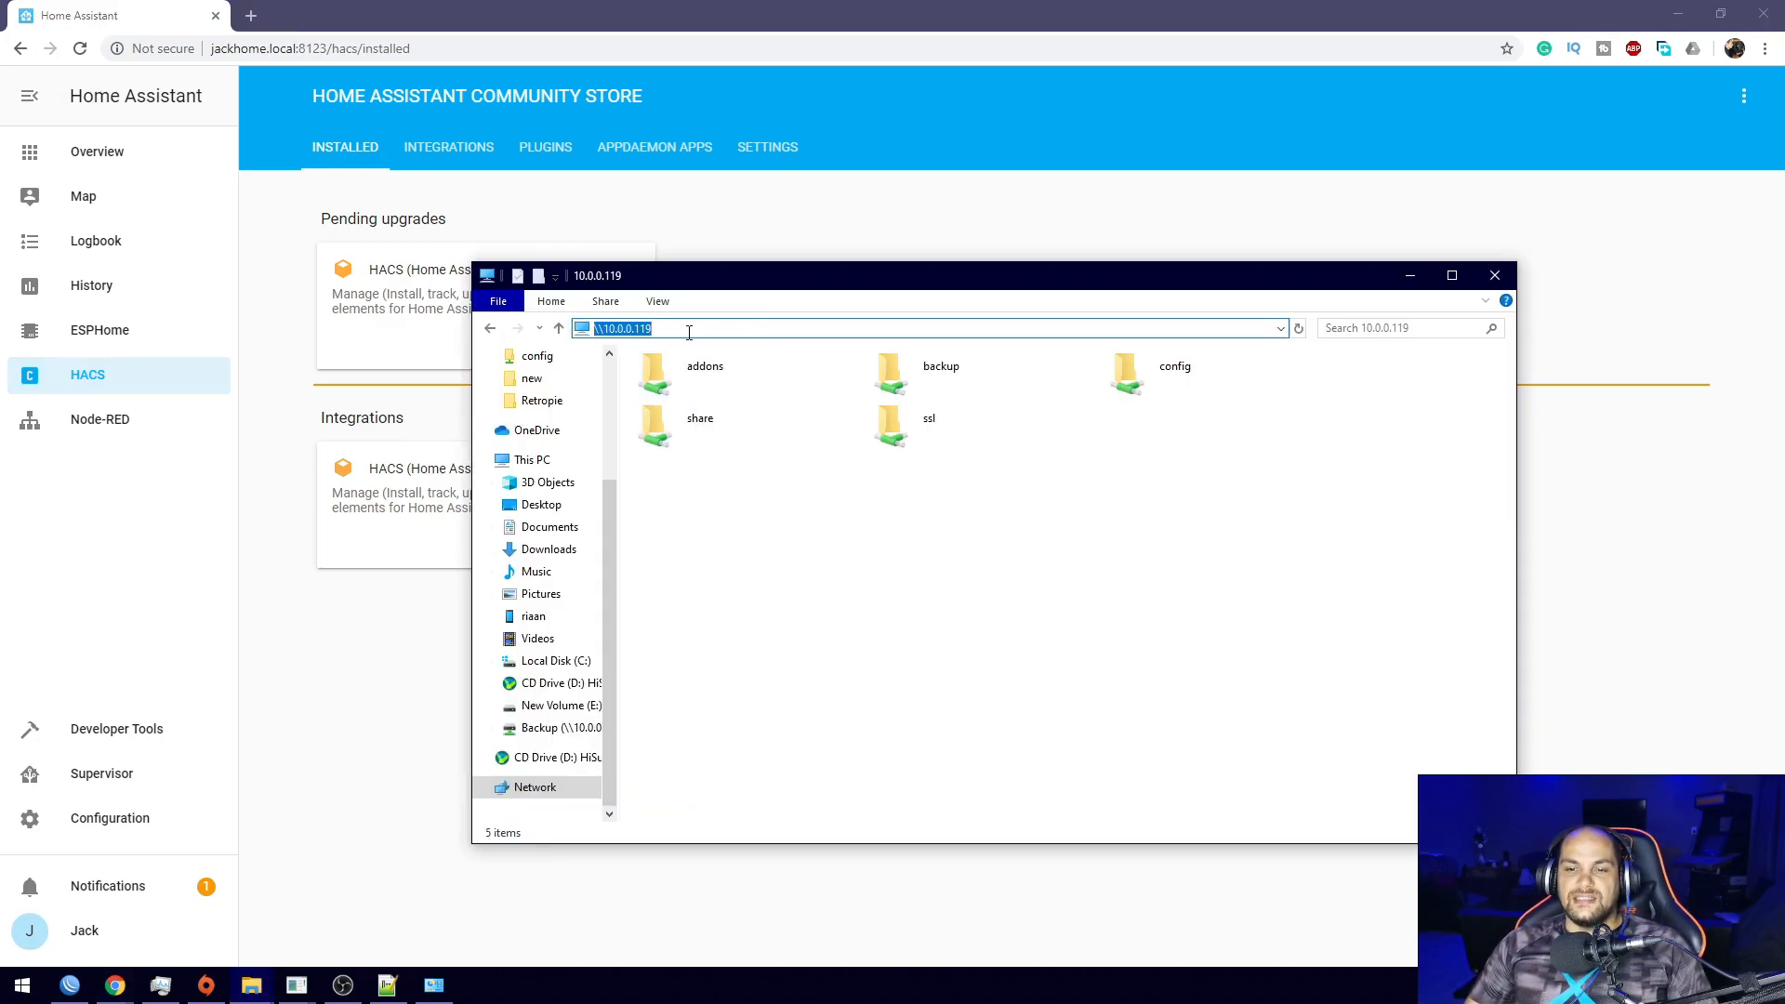
pyautogui.moveTo(764, 534)
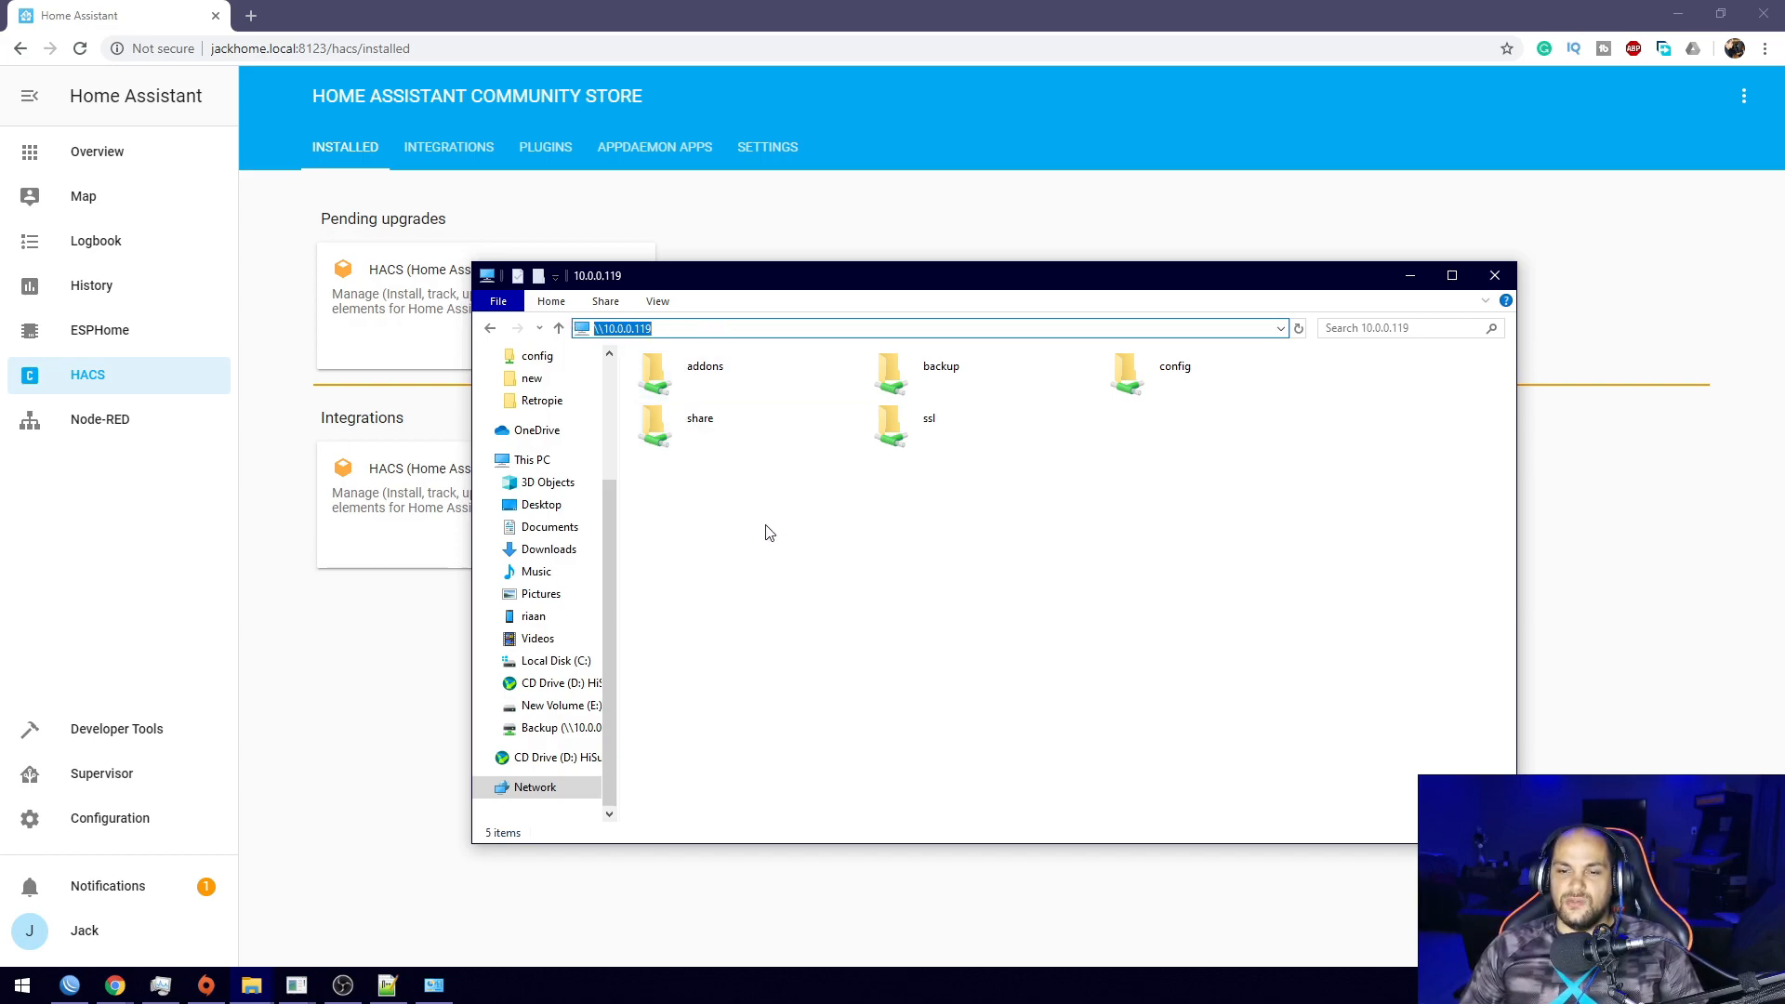
pyautogui.moveTo(729, 499)
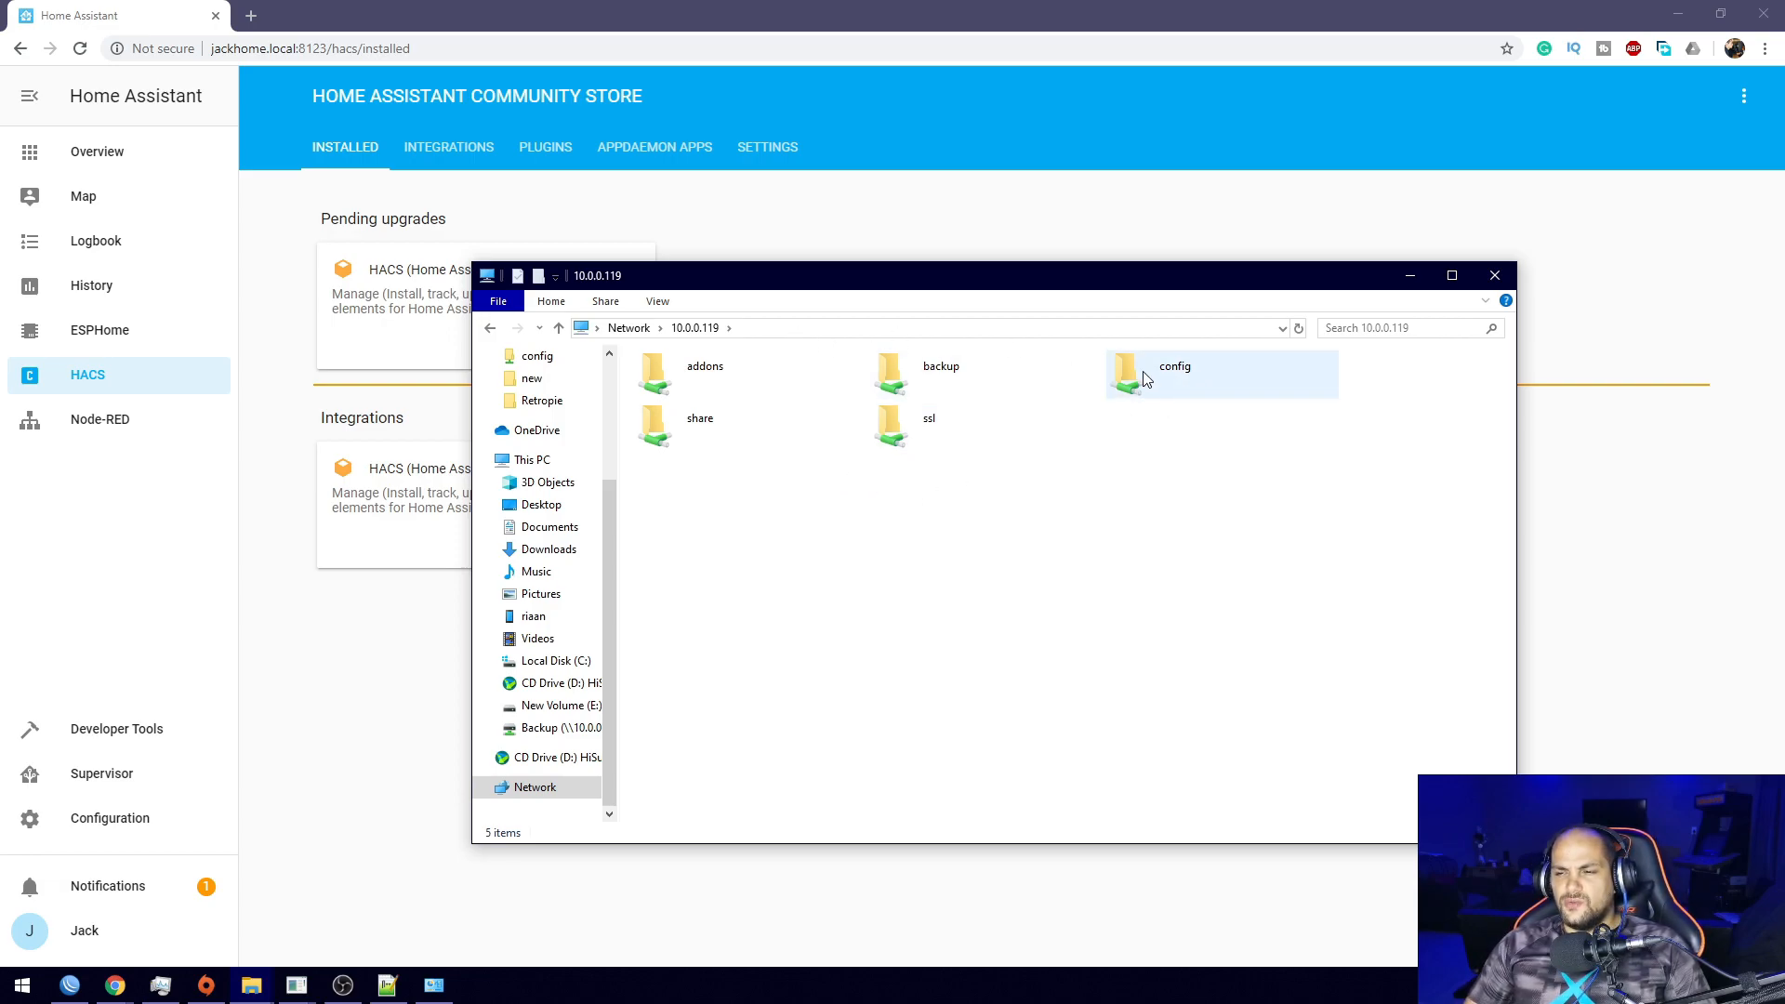
pyautogui.doubleClick(1173, 375)
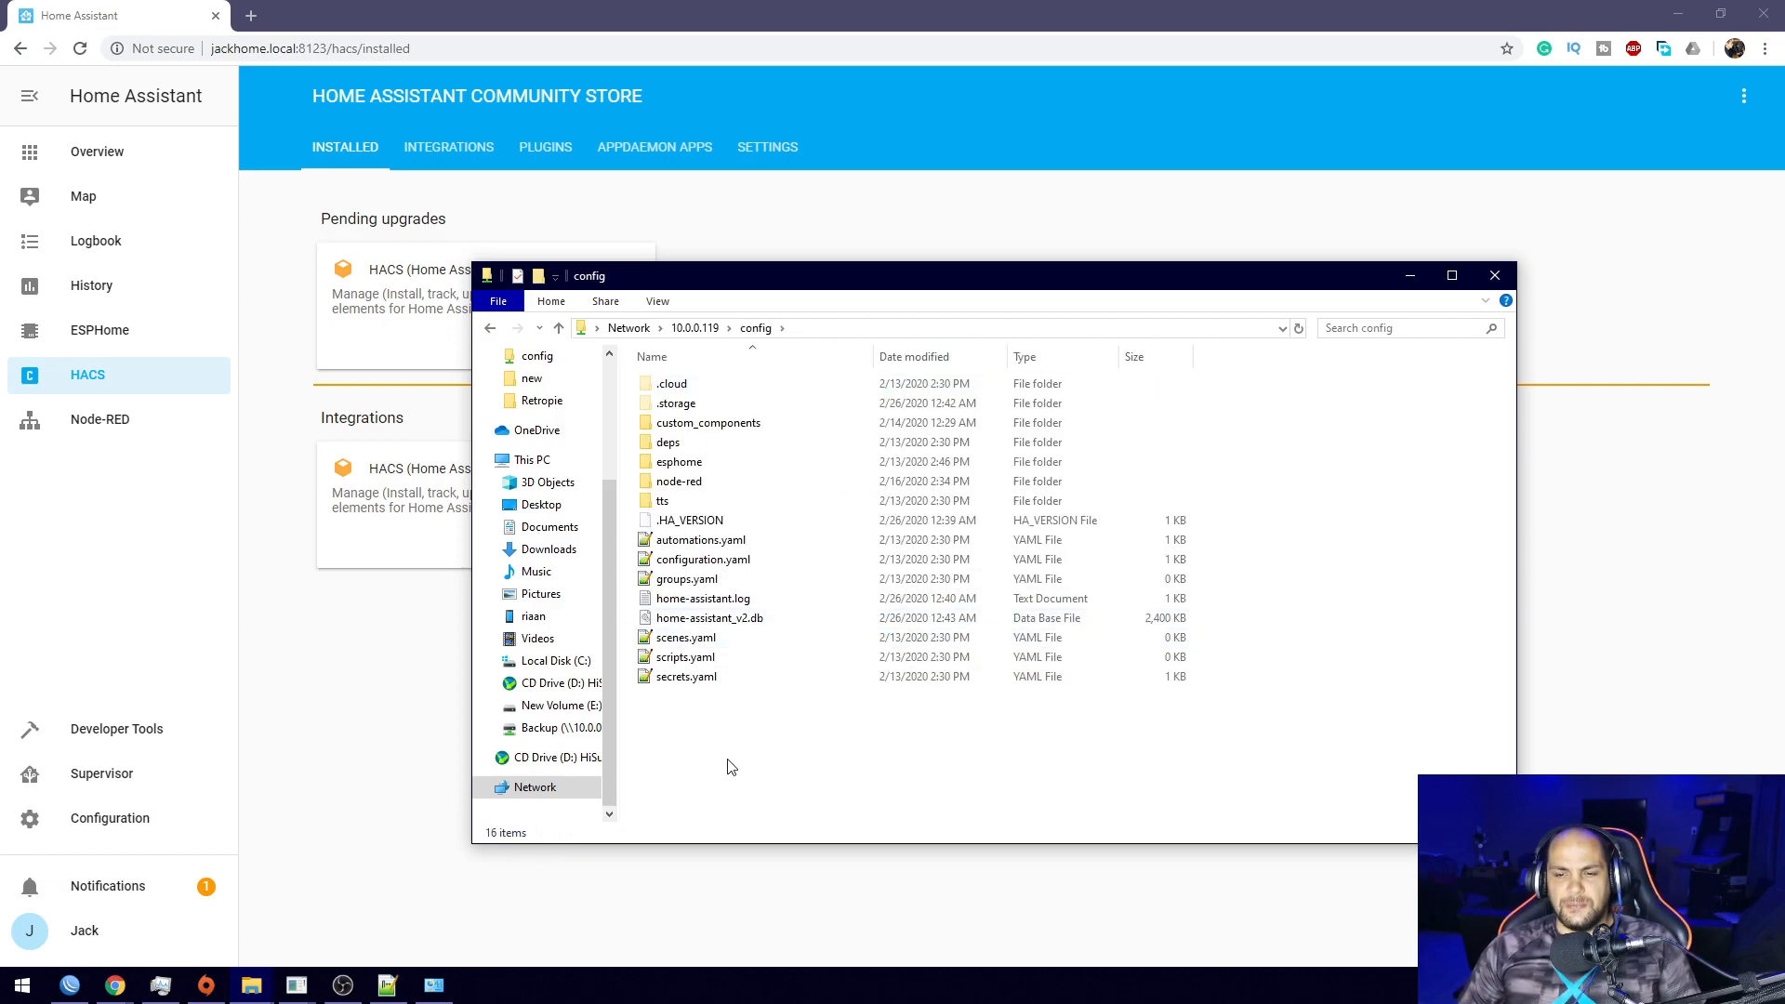
pyautogui.moveTo(672, 740)
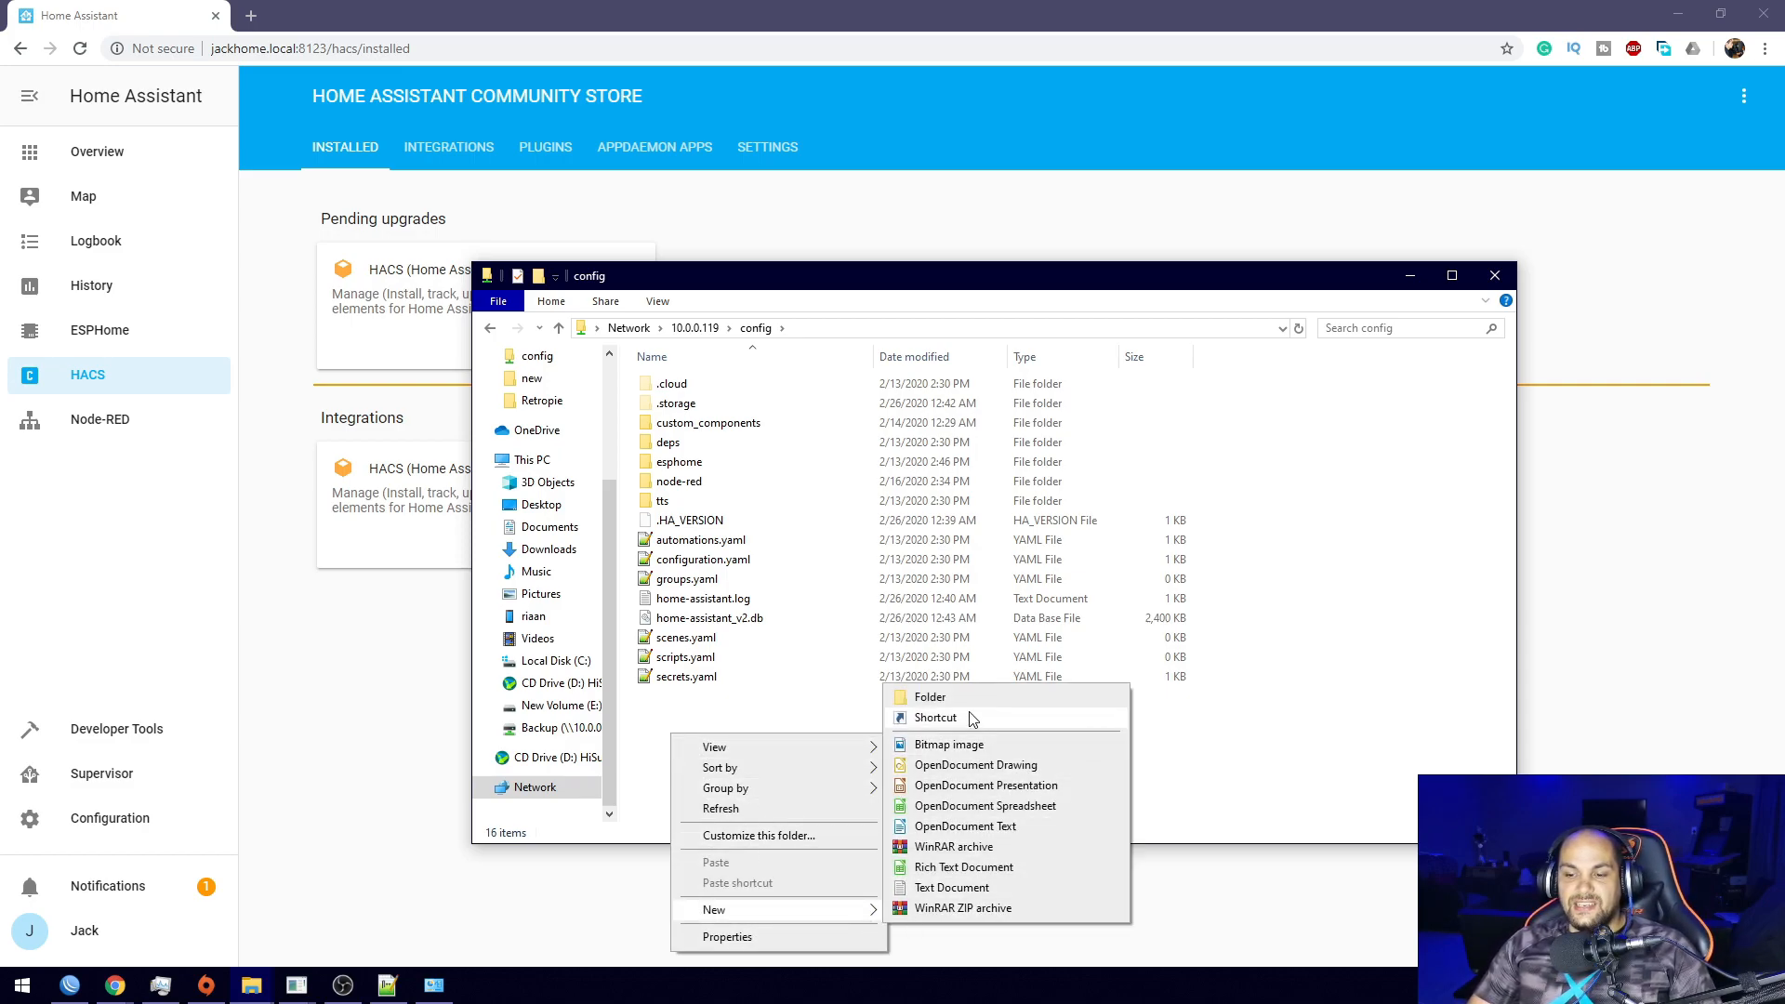
# Create a new folder named 'themes' inside config and select configuration.yaml.
pyautogui.click(930, 697)
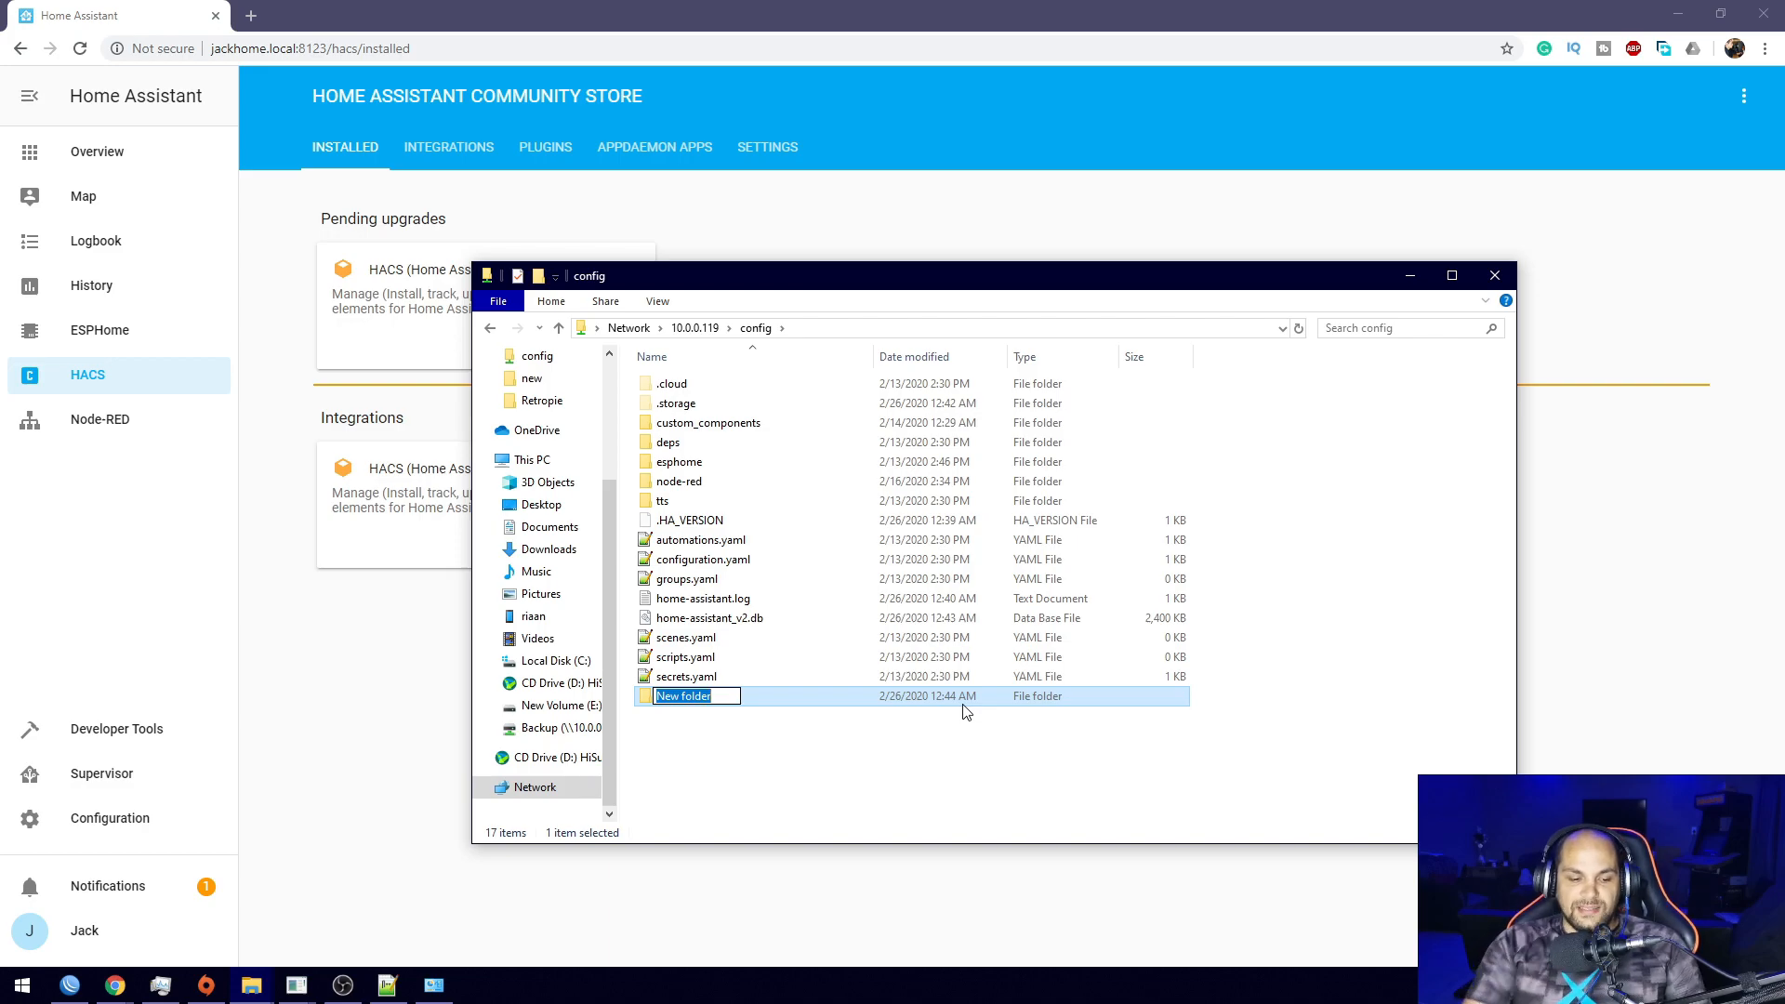
pyautogui.write('themes')
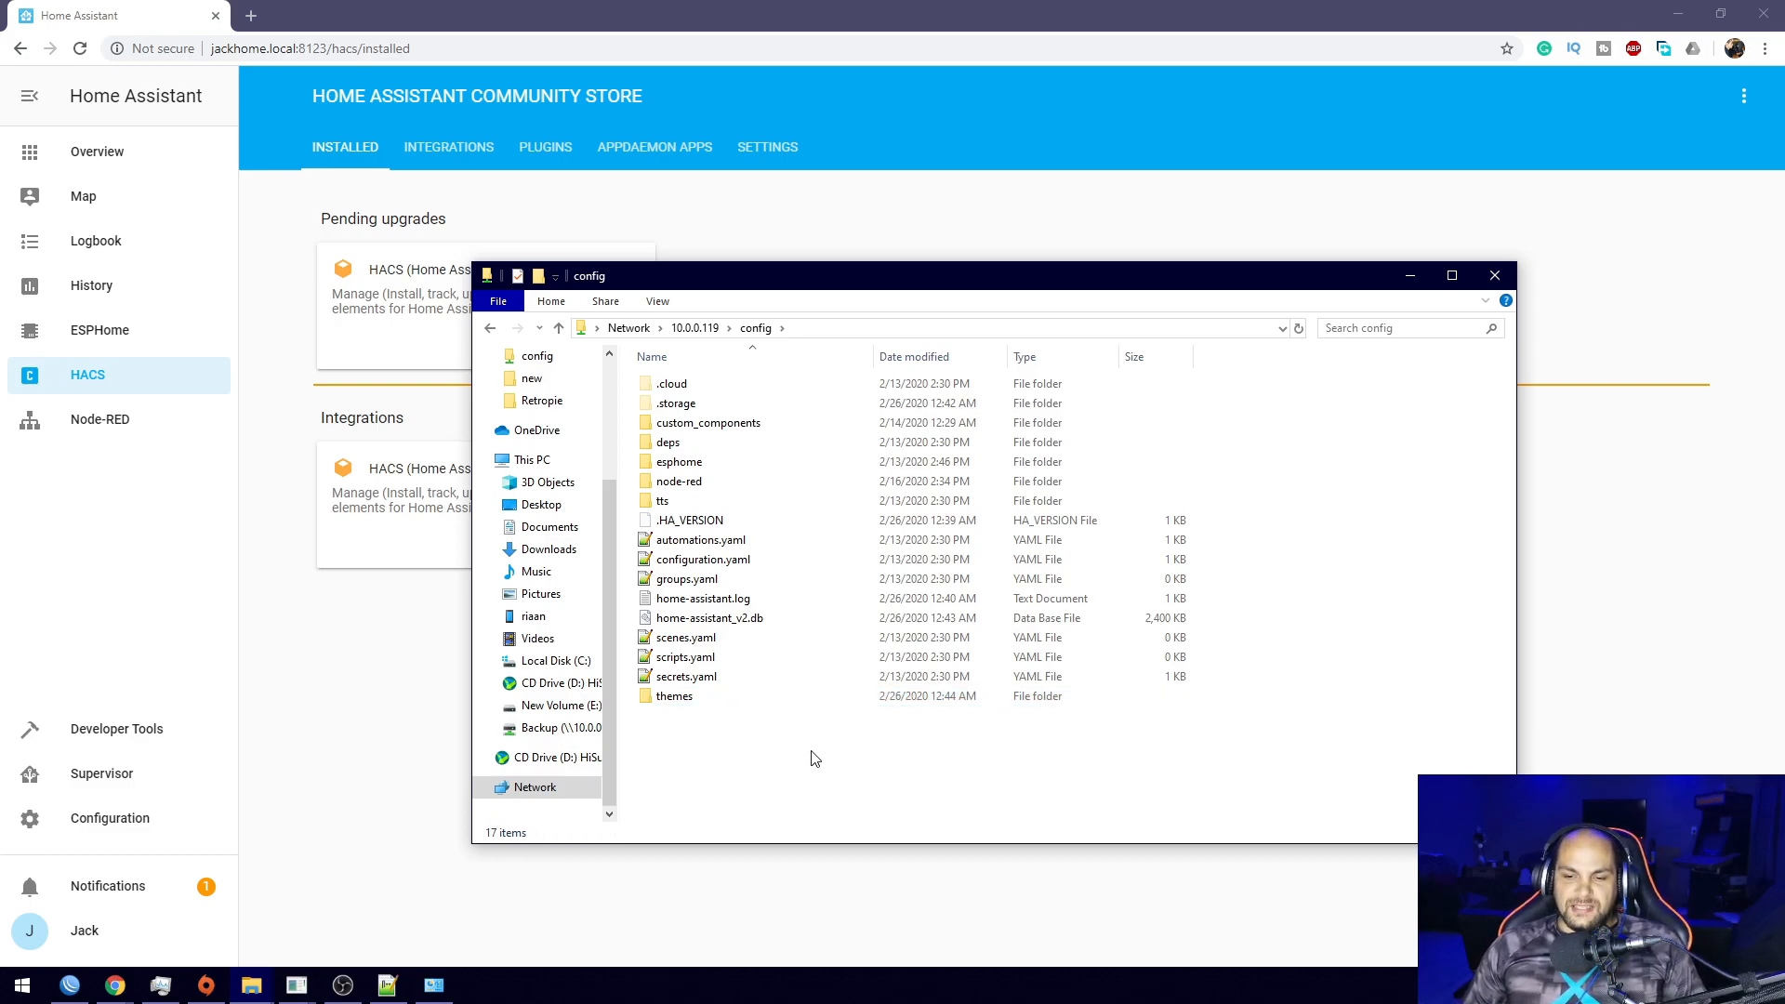
pyautogui.click(701, 540)
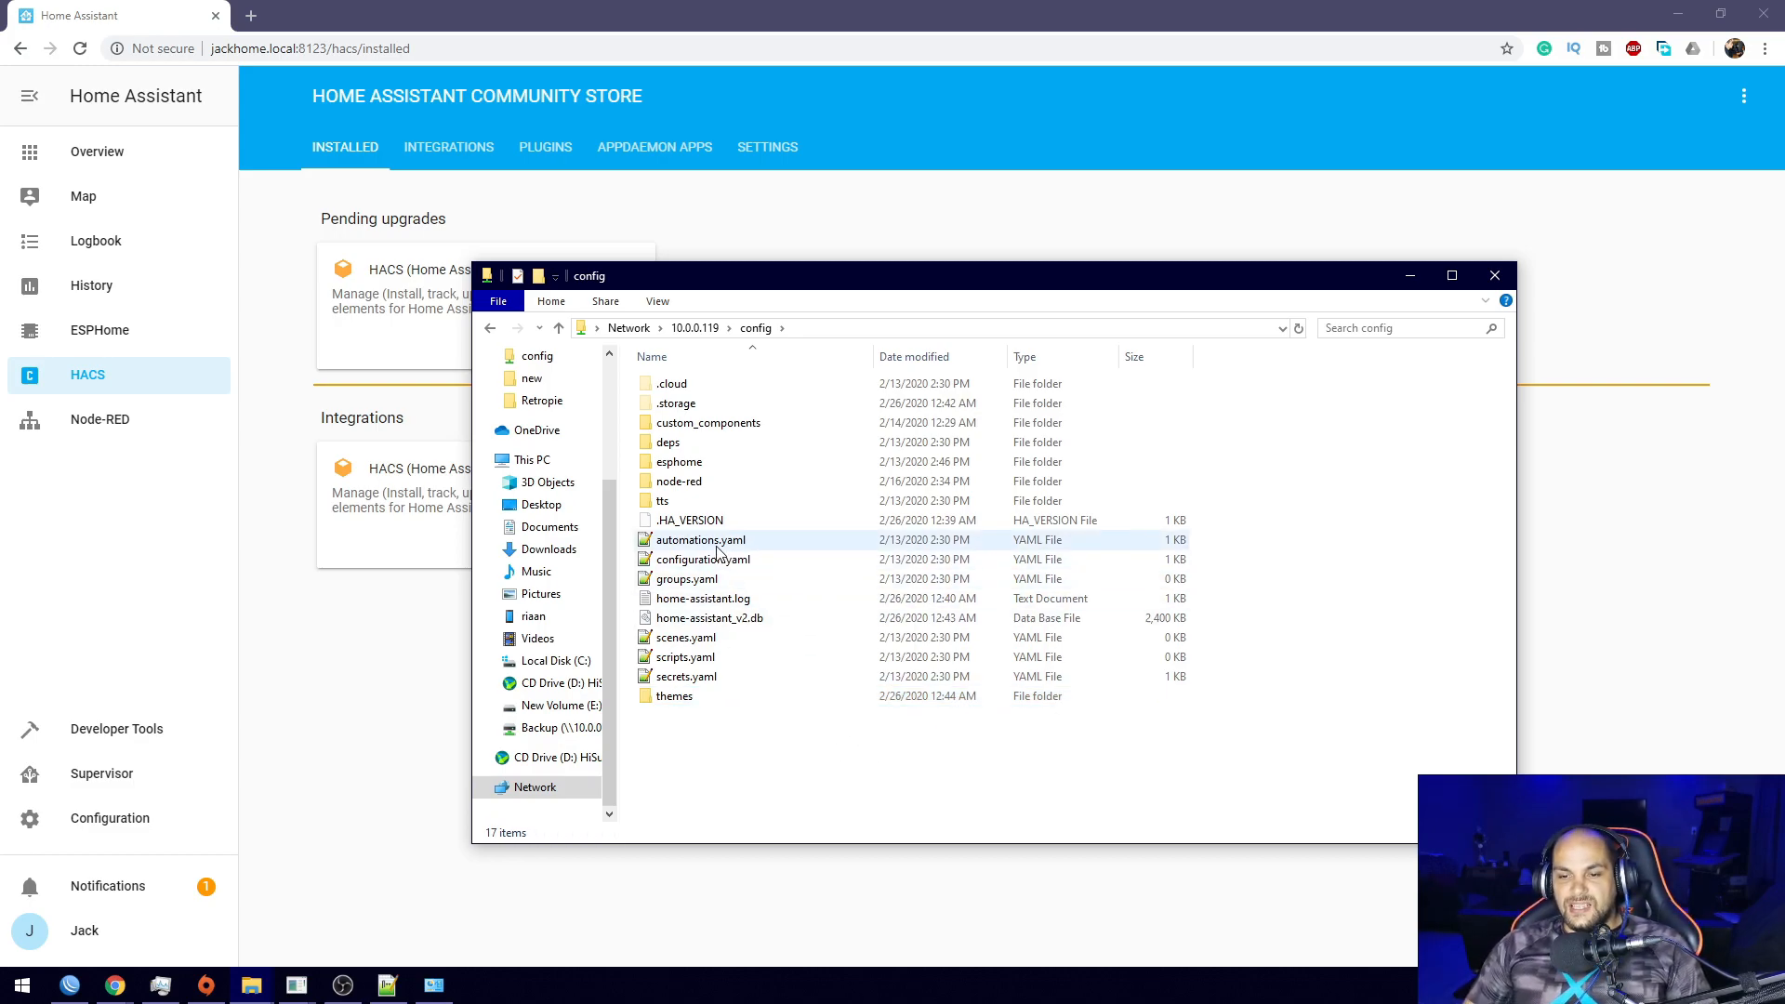
pyautogui.click(701, 559)
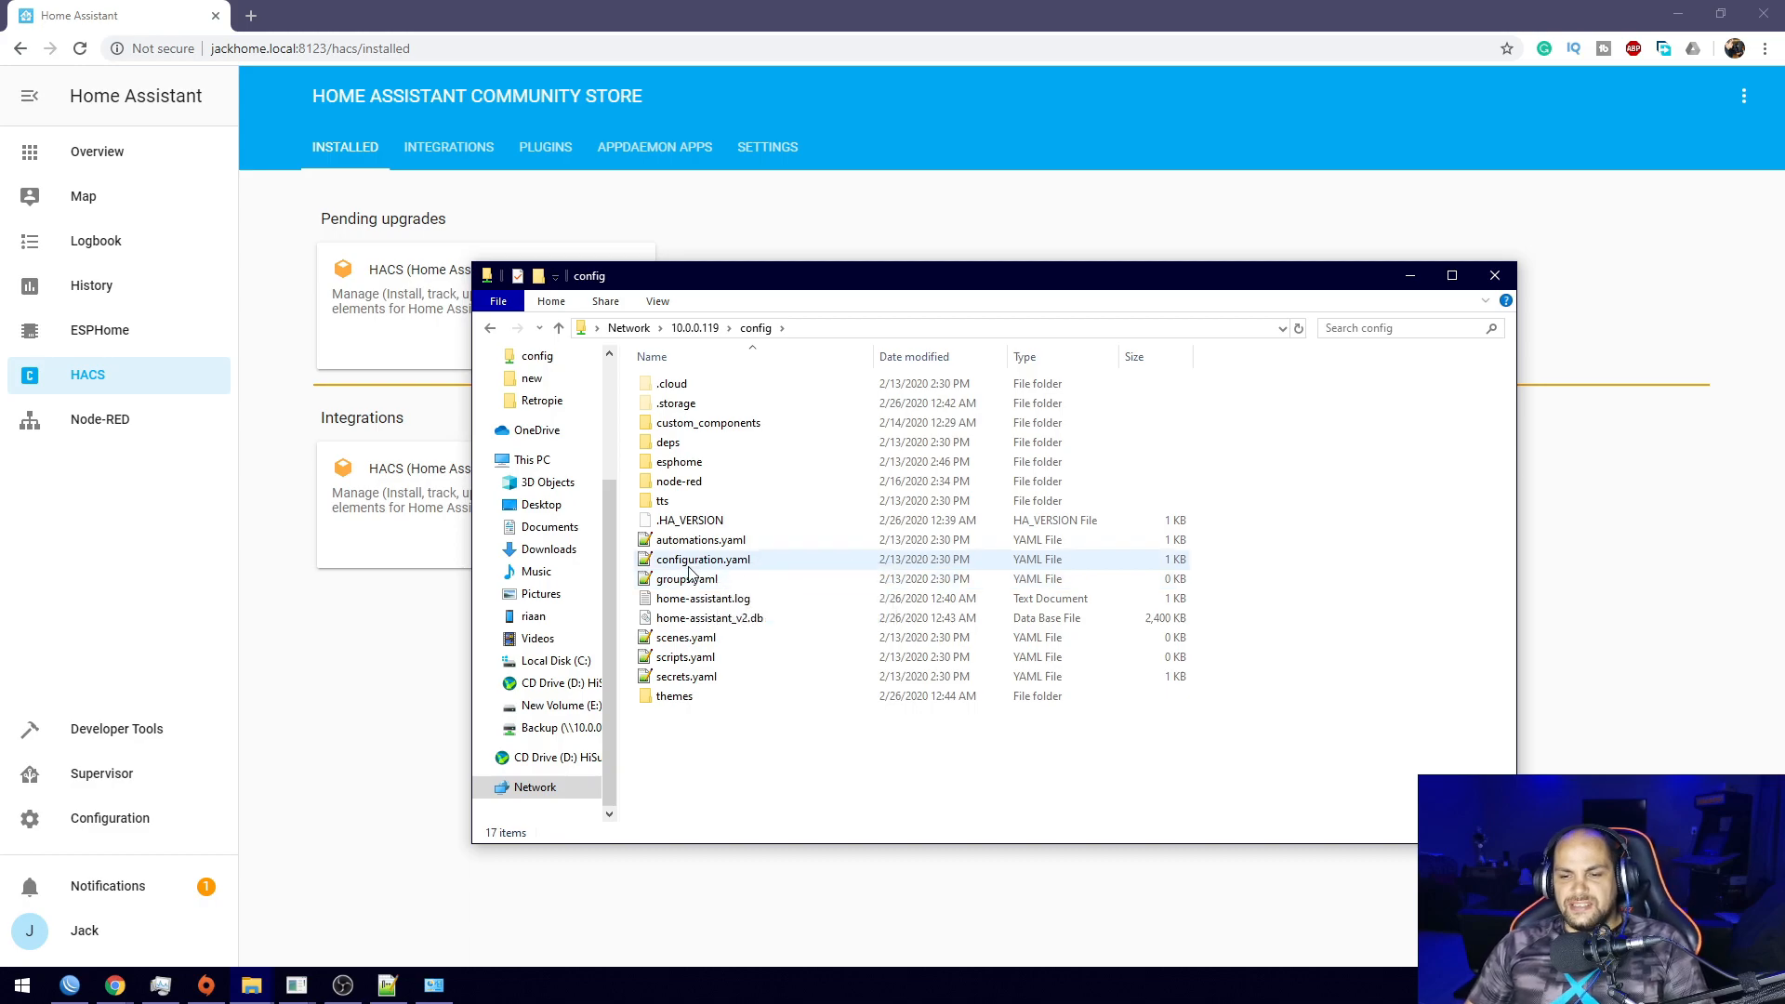
pyautogui.moveTo(725, 560)
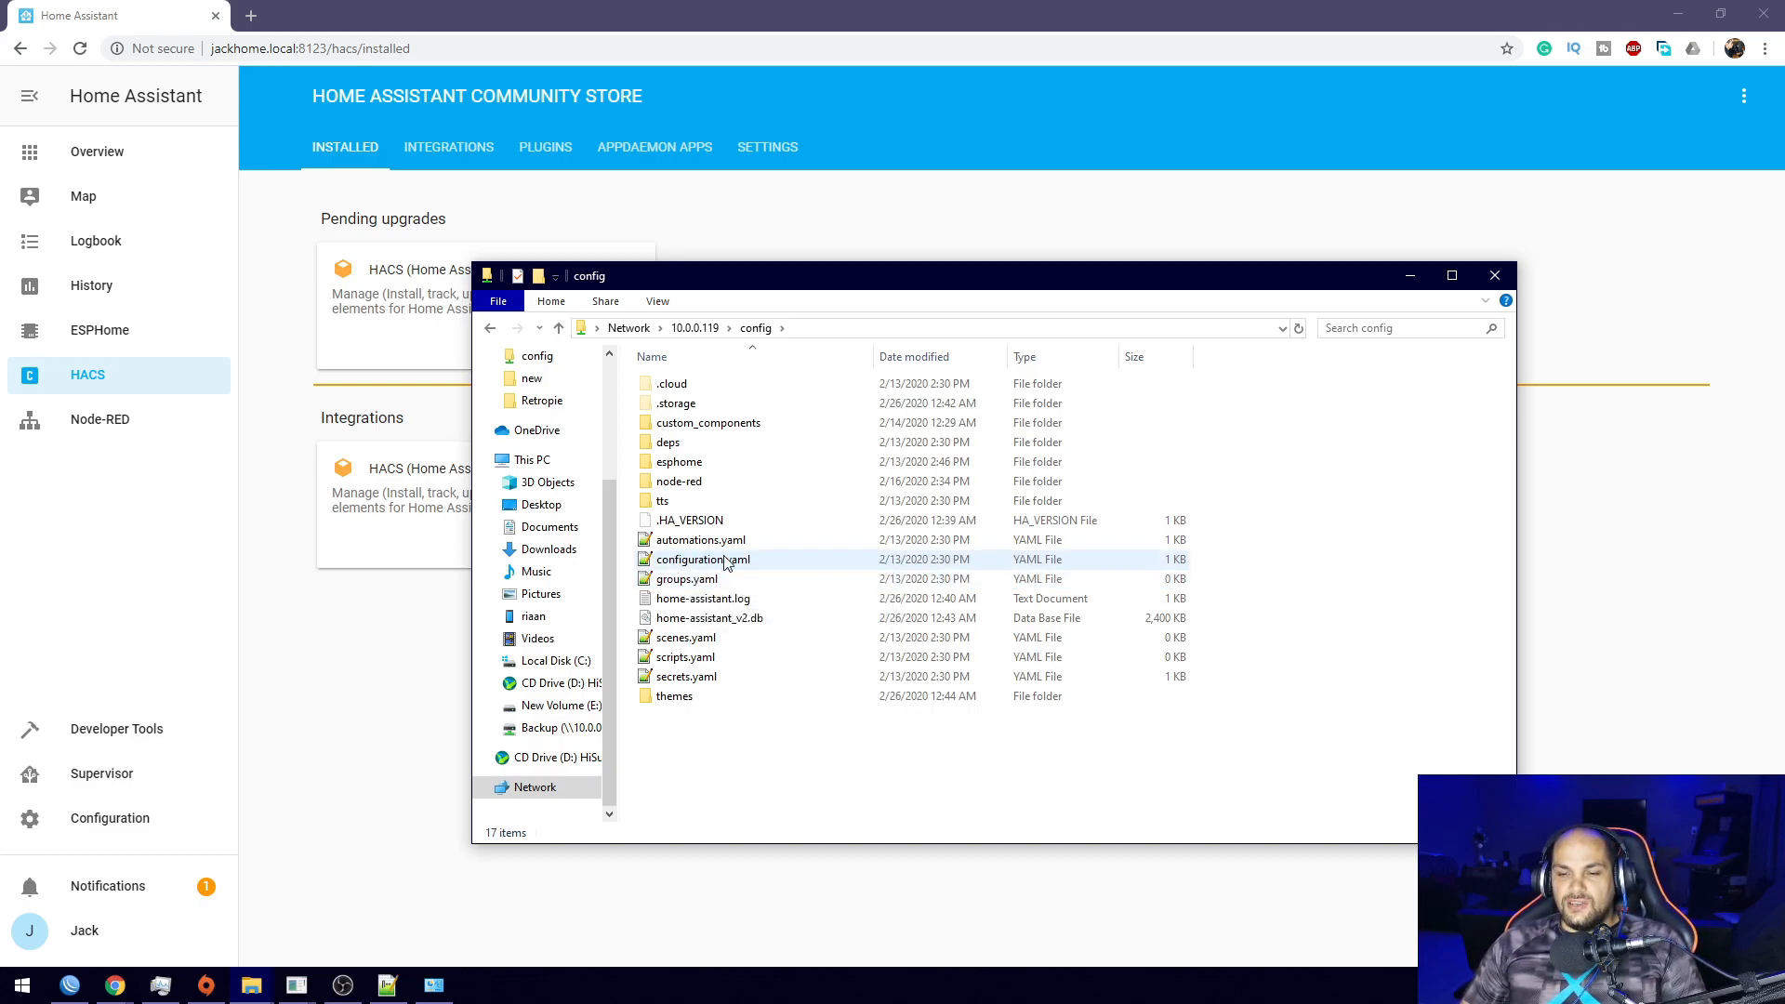
pyautogui.moveTo(703, 560)
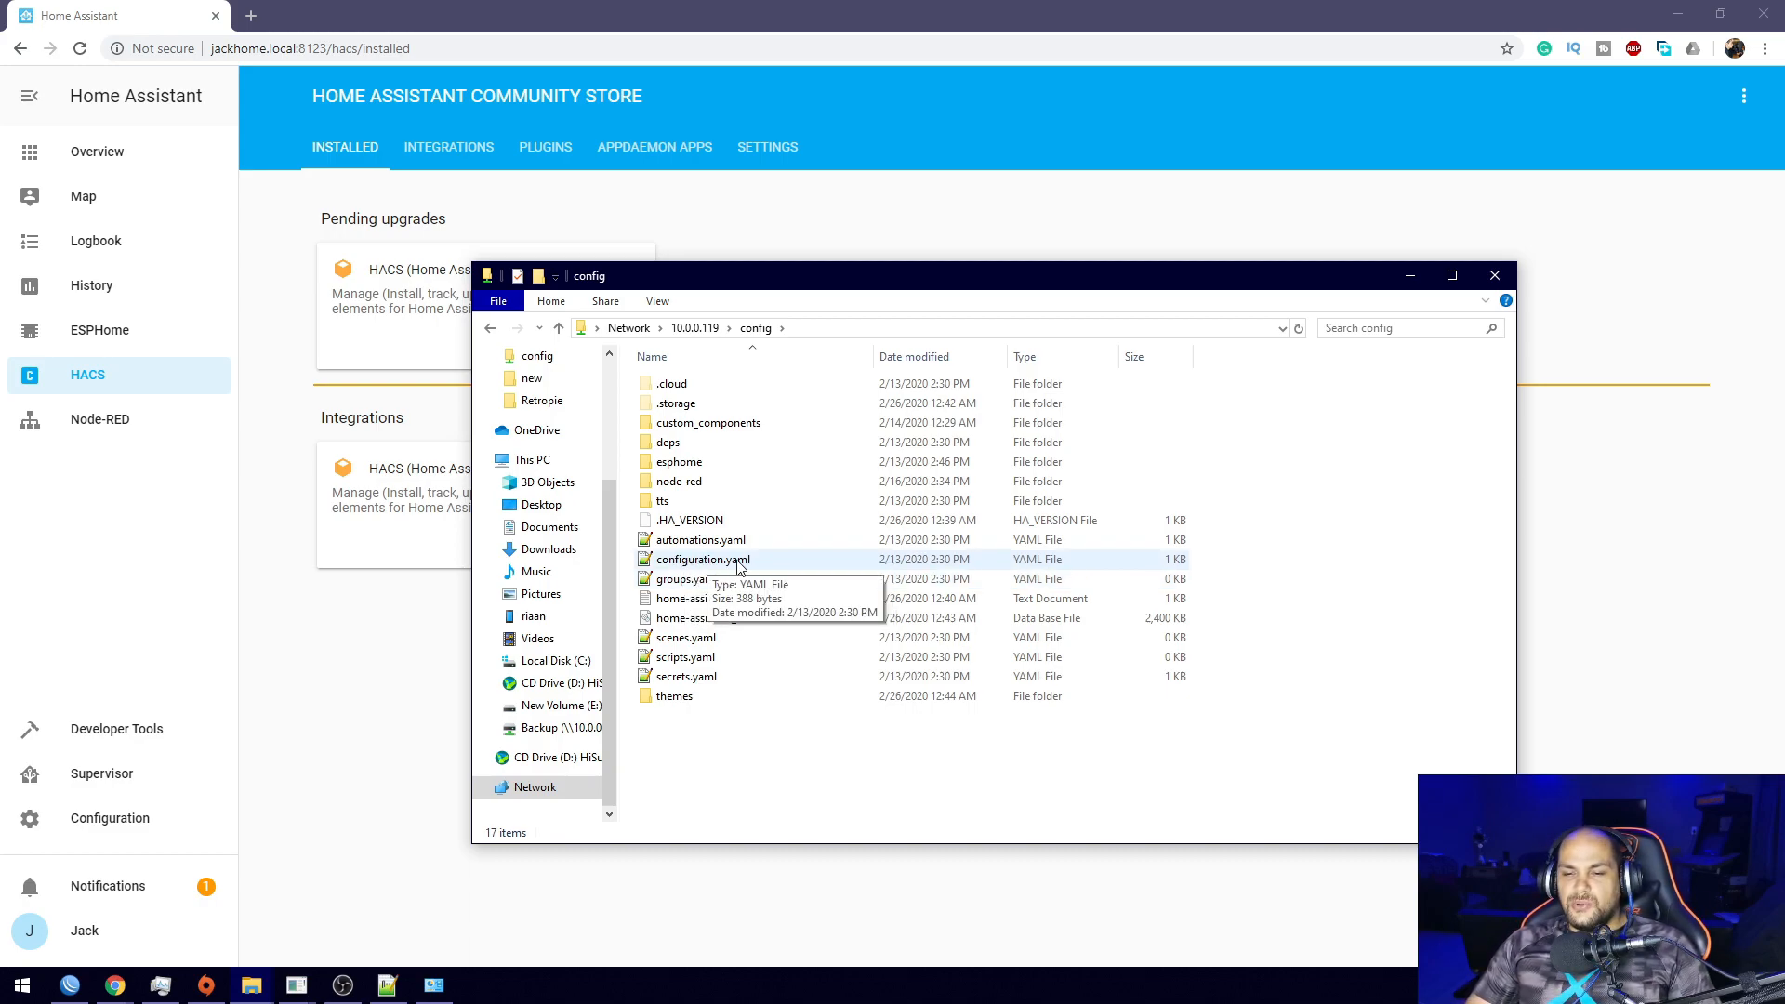
# Paste a frontend section with themes: !include_dir_merge_named themes at the end of configuration.yaml.
pyautogui.doubleClick(701, 560)
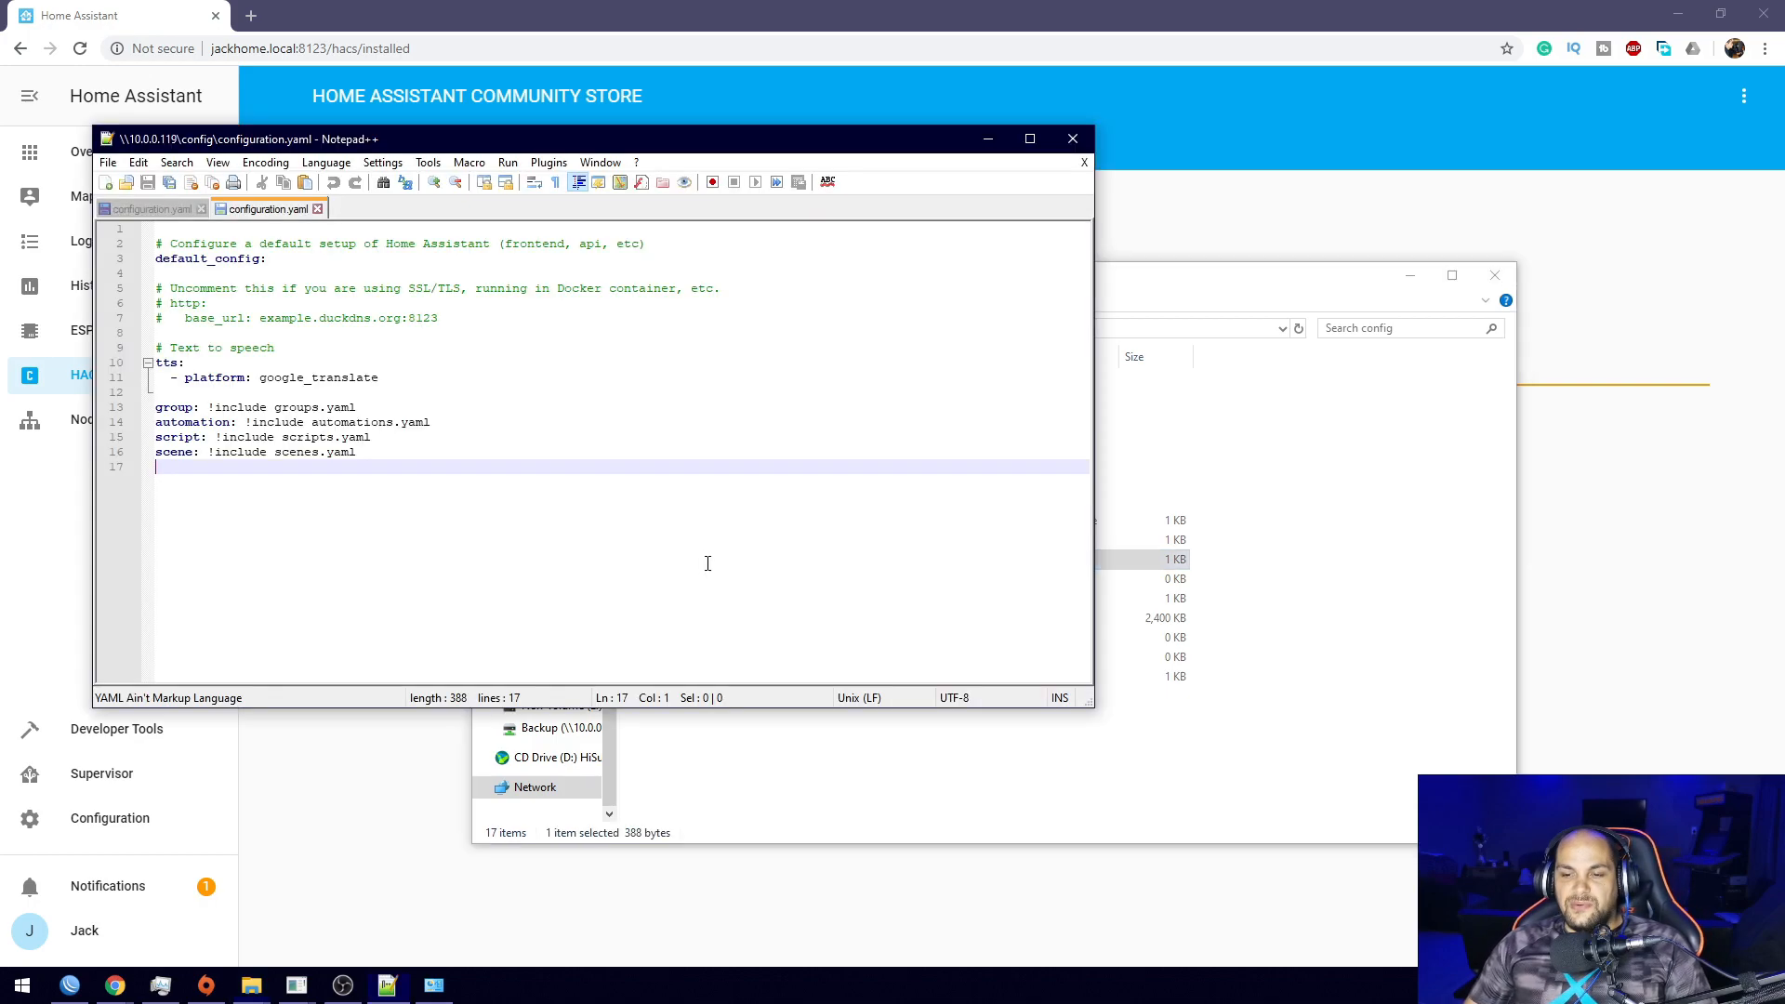
pyautogui.moveTo(348, 602)
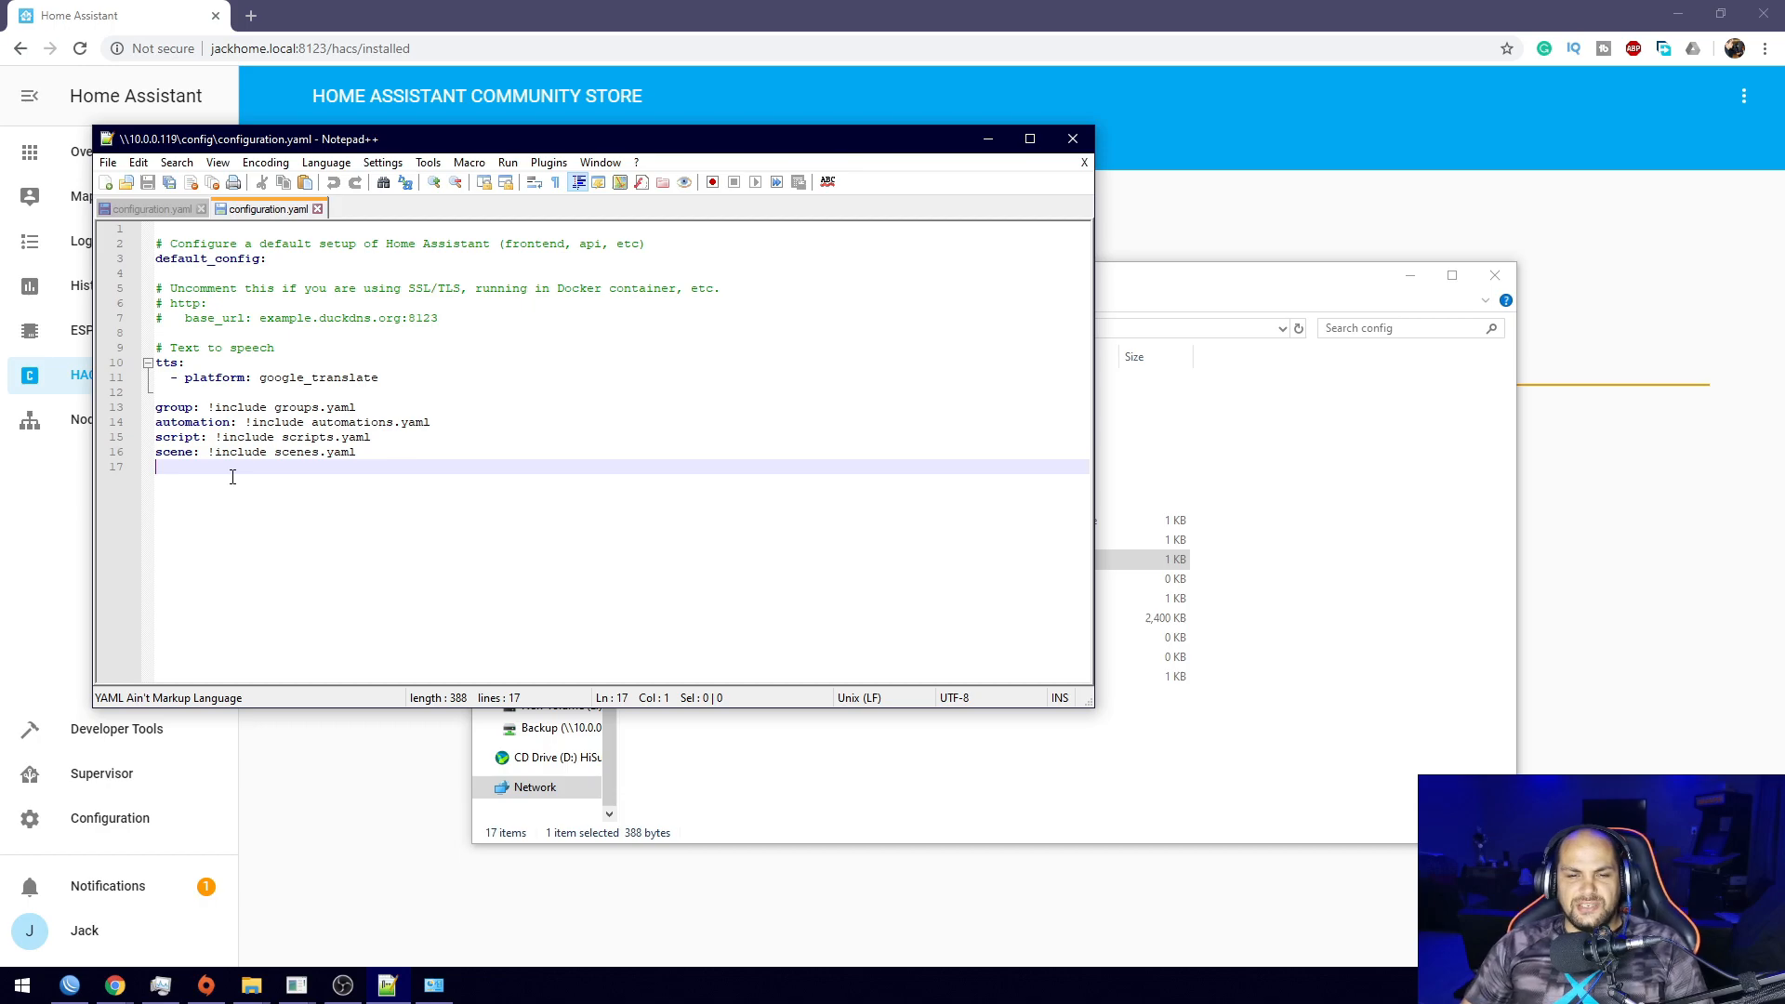
pyautogui.rightClick(231, 476)
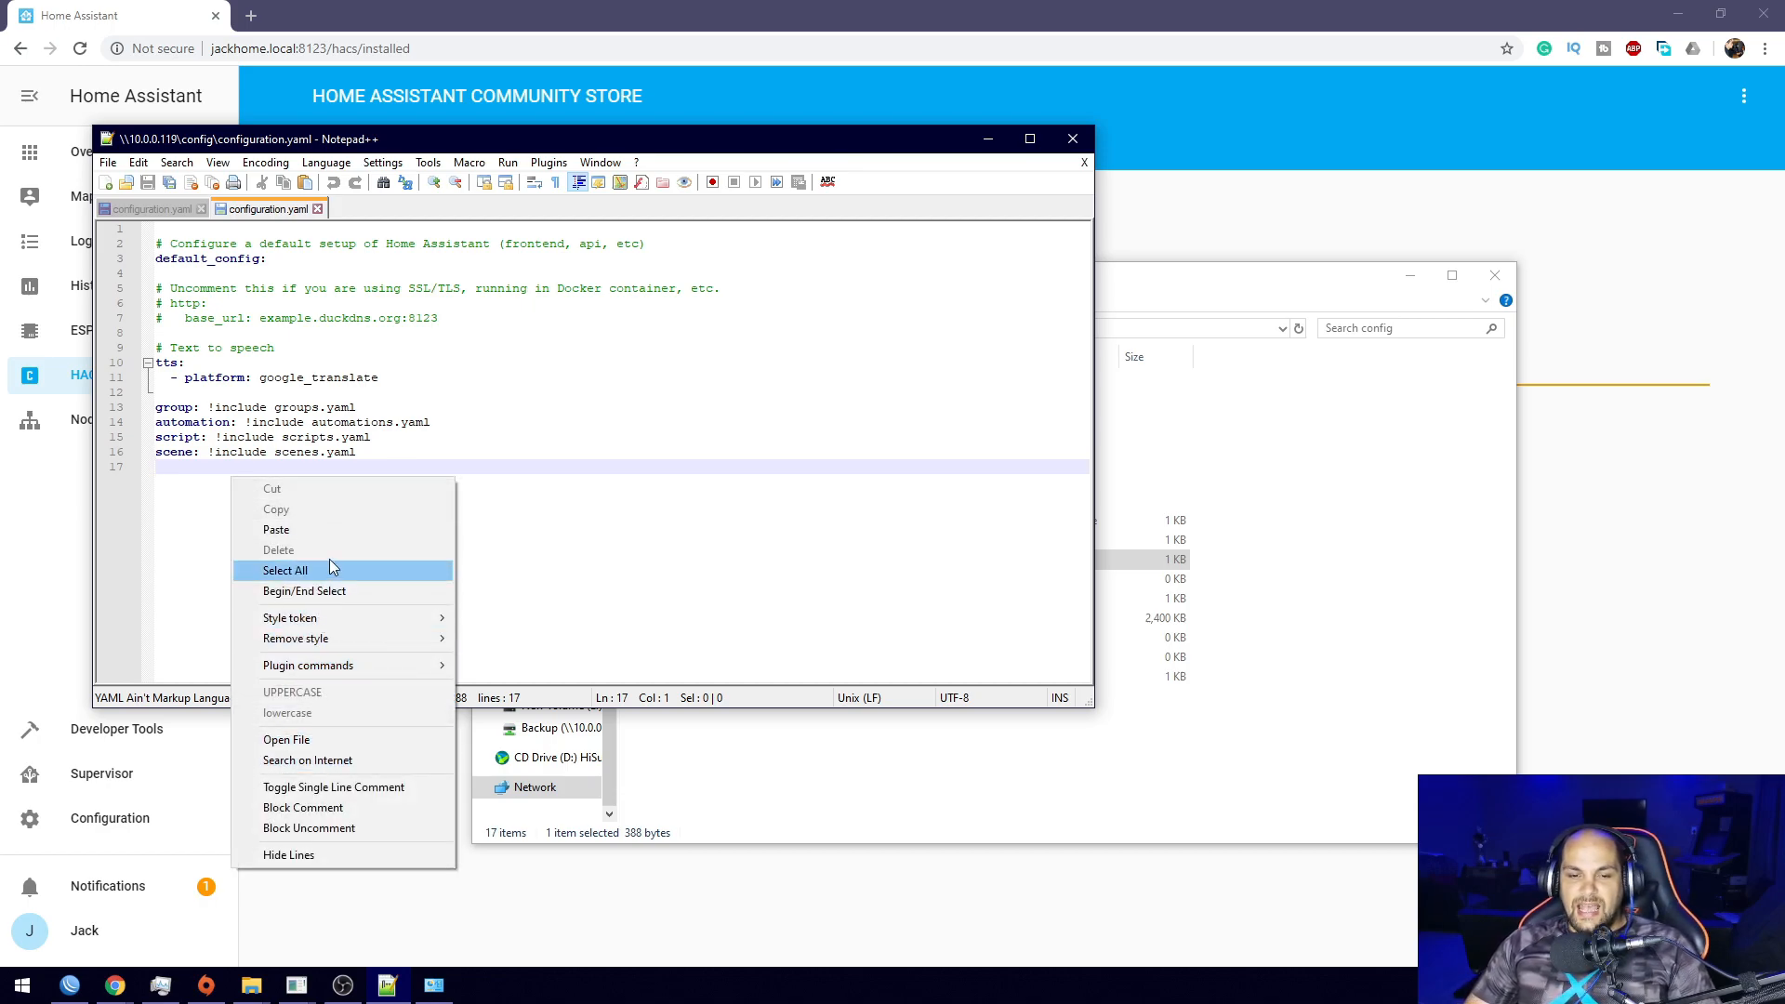
pyautogui.click(275, 530)
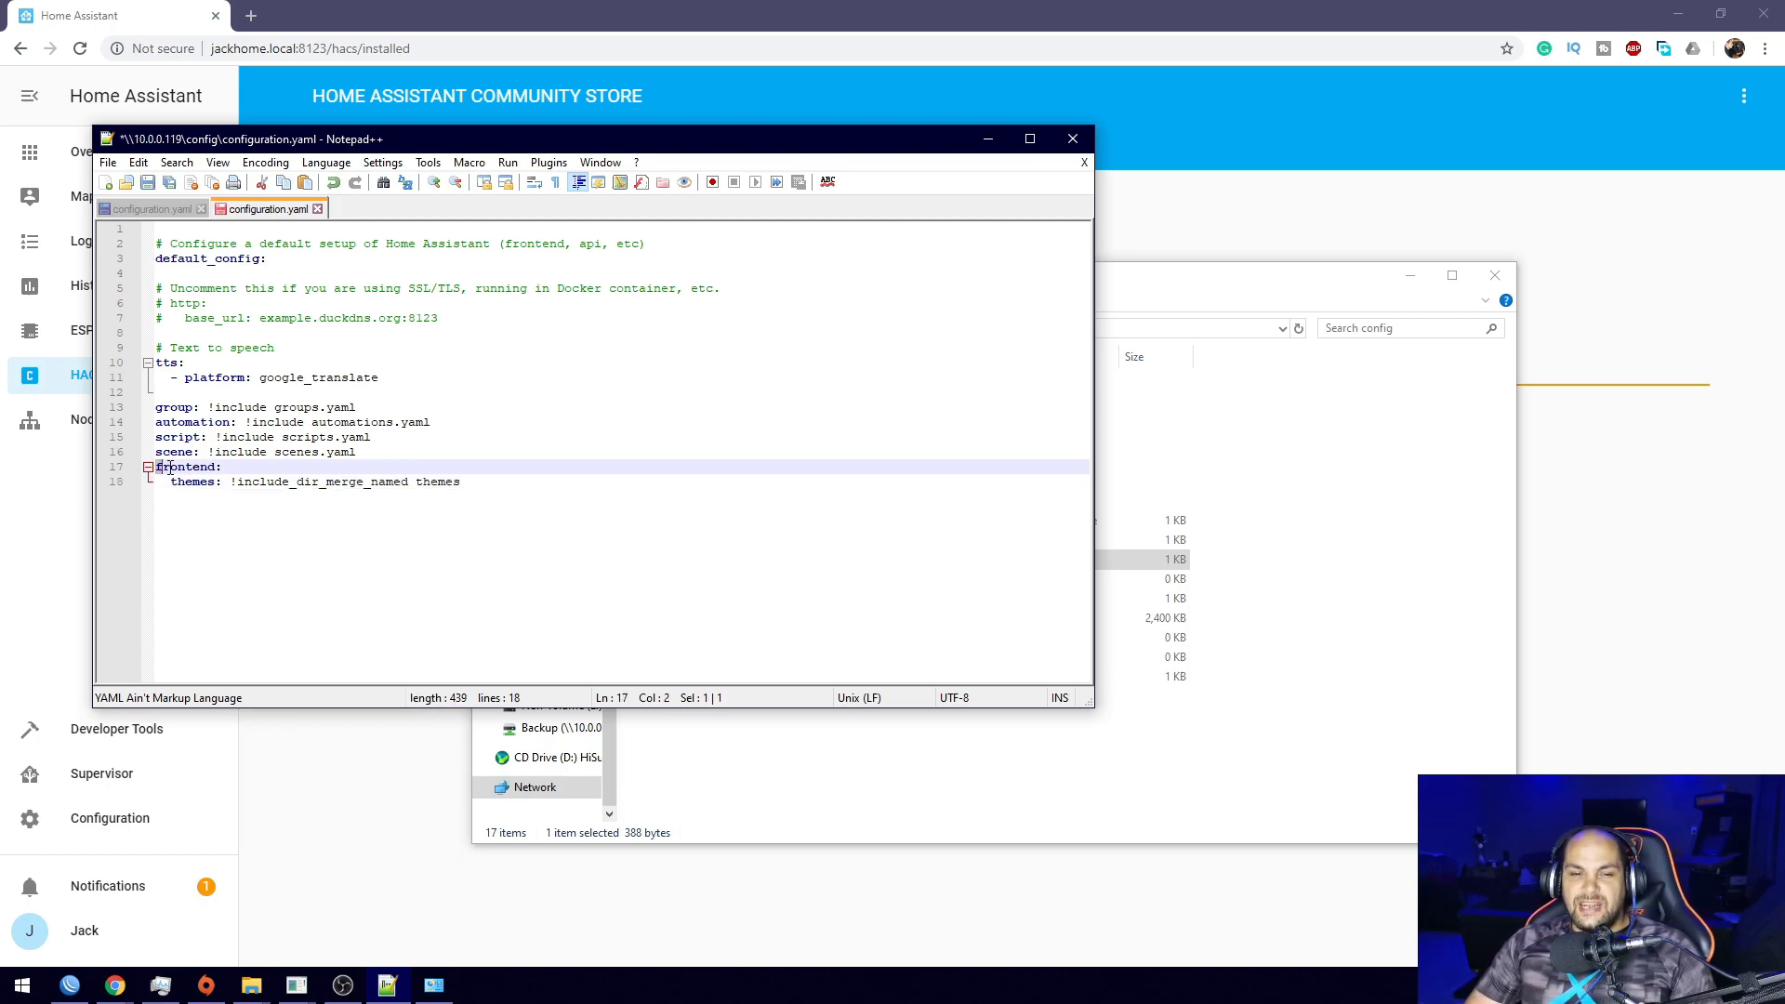
pyautogui.doubleClick(190, 467)
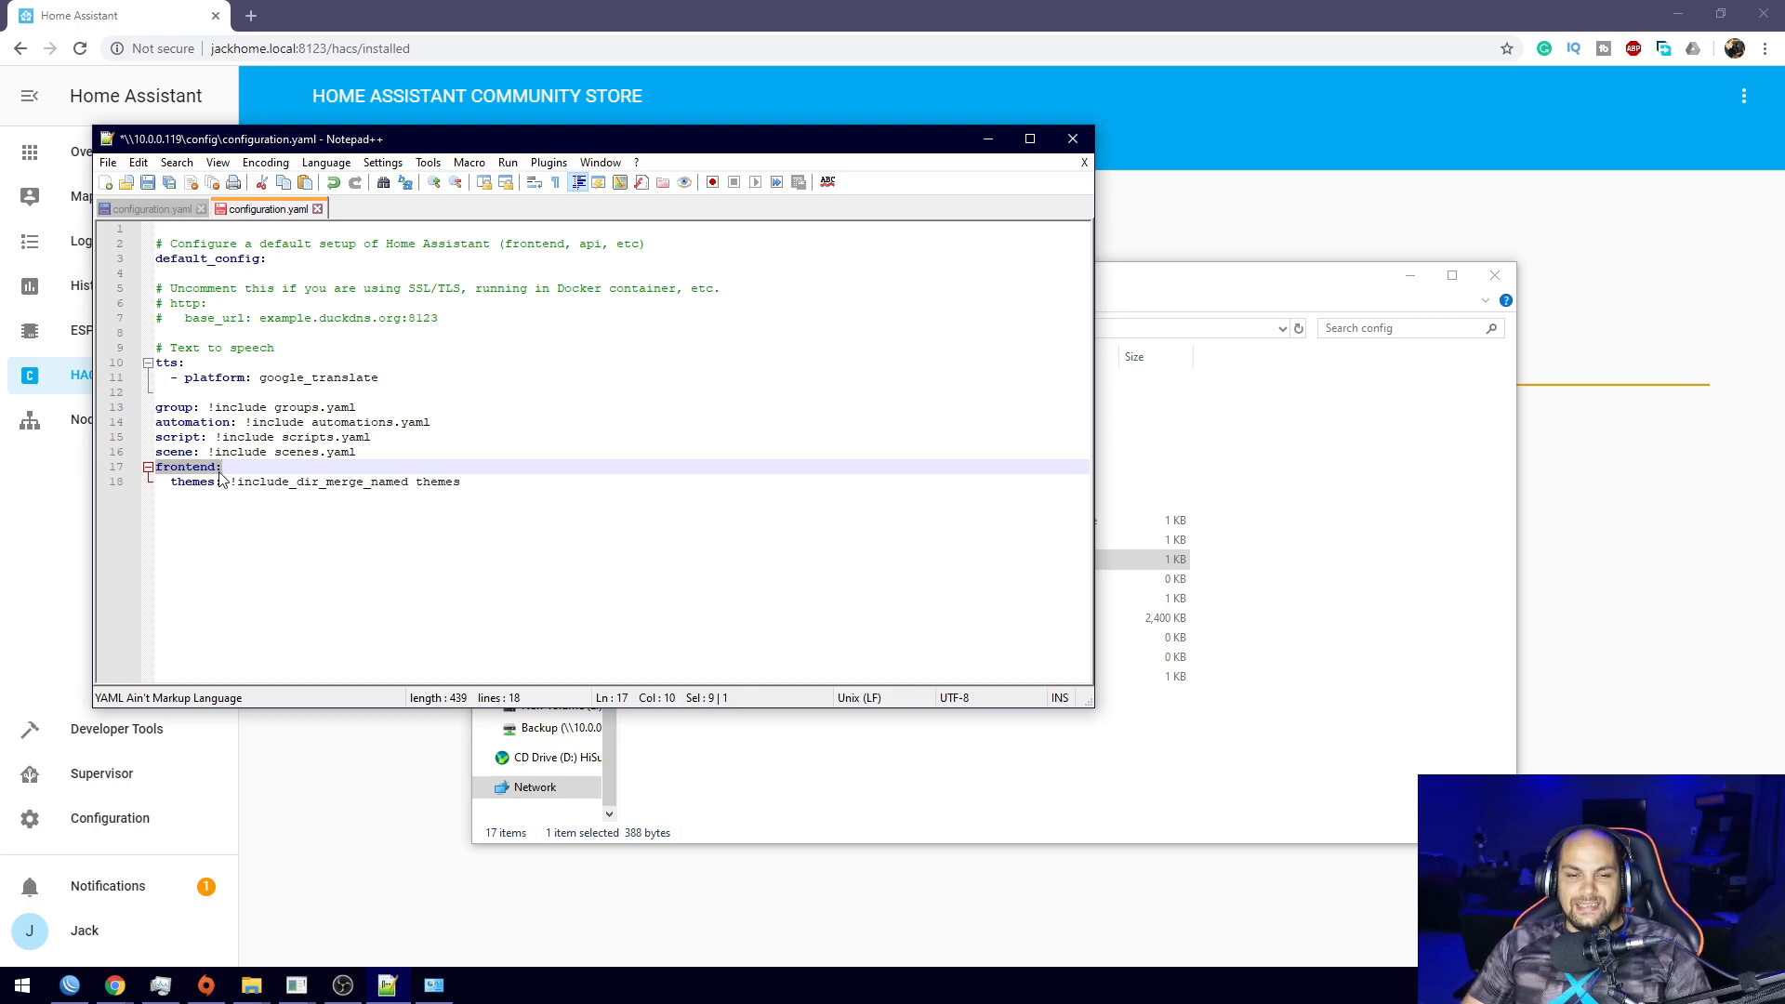
pyautogui.click(189, 467)
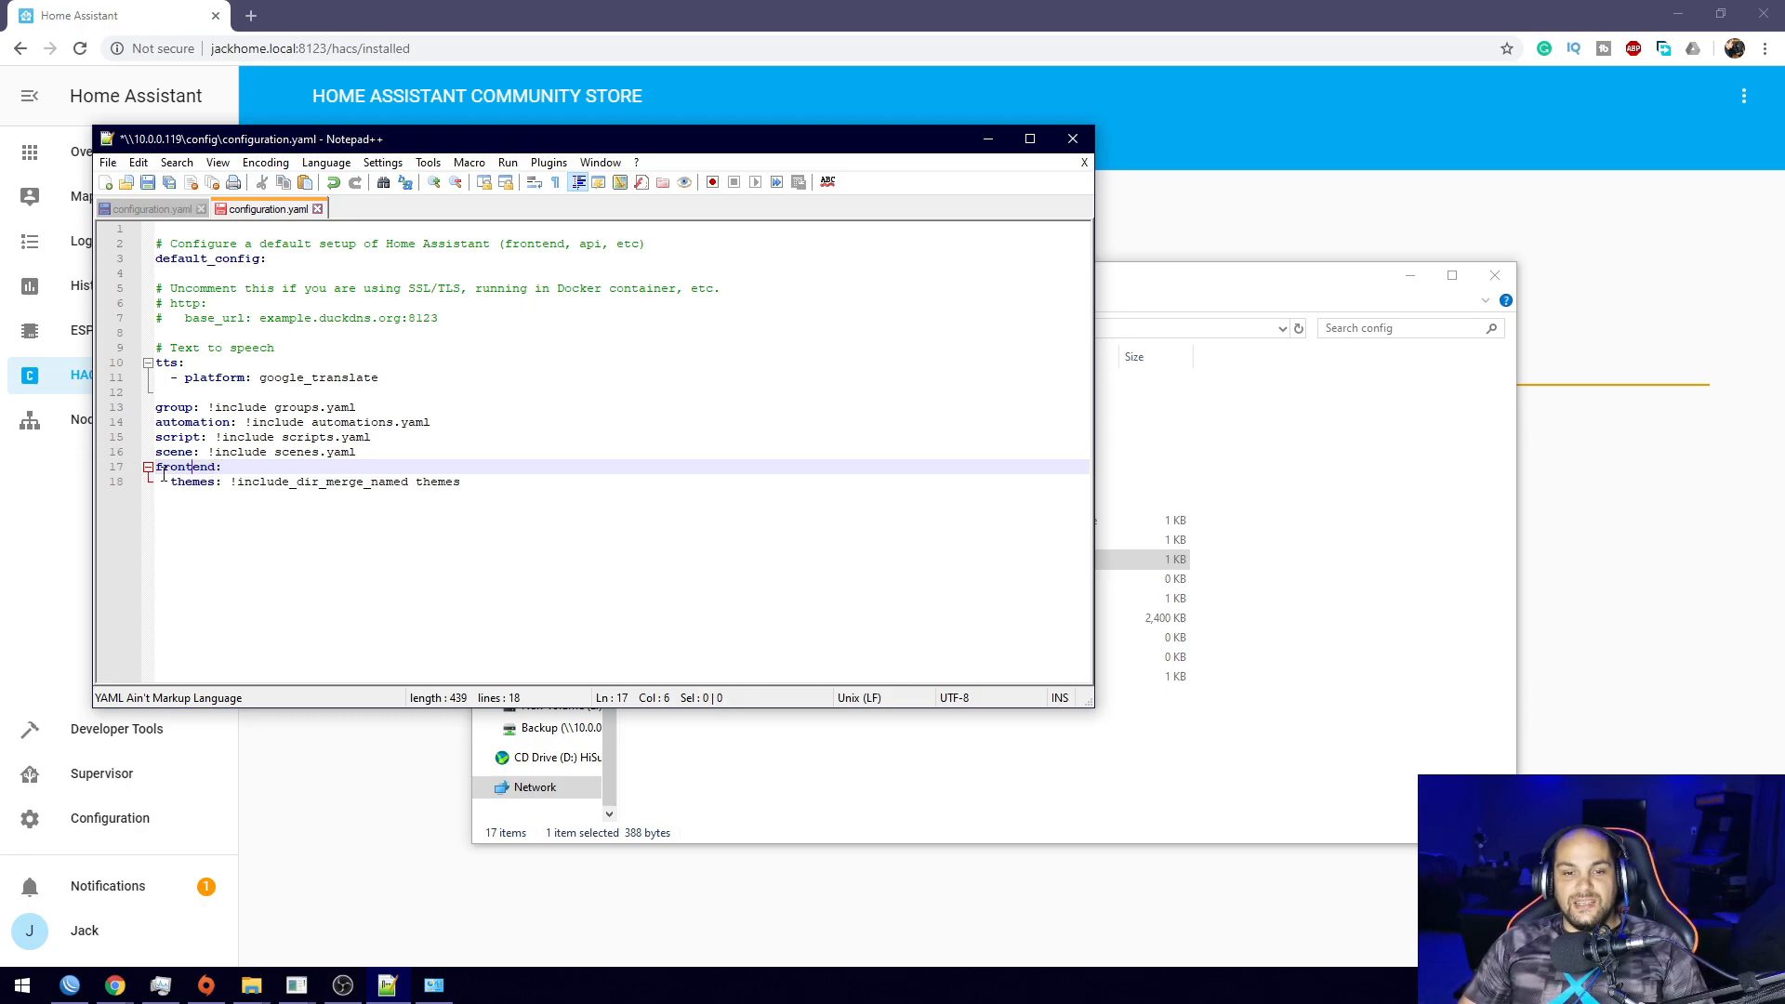
pyautogui.doubleClick(193, 482)
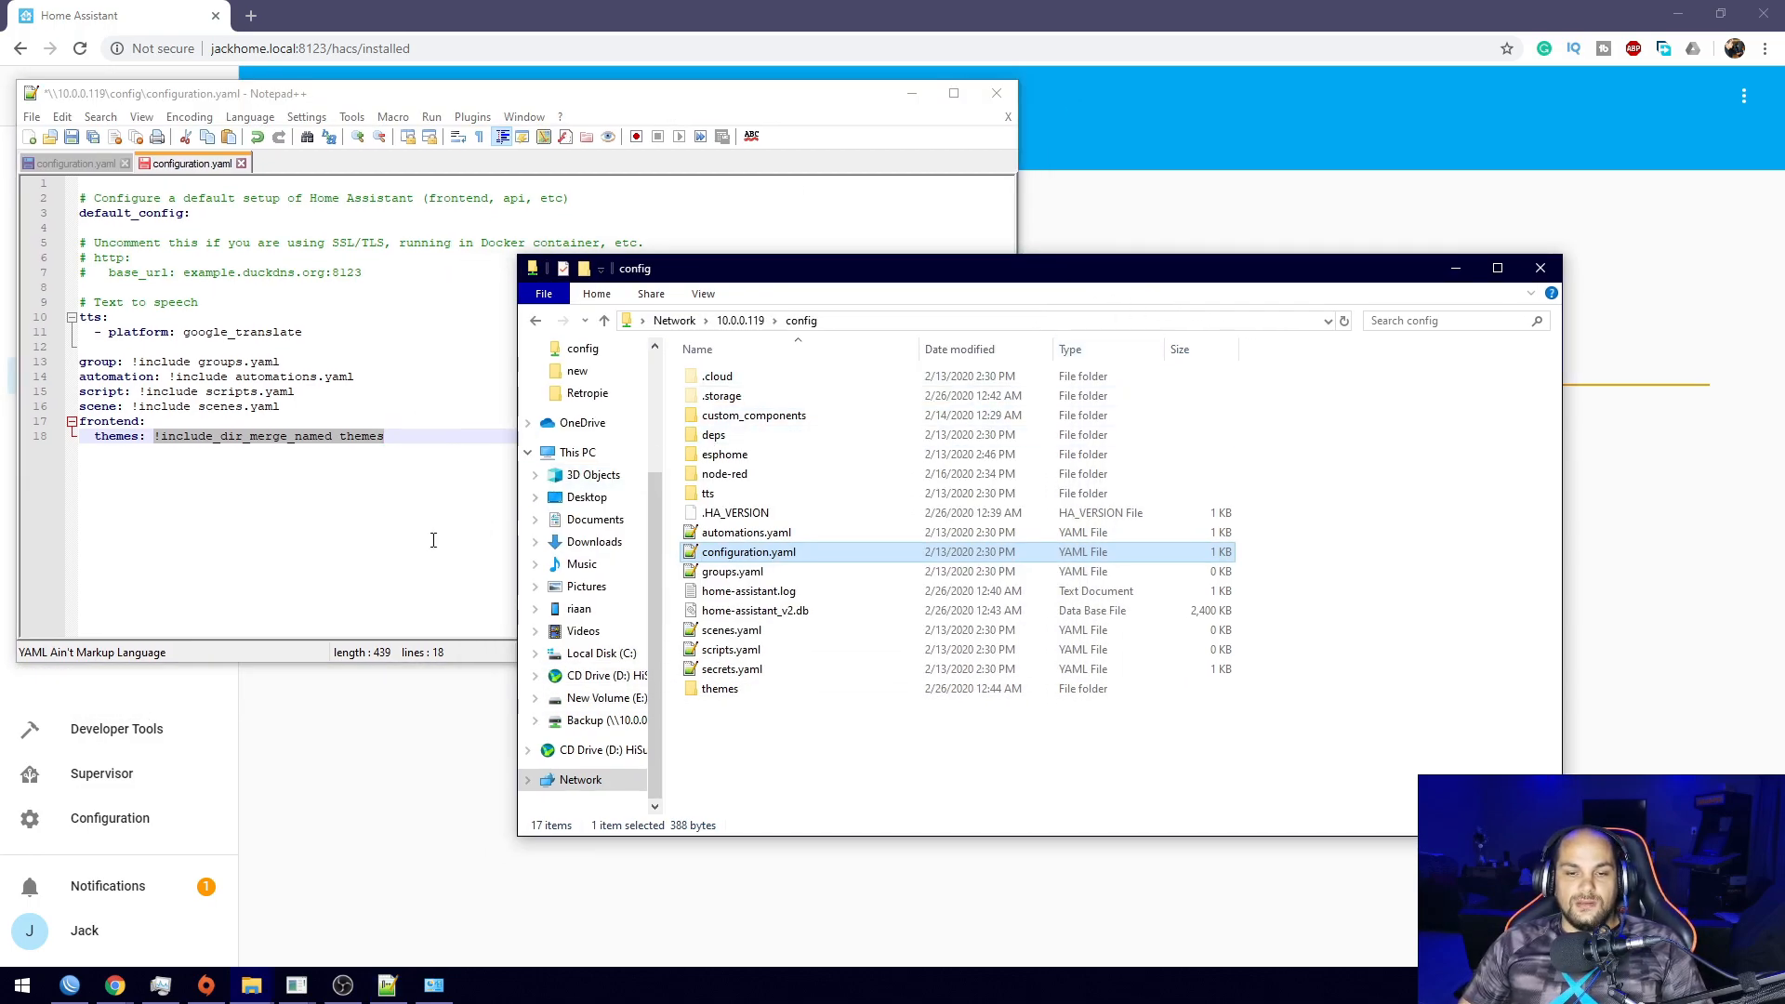
# Save the edited configuration.yaml in Notepad++.
pyautogui.click(434, 540)
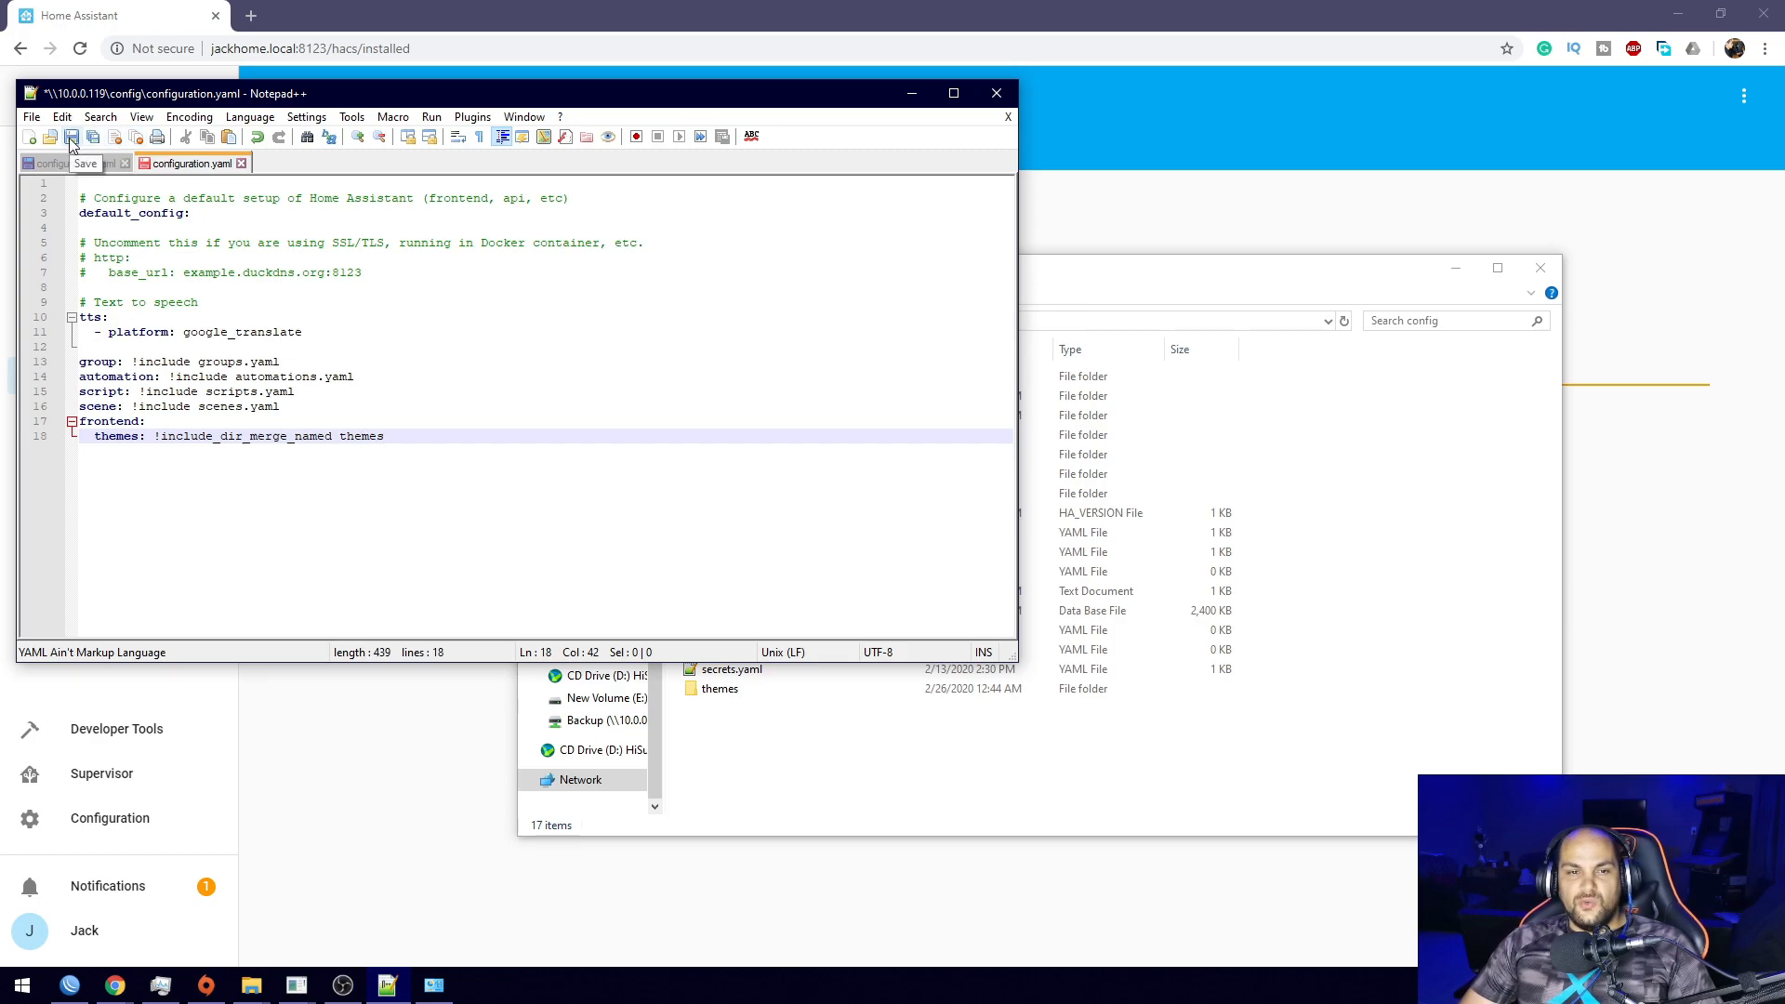
pyautogui.click(71, 136)
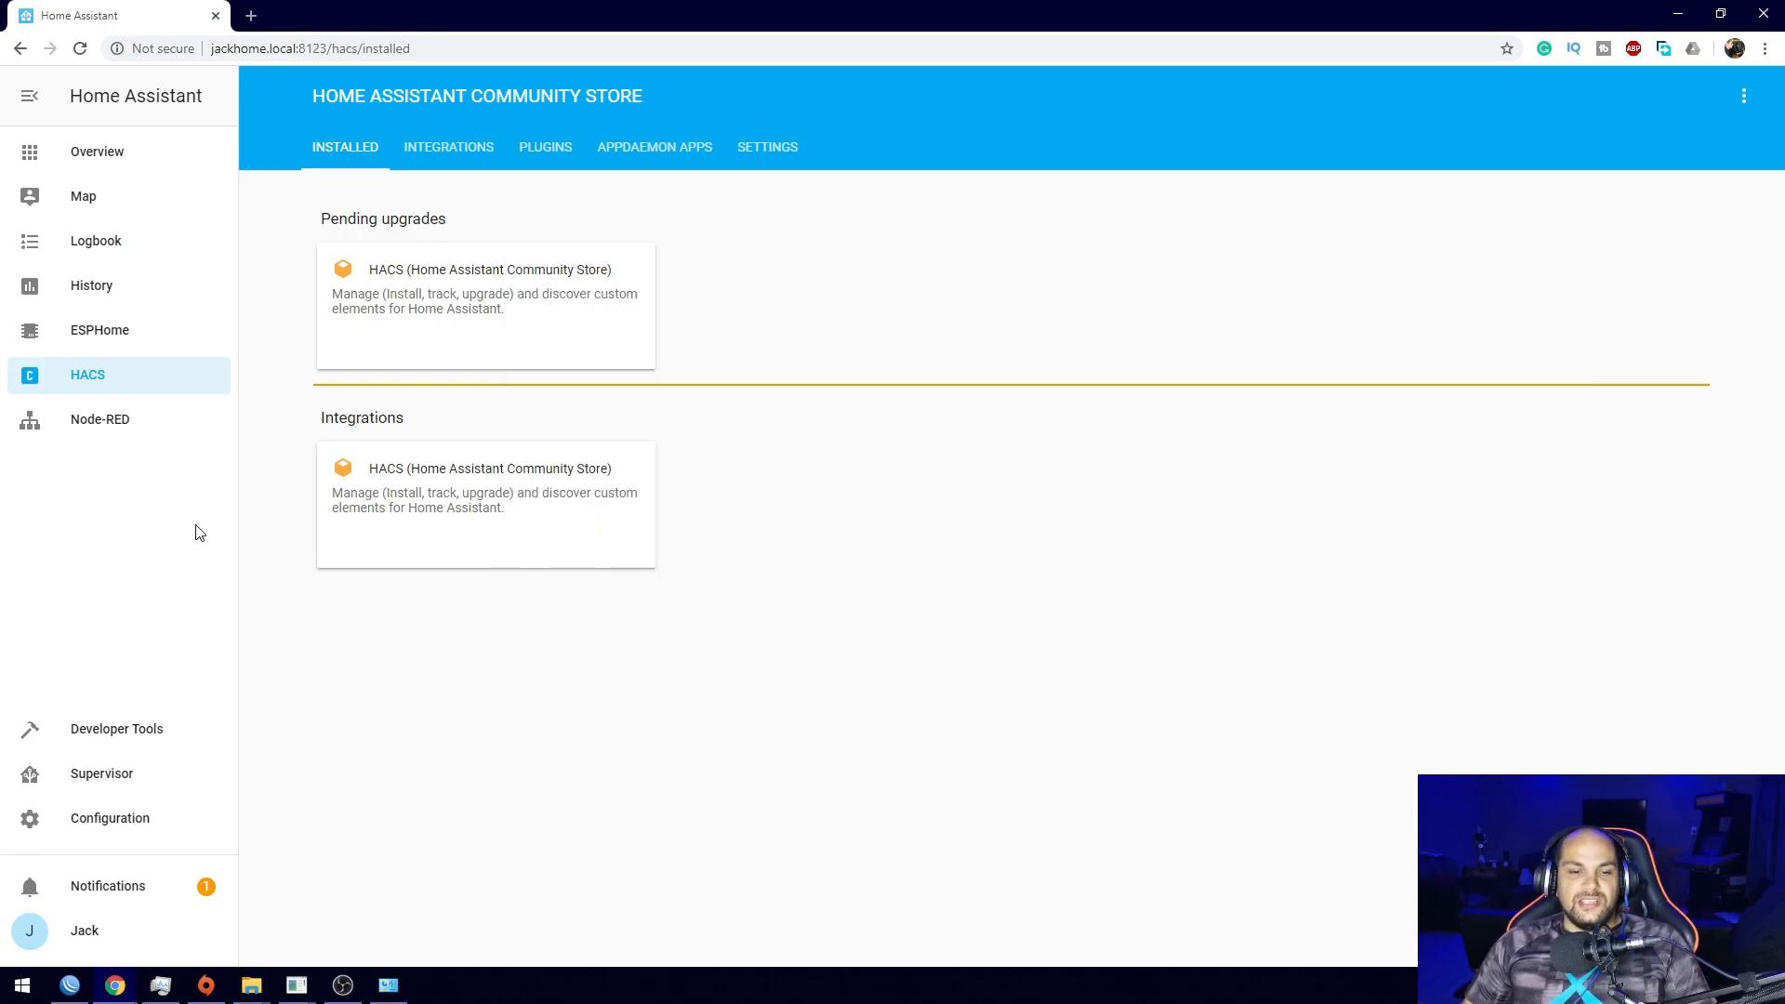
pyautogui.moveTo(109, 818)
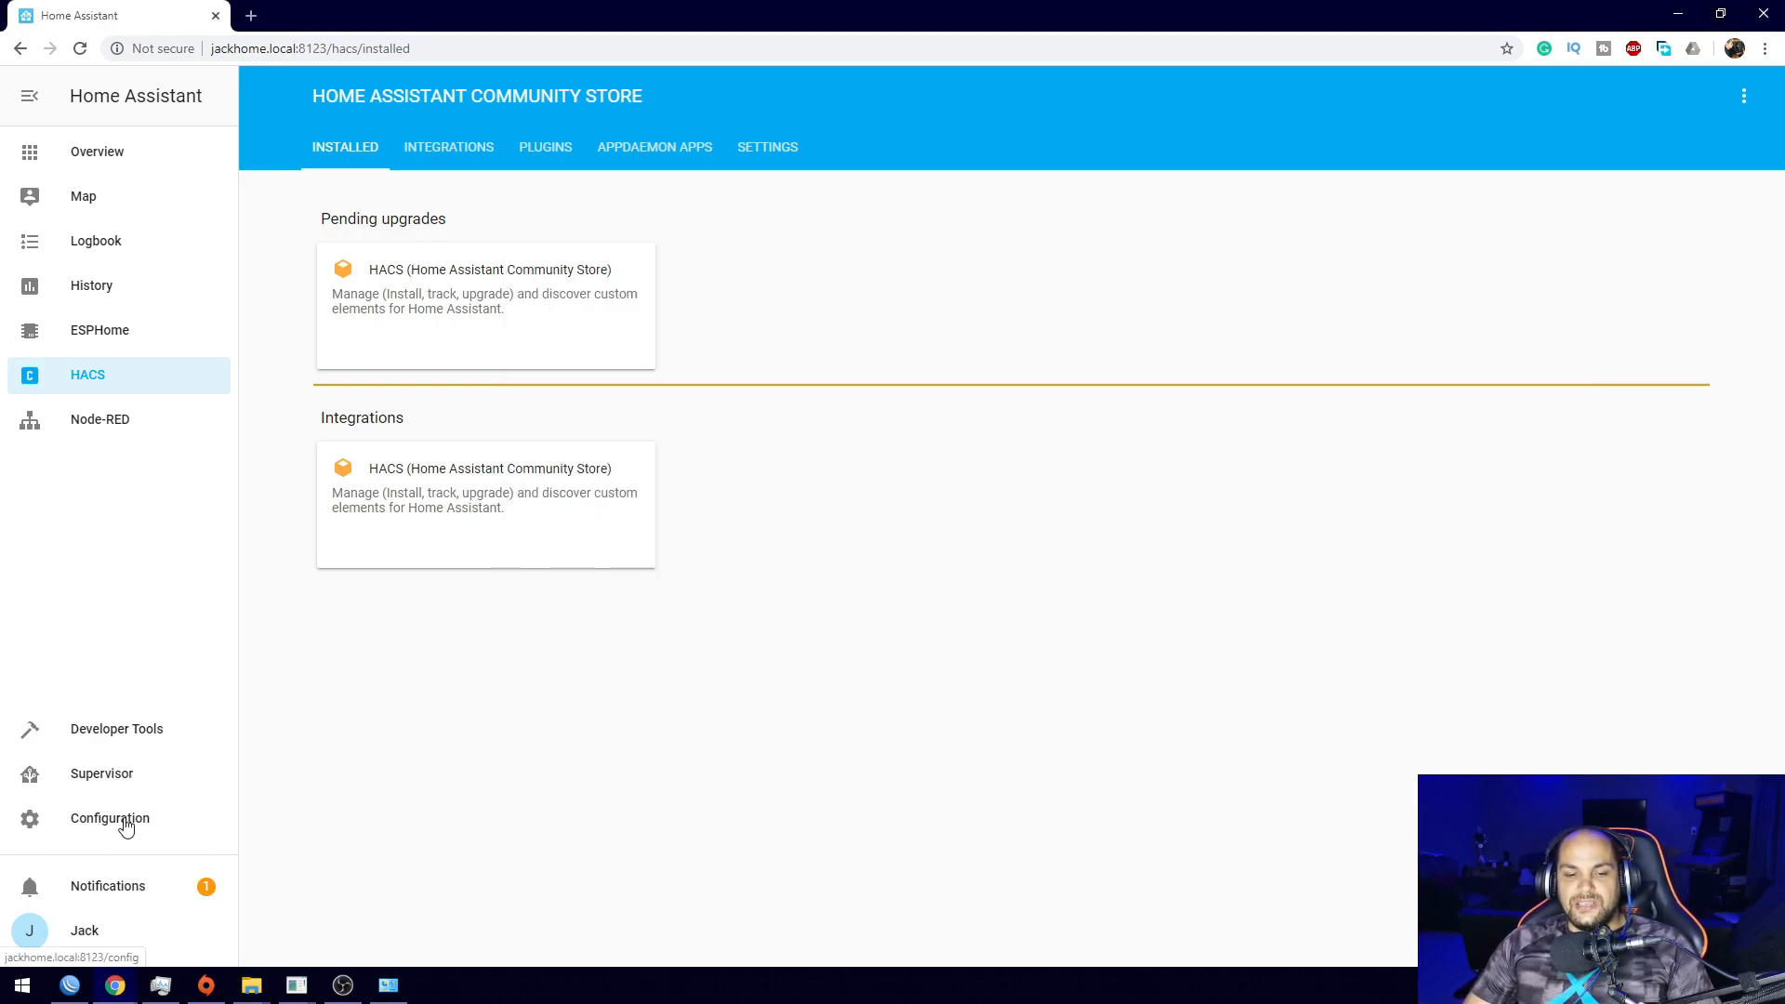
# Restart the server from Configuration > Server Controls and return to the Overview dashboard.
pyautogui.click(110, 818)
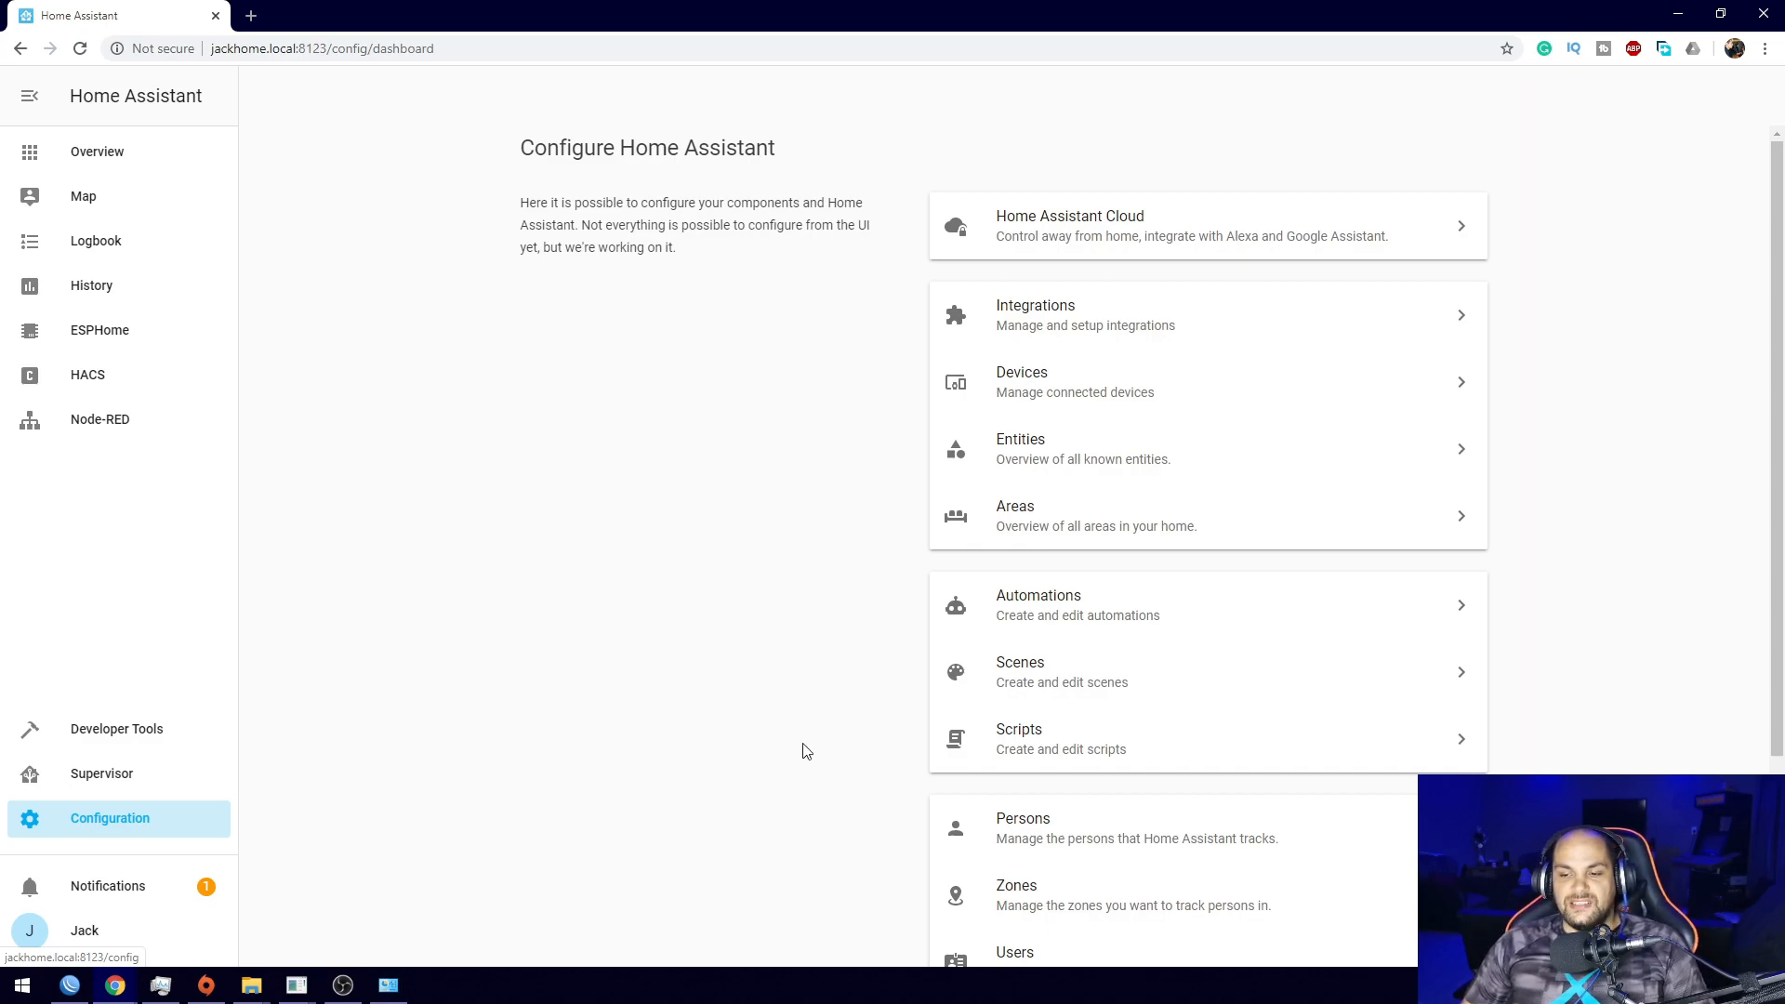
pyautogui.scroll(-3)
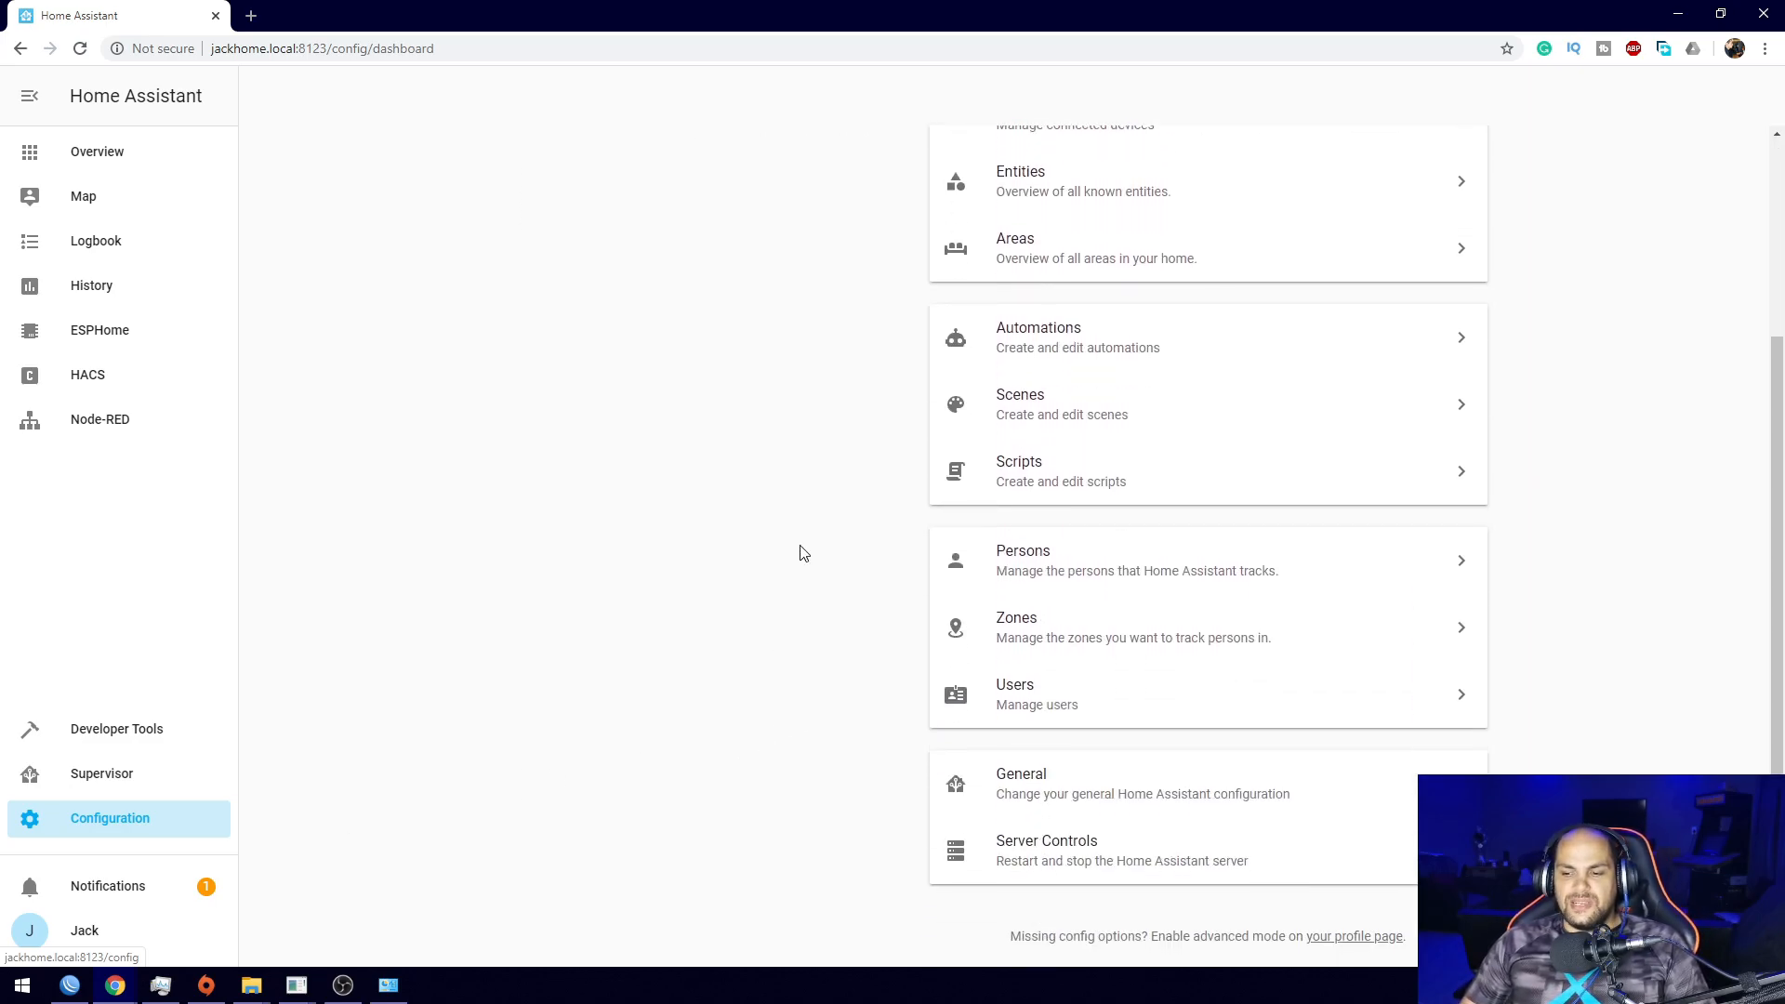
pyautogui.click(1045, 850)
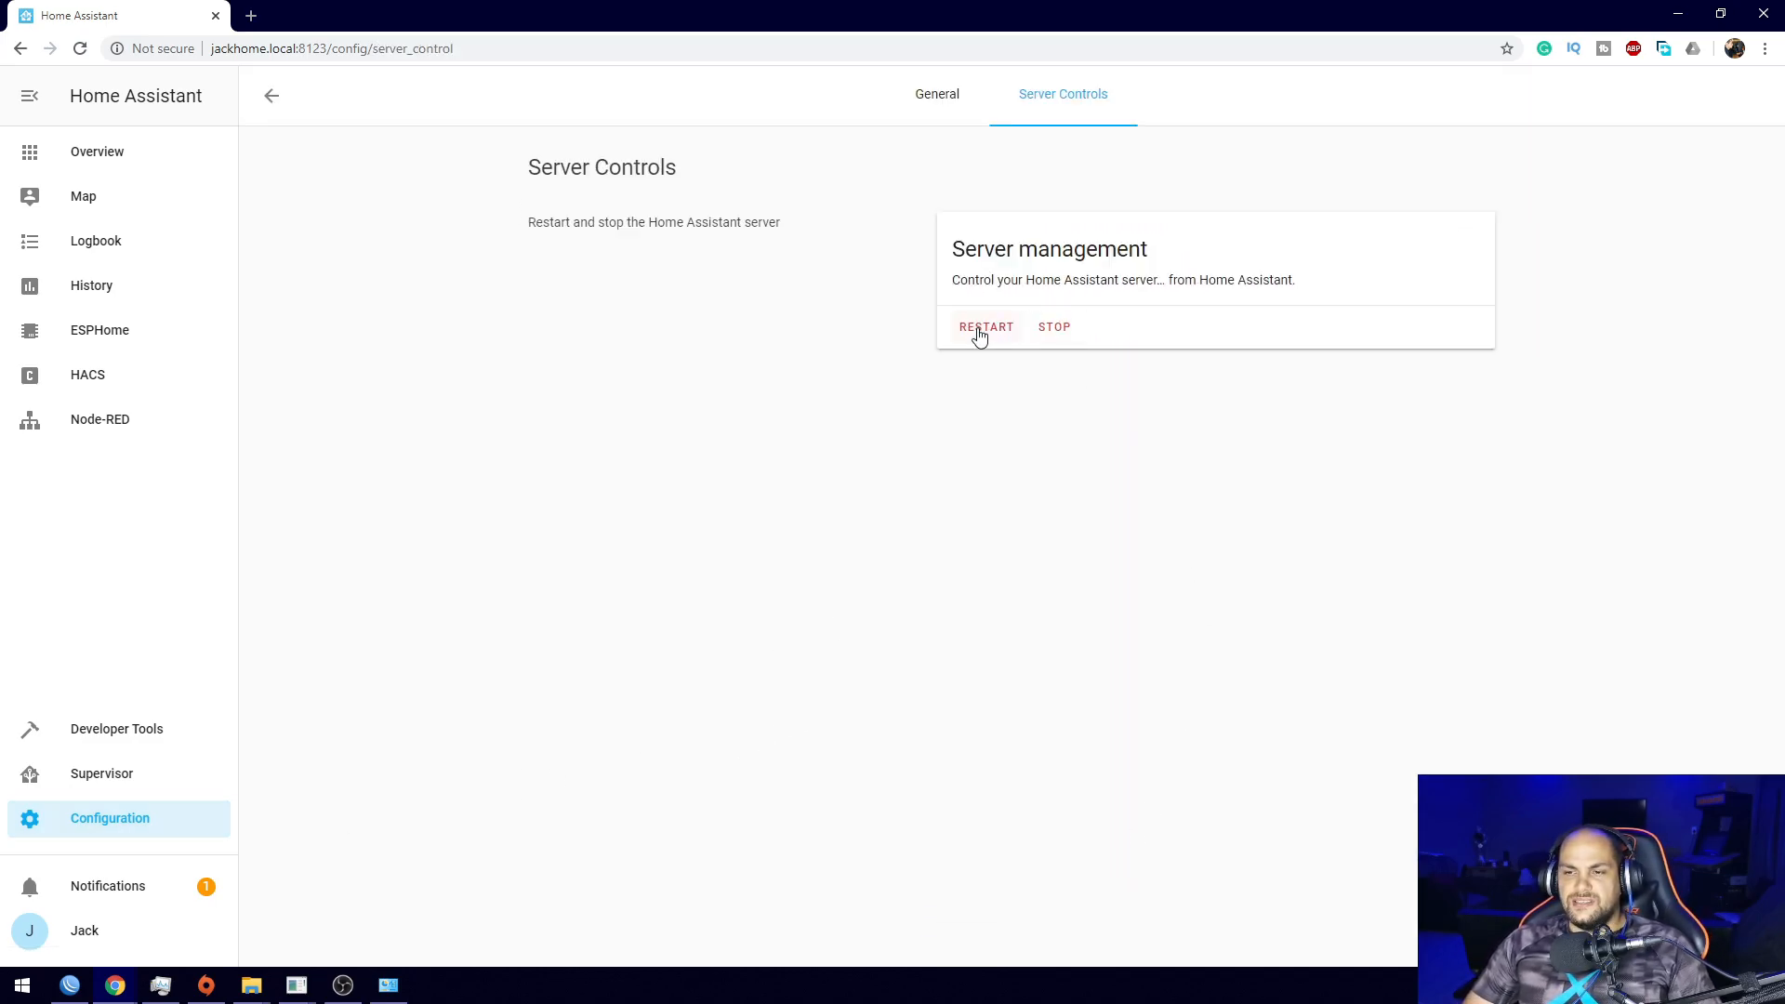
pyautogui.moveTo(697, 578)
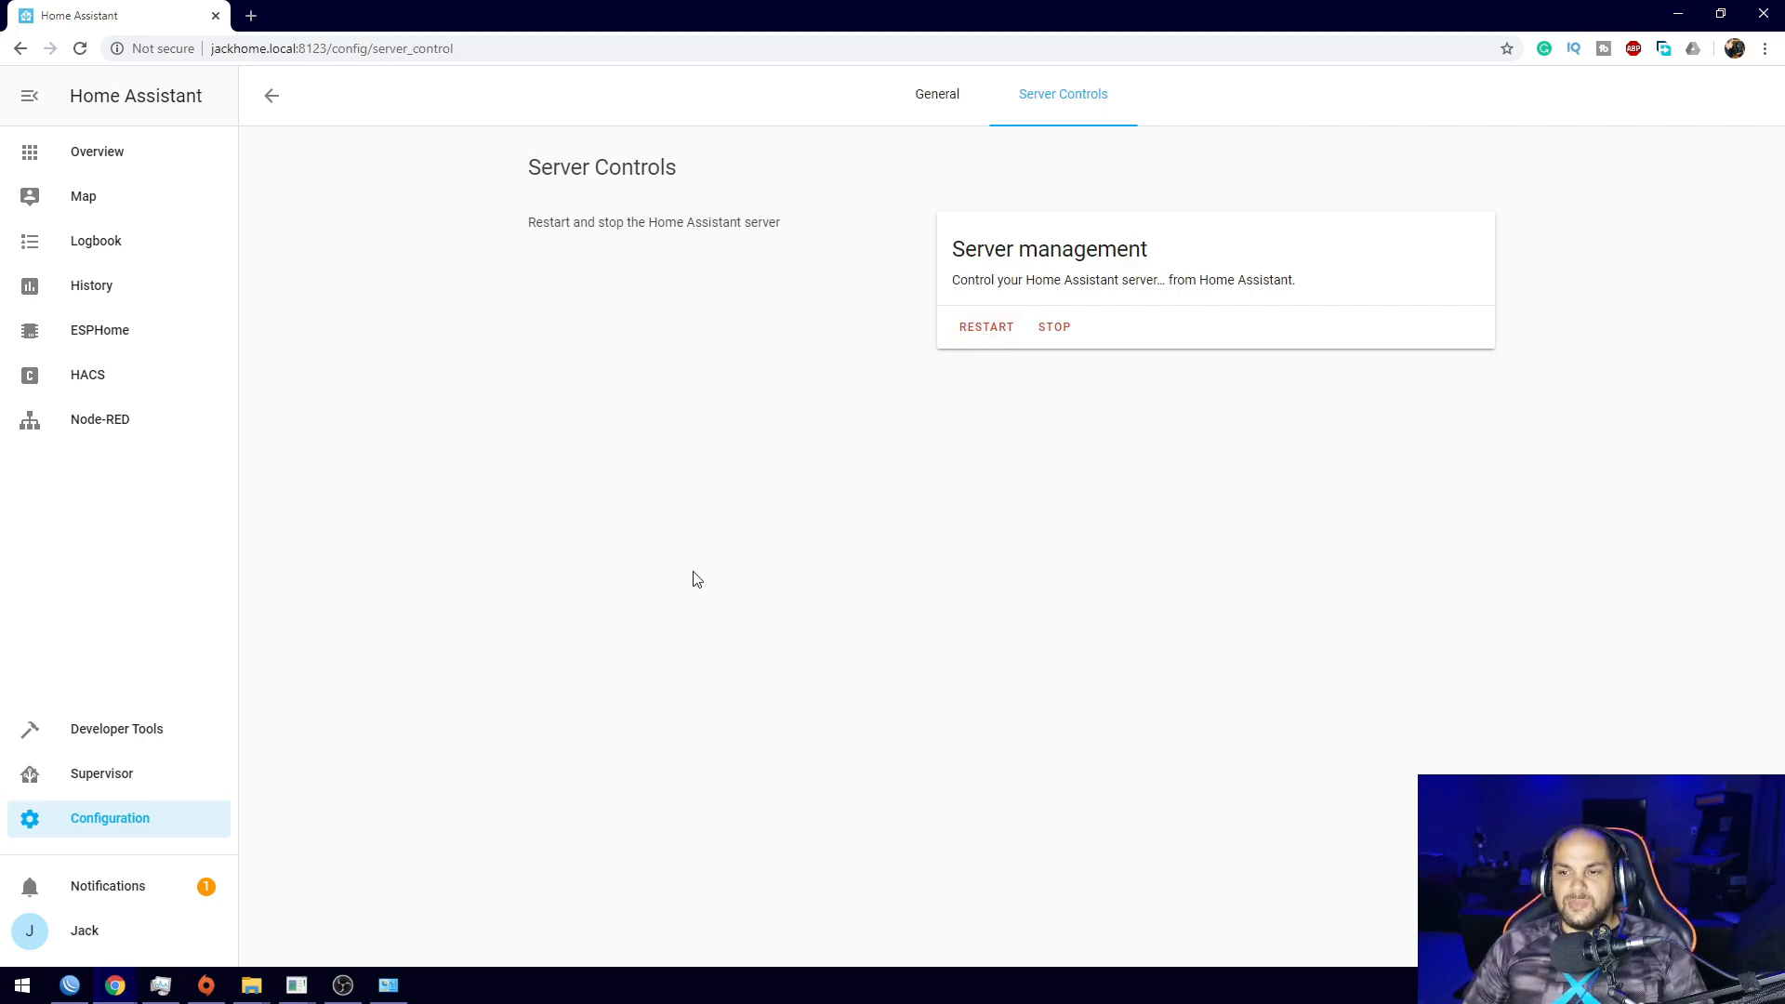
pyautogui.click(97, 150)
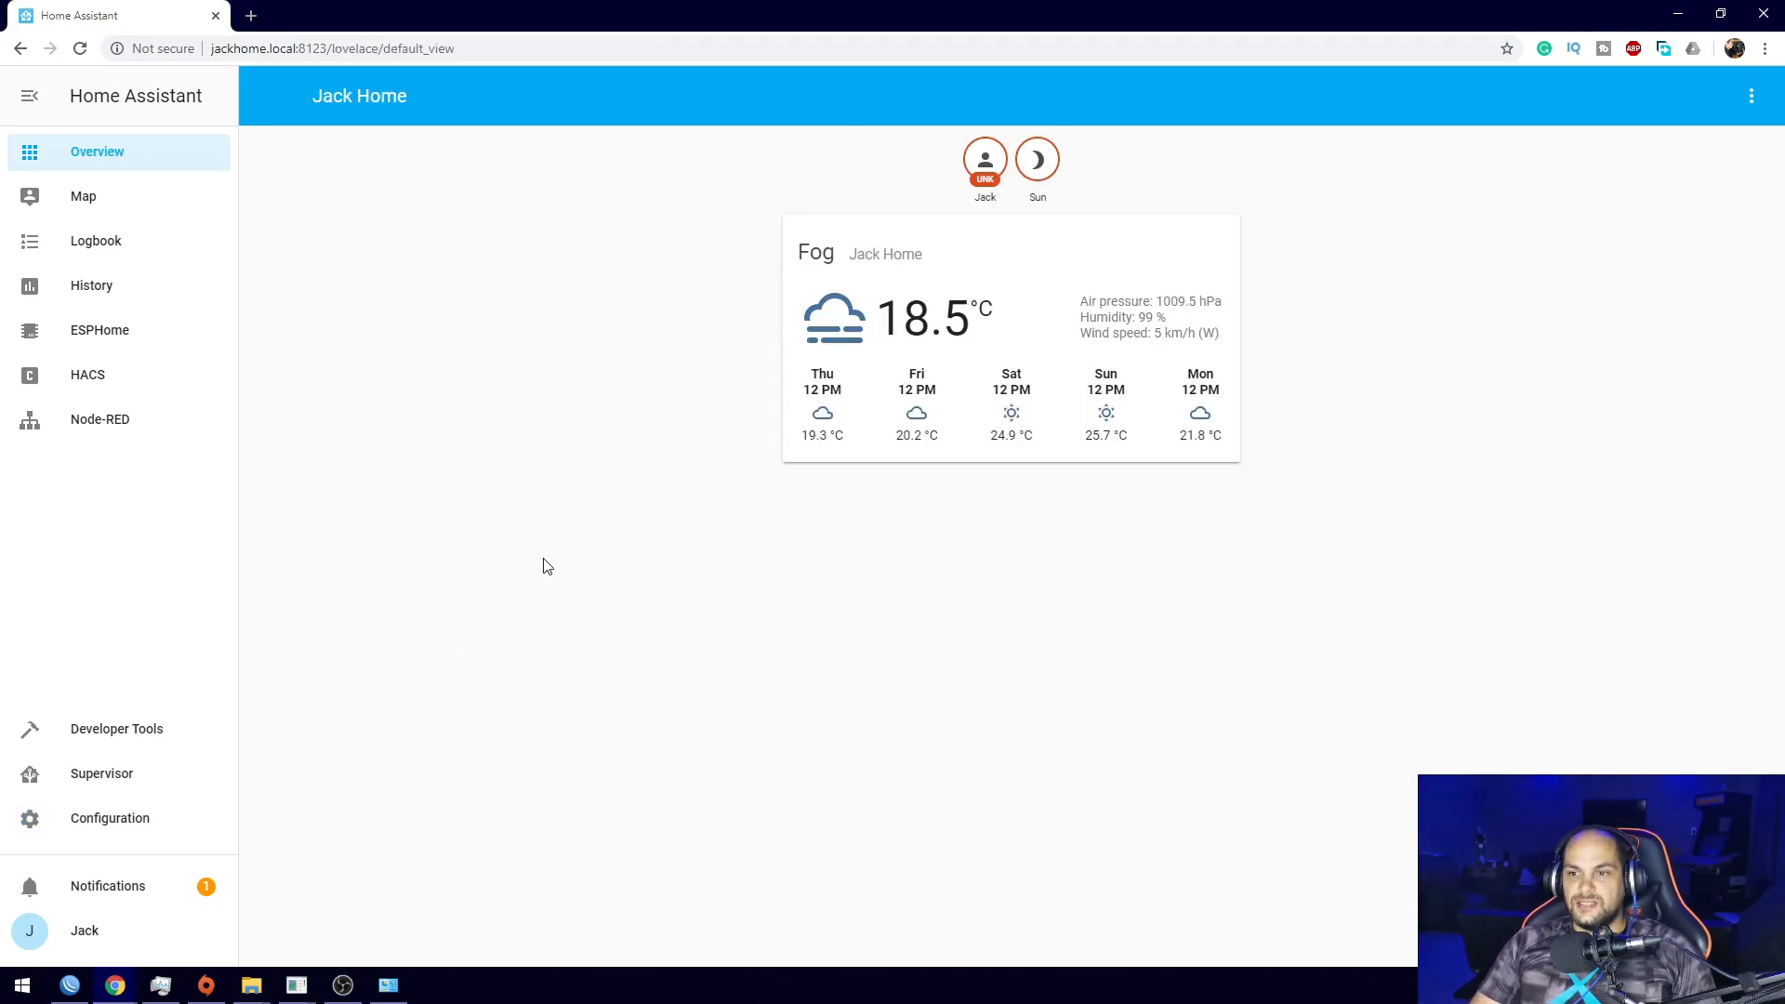
pyautogui.moveTo(541, 525)
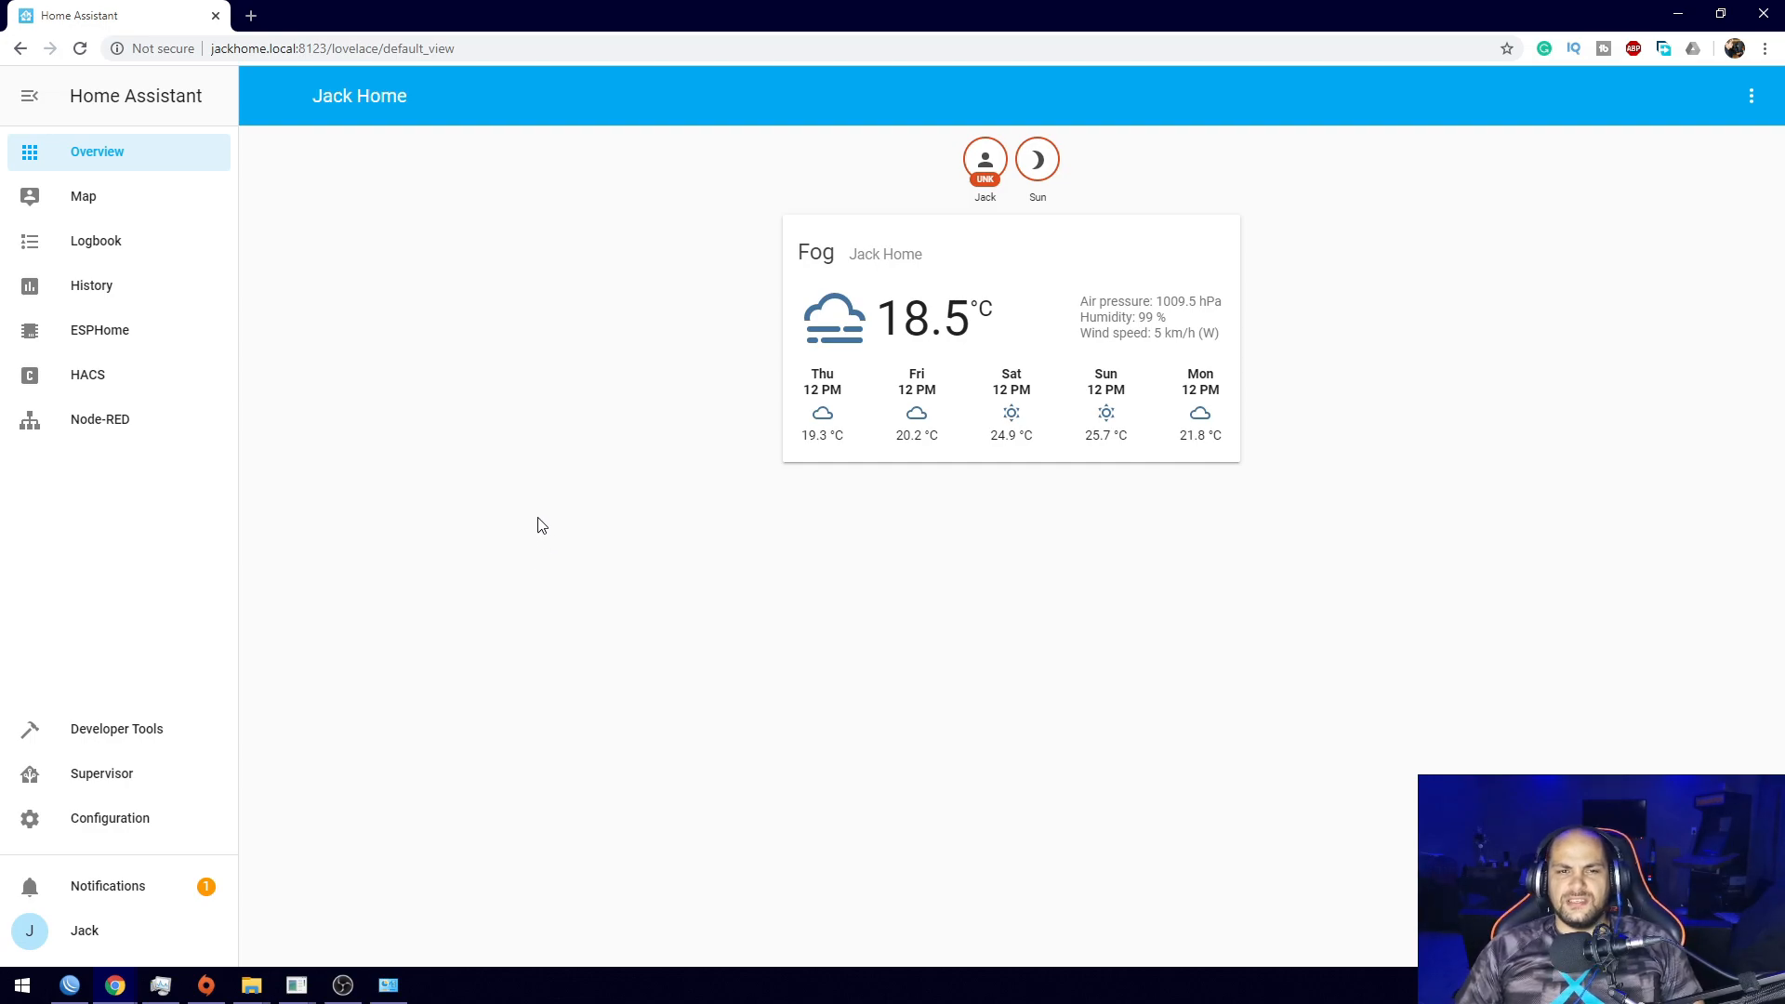
pyautogui.moveTo(478, 410)
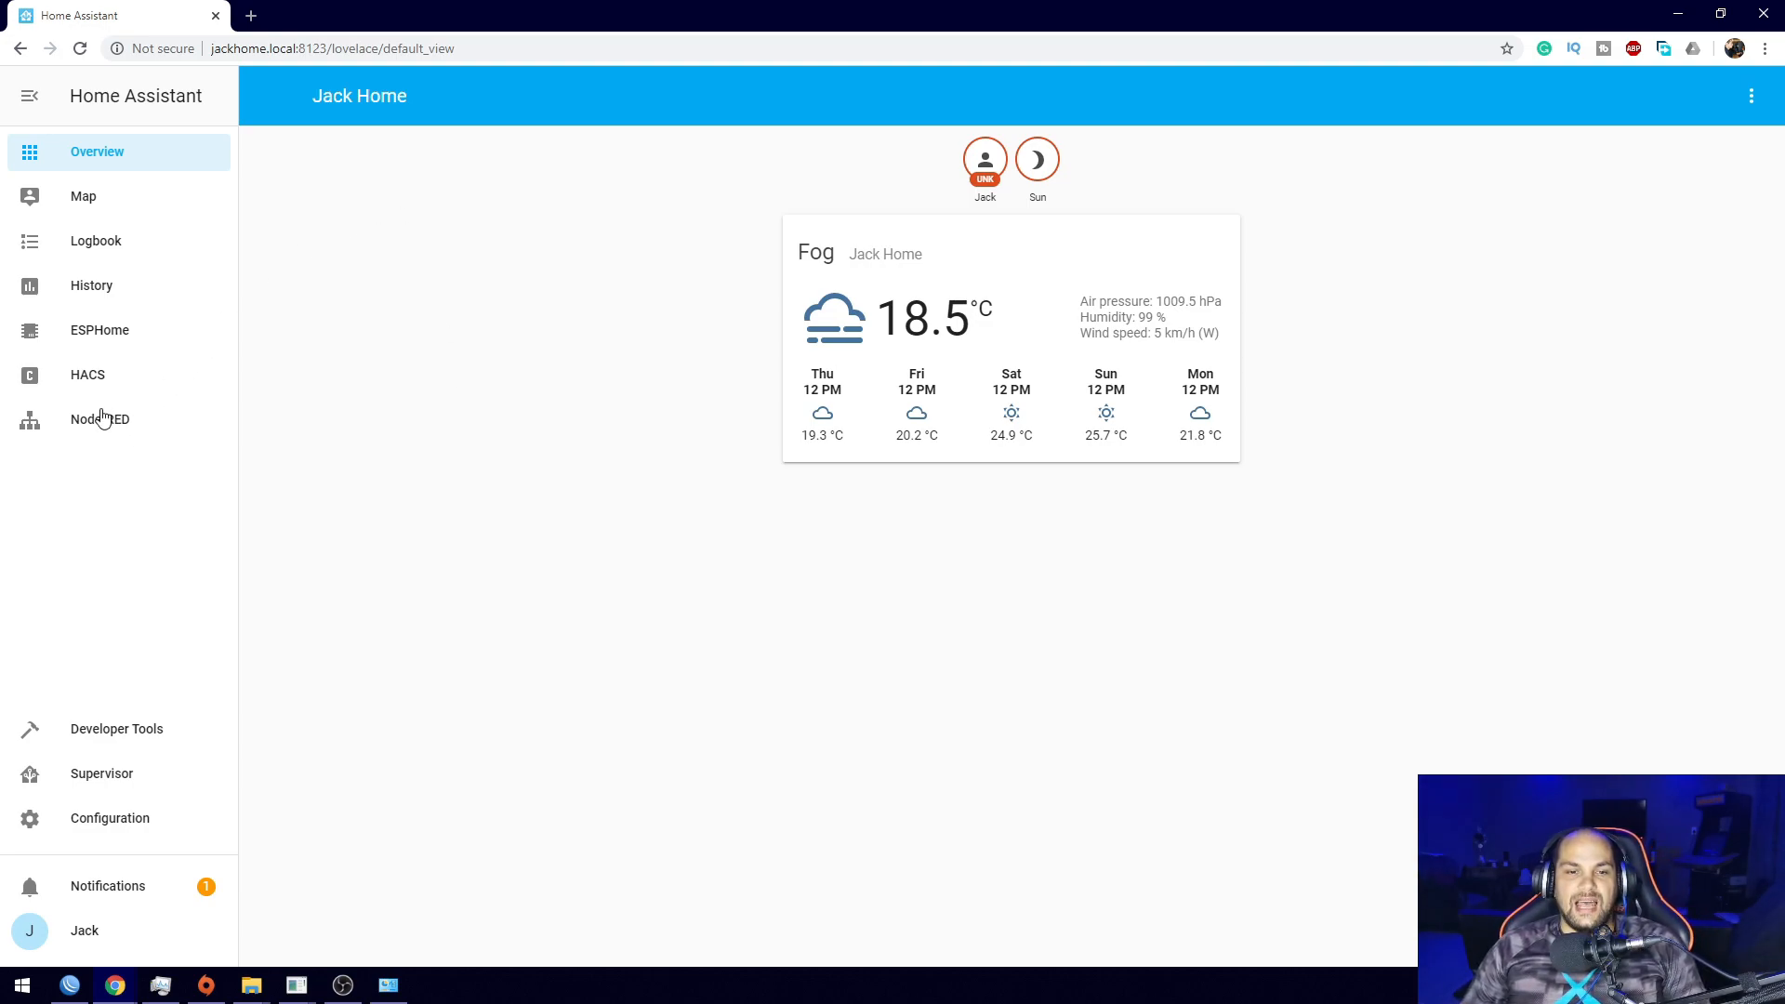
pyautogui.moveTo(87, 381)
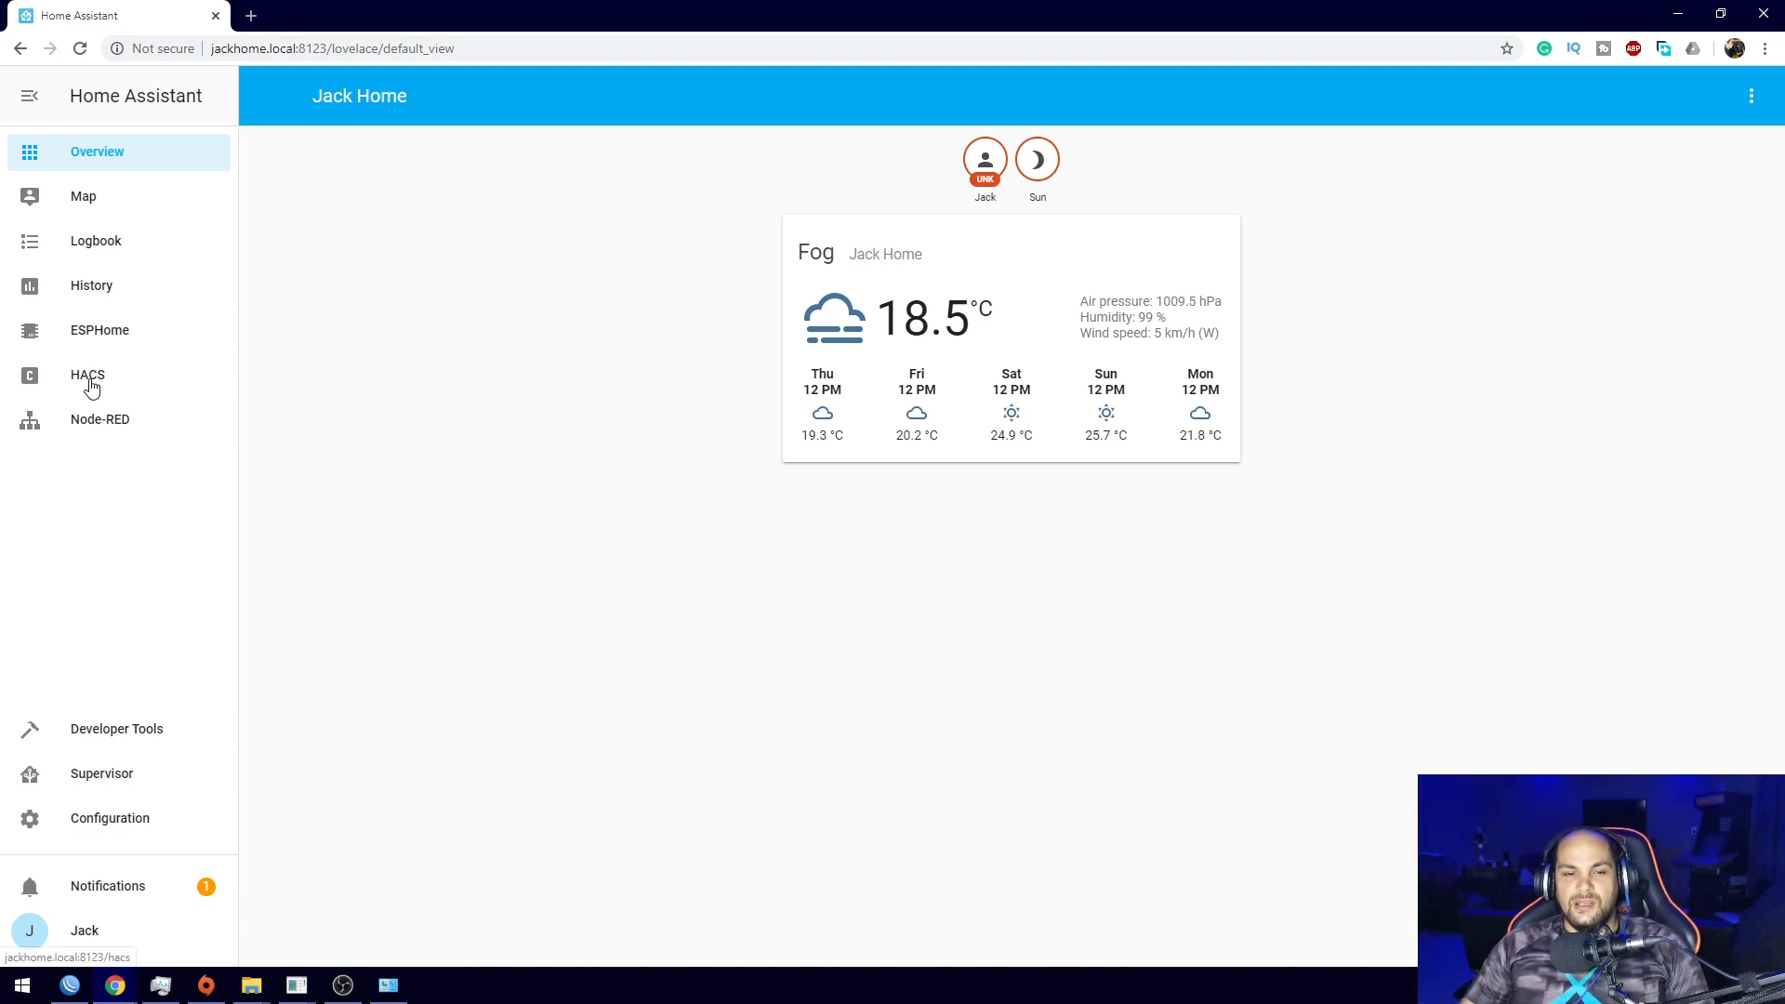
# Browse the HACS Themes catalogue, scrolling the repository list toward Clear Theme Dark.
pyautogui.click(87, 373)
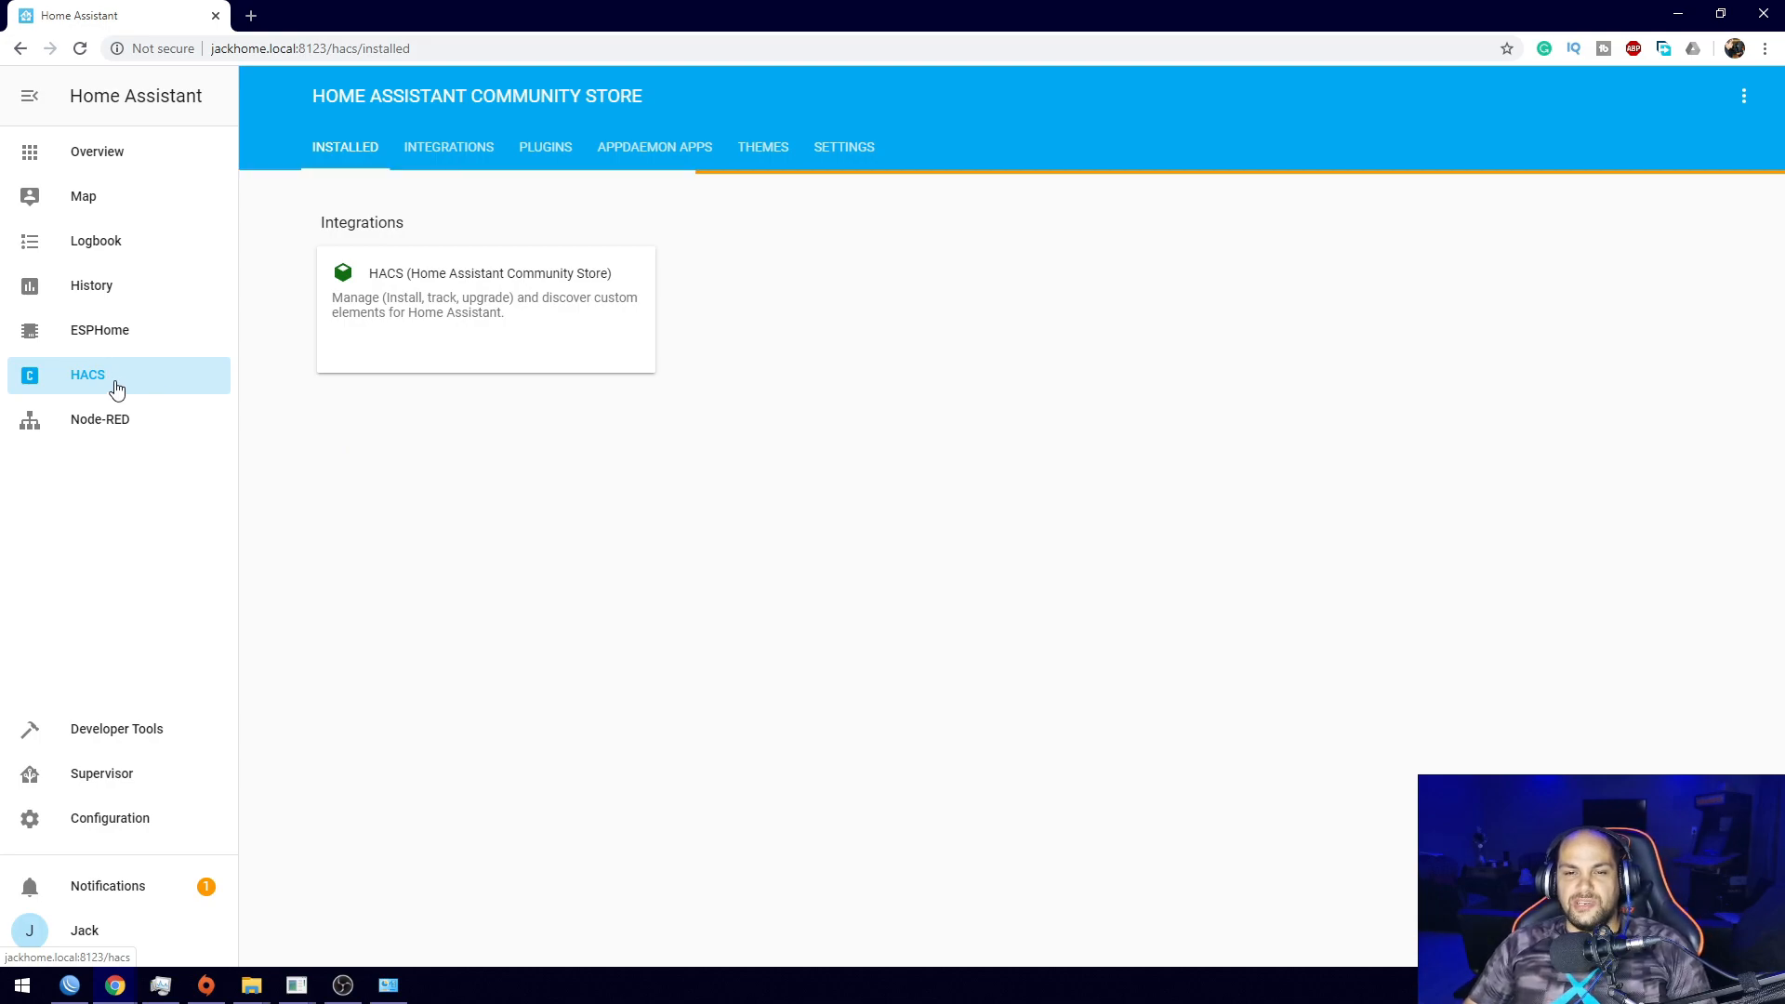
pyautogui.moveTo(694, 186)
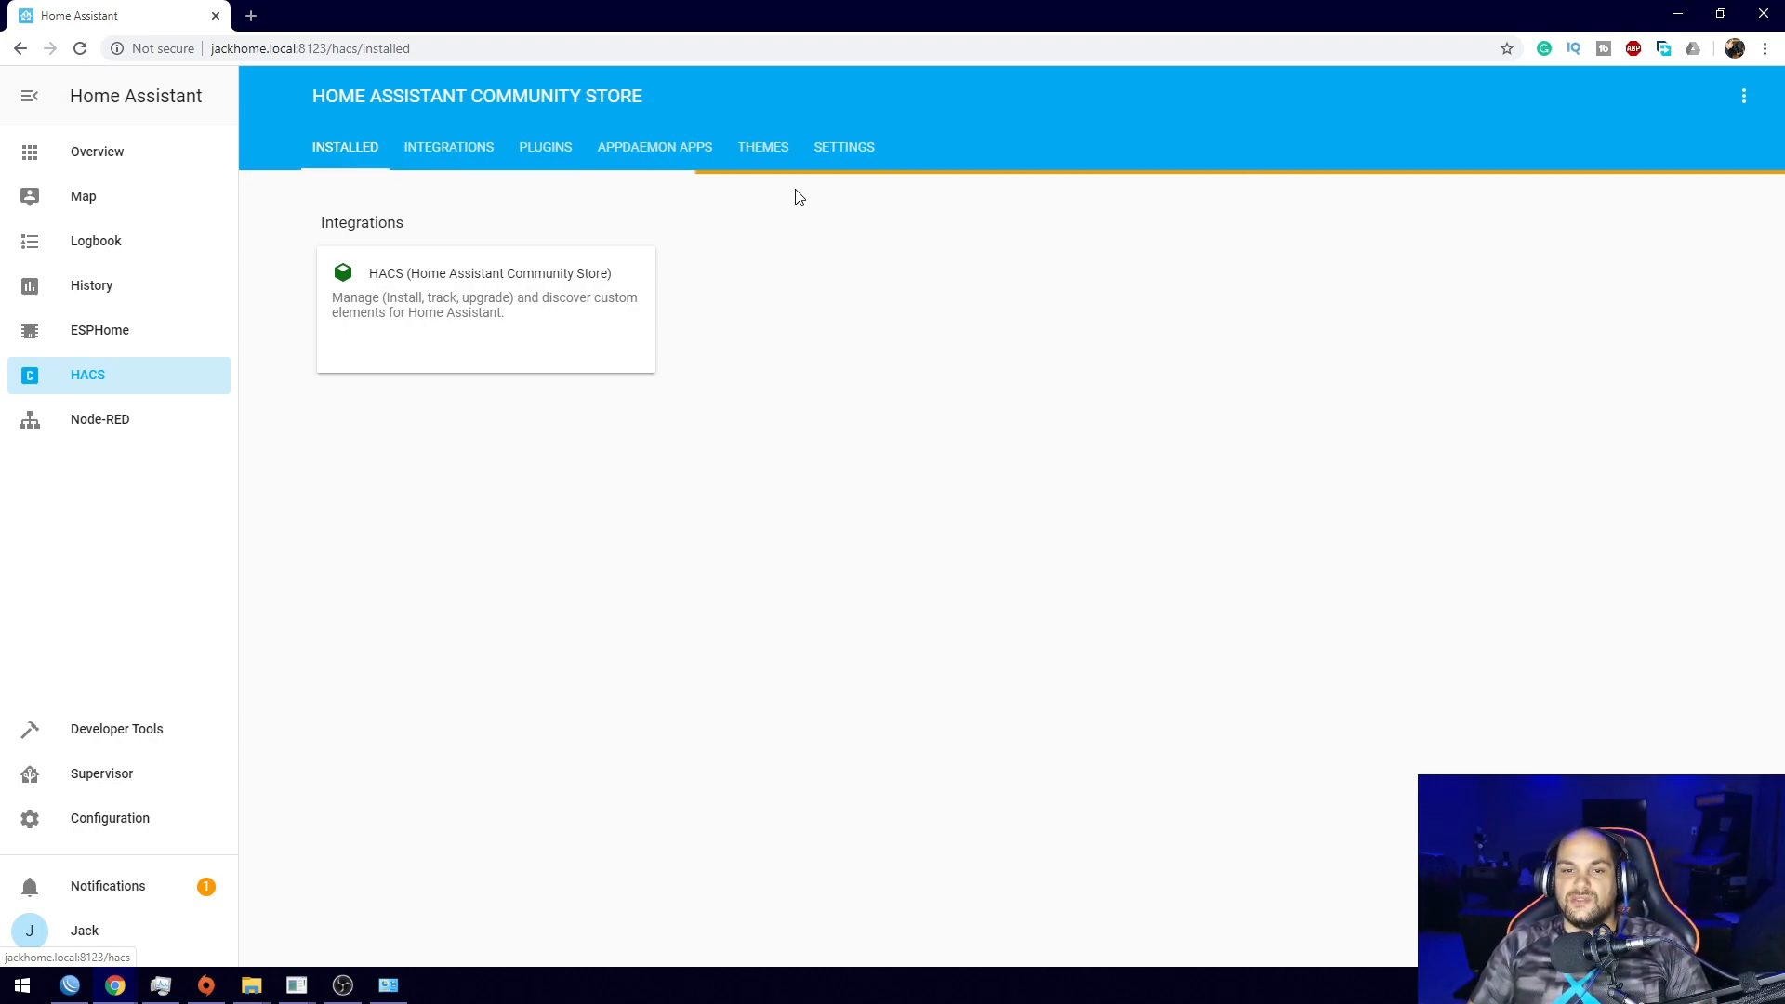
pyautogui.moveTo(794, 145)
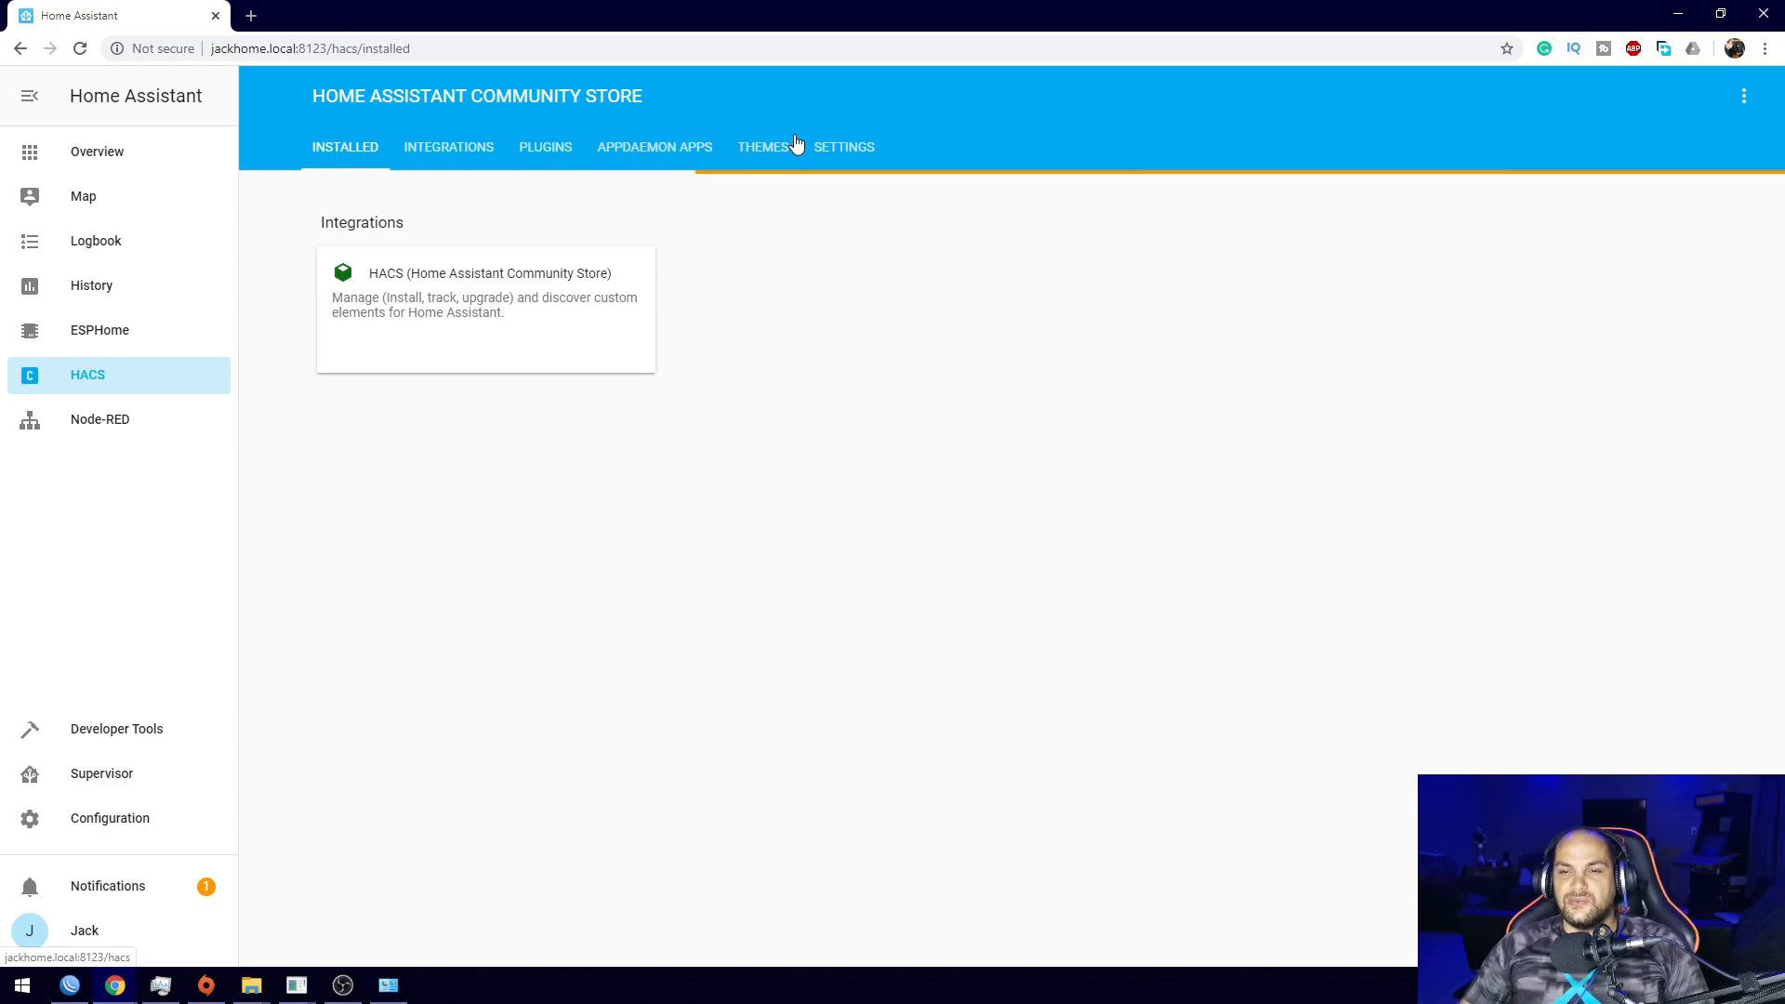
pyautogui.moveTo(771, 148)
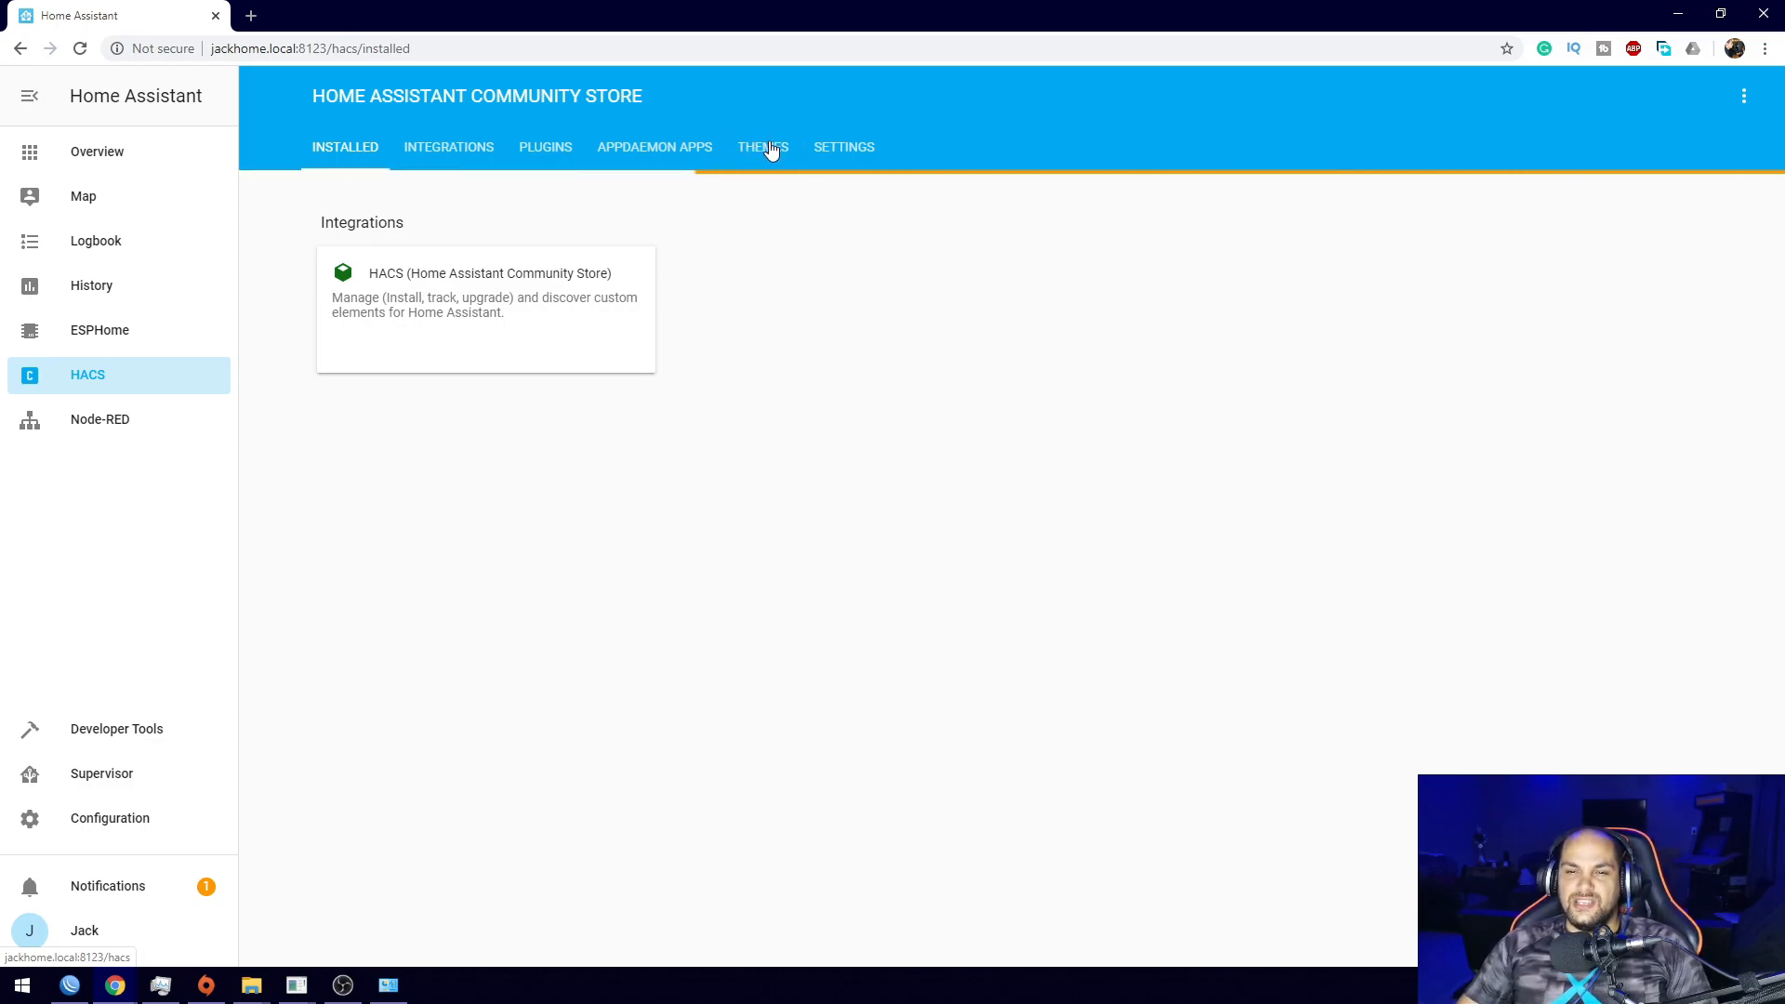
pyautogui.click(763, 147)
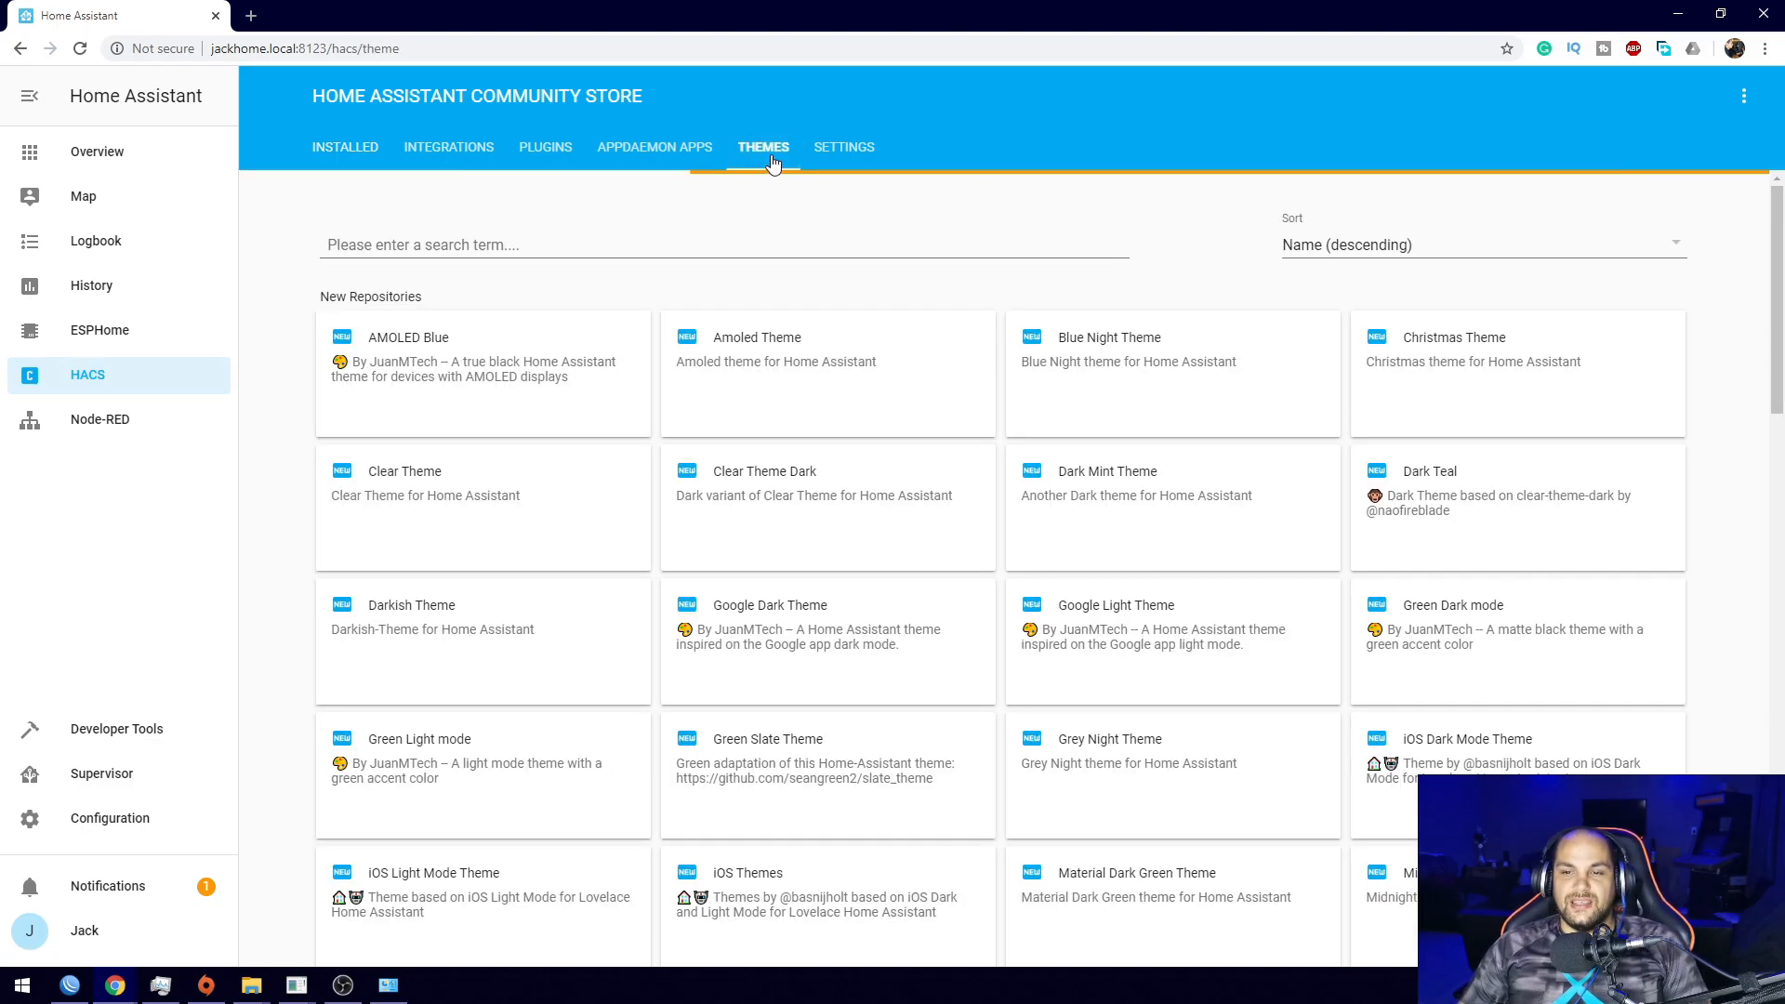
pyautogui.scroll(-3)
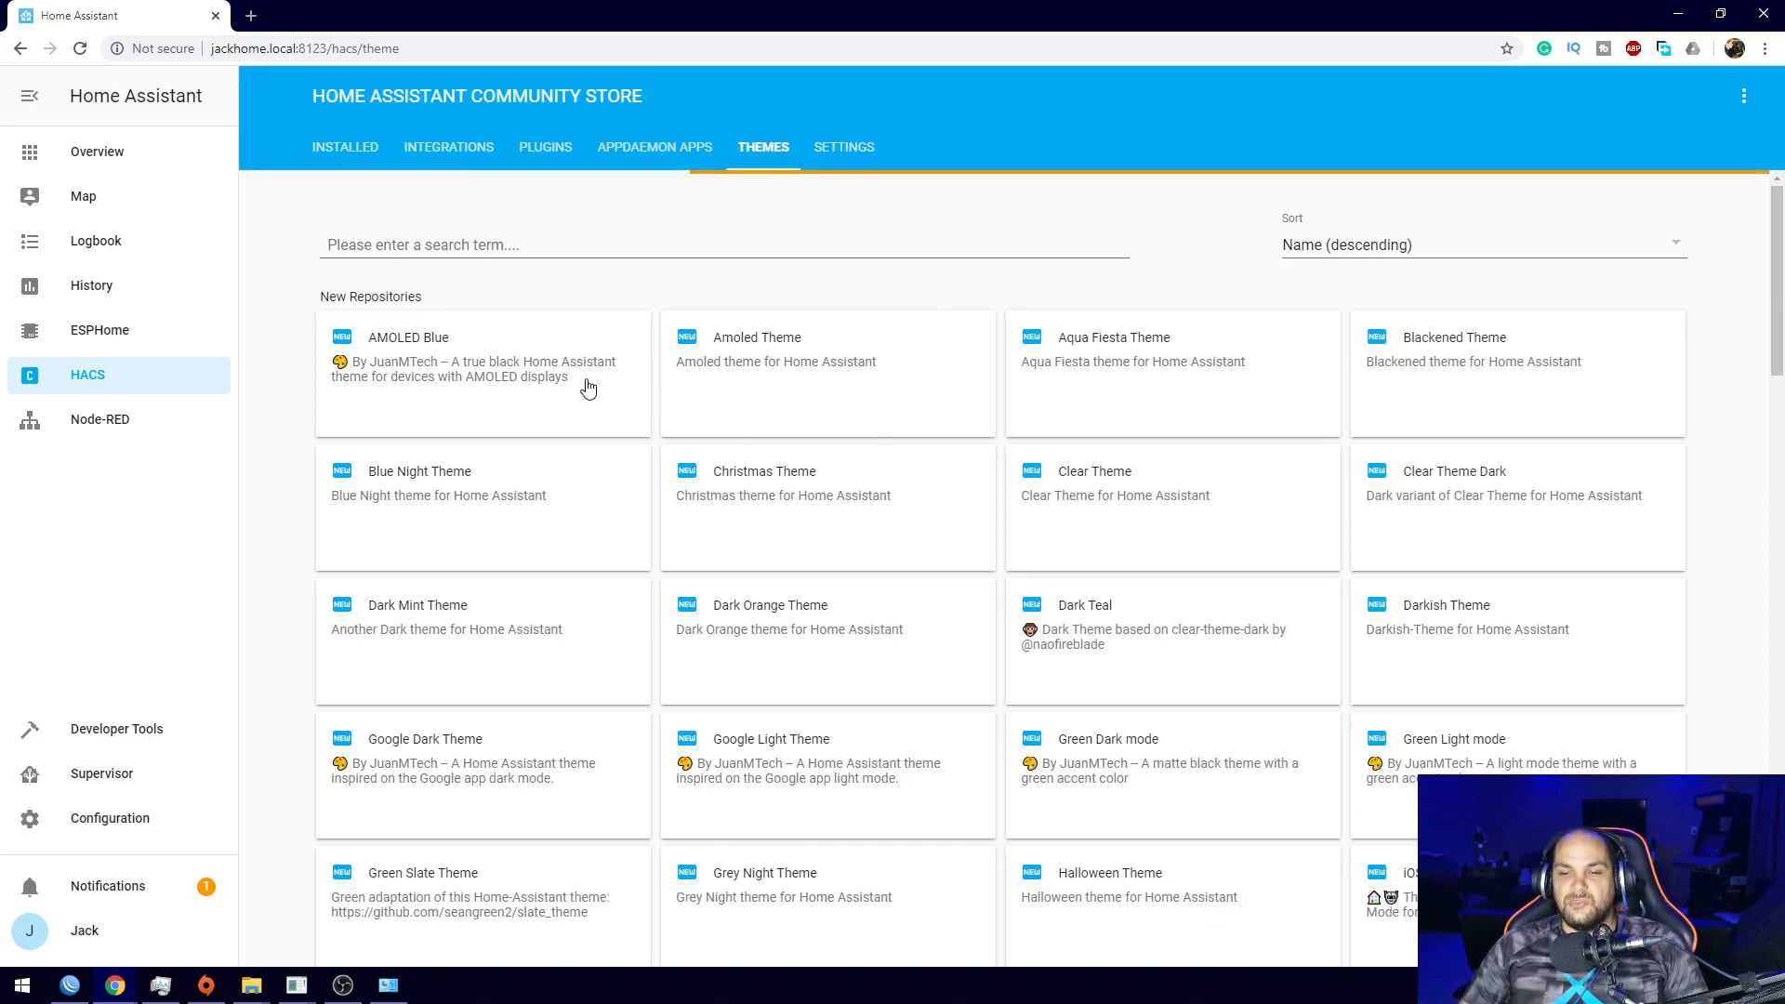
pyautogui.moveTo(764, 363)
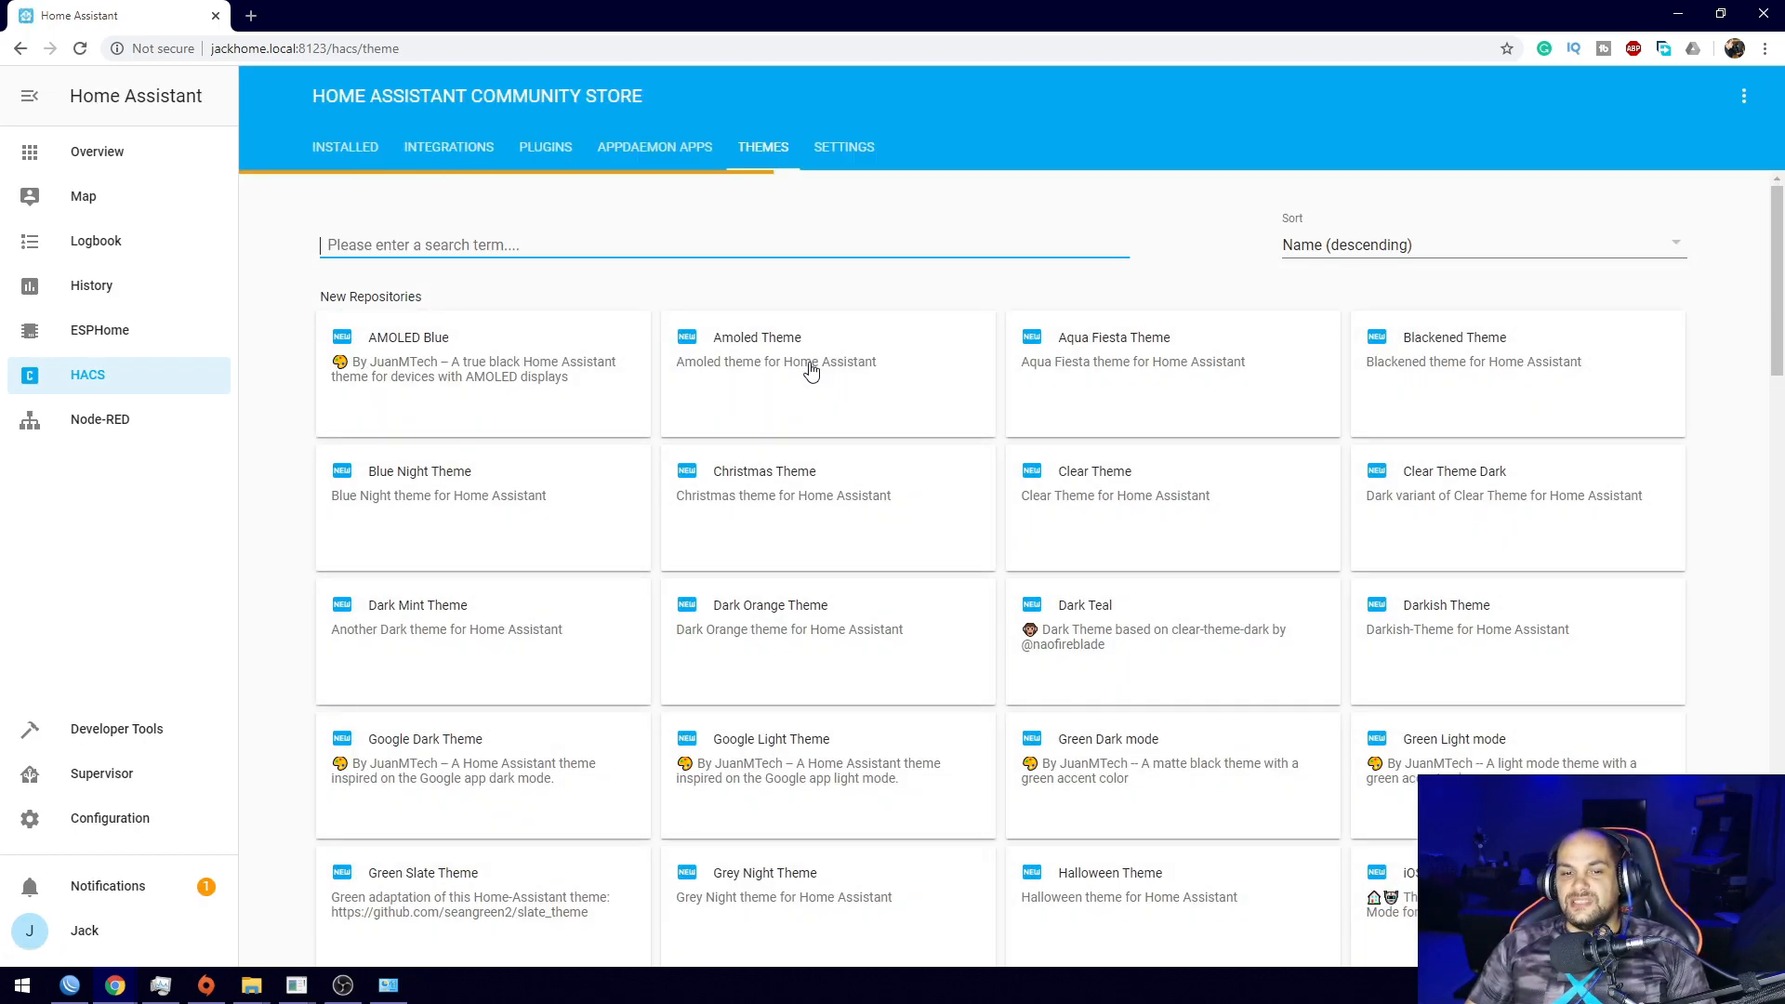
pyautogui.moveTo(465, 171)
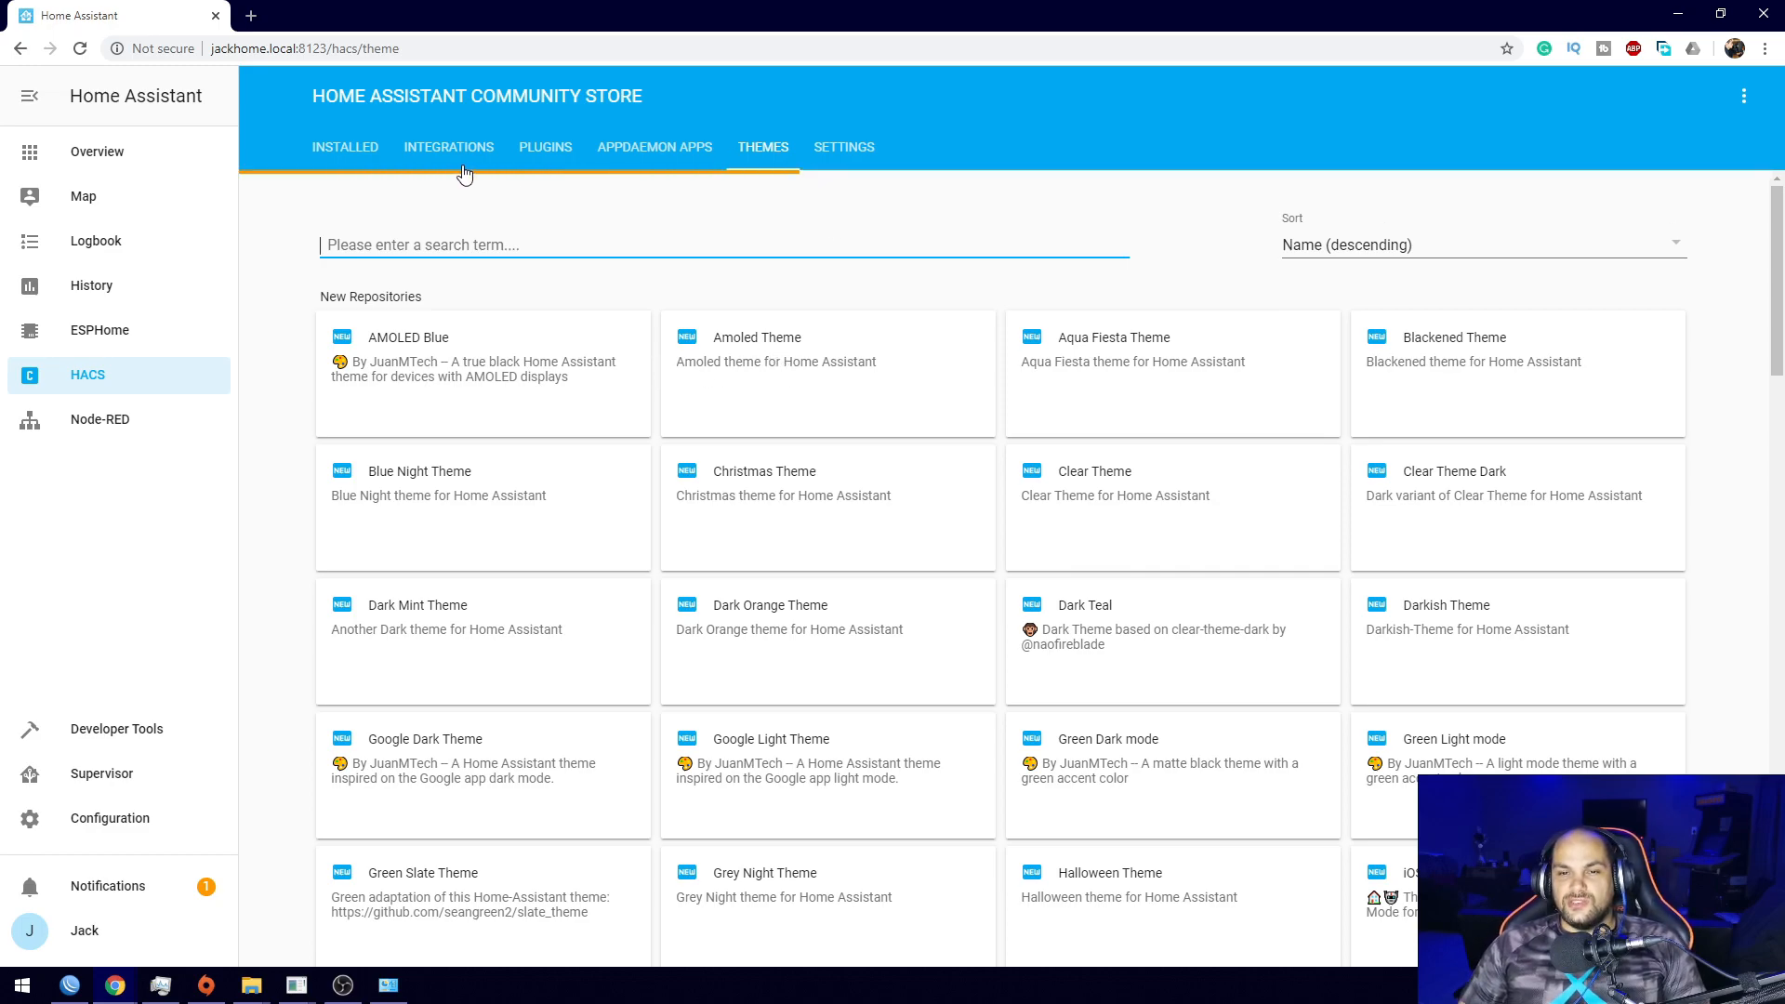
pyautogui.moveTo(701, 227)
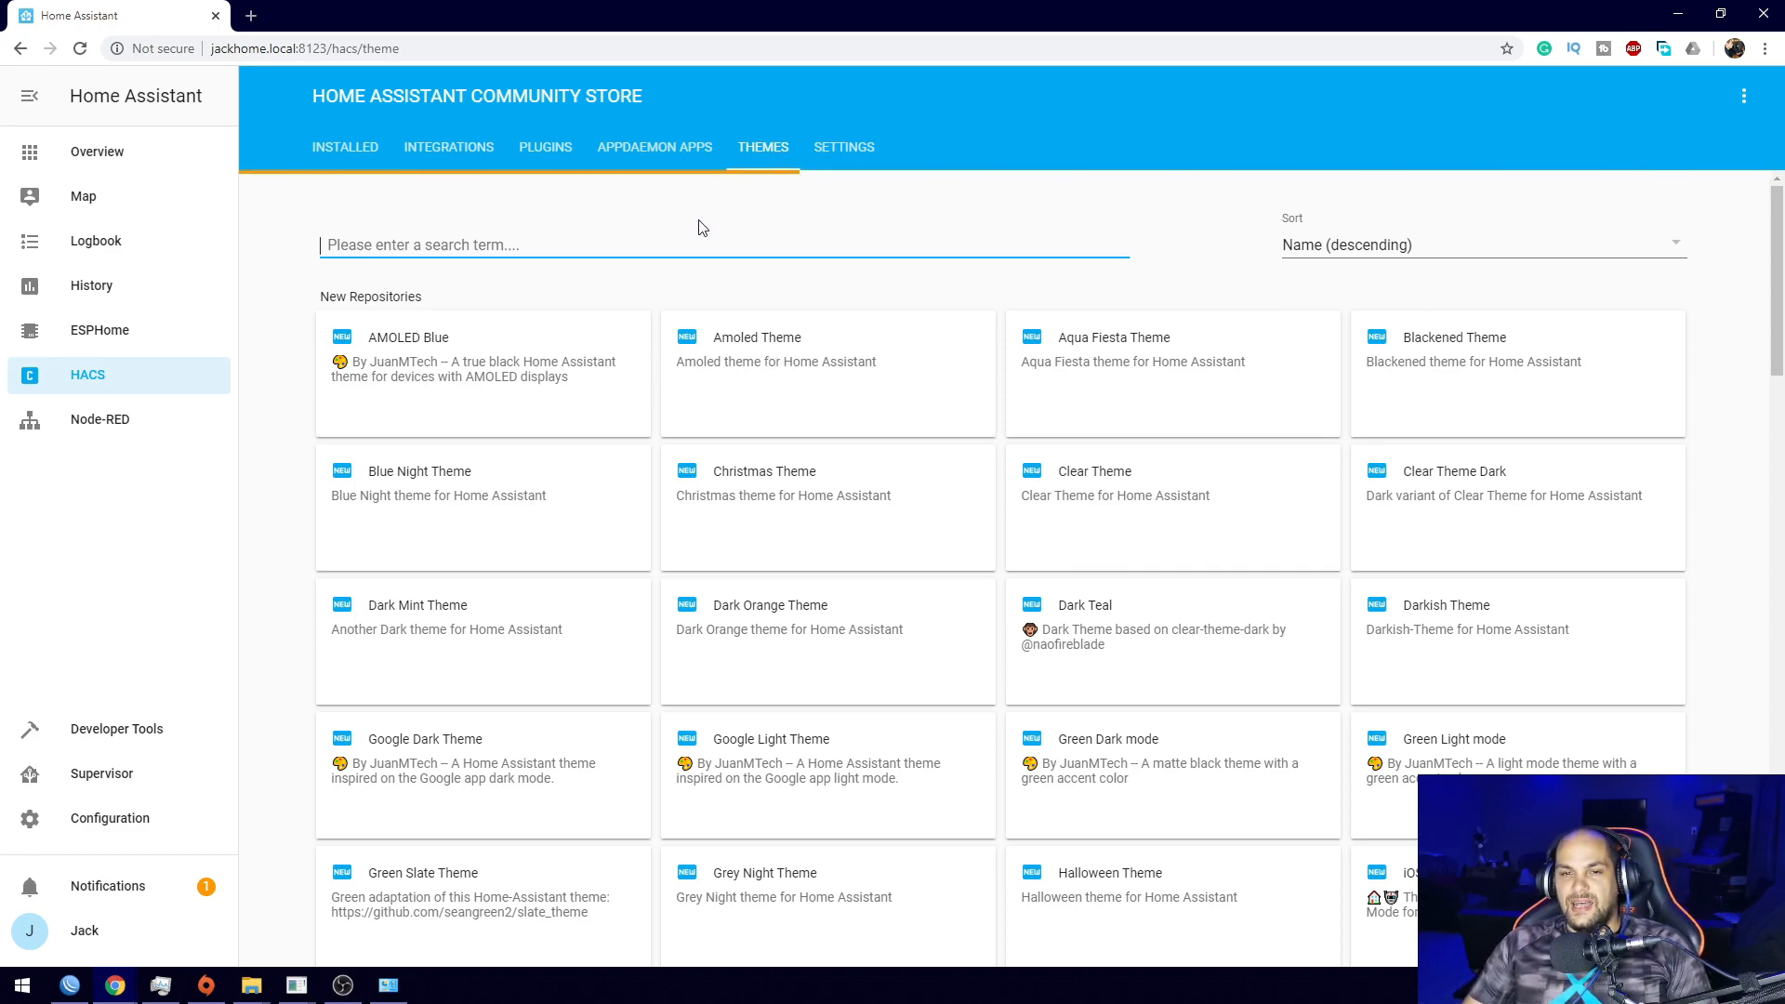
pyautogui.scroll(-3)
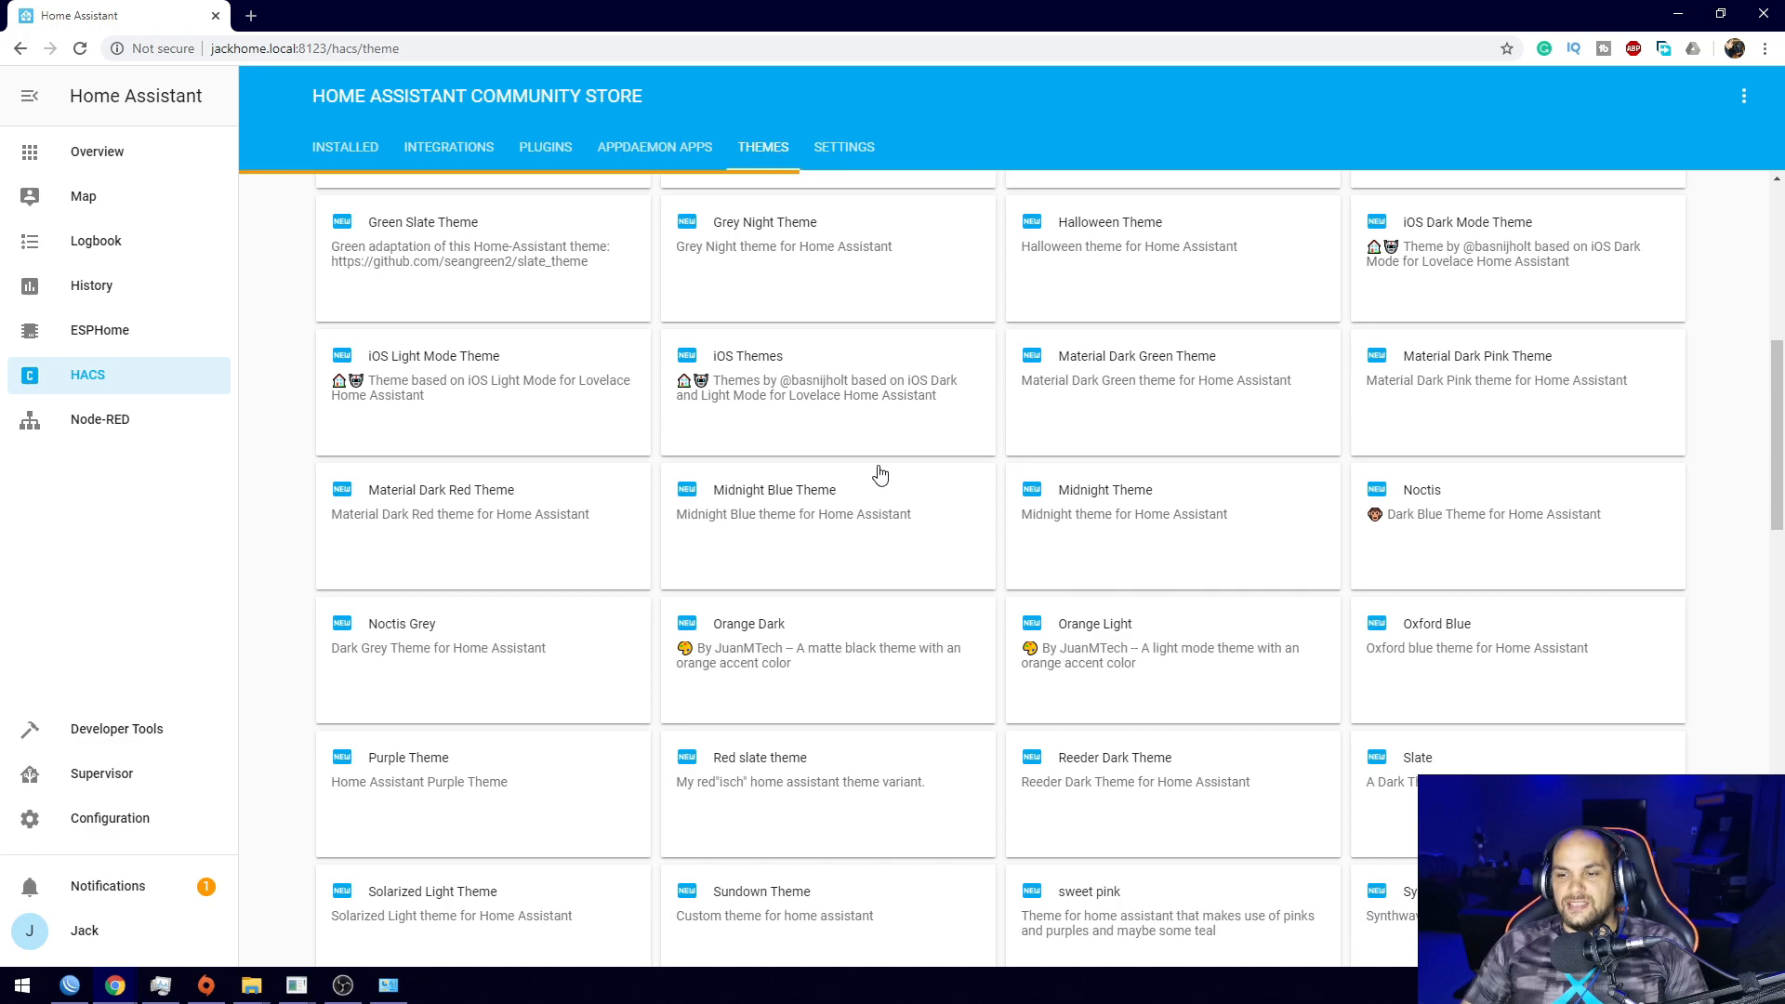
pyautogui.scroll(3)
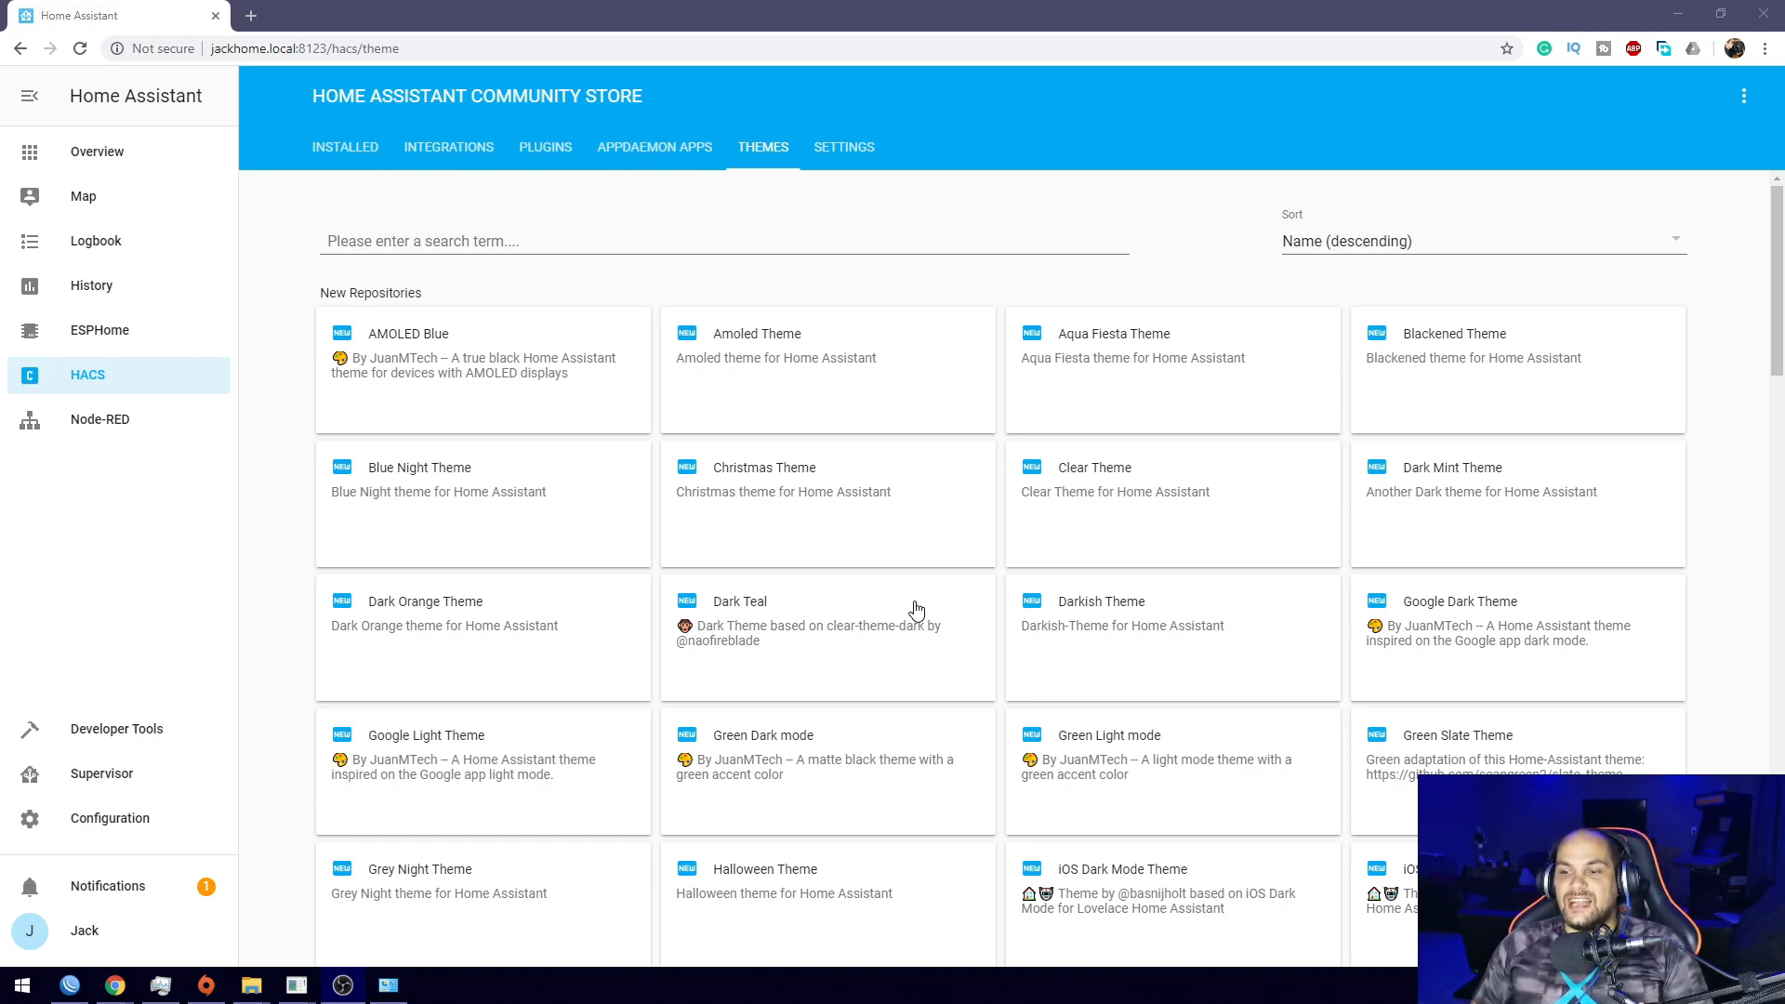
pyautogui.moveTo(1197, 582)
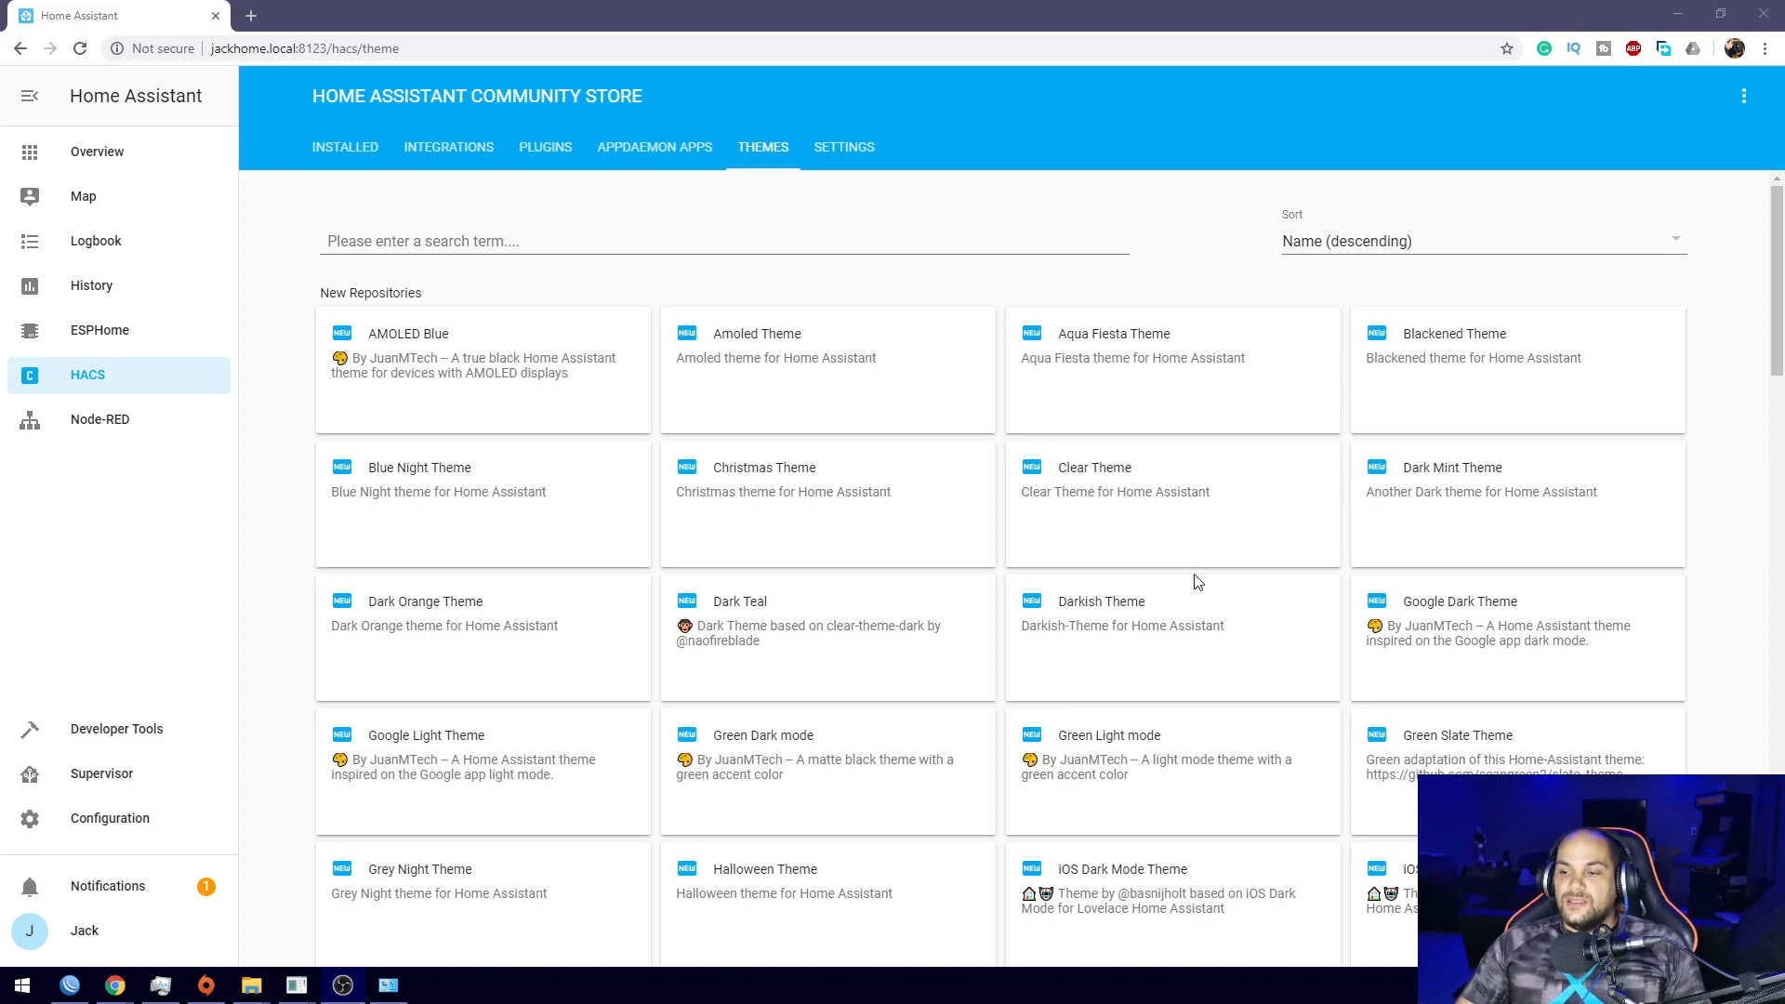
pyautogui.scroll(-3)
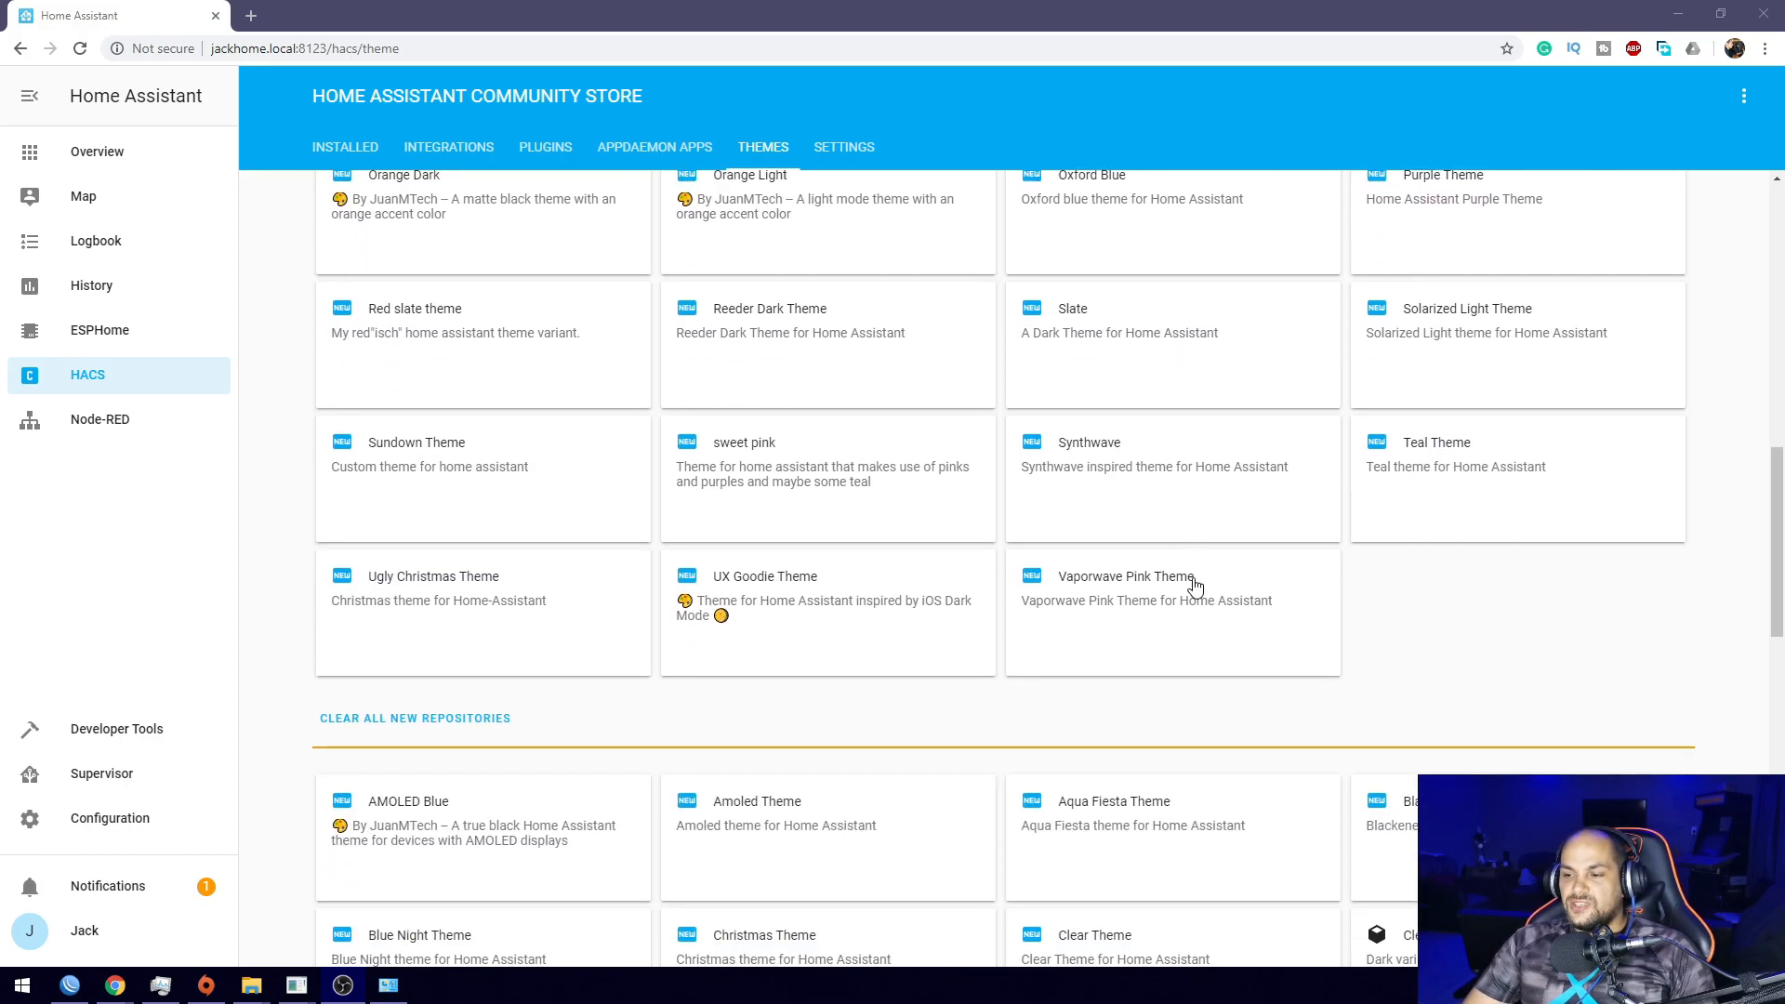
pyautogui.scroll(-3)
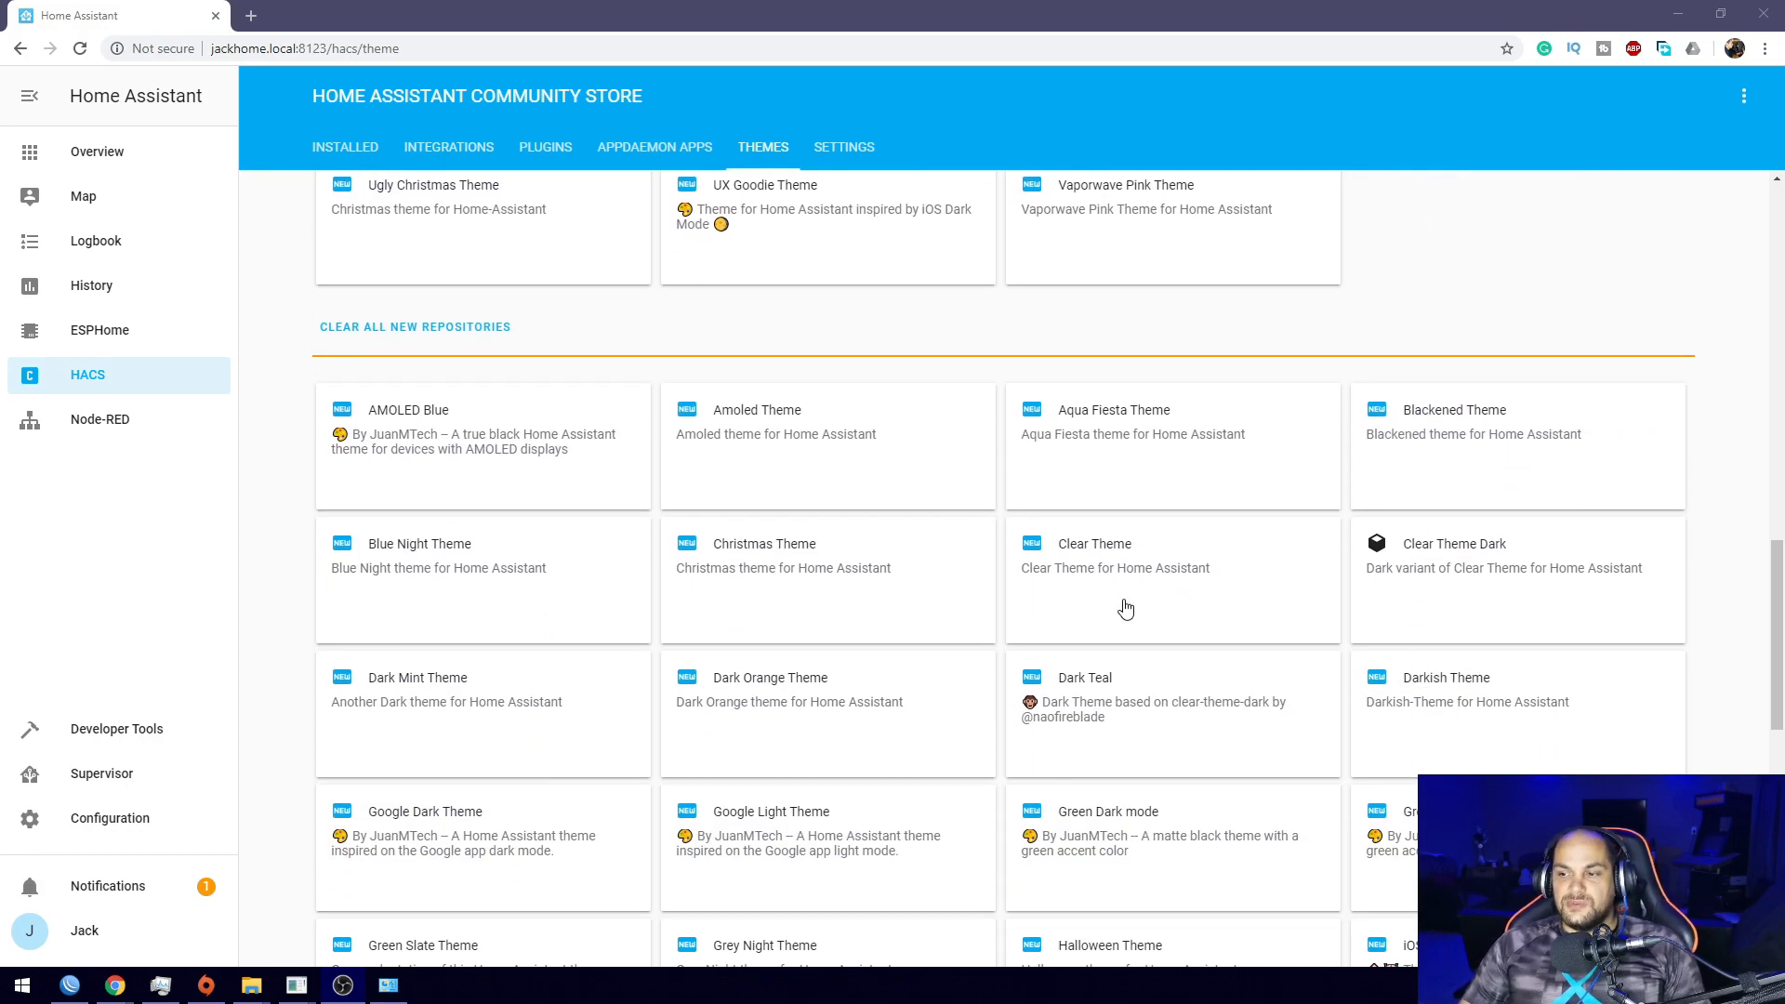
pyautogui.moveTo(1536, 584)
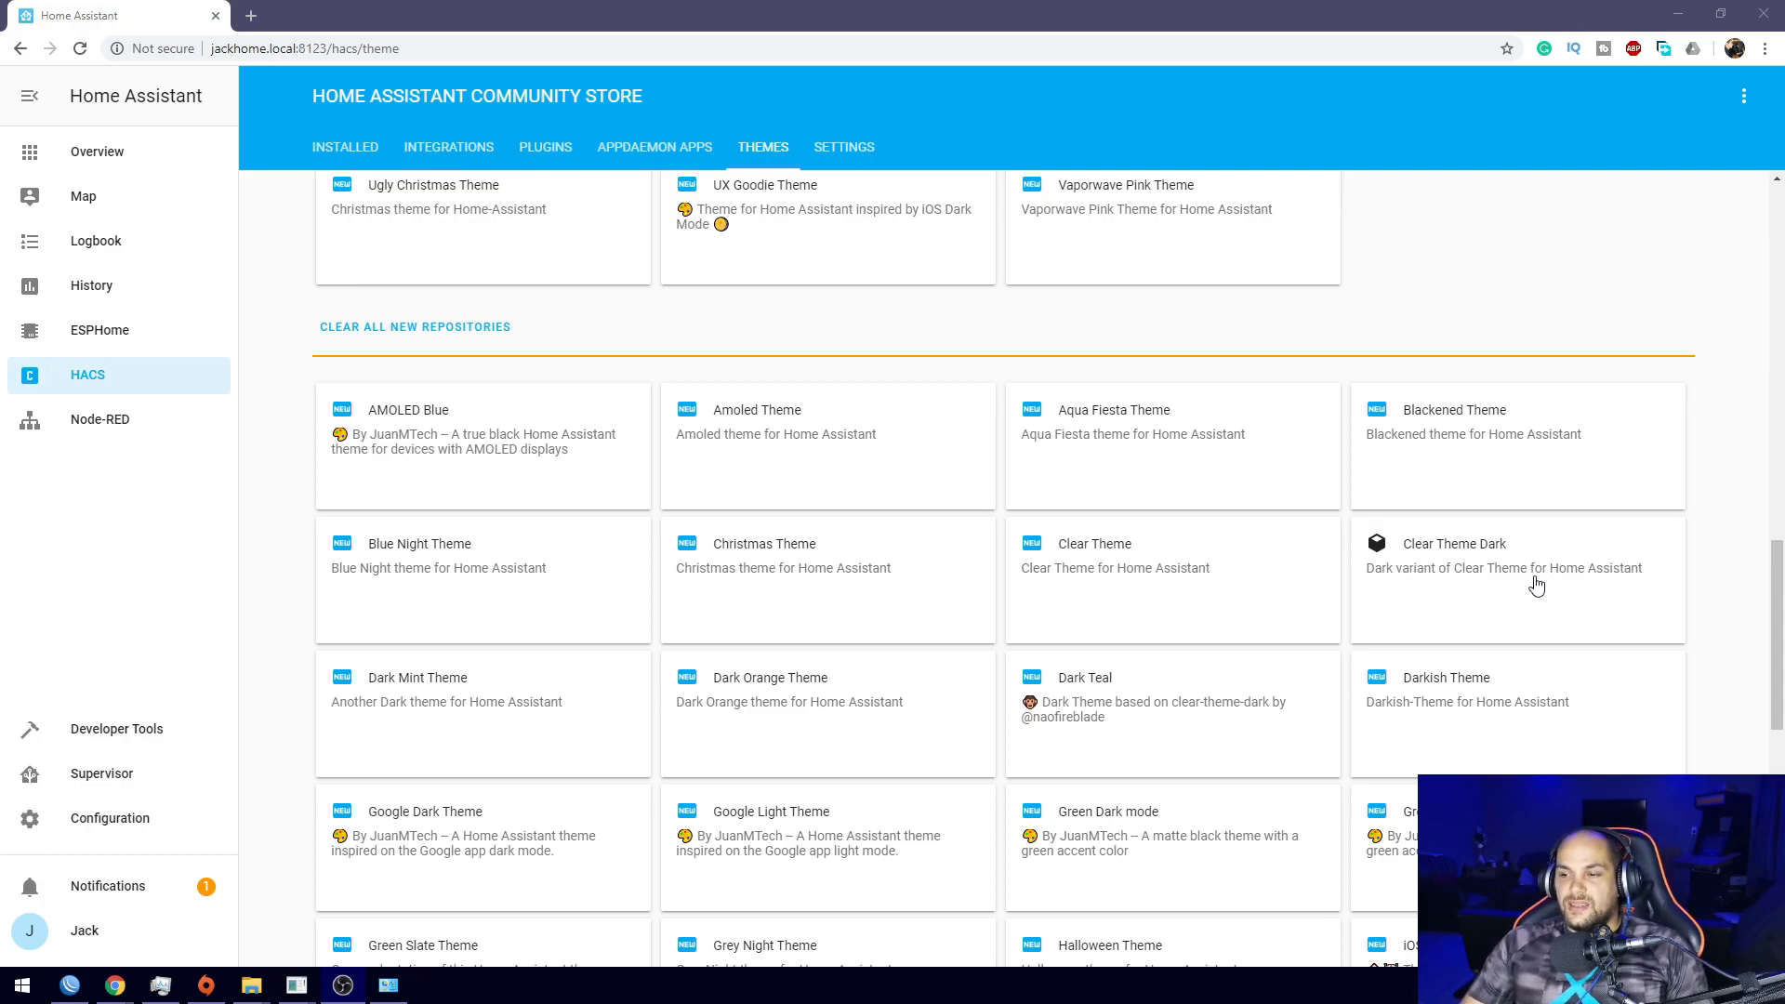
pyautogui.click(1454, 543)
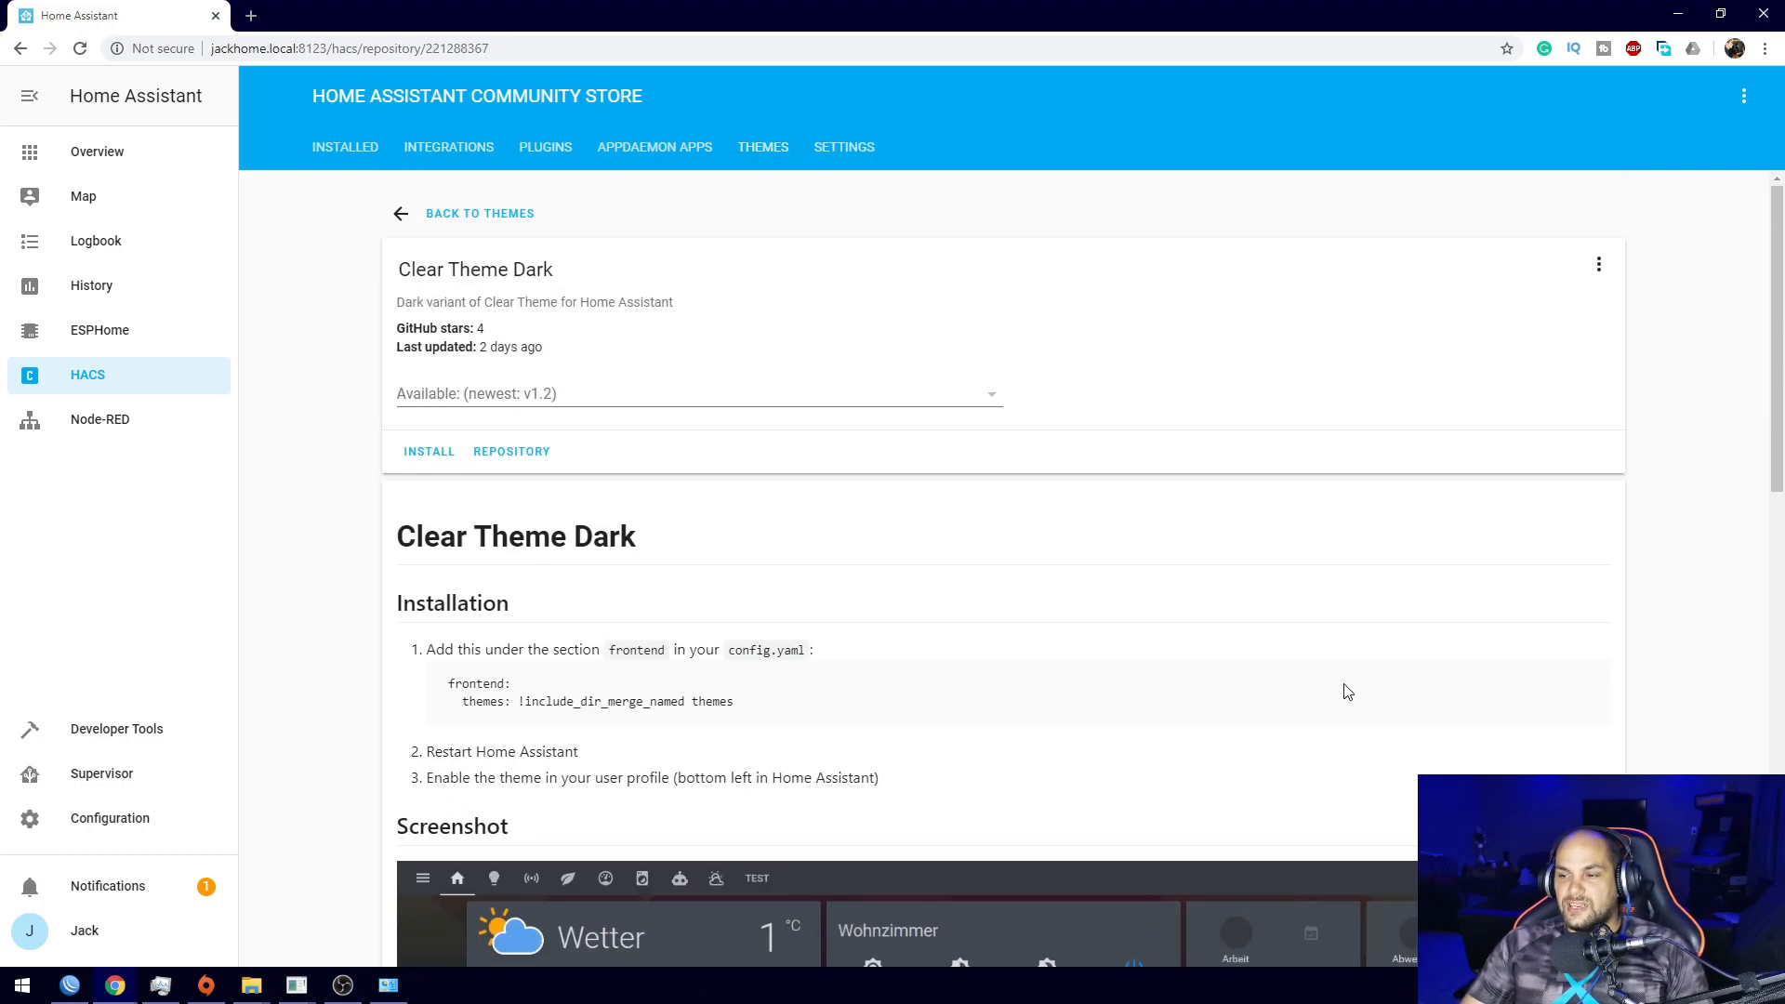
pyautogui.moveTo(474, 367)
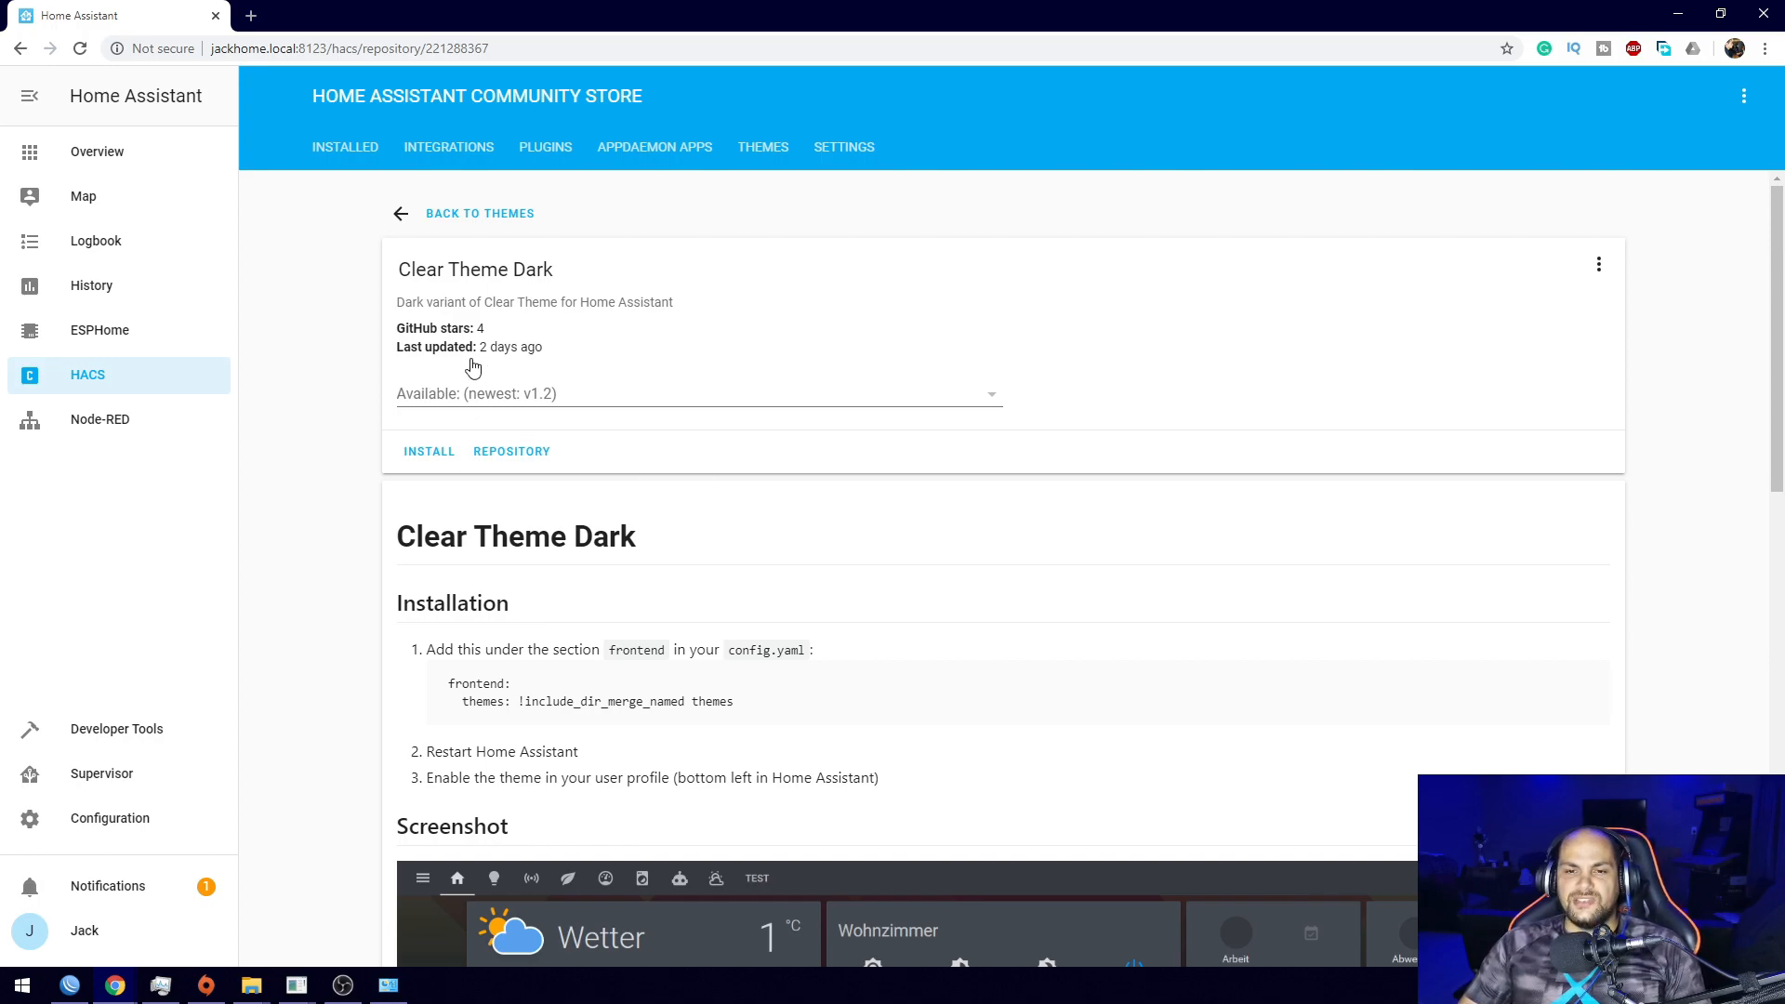
pyautogui.moveTo(456, 346)
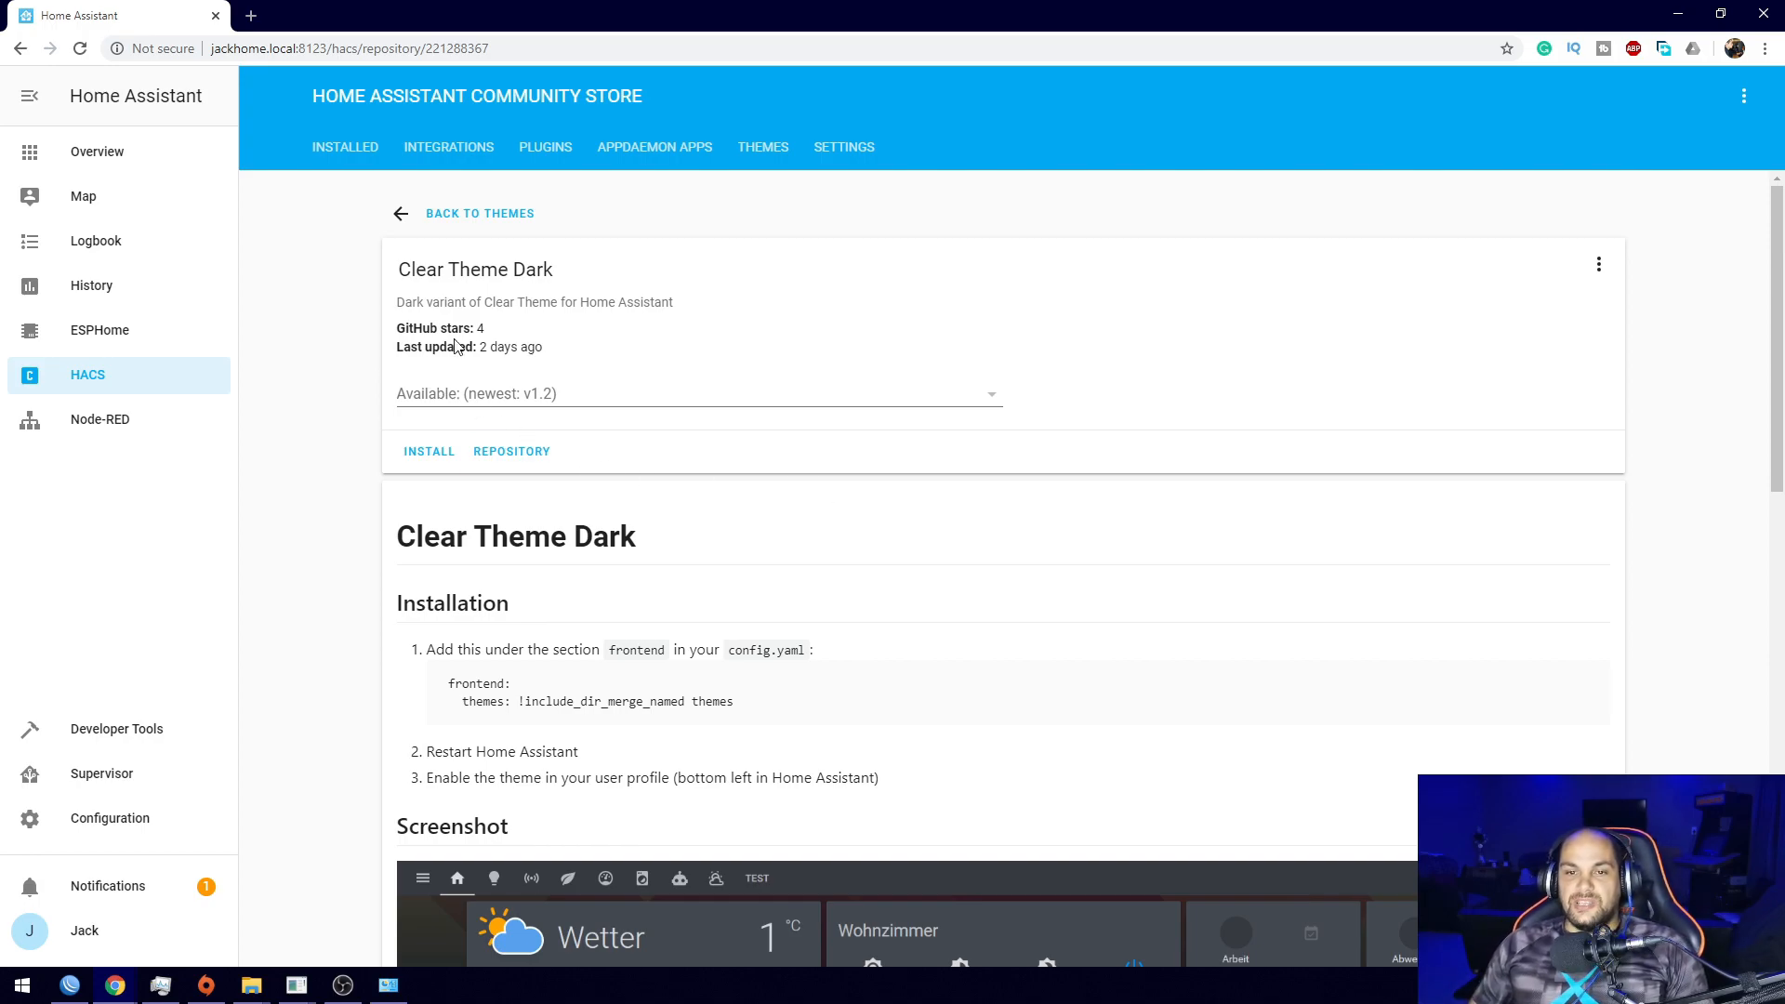
pyautogui.scroll(-3)
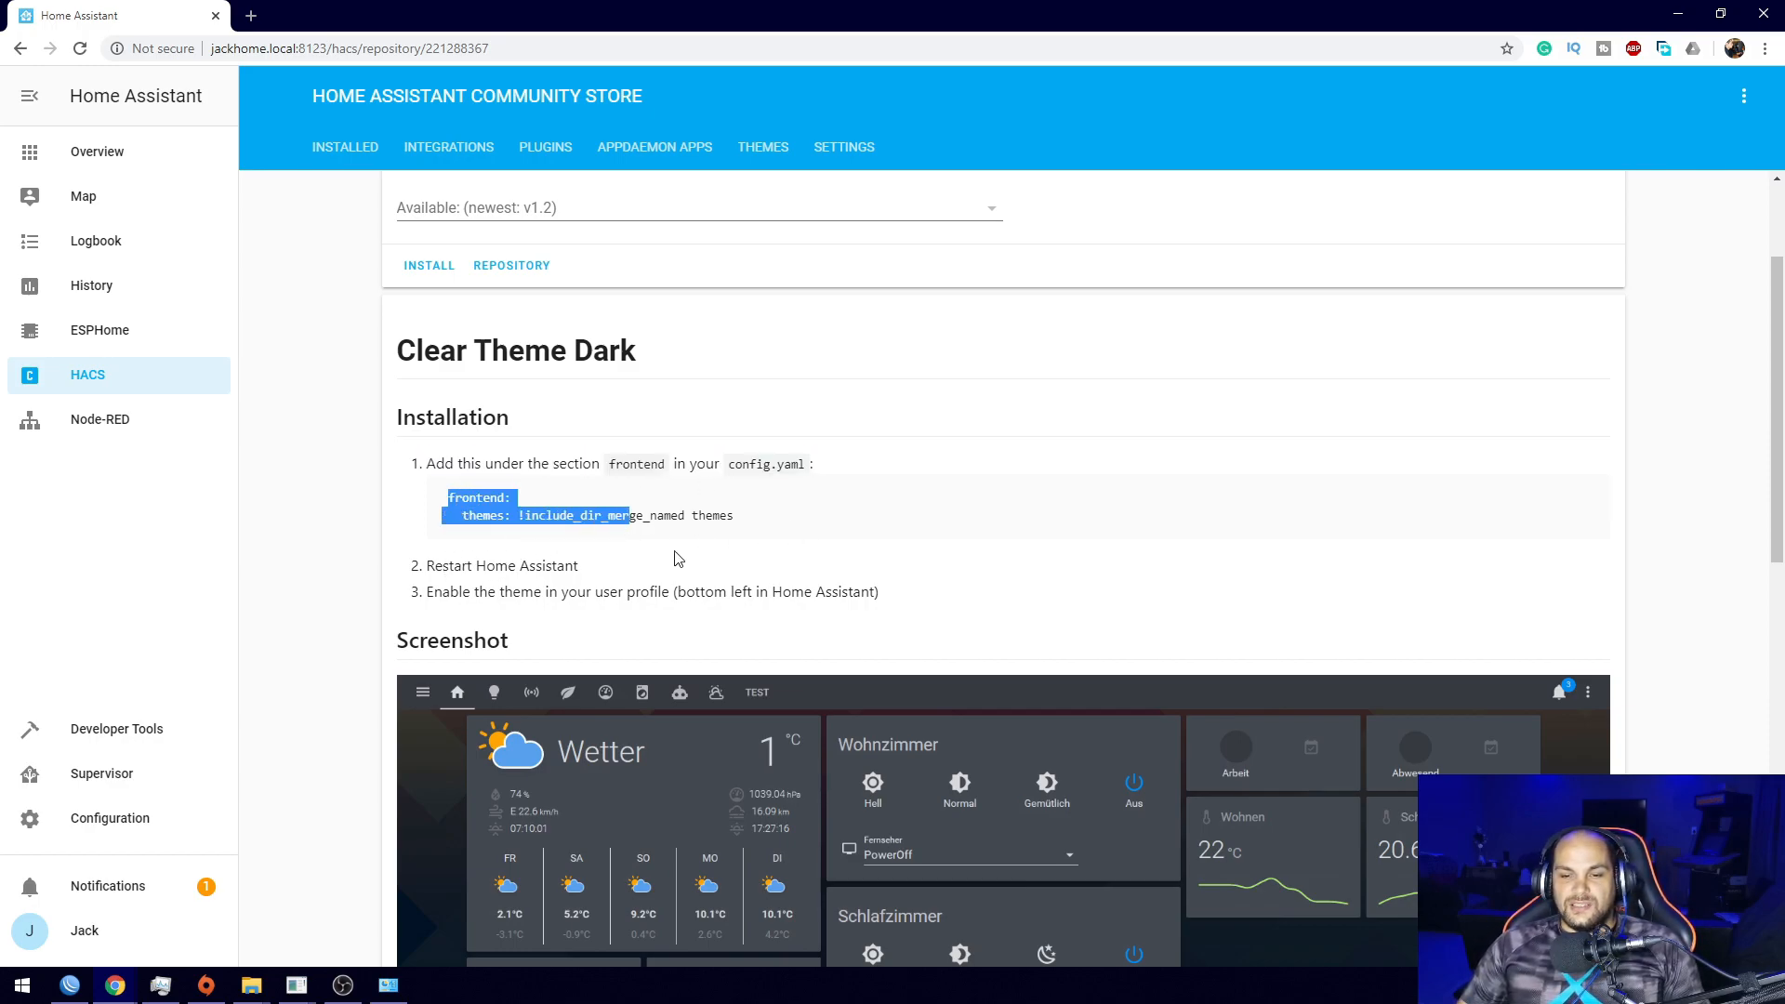
pyautogui.scroll(-3)
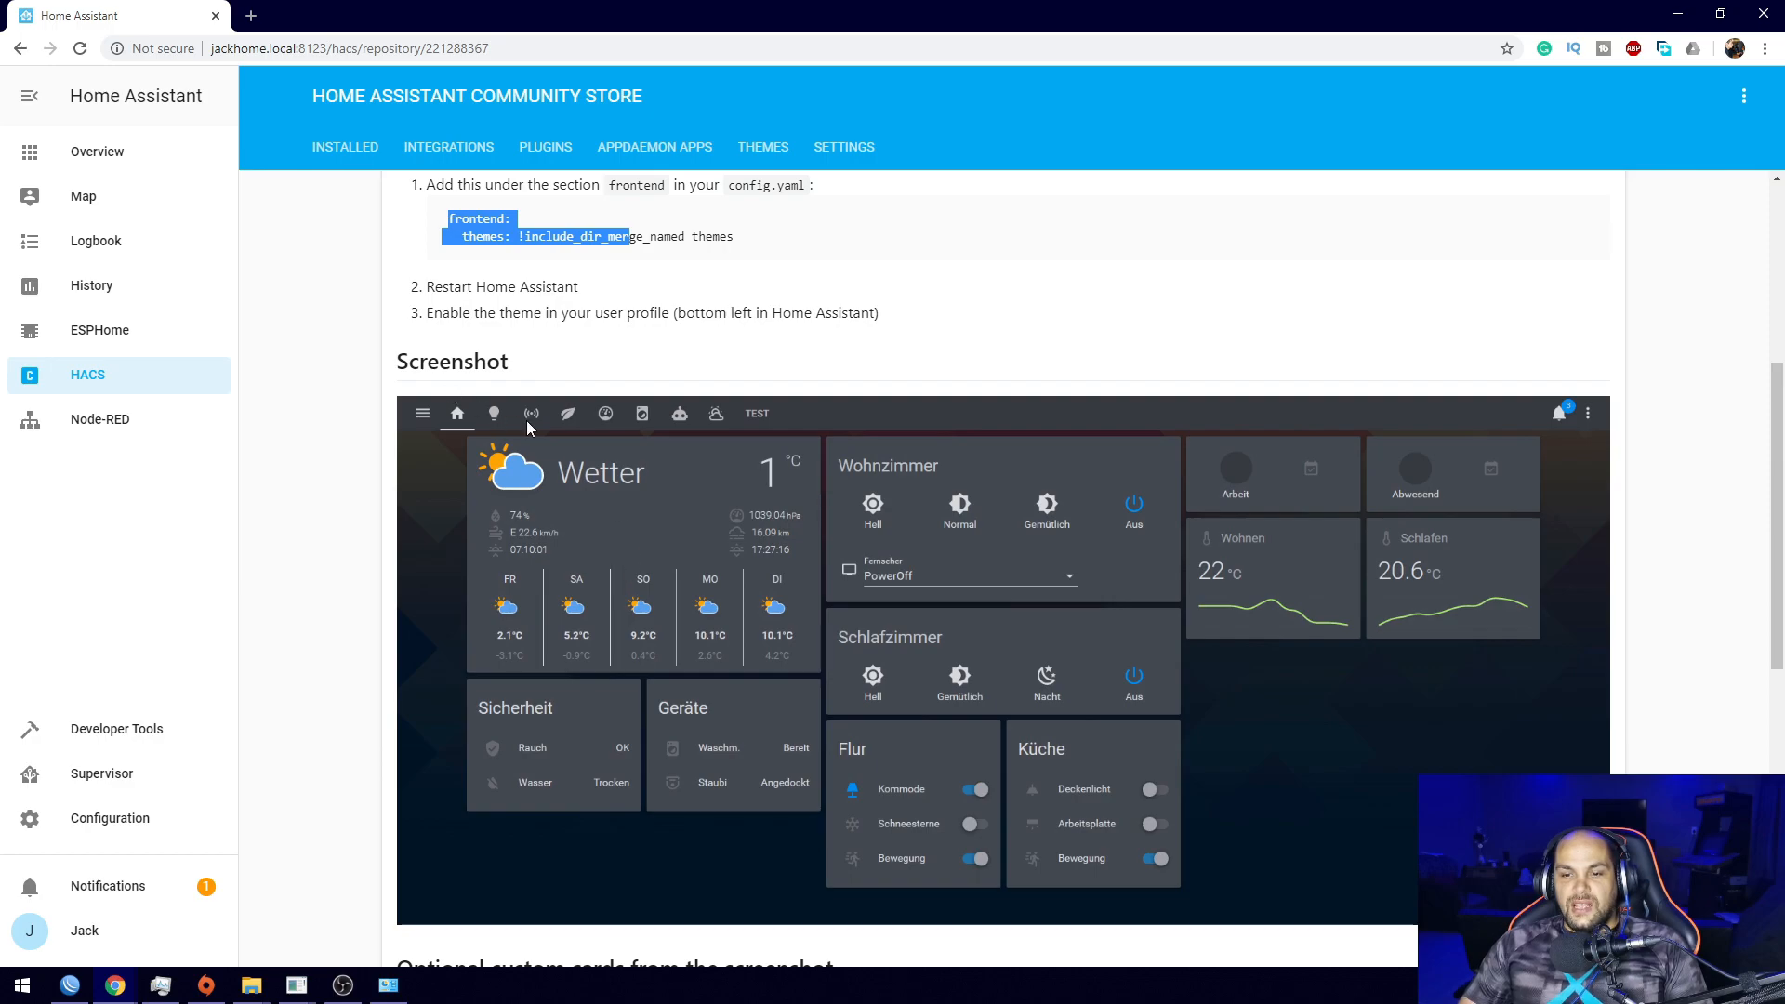
pyautogui.scroll(-3)
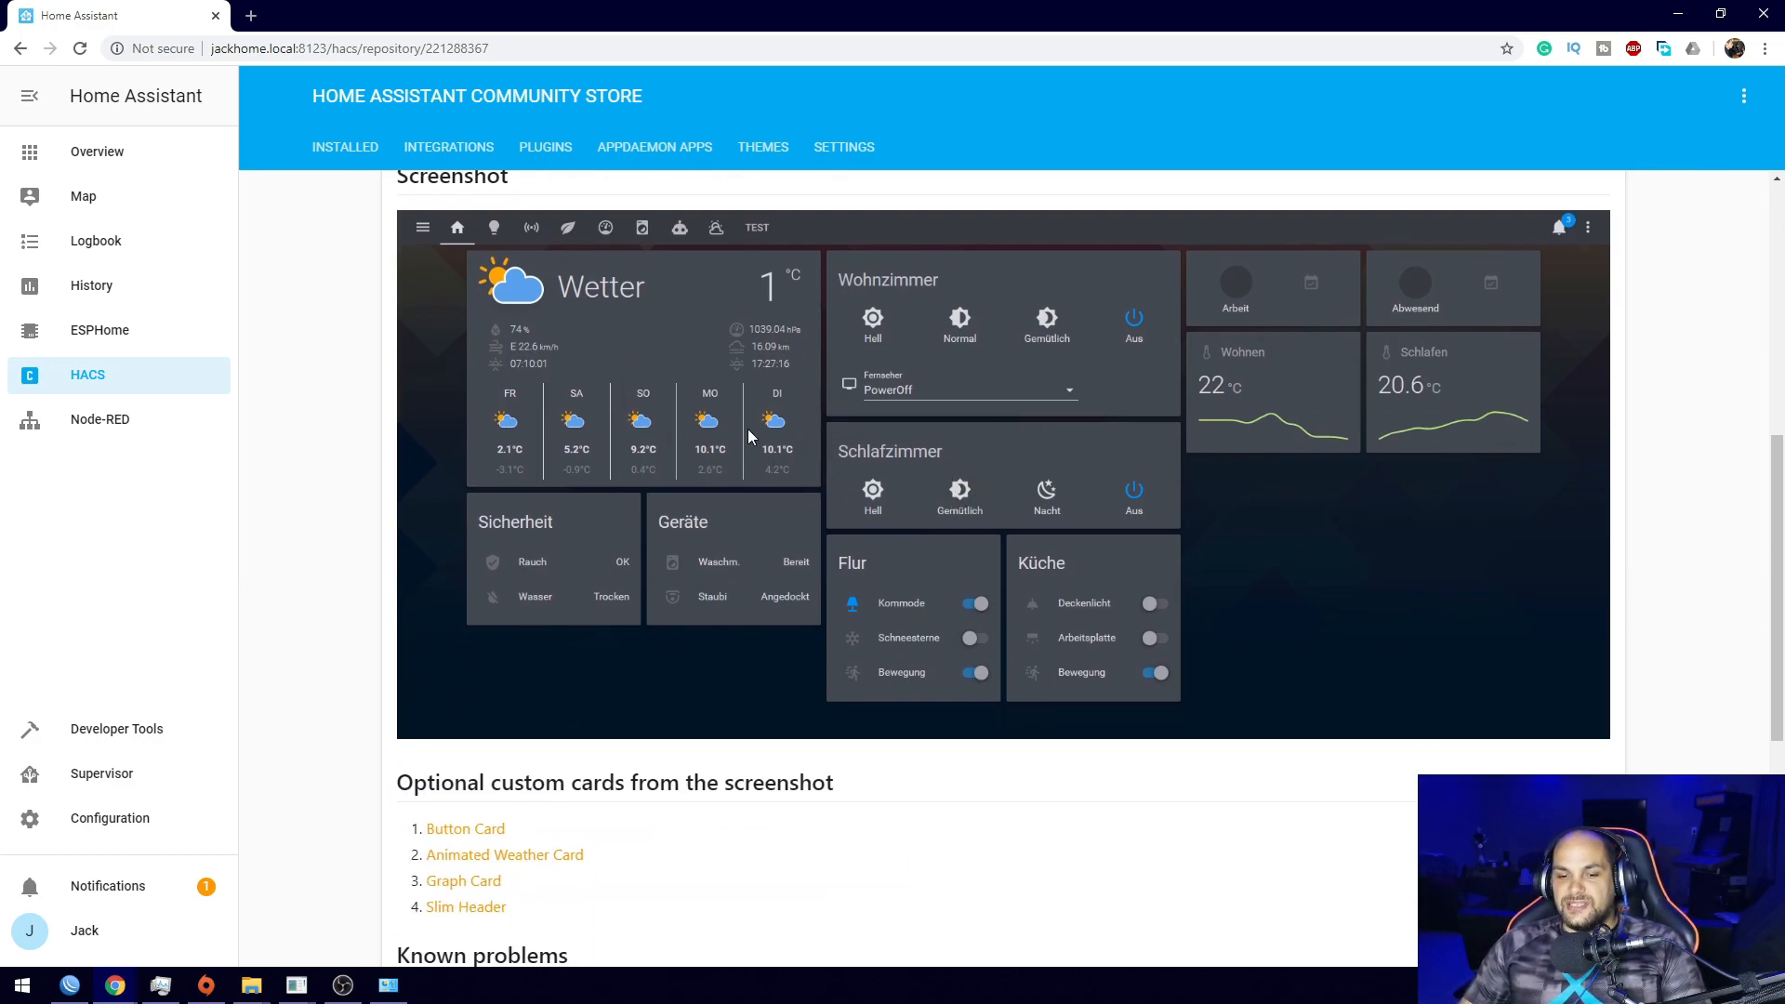
pyautogui.scroll(-3)
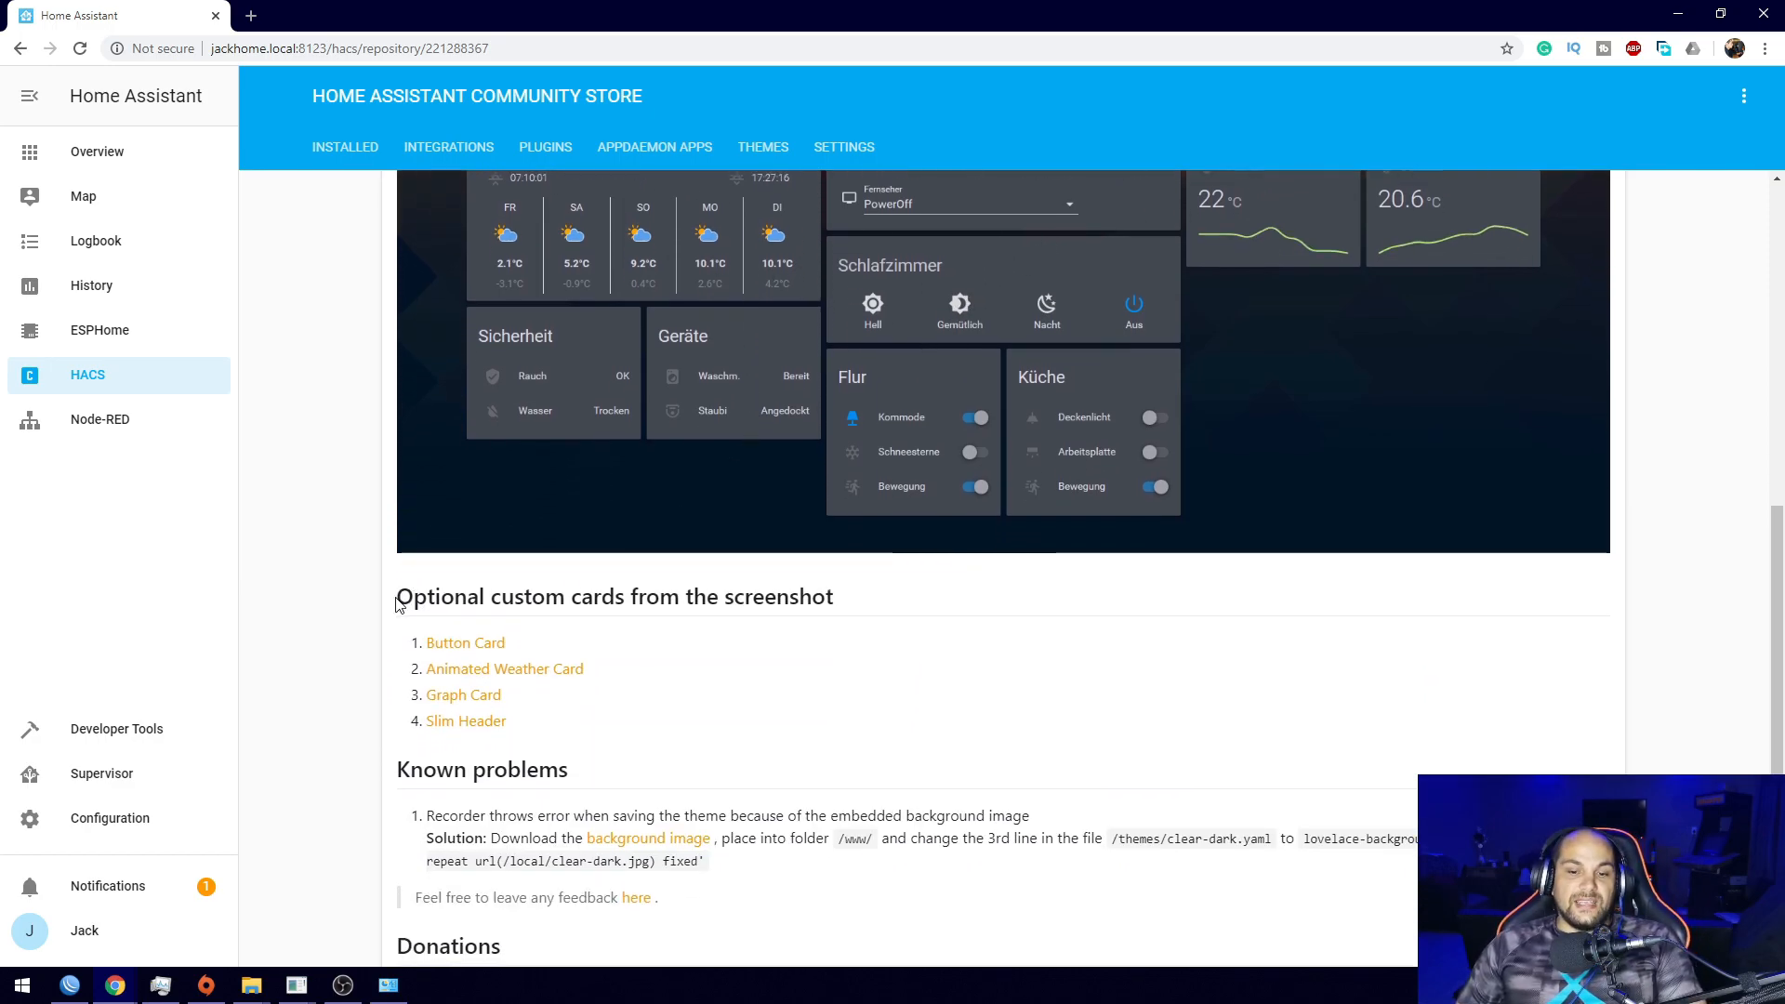
pyautogui.tripleClick(569, 597)
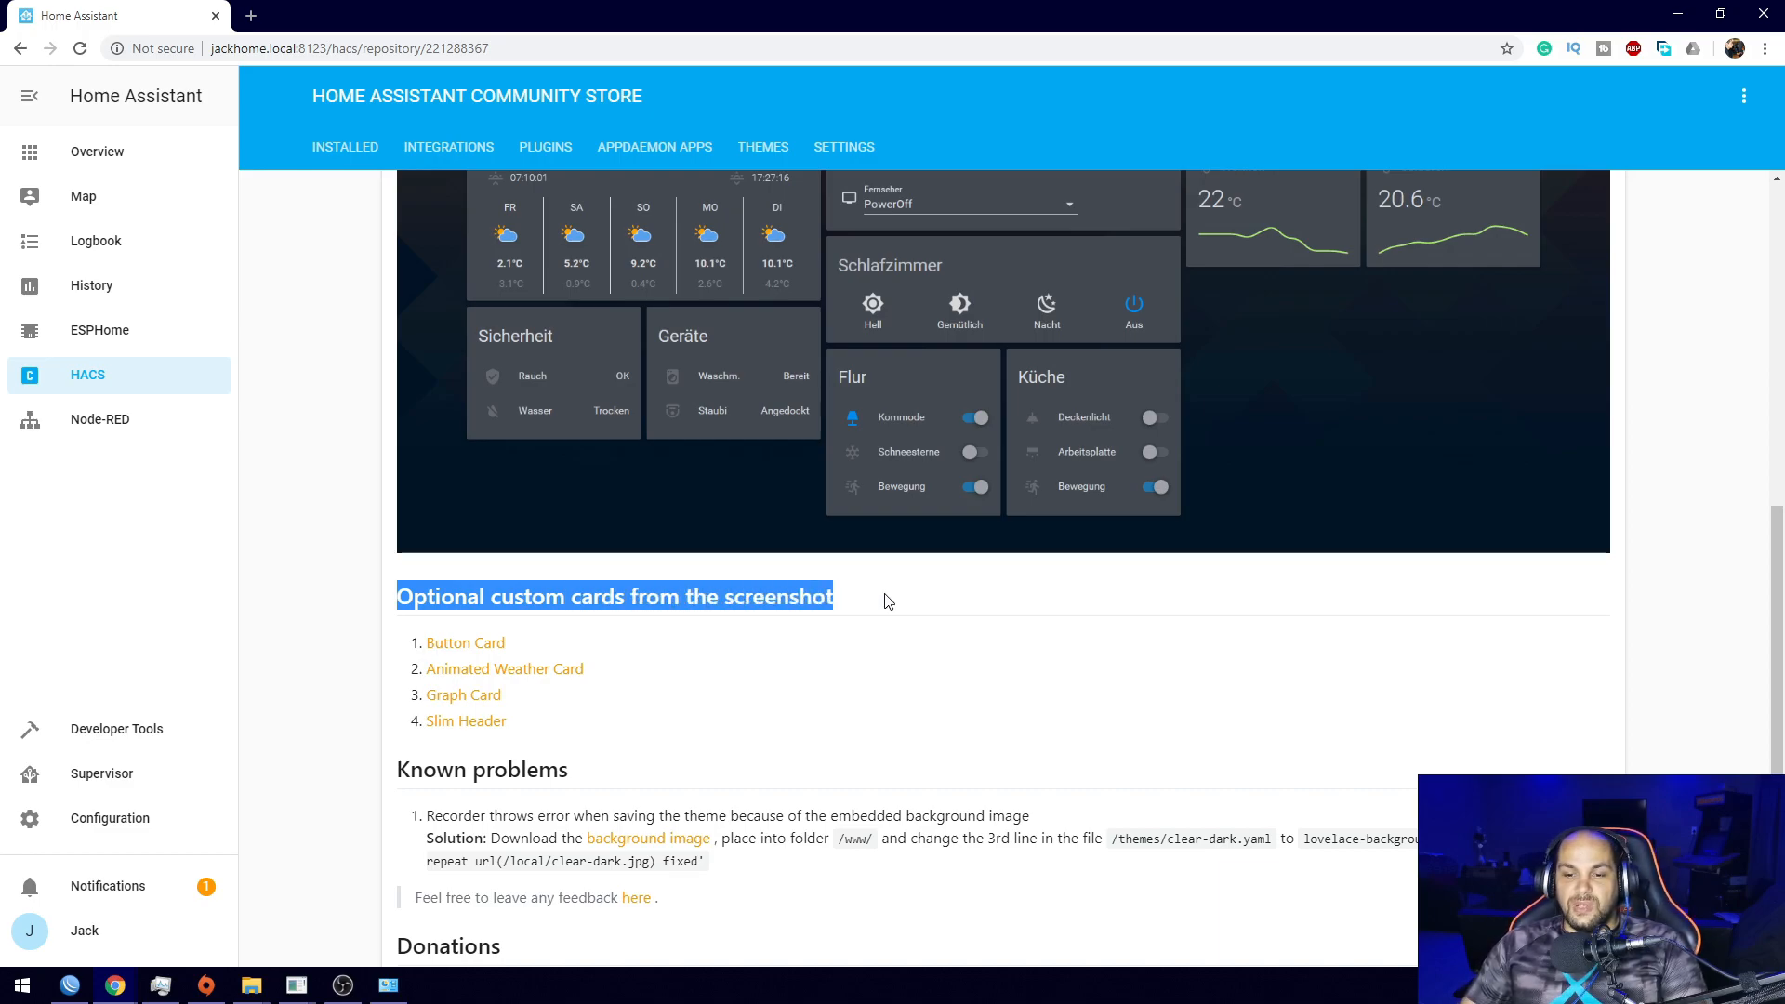
pyautogui.scroll(3)
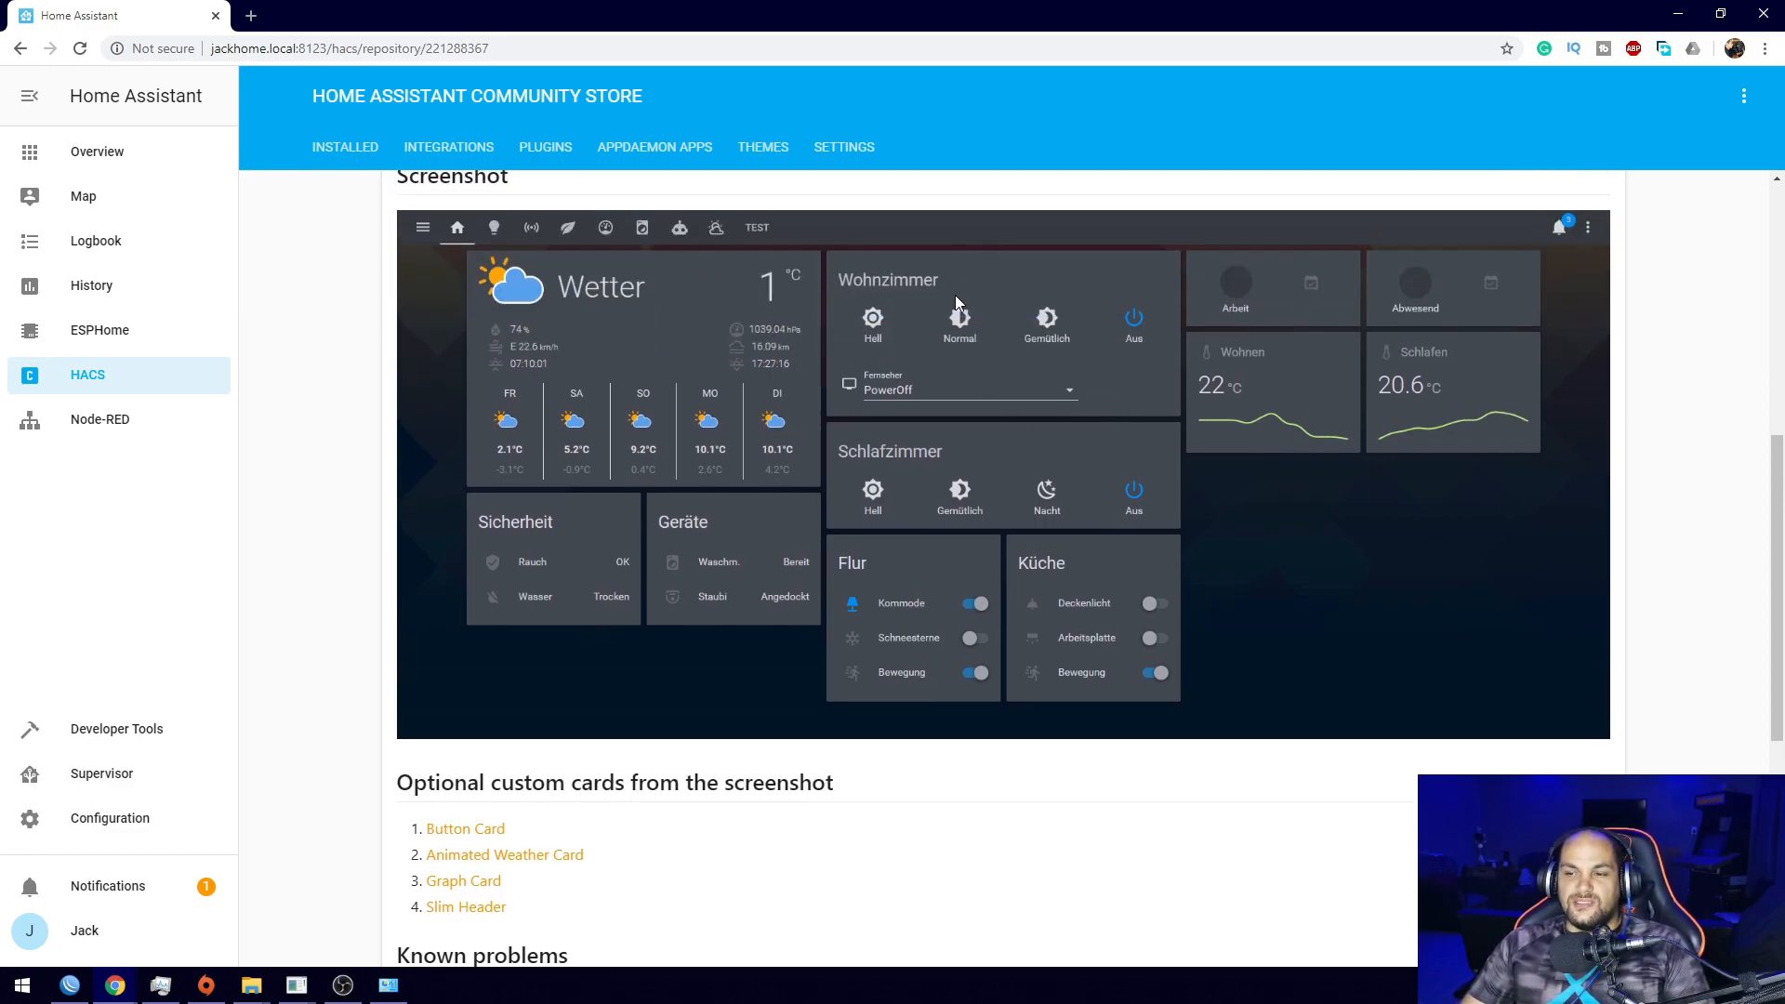
pyautogui.moveTo(843, 455)
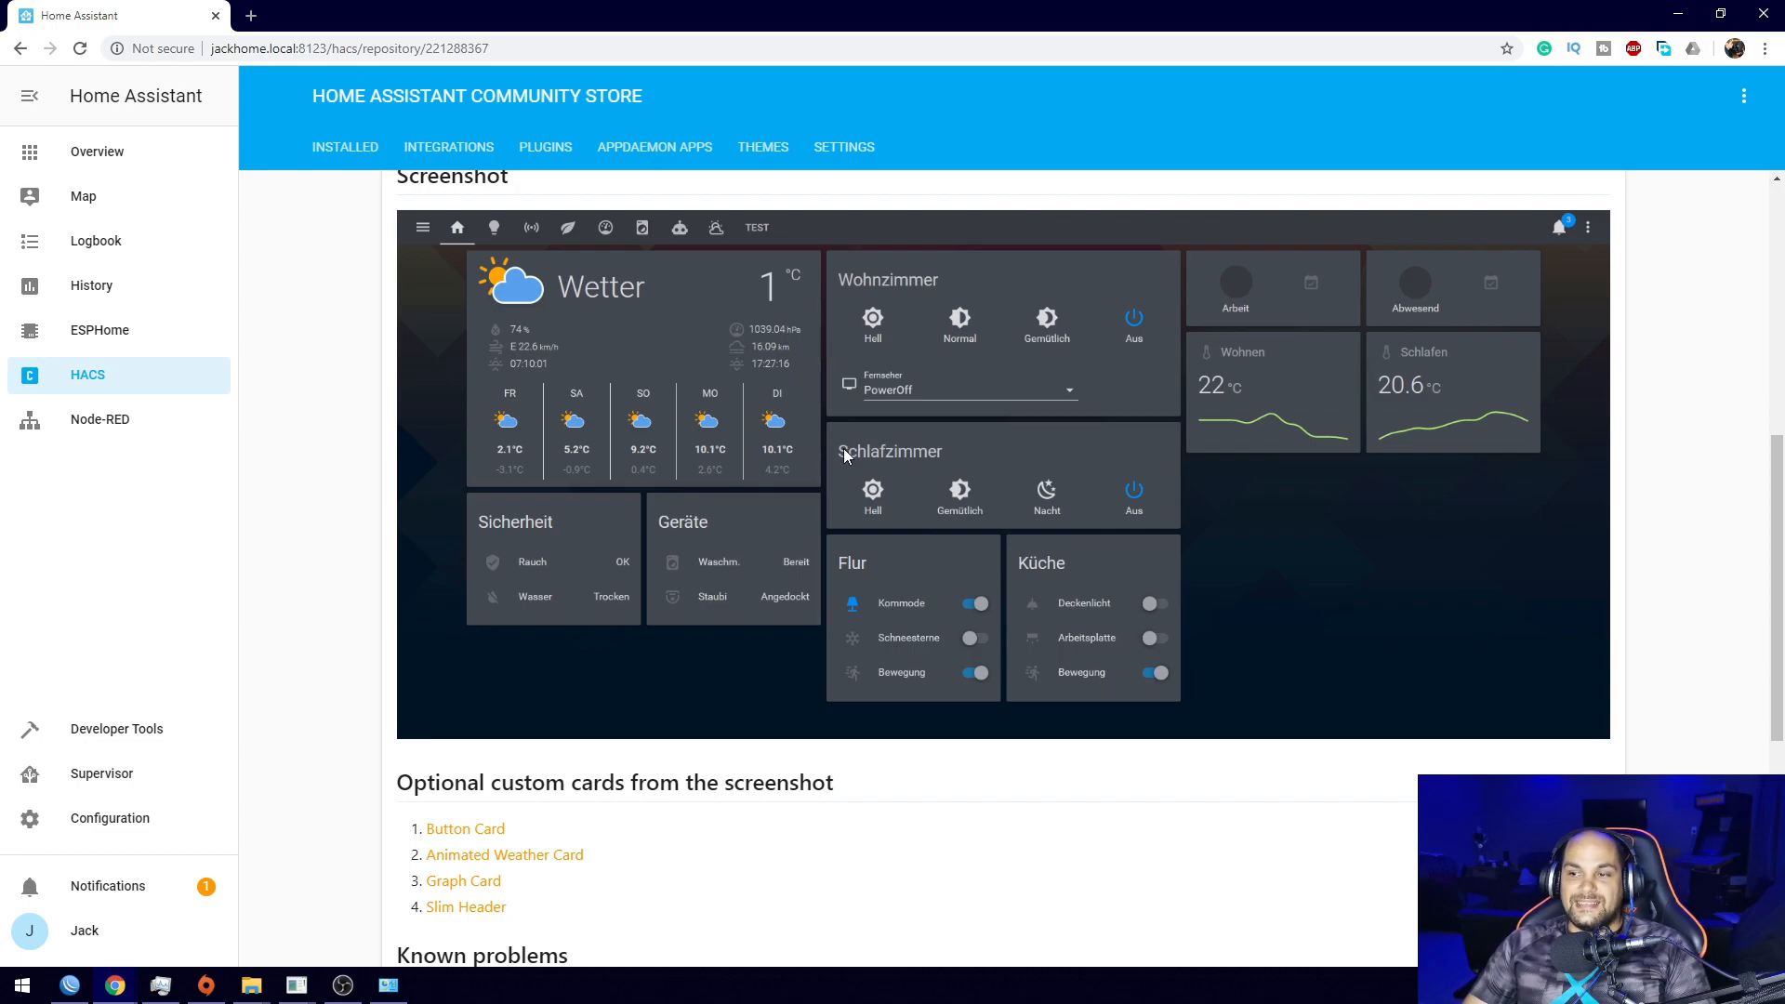
pyautogui.scroll(-3)
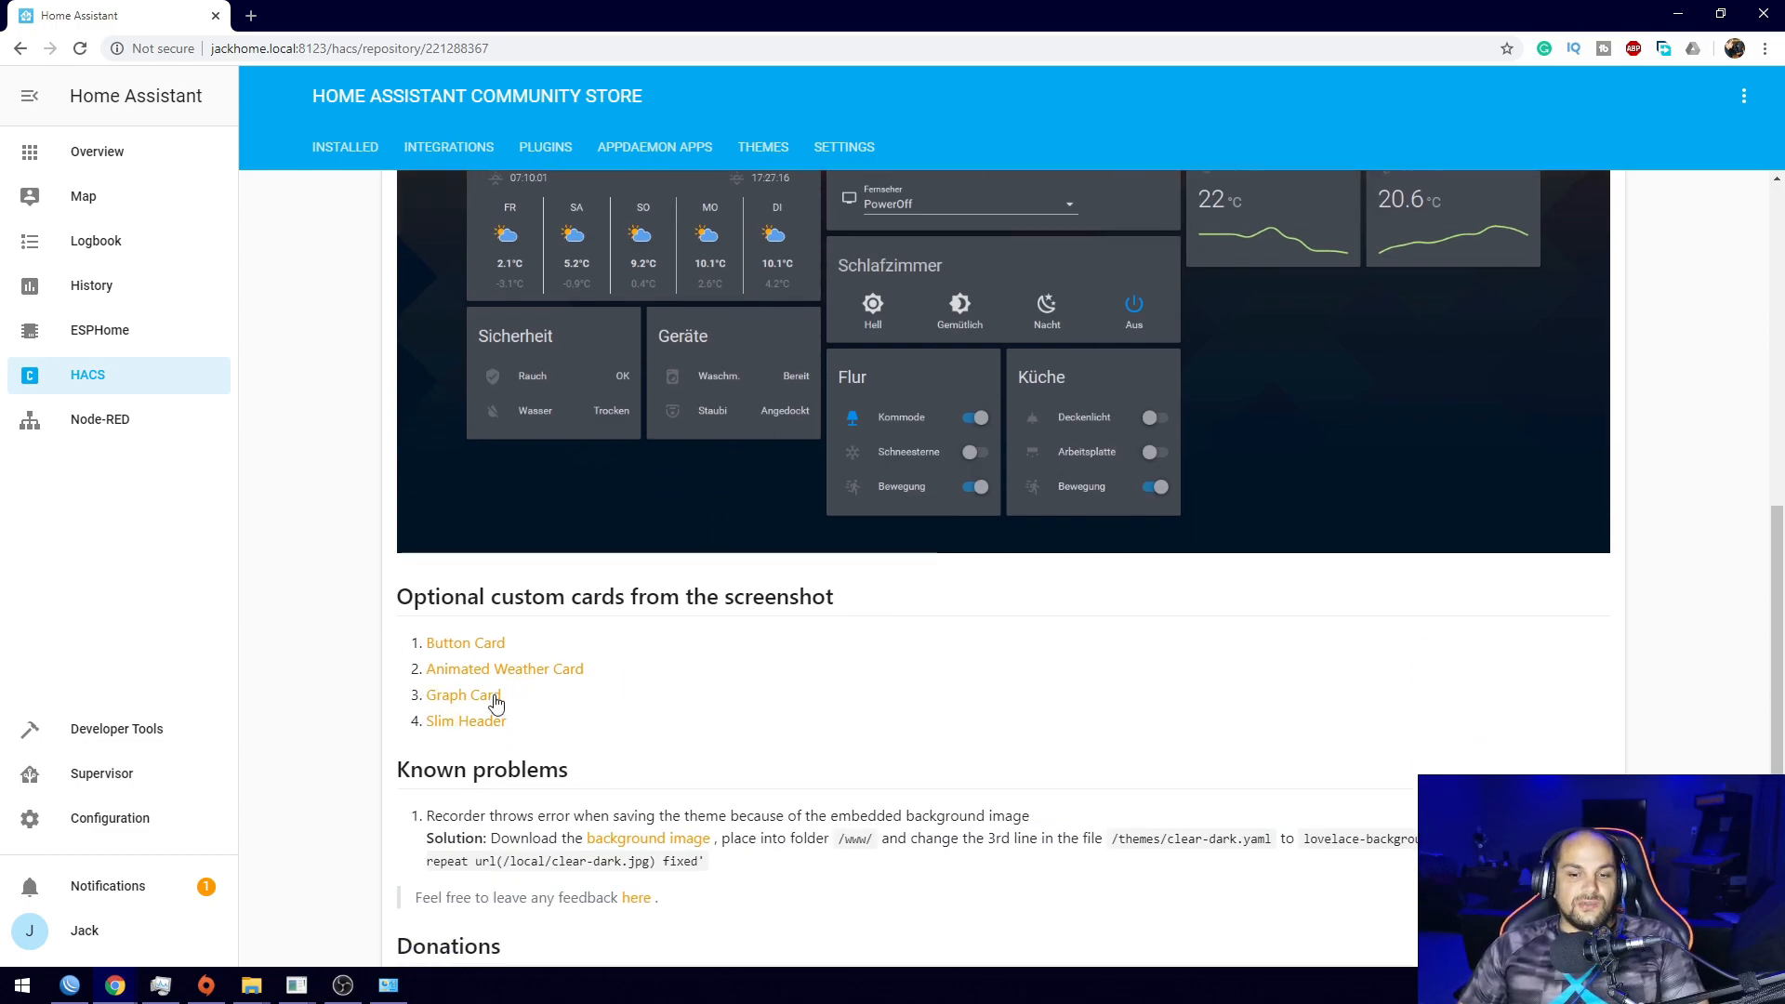
pyautogui.moveTo(582, 714)
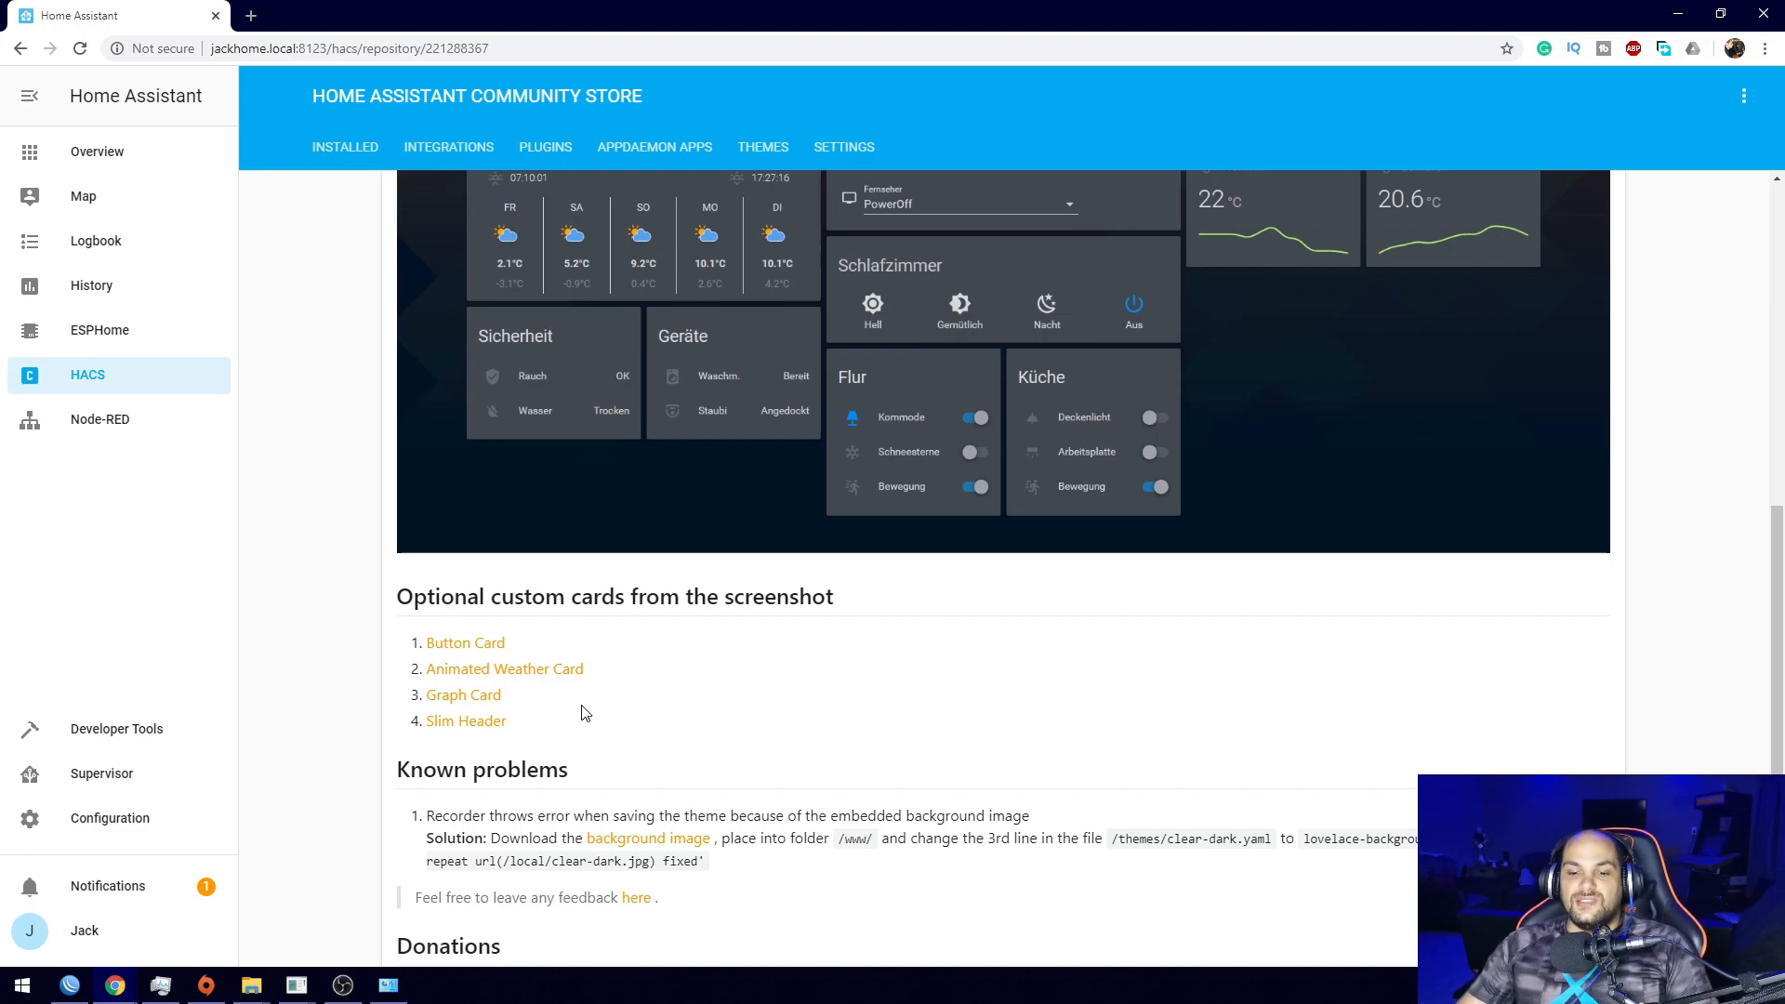
pyautogui.scroll(-3)
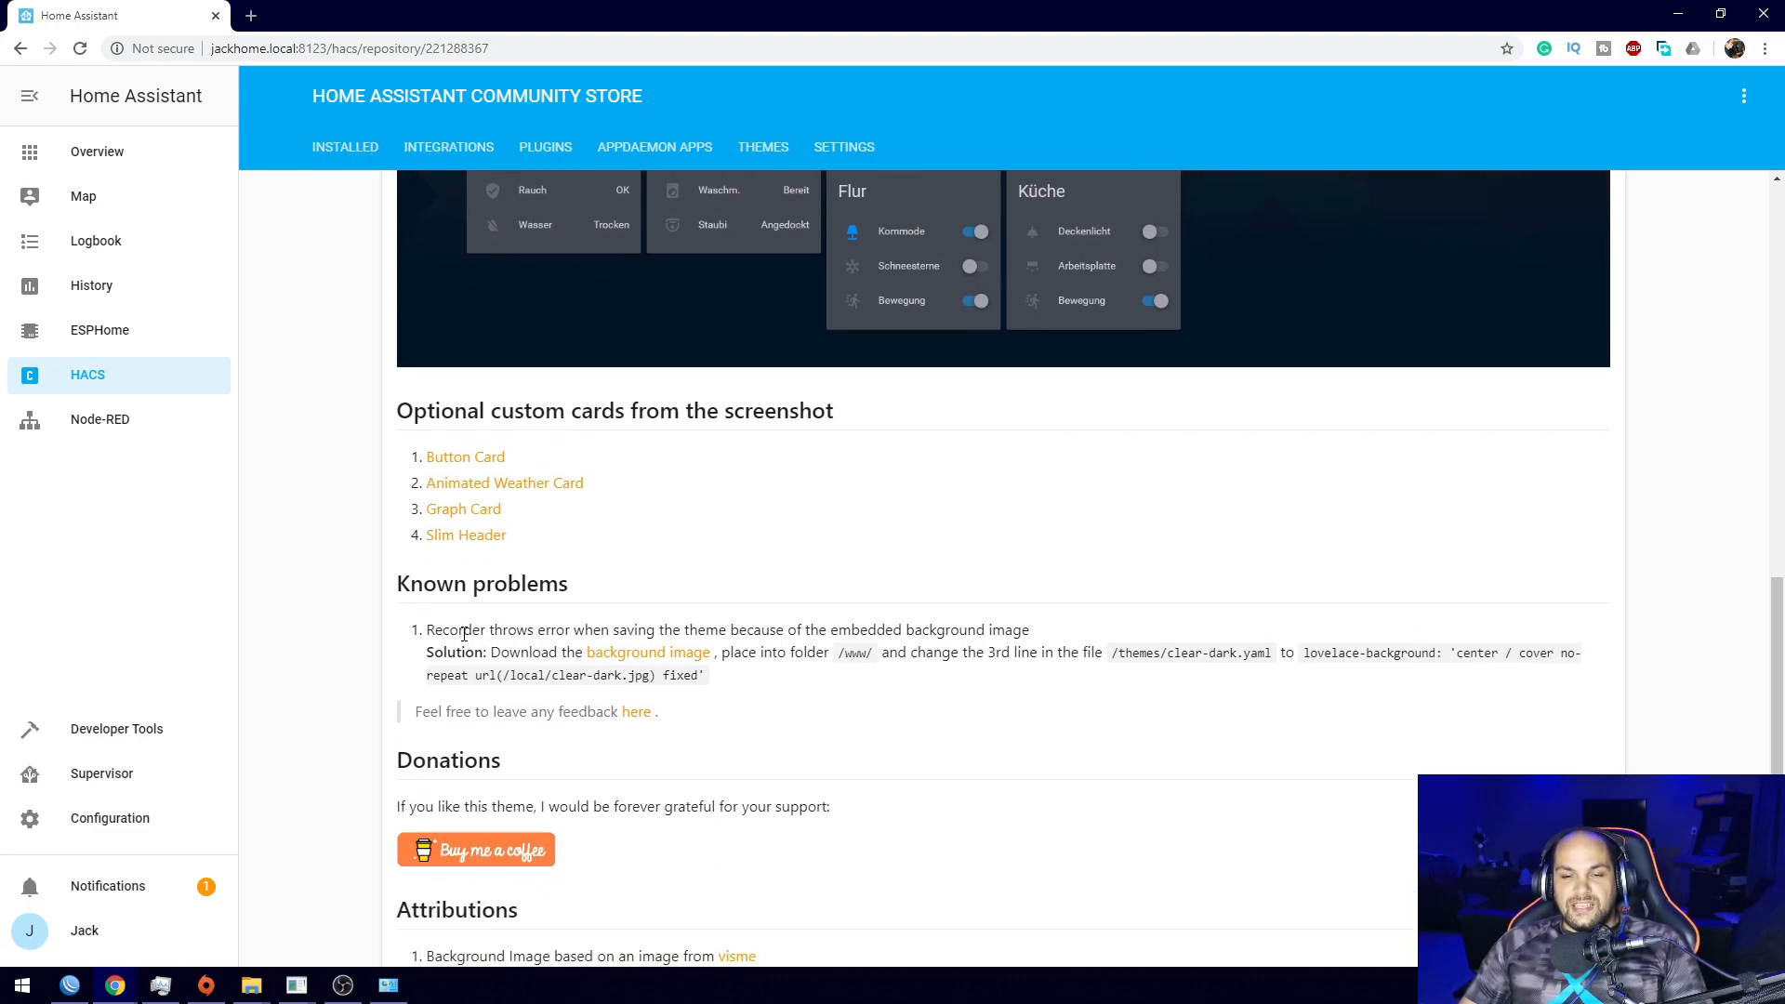
pyautogui.scroll(-3)
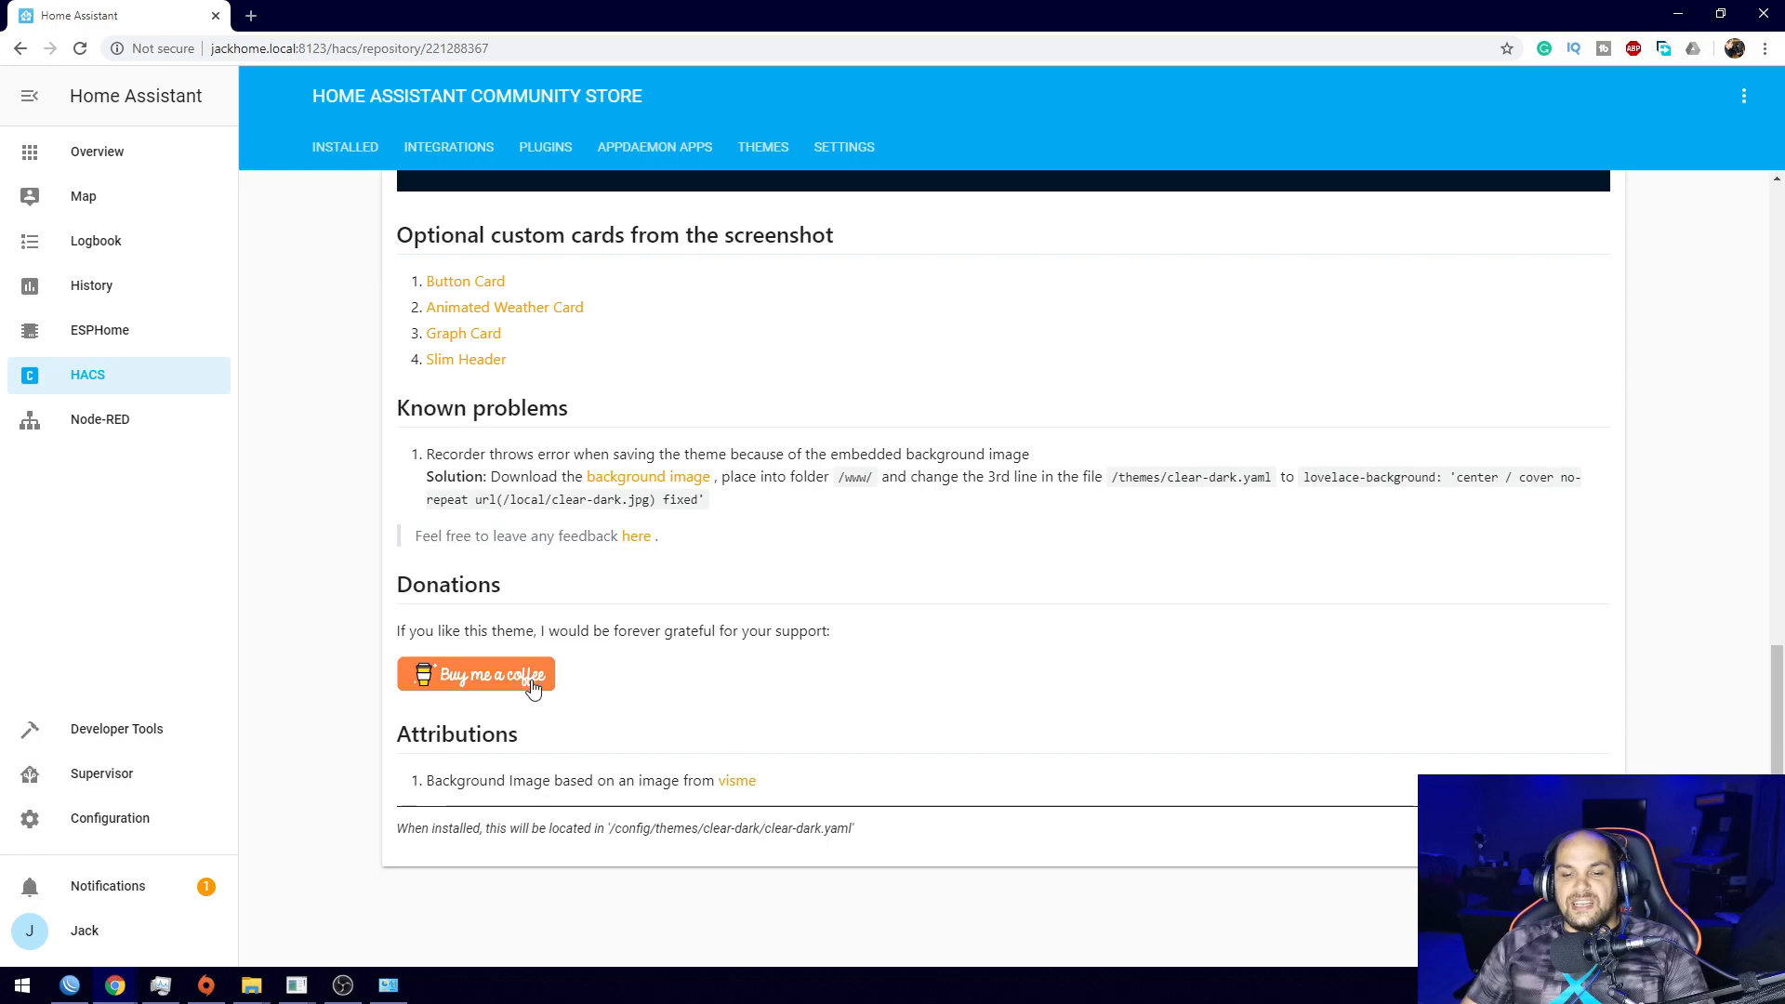
pyautogui.scroll(3)
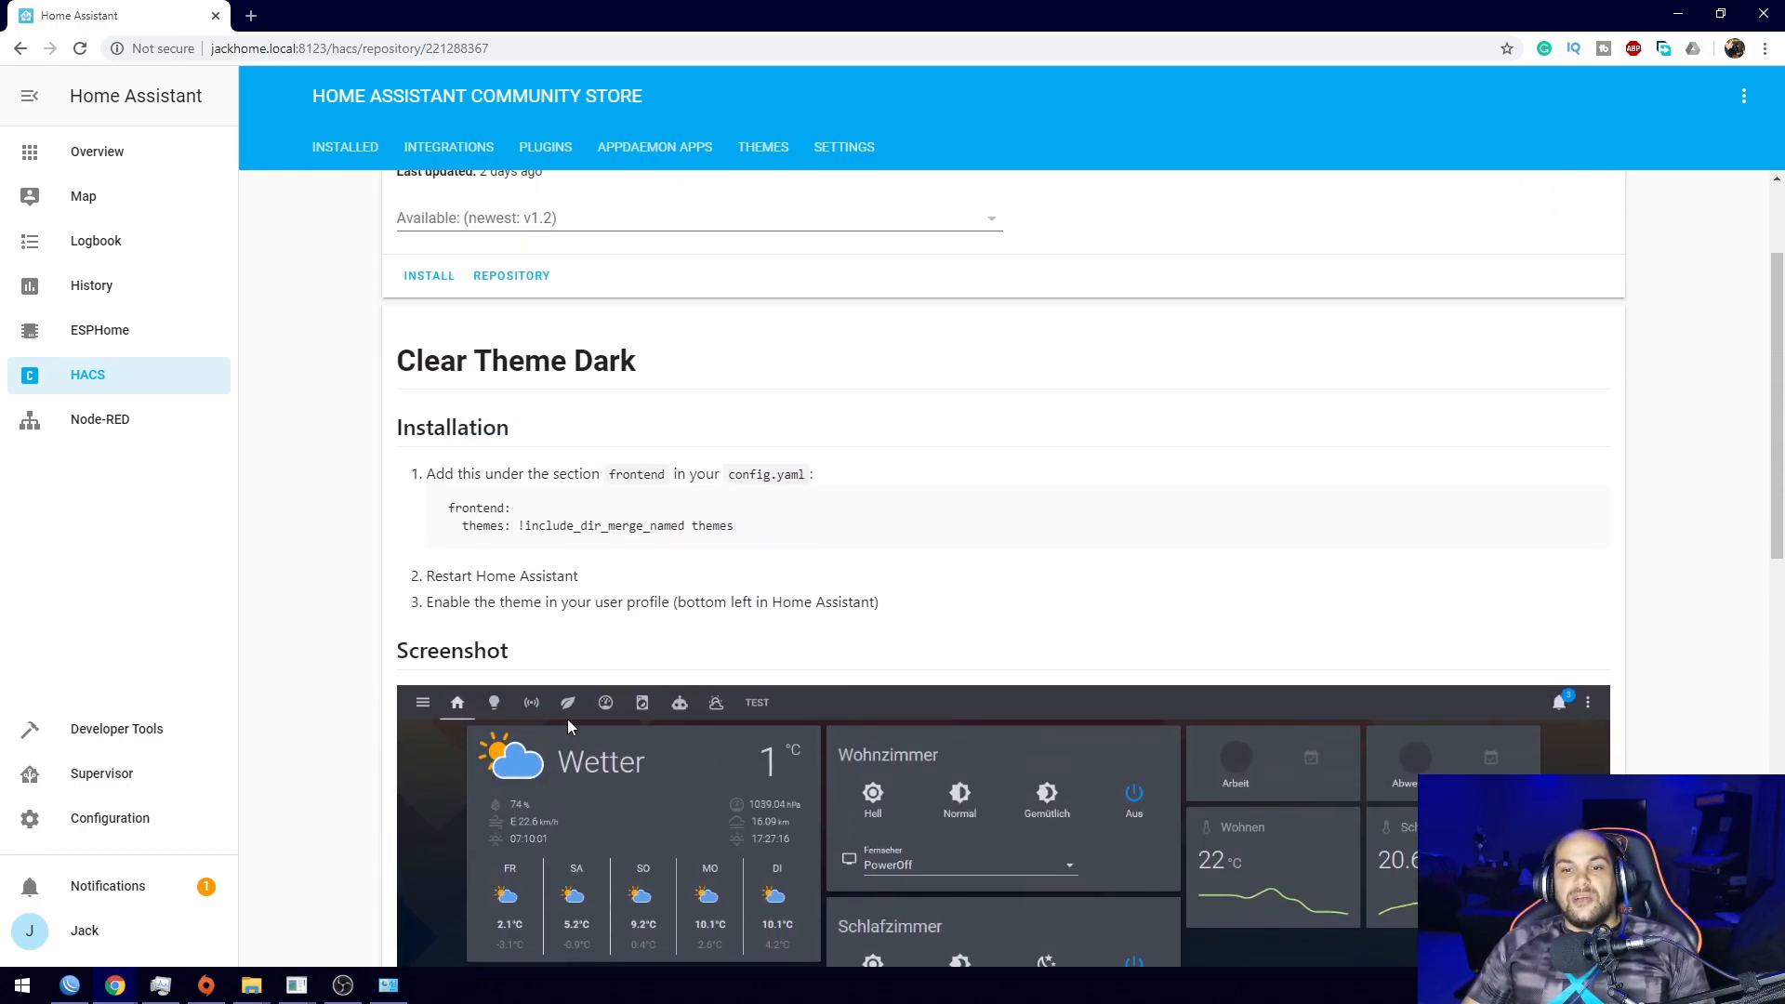
pyautogui.scroll(3)
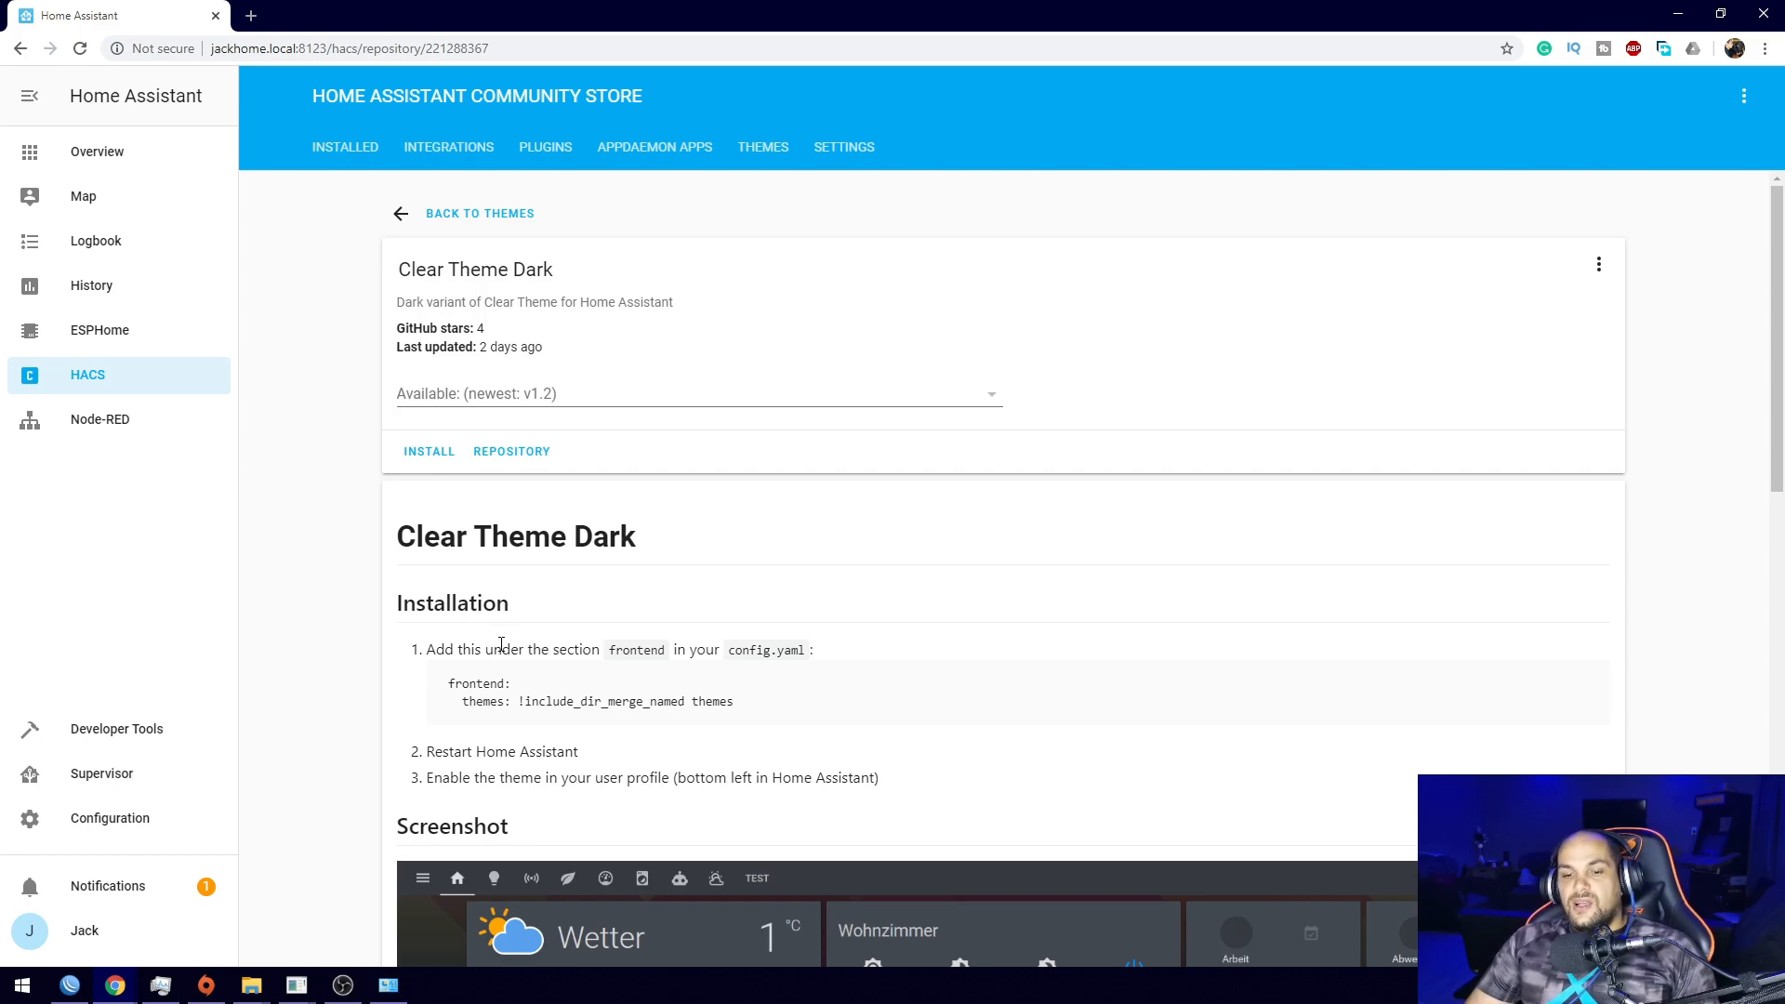
pyautogui.moveTo(430, 450)
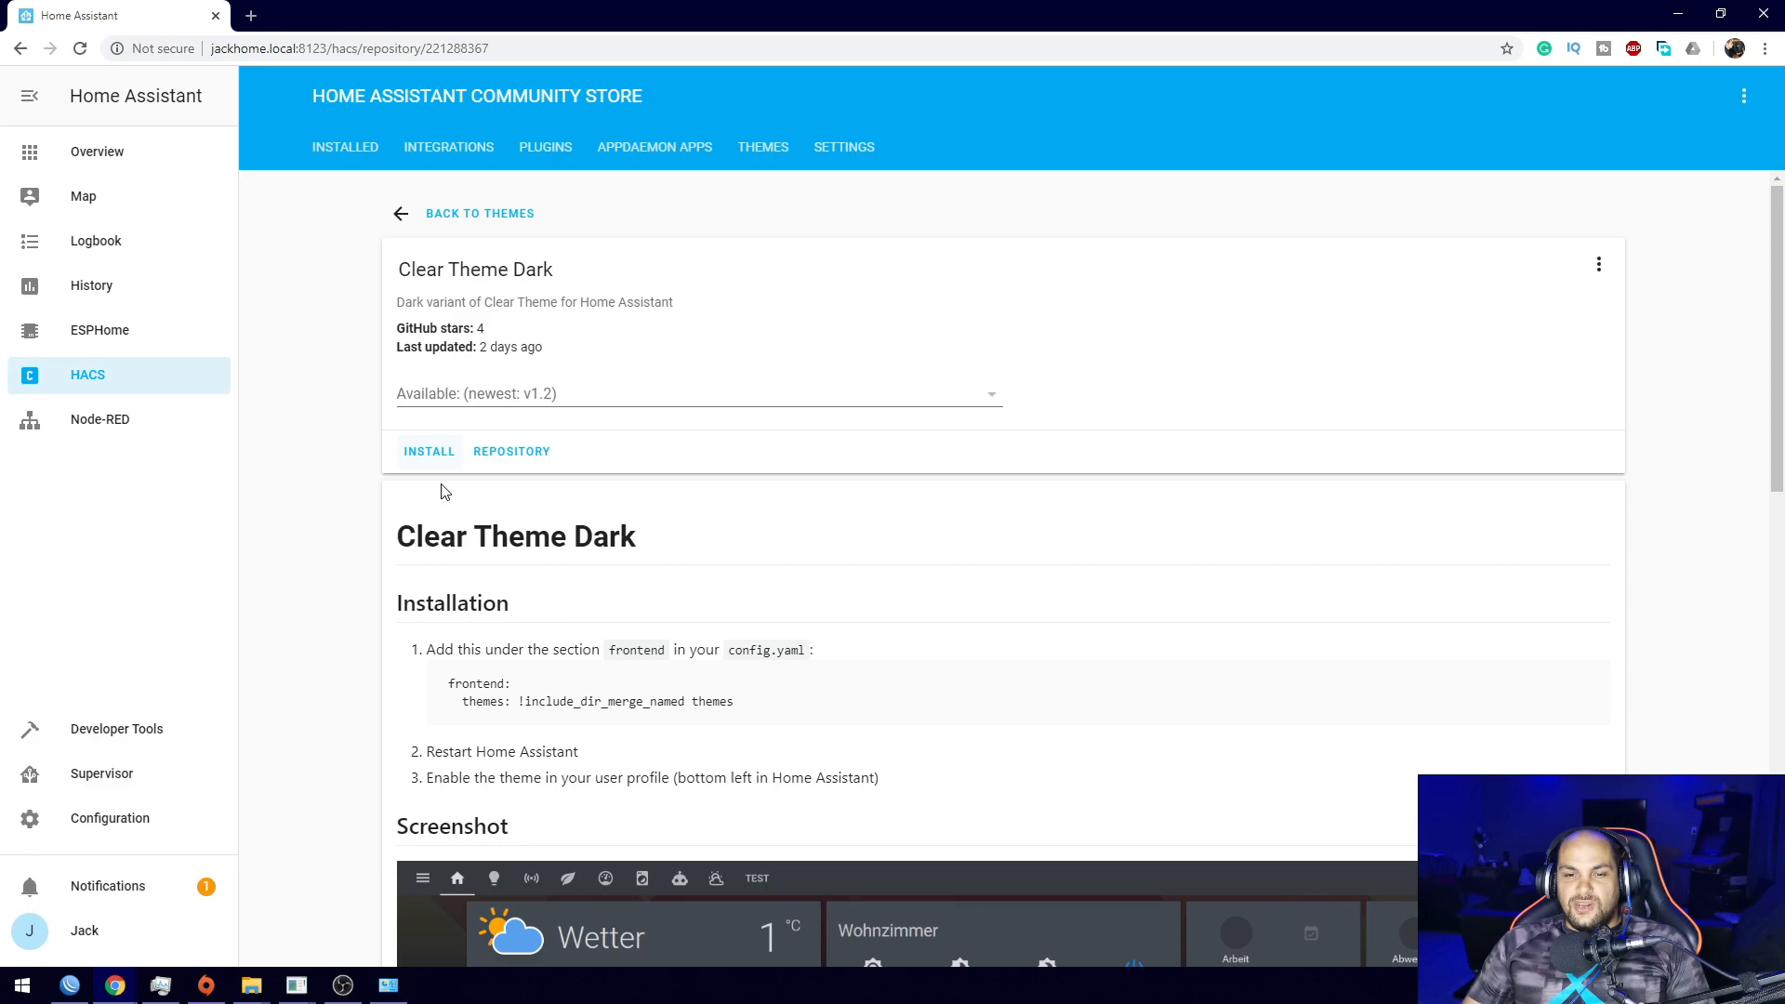
# Install Clear Theme Dark v1.2 from its HACS repository page.
pyautogui.click(429, 450)
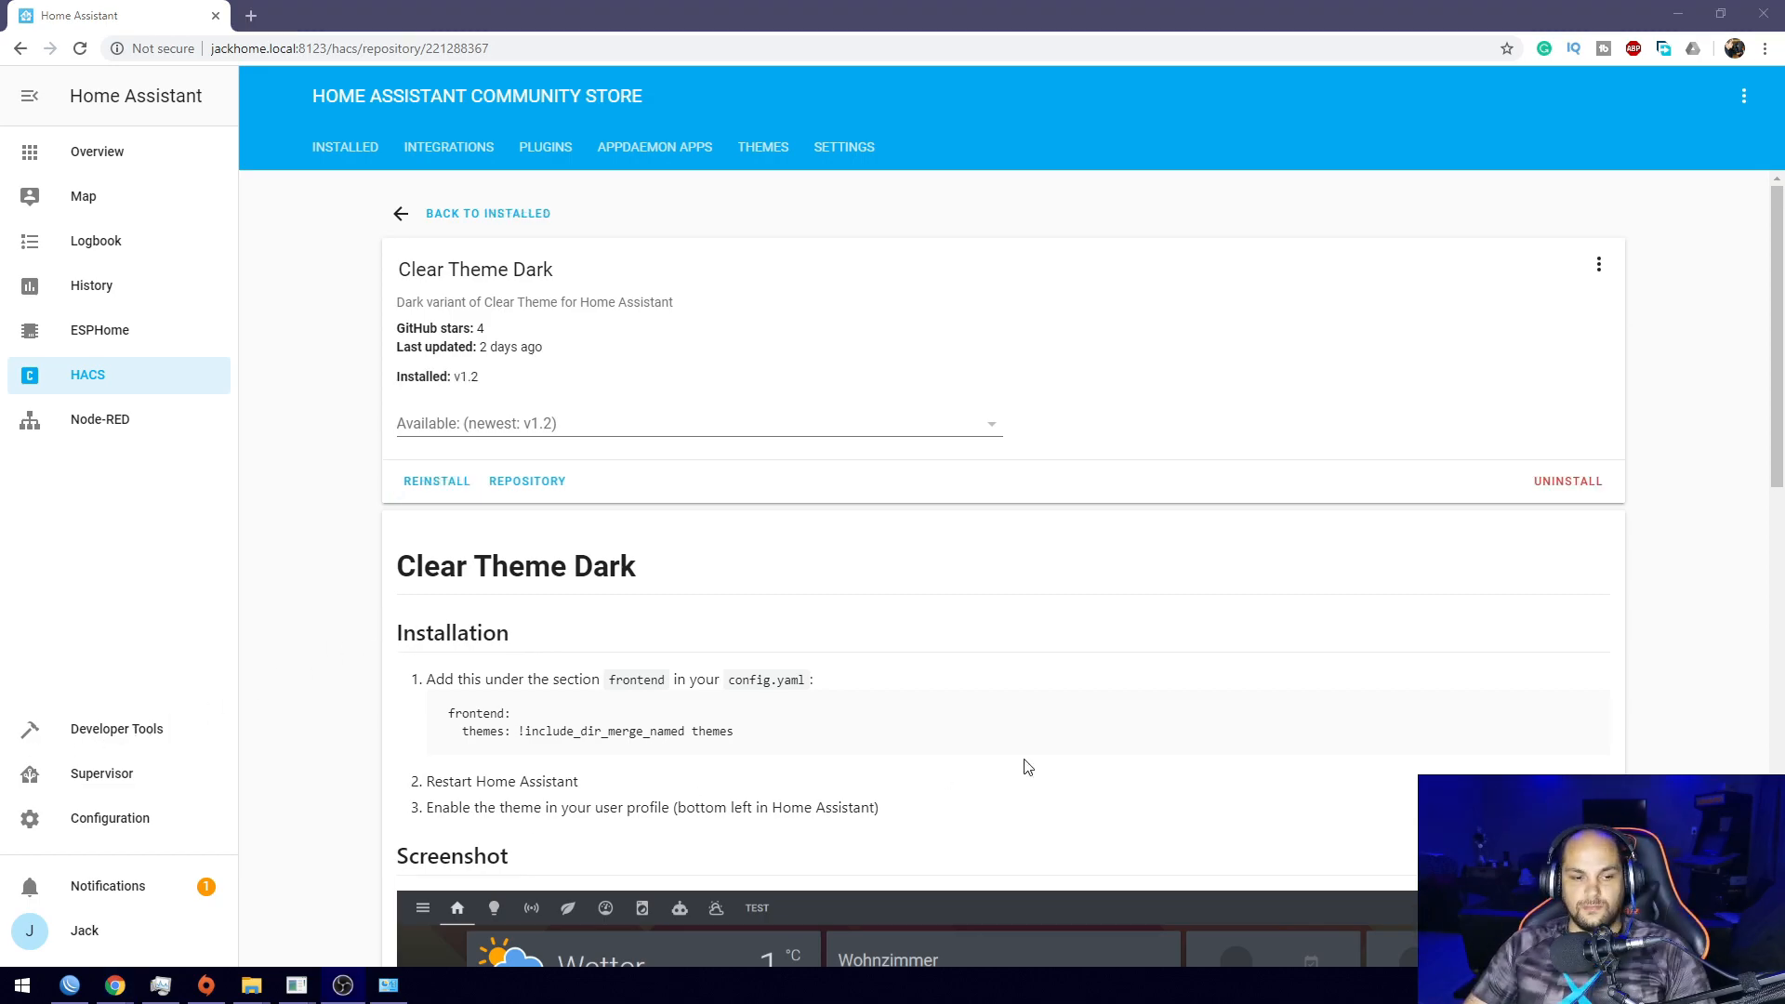
pyautogui.moveTo(526, 480)
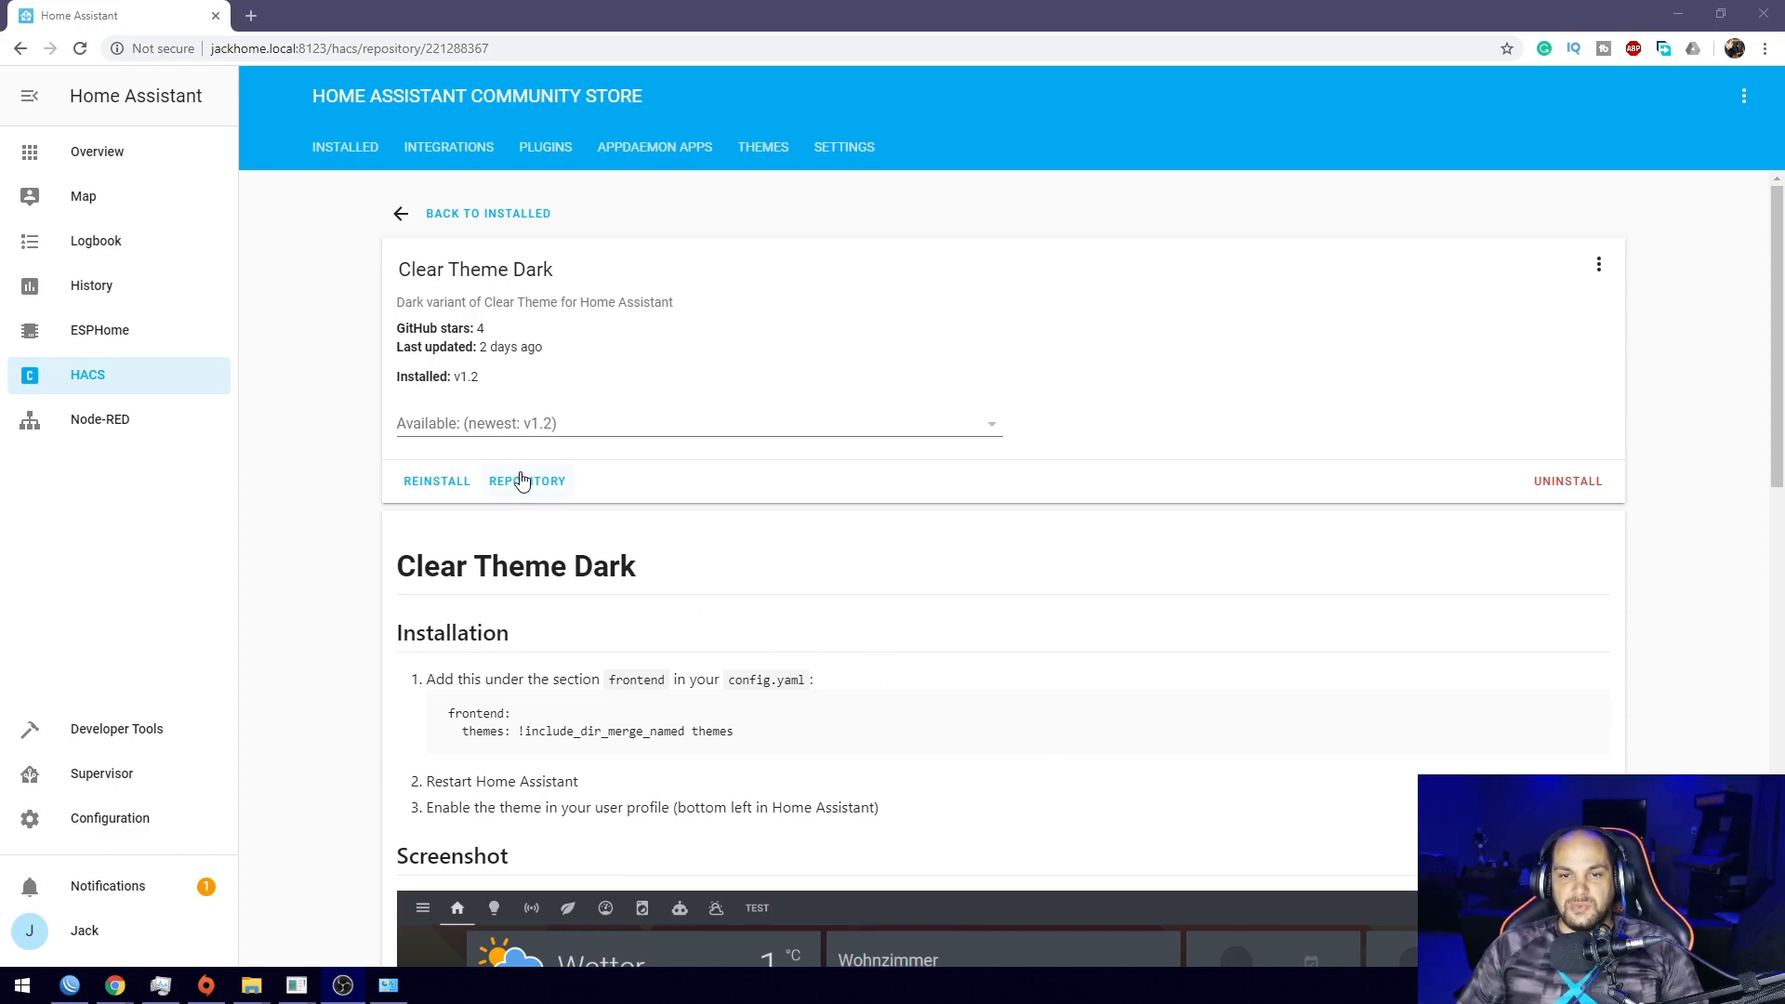
pyautogui.moveTo(671, 414)
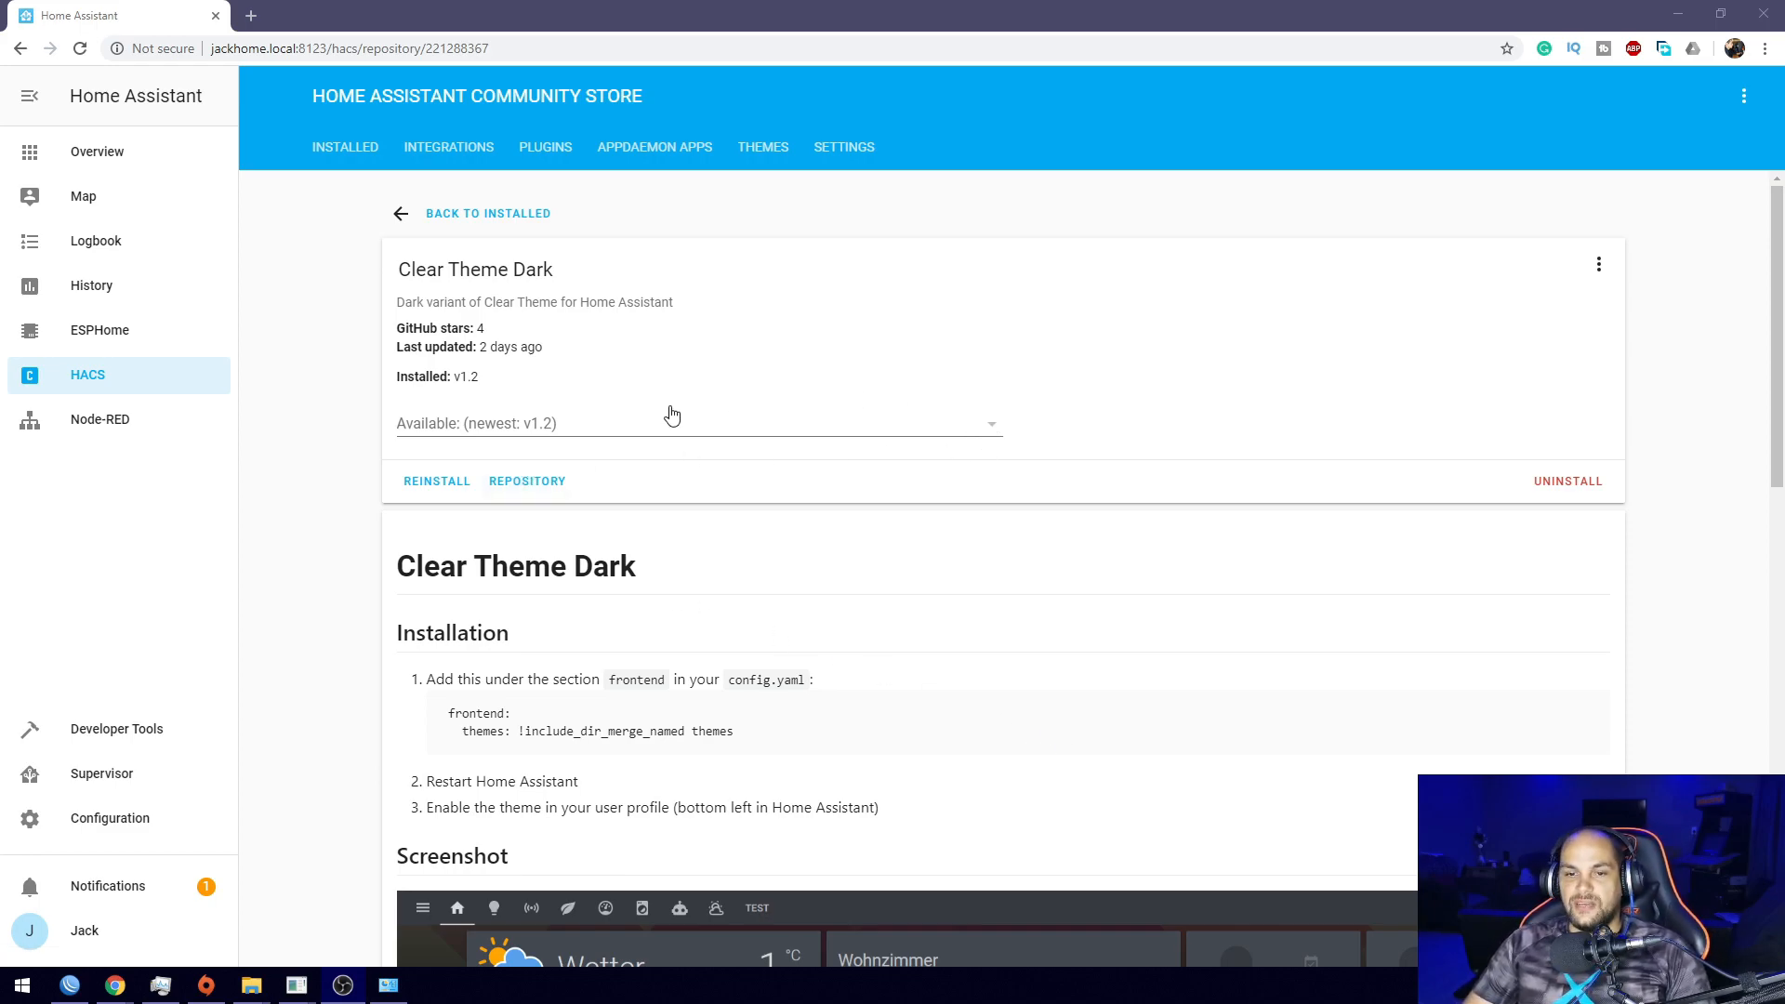
pyautogui.moveTo(586, 363)
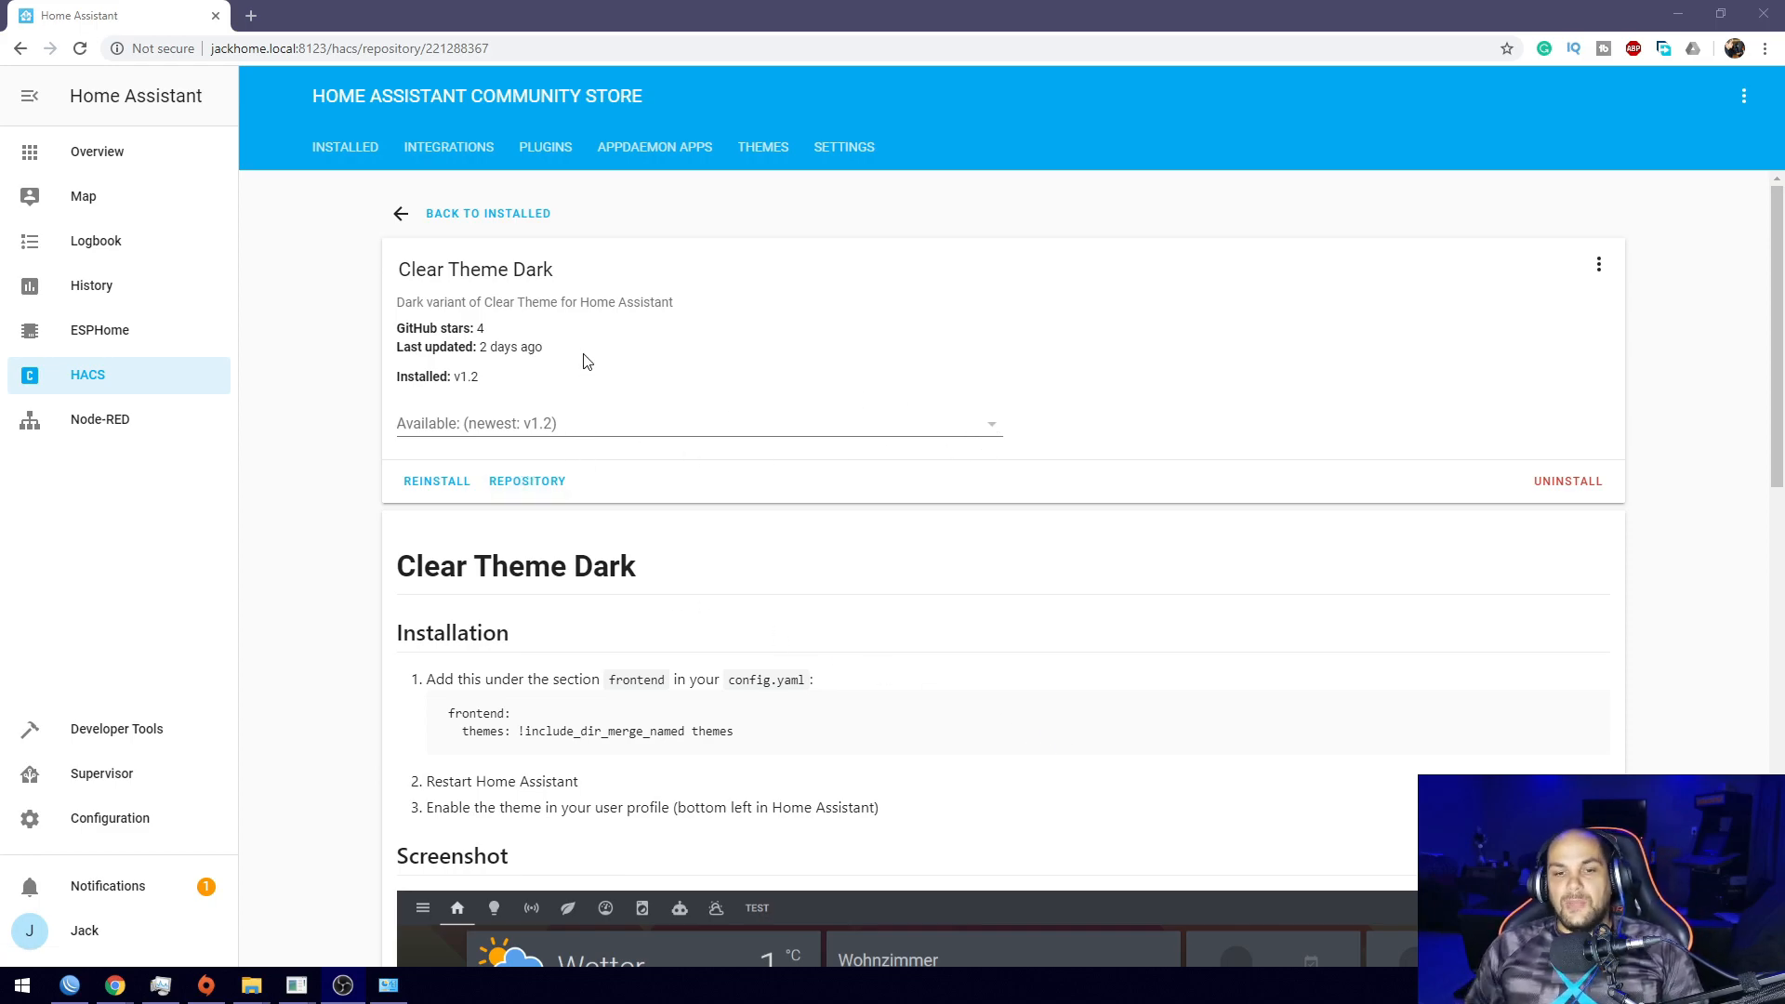
pyautogui.moveTo(225, 753)
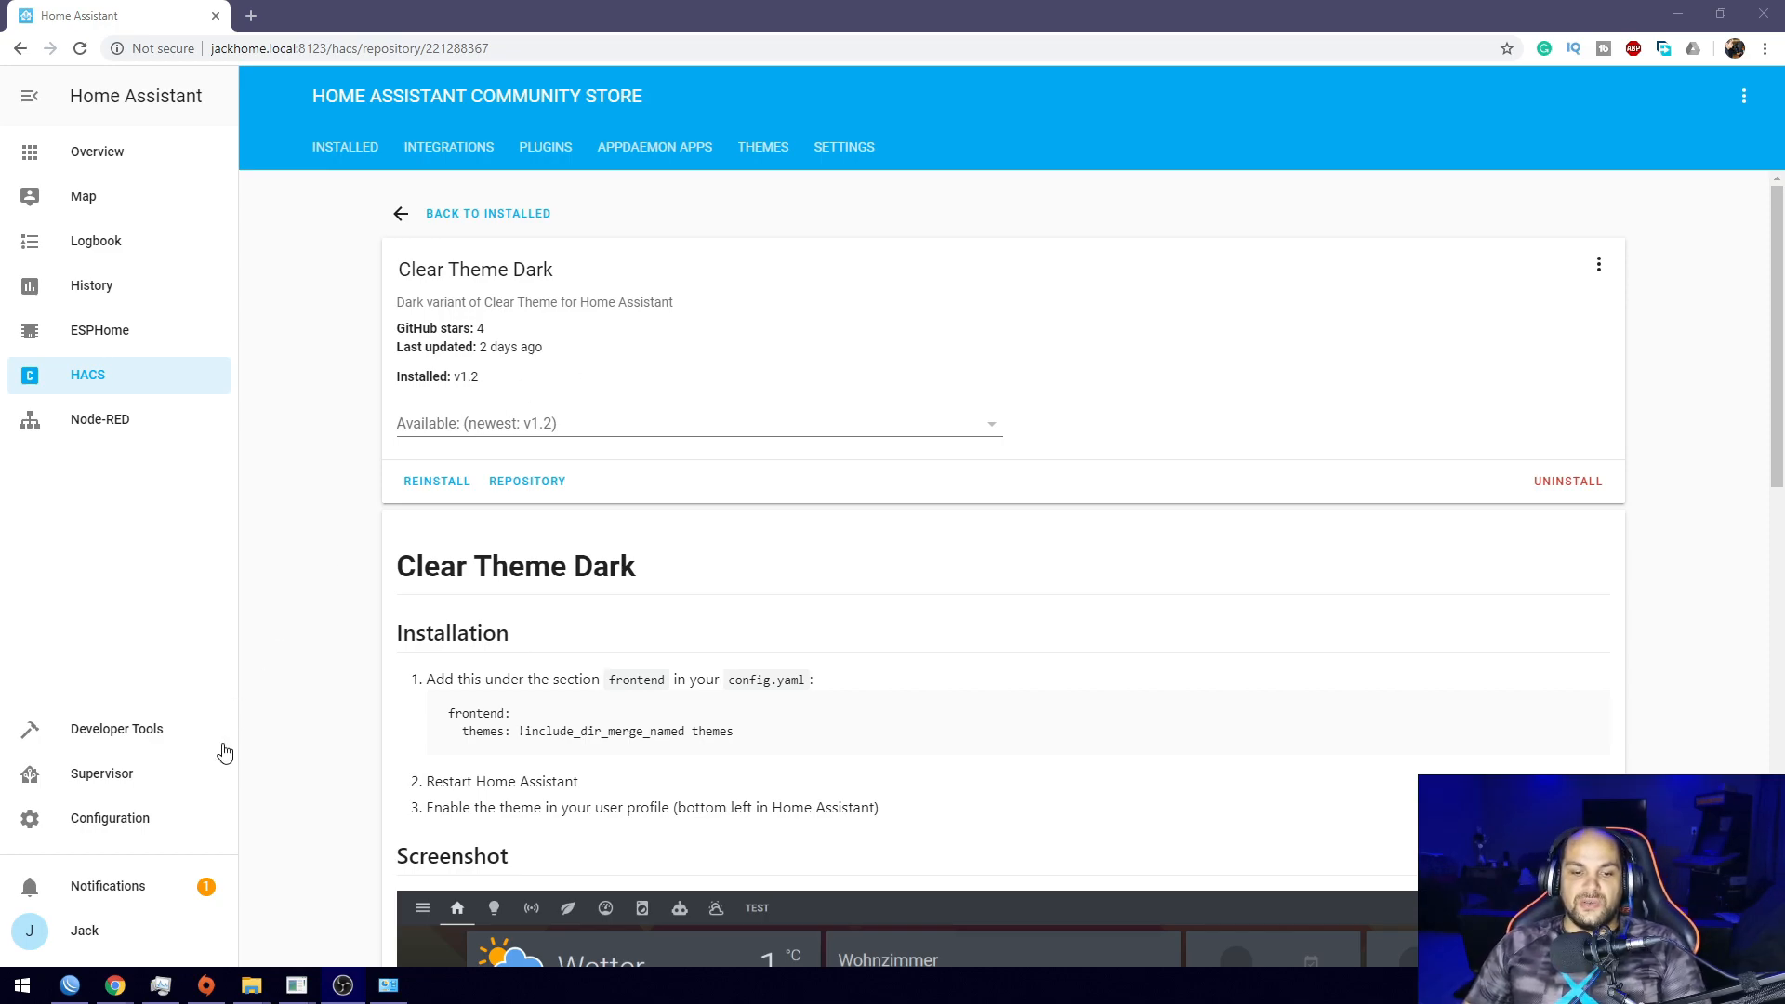
pyautogui.moveTo(72, 945)
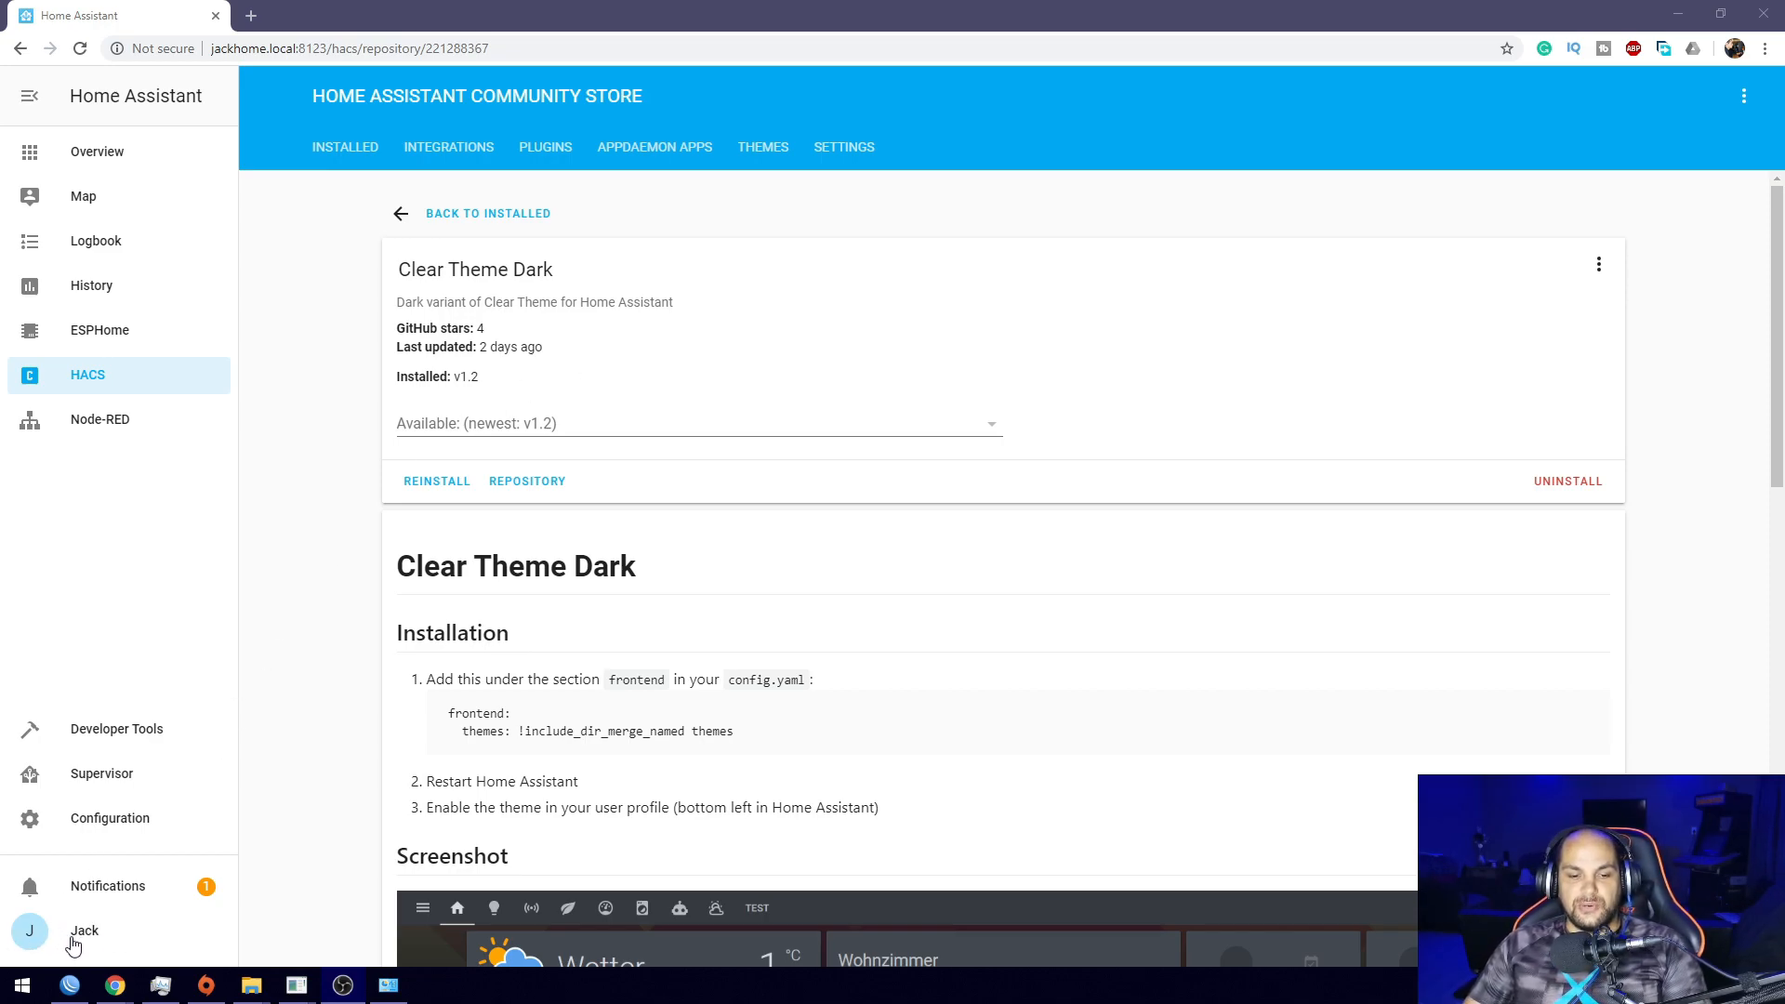
# Choose clear-dark as the Theme in the user profile, turning the interface dark.
pyautogui.click(84, 930)
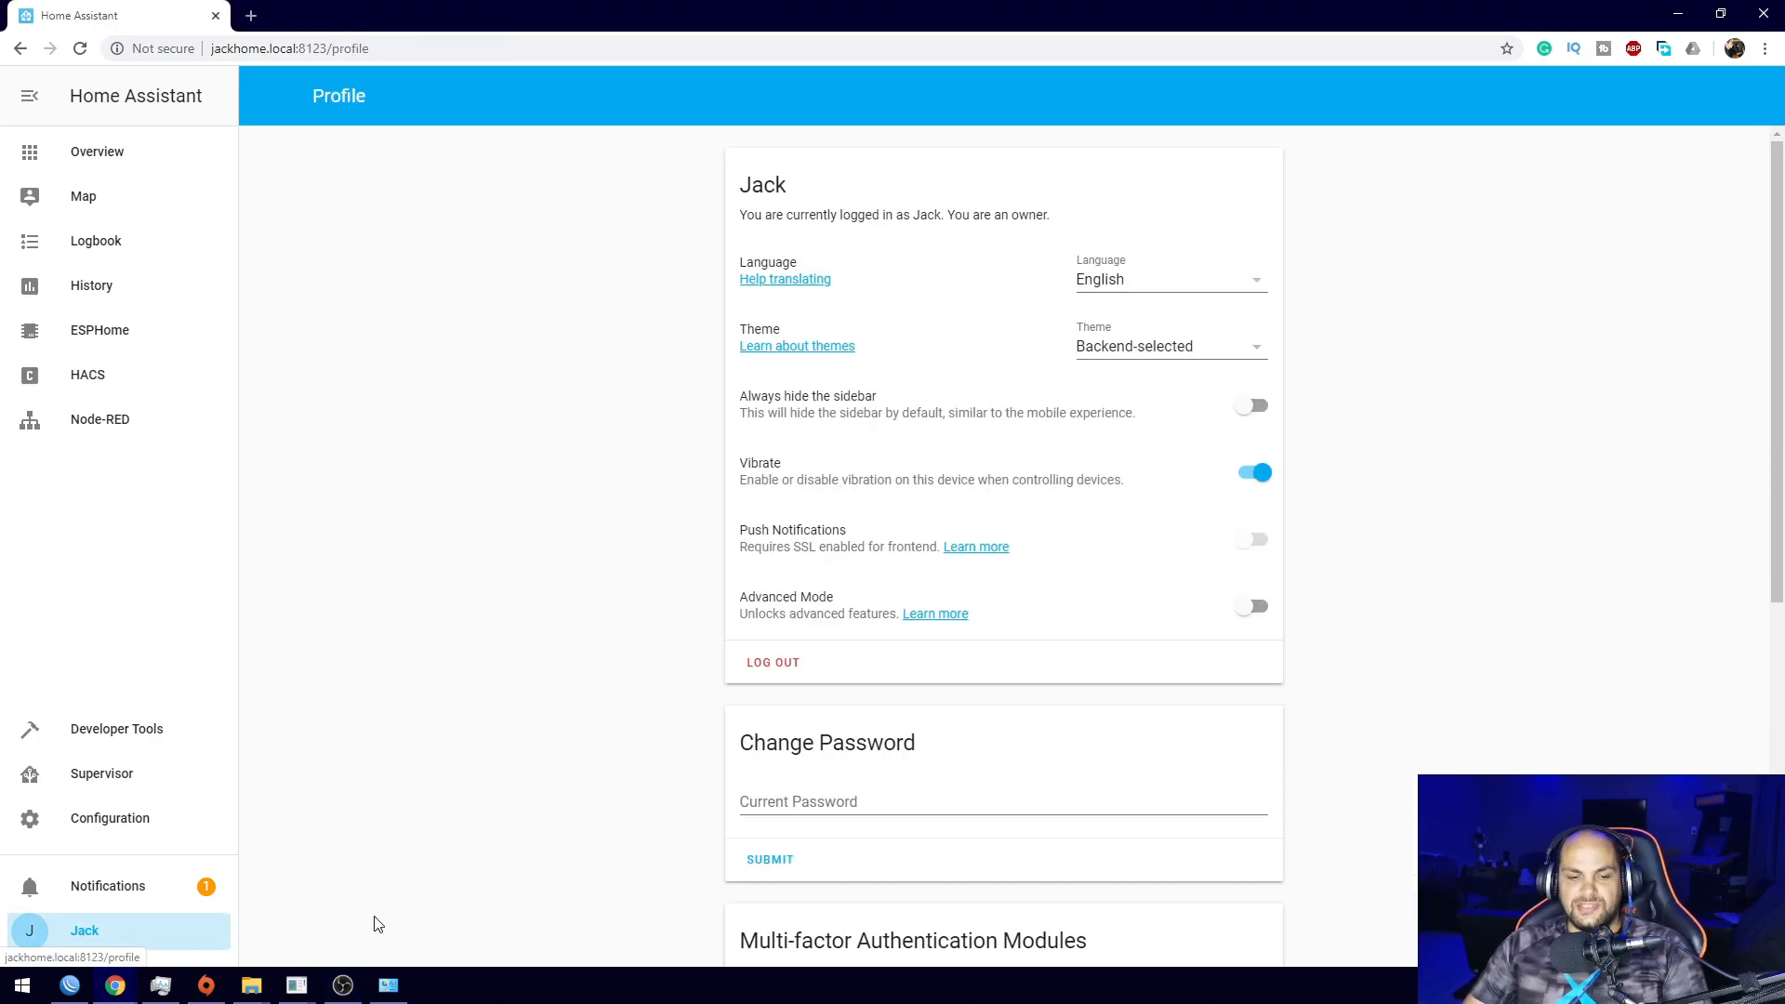
pyautogui.moveTo(758, 346)
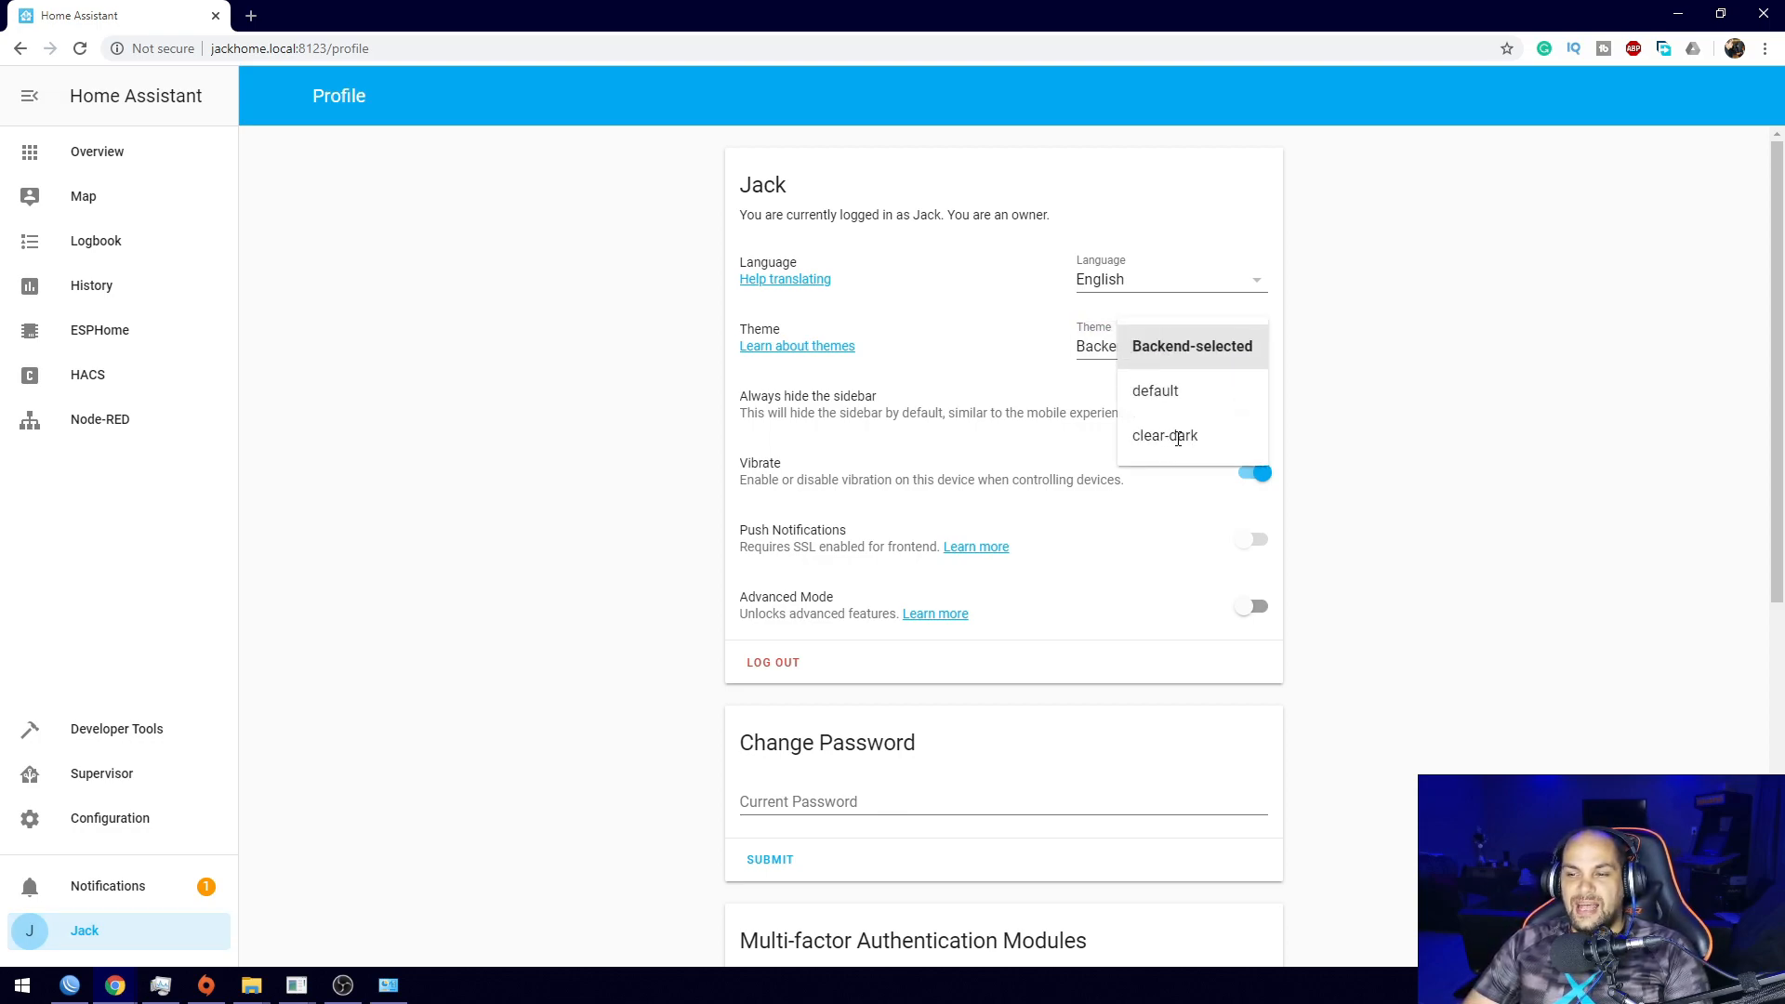
pyautogui.moveTo(1166, 443)
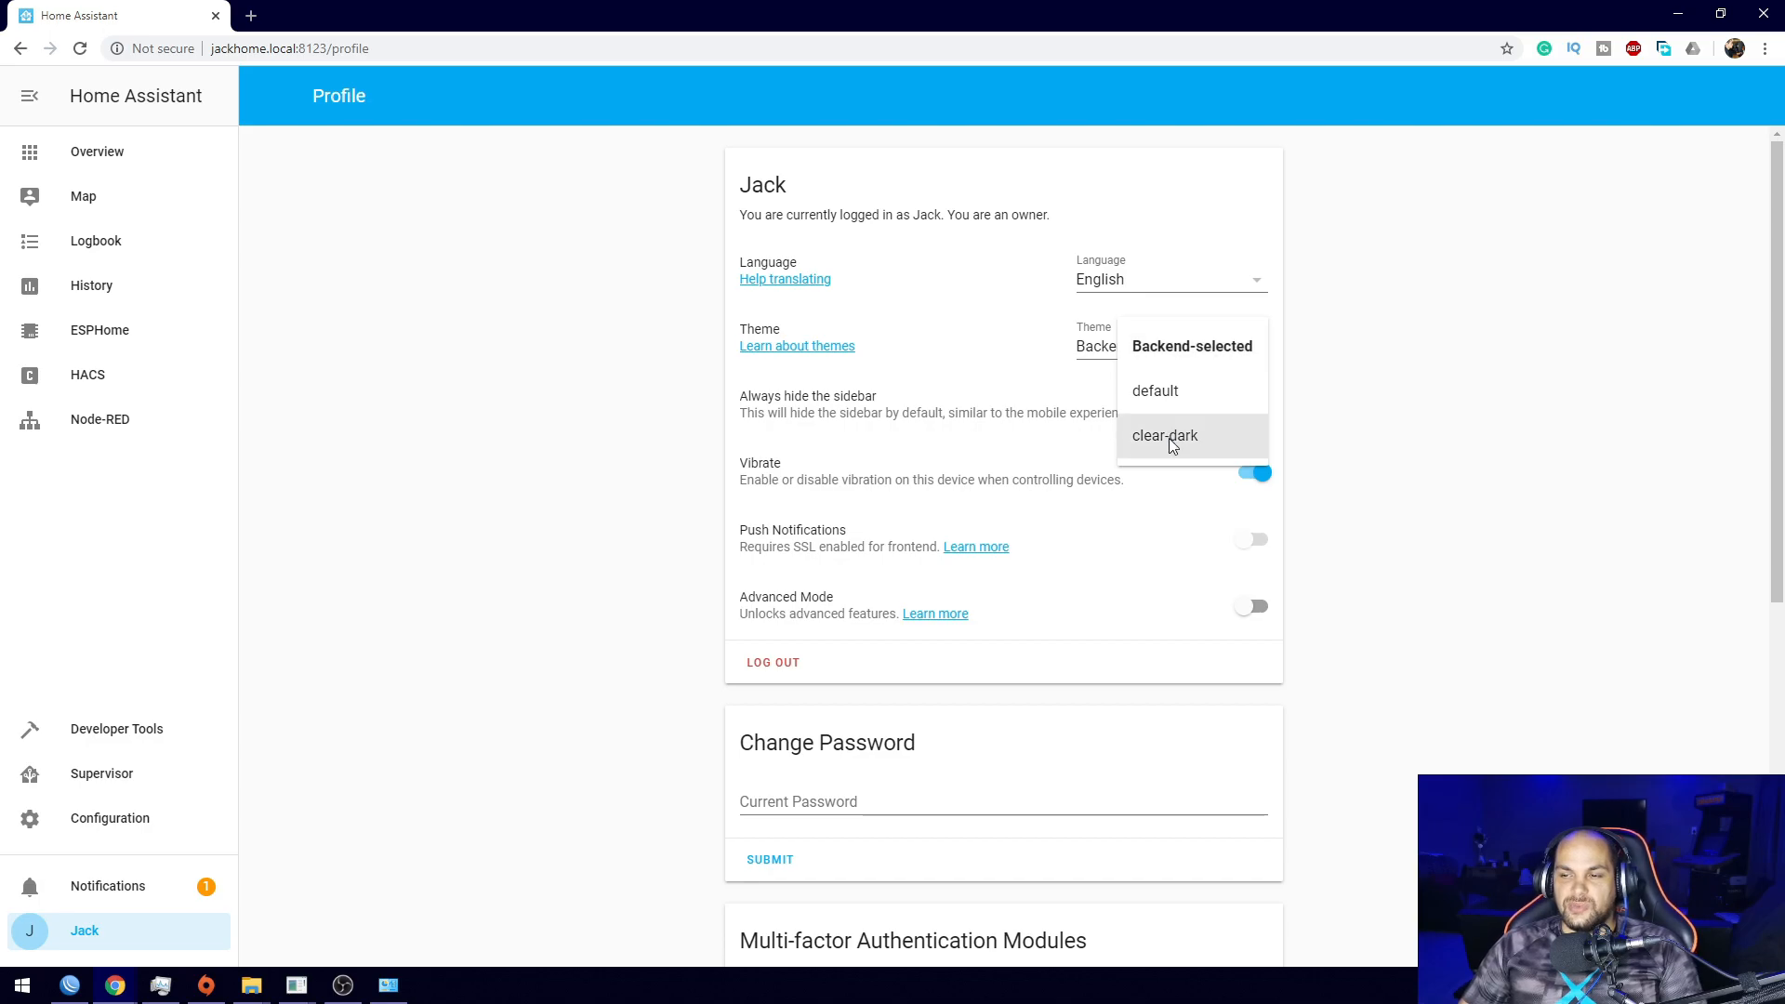
pyautogui.click(1164, 435)
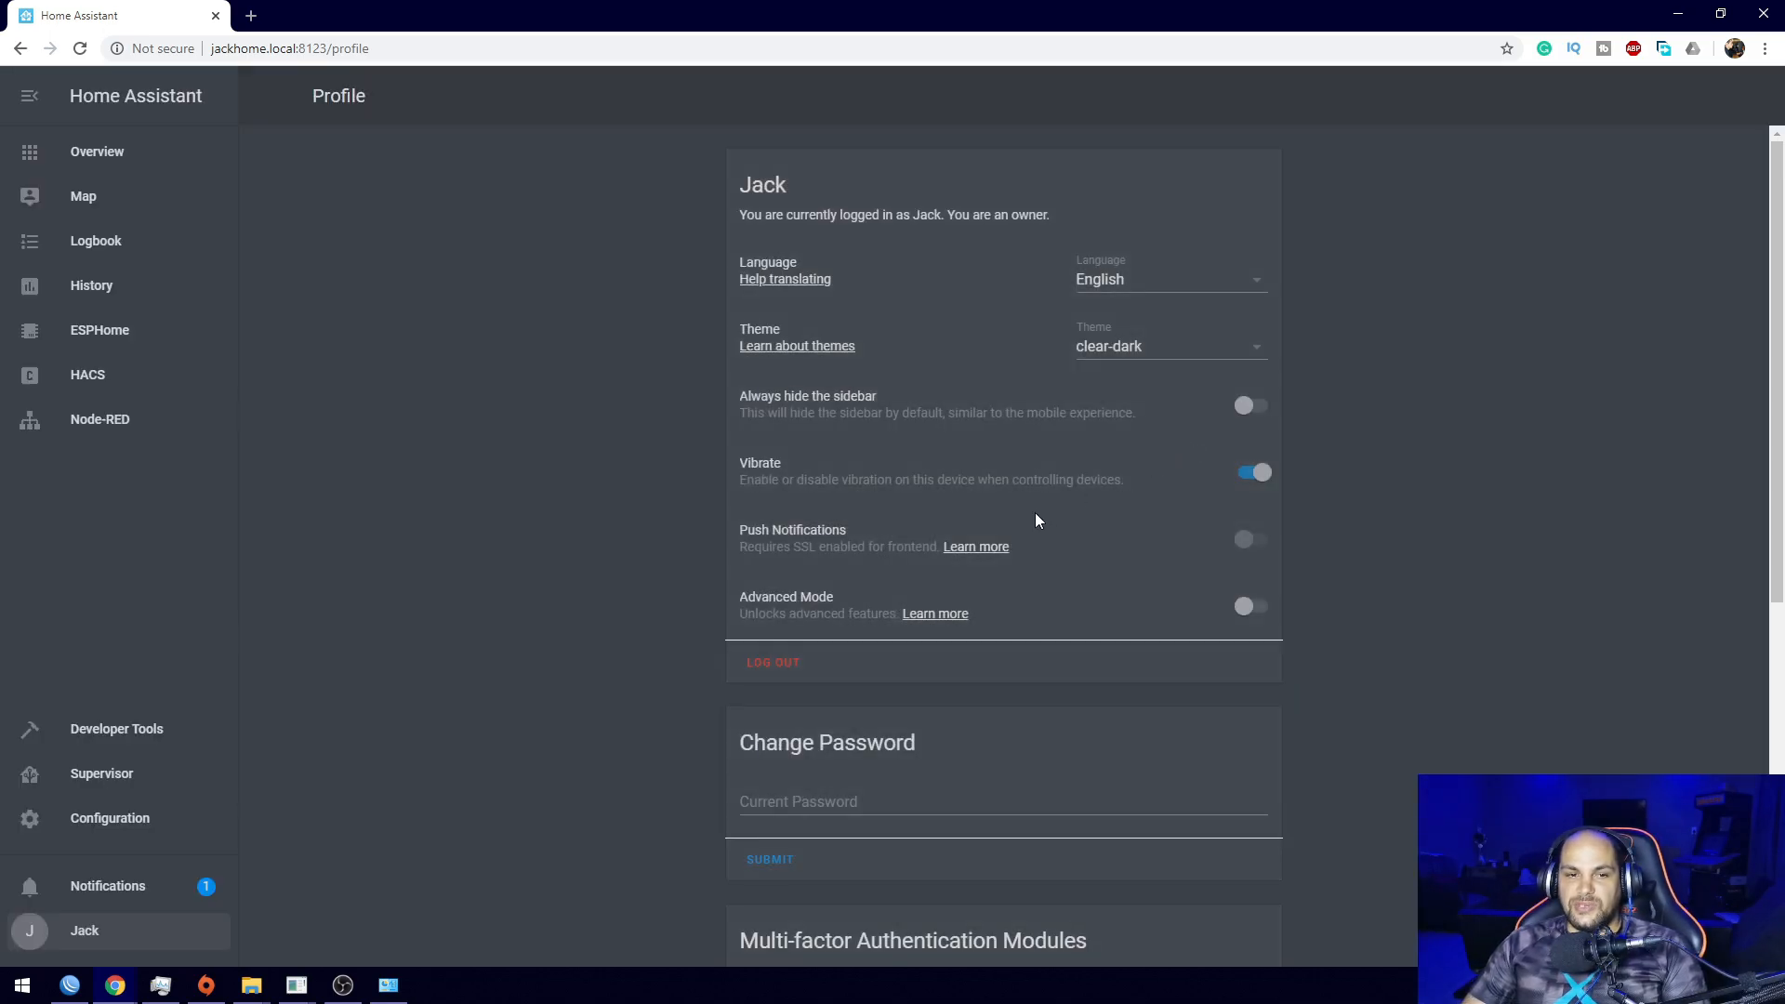
pyautogui.scroll(-3)
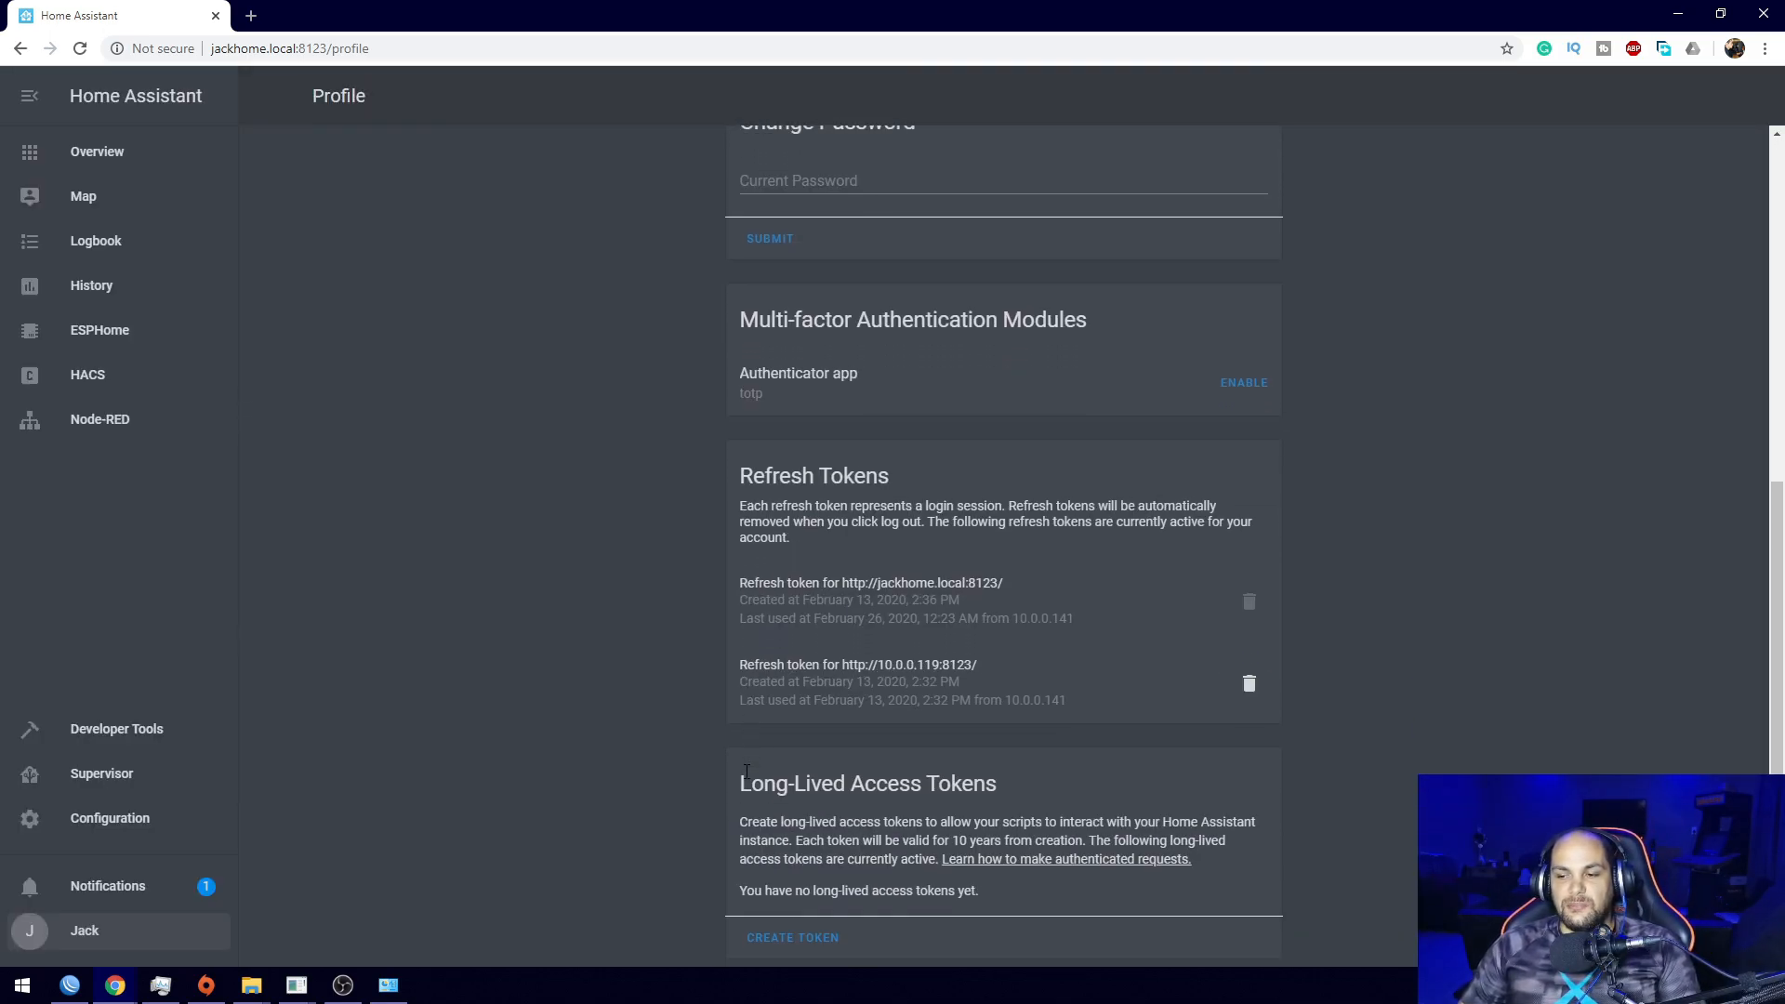
pyautogui.scroll(3)
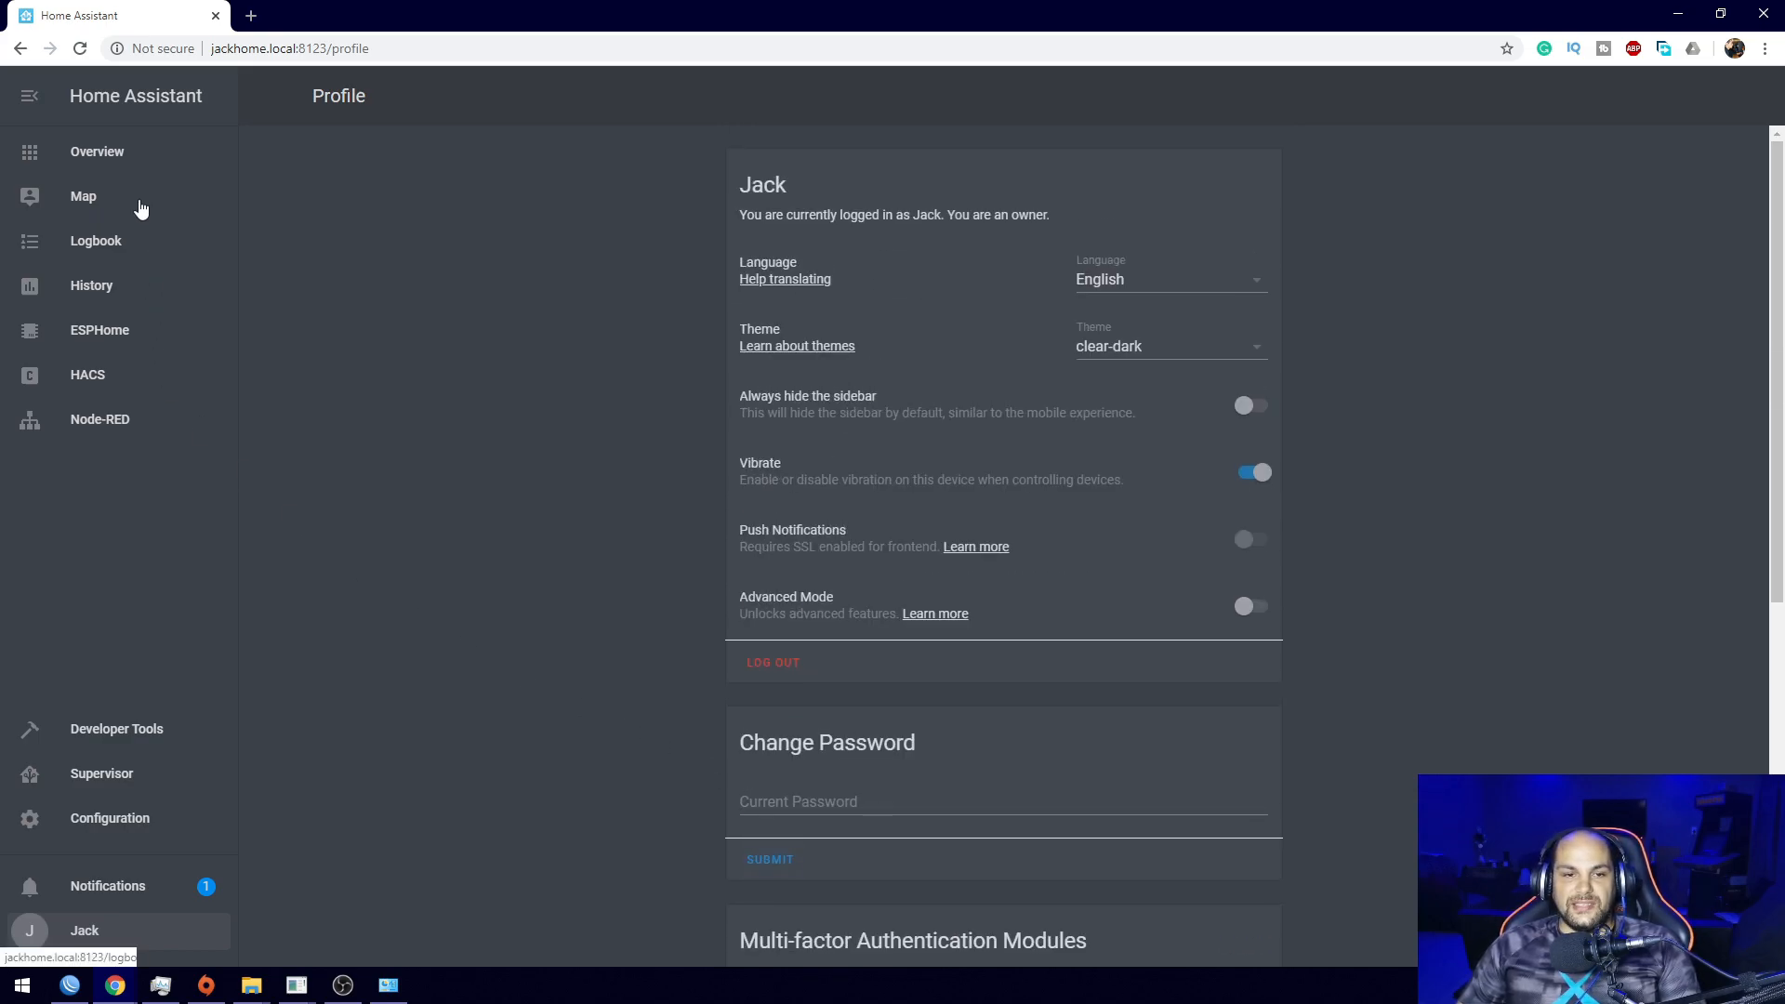
# Return to the Overview dashboard, now shown in the clear-dark theme.
pyautogui.click(96, 151)
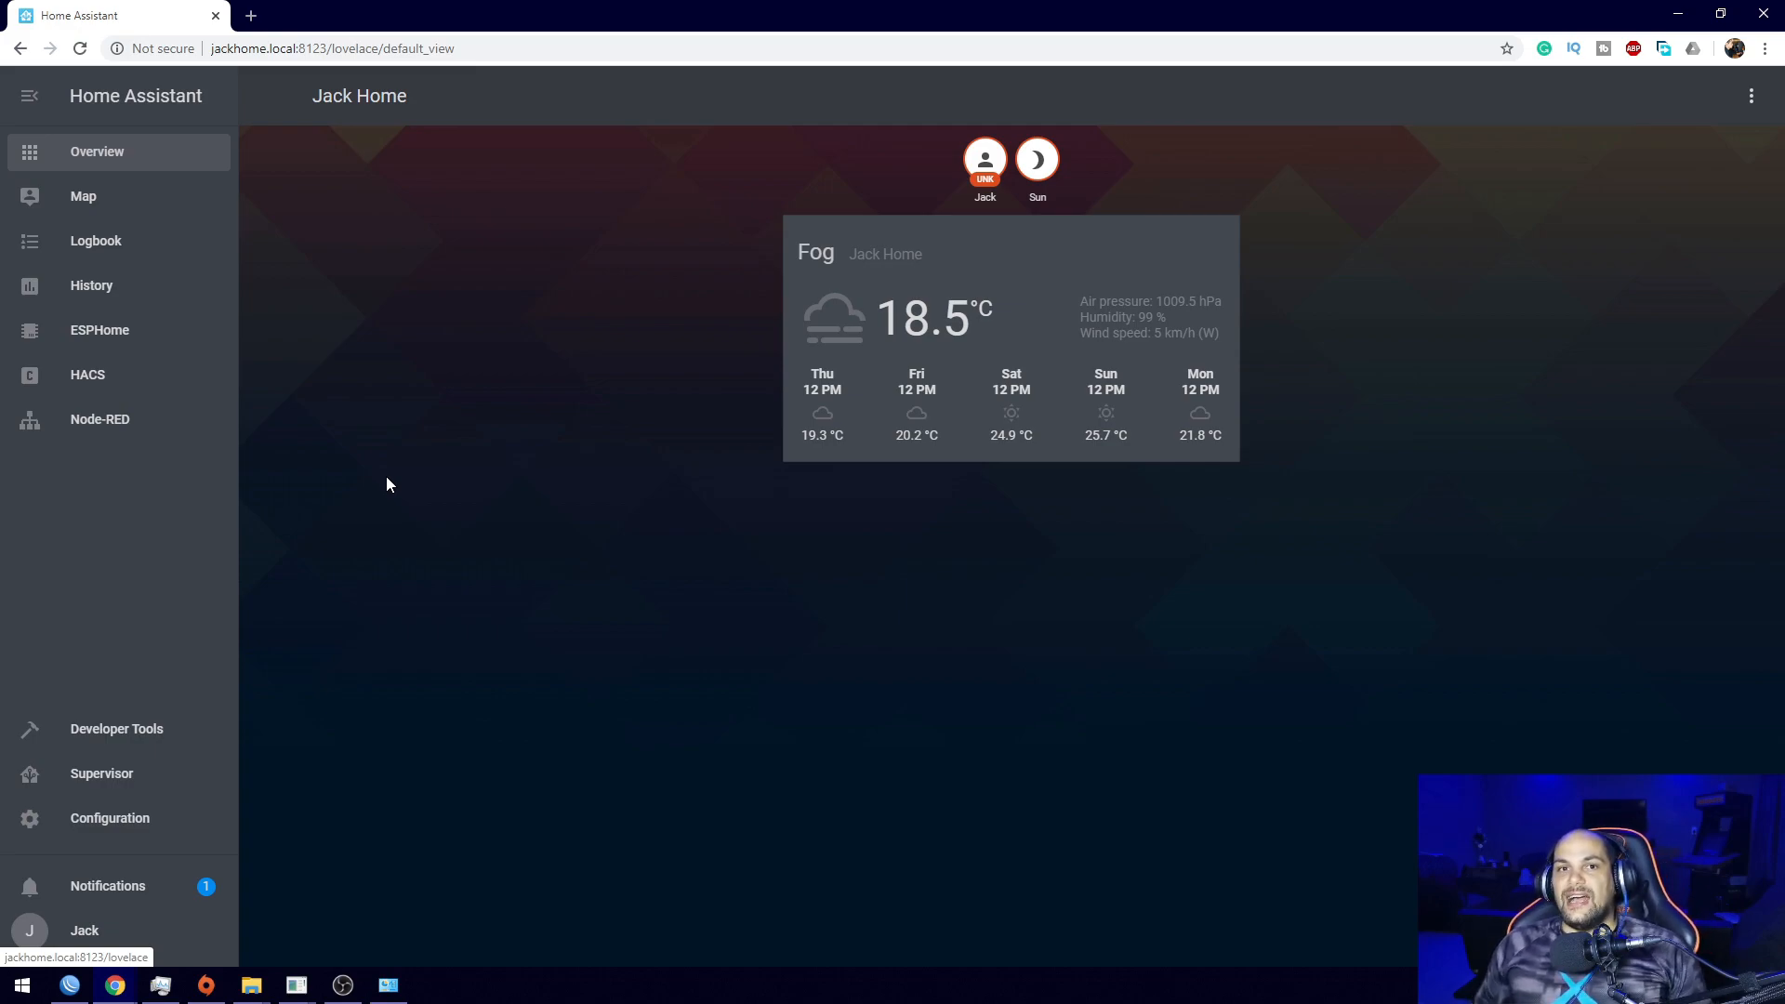
pyautogui.moveTo(352, 261)
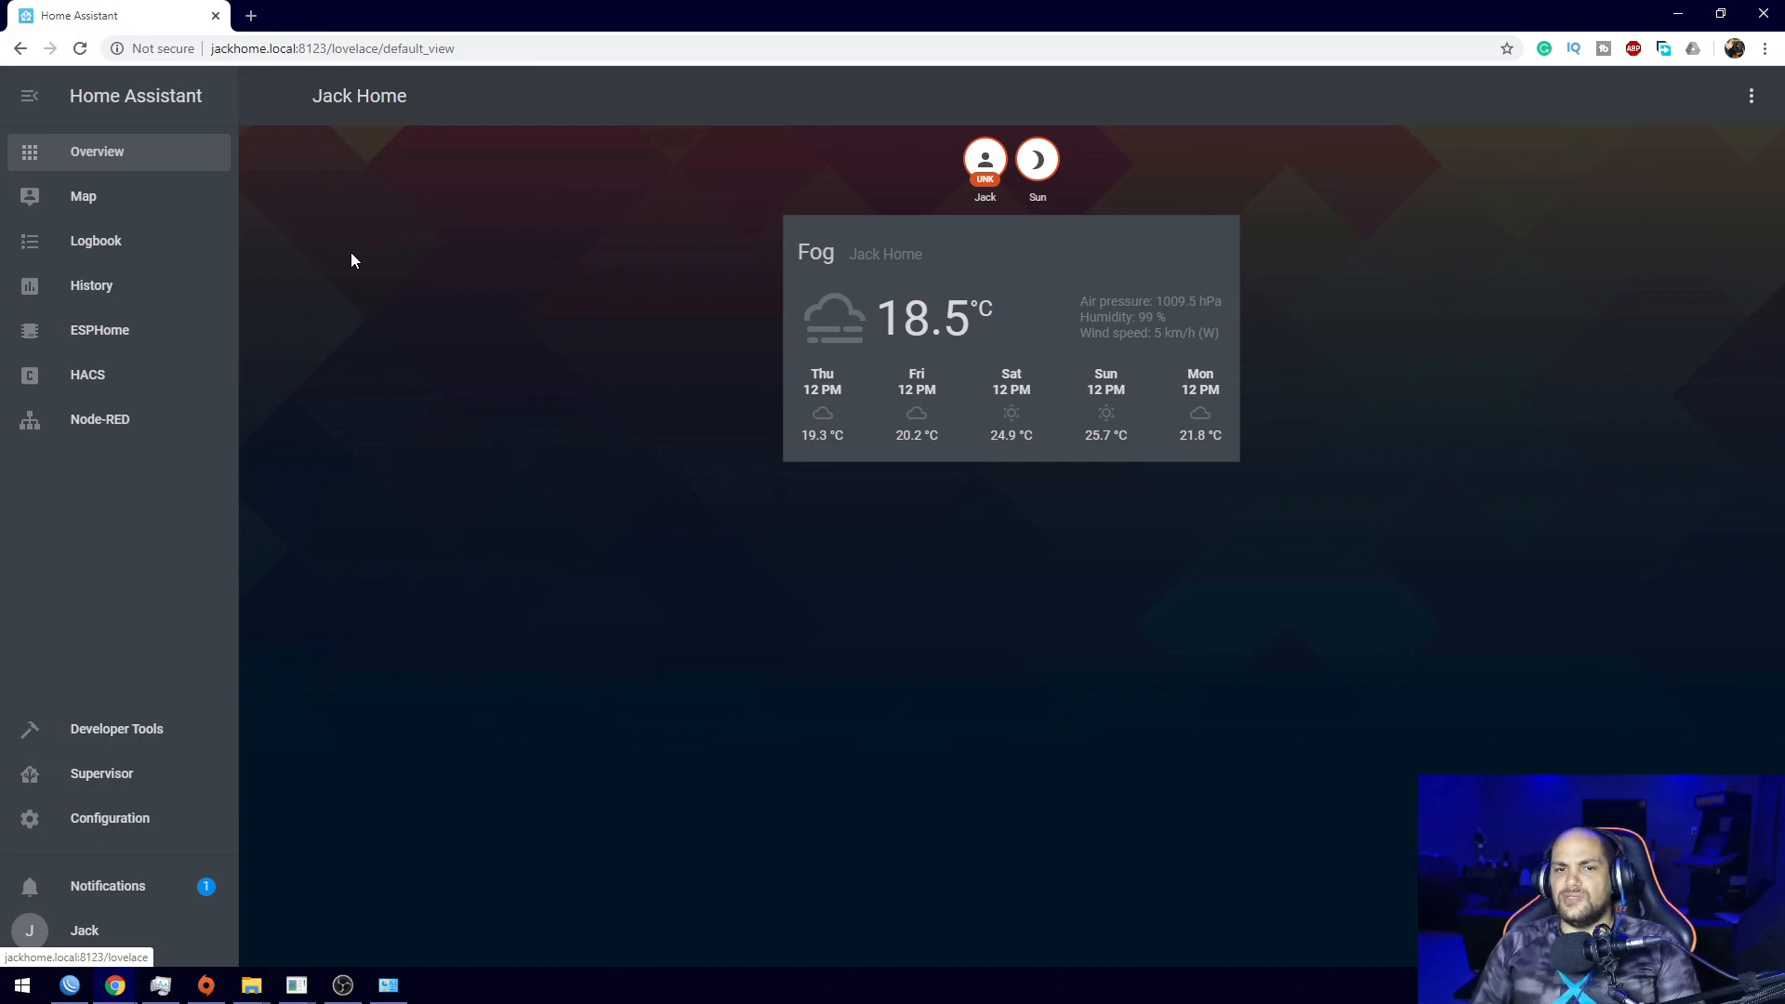
pyautogui.moveTo(224, 301)
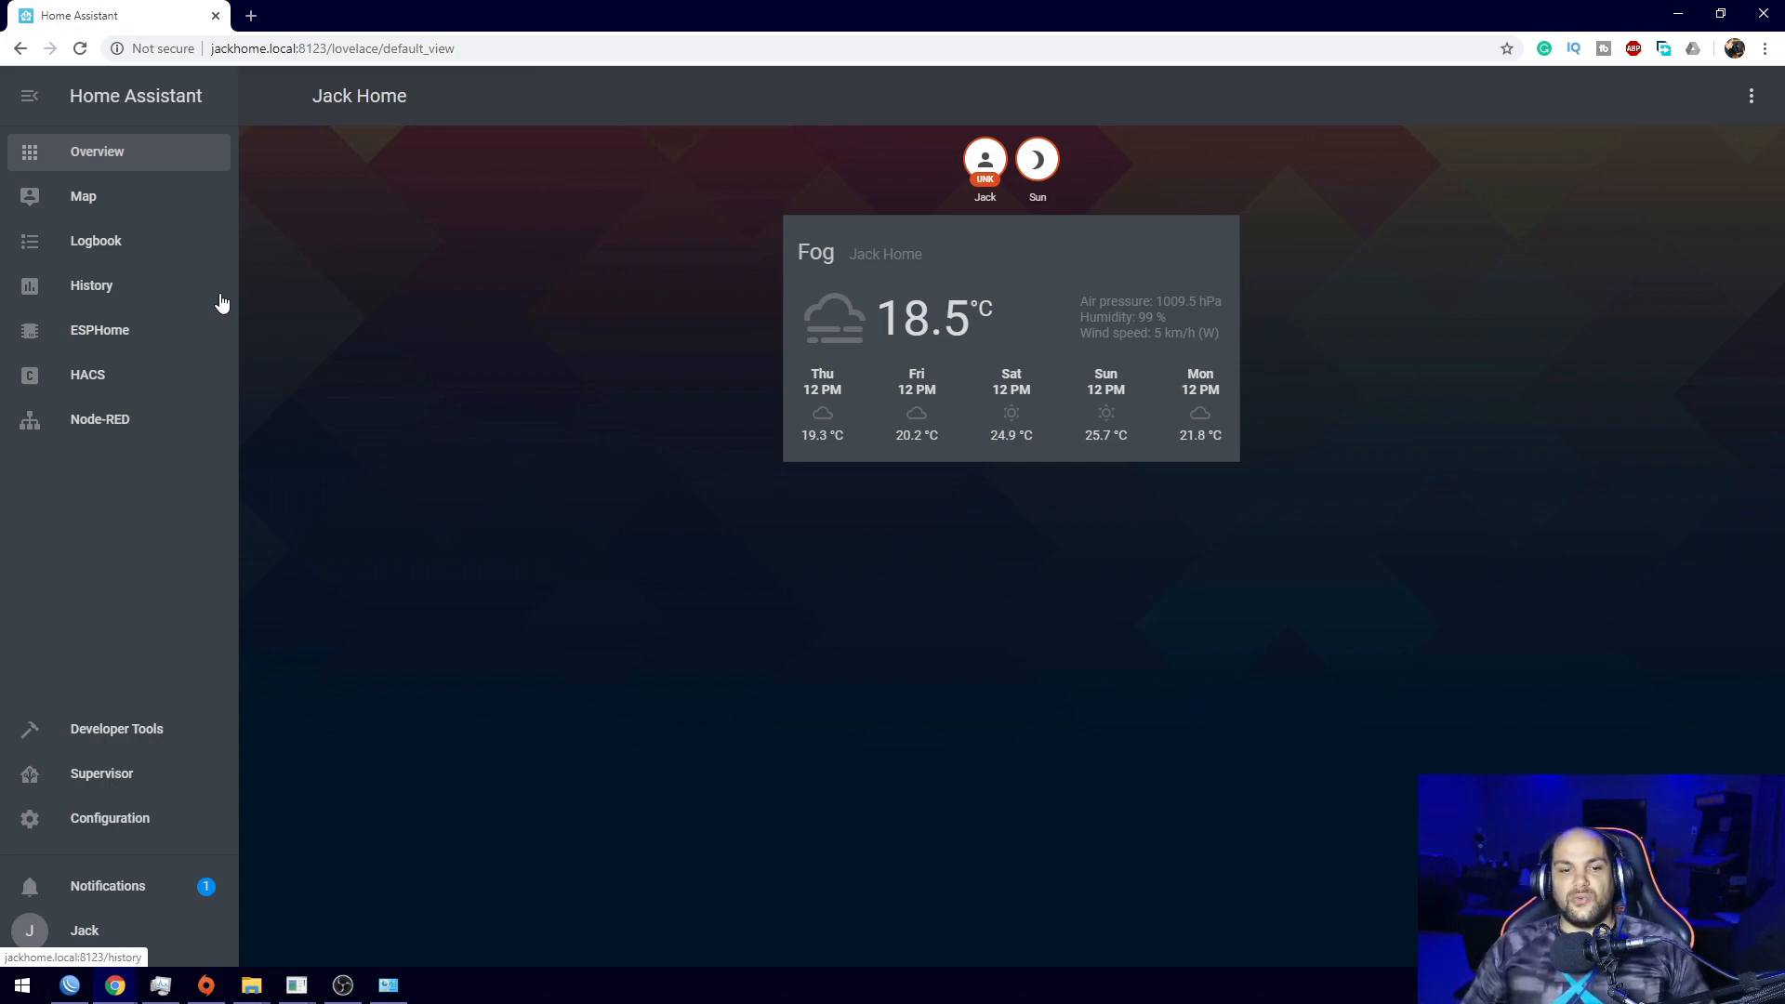
pyautogui.moveTo(108, 386)
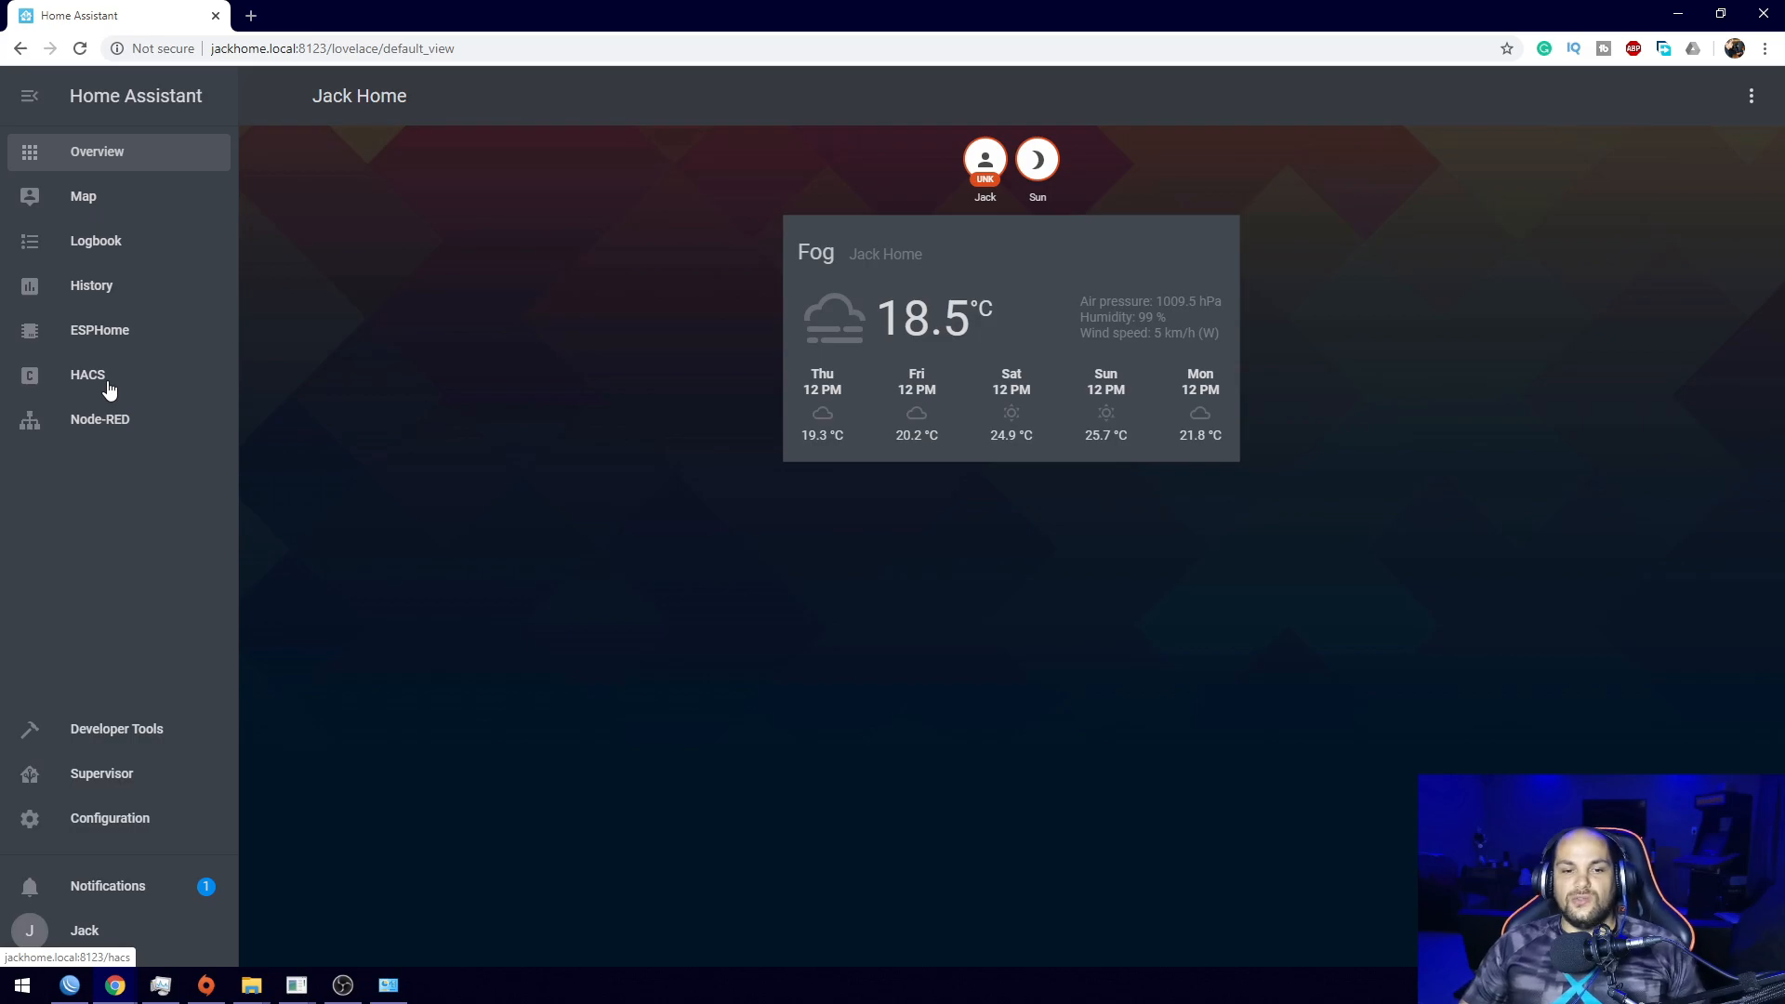
# Browse HACS Themes and open the Christmas Theme repository page.
pyautogui.click(87, 374)
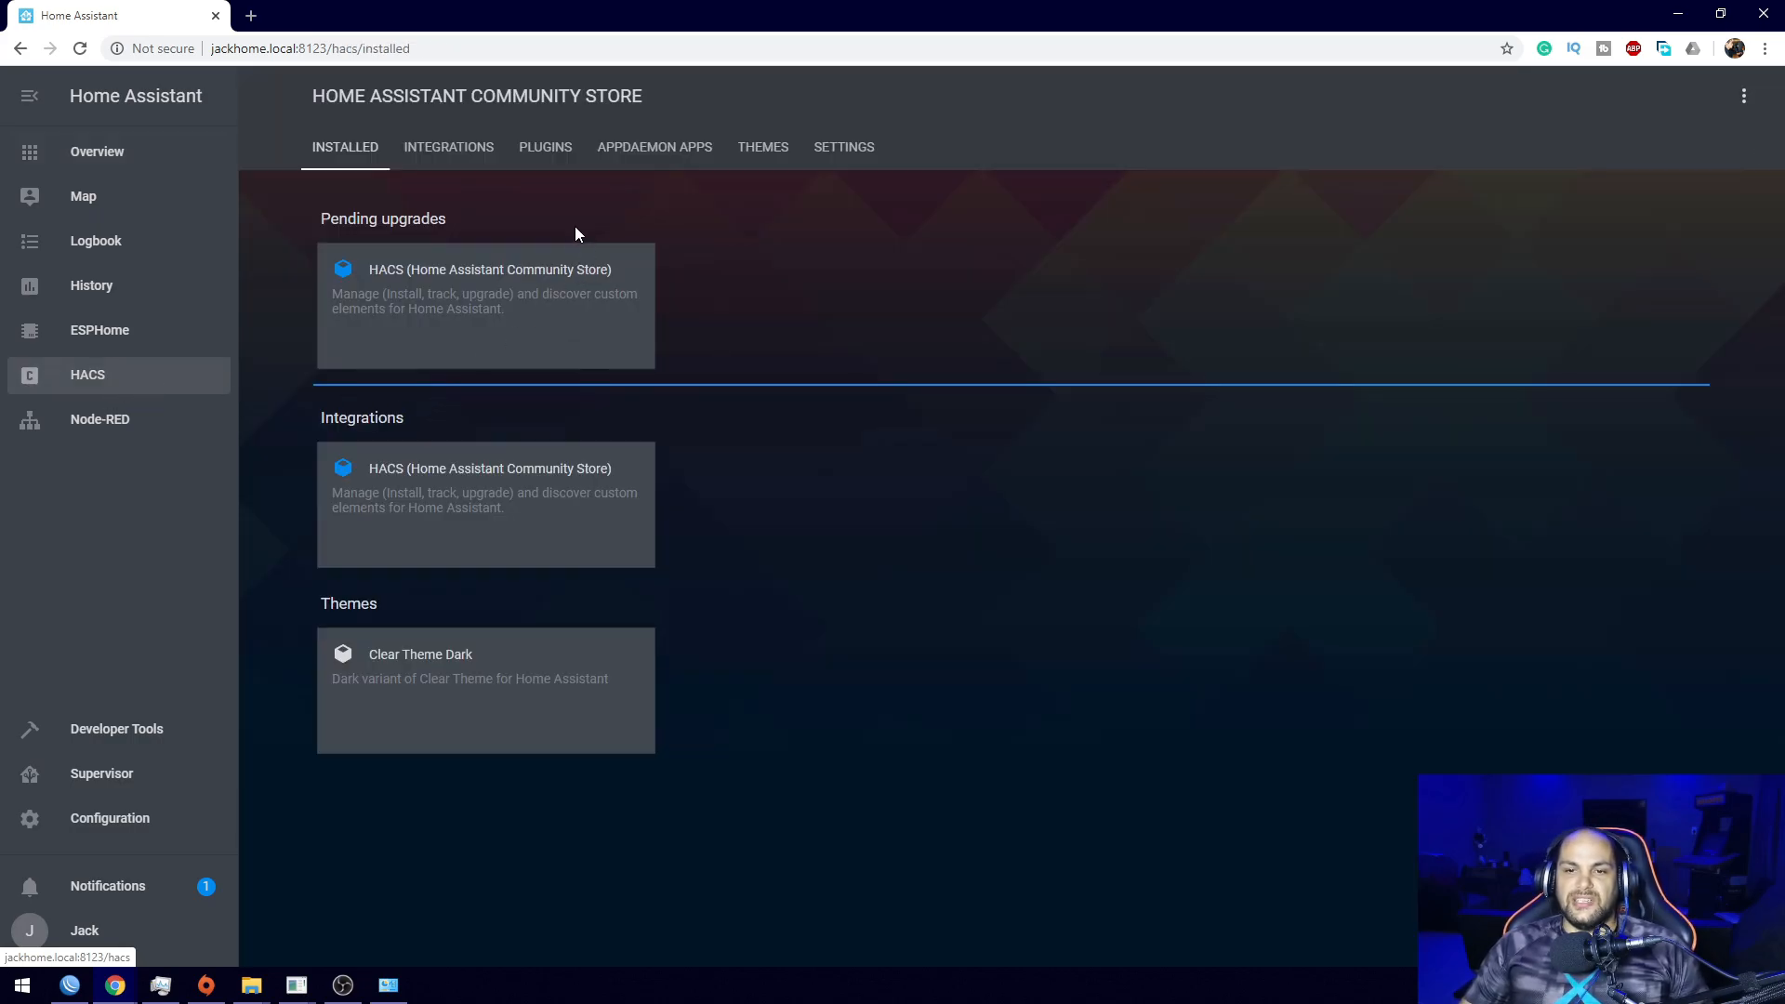
pyautogui.click(448, 145)
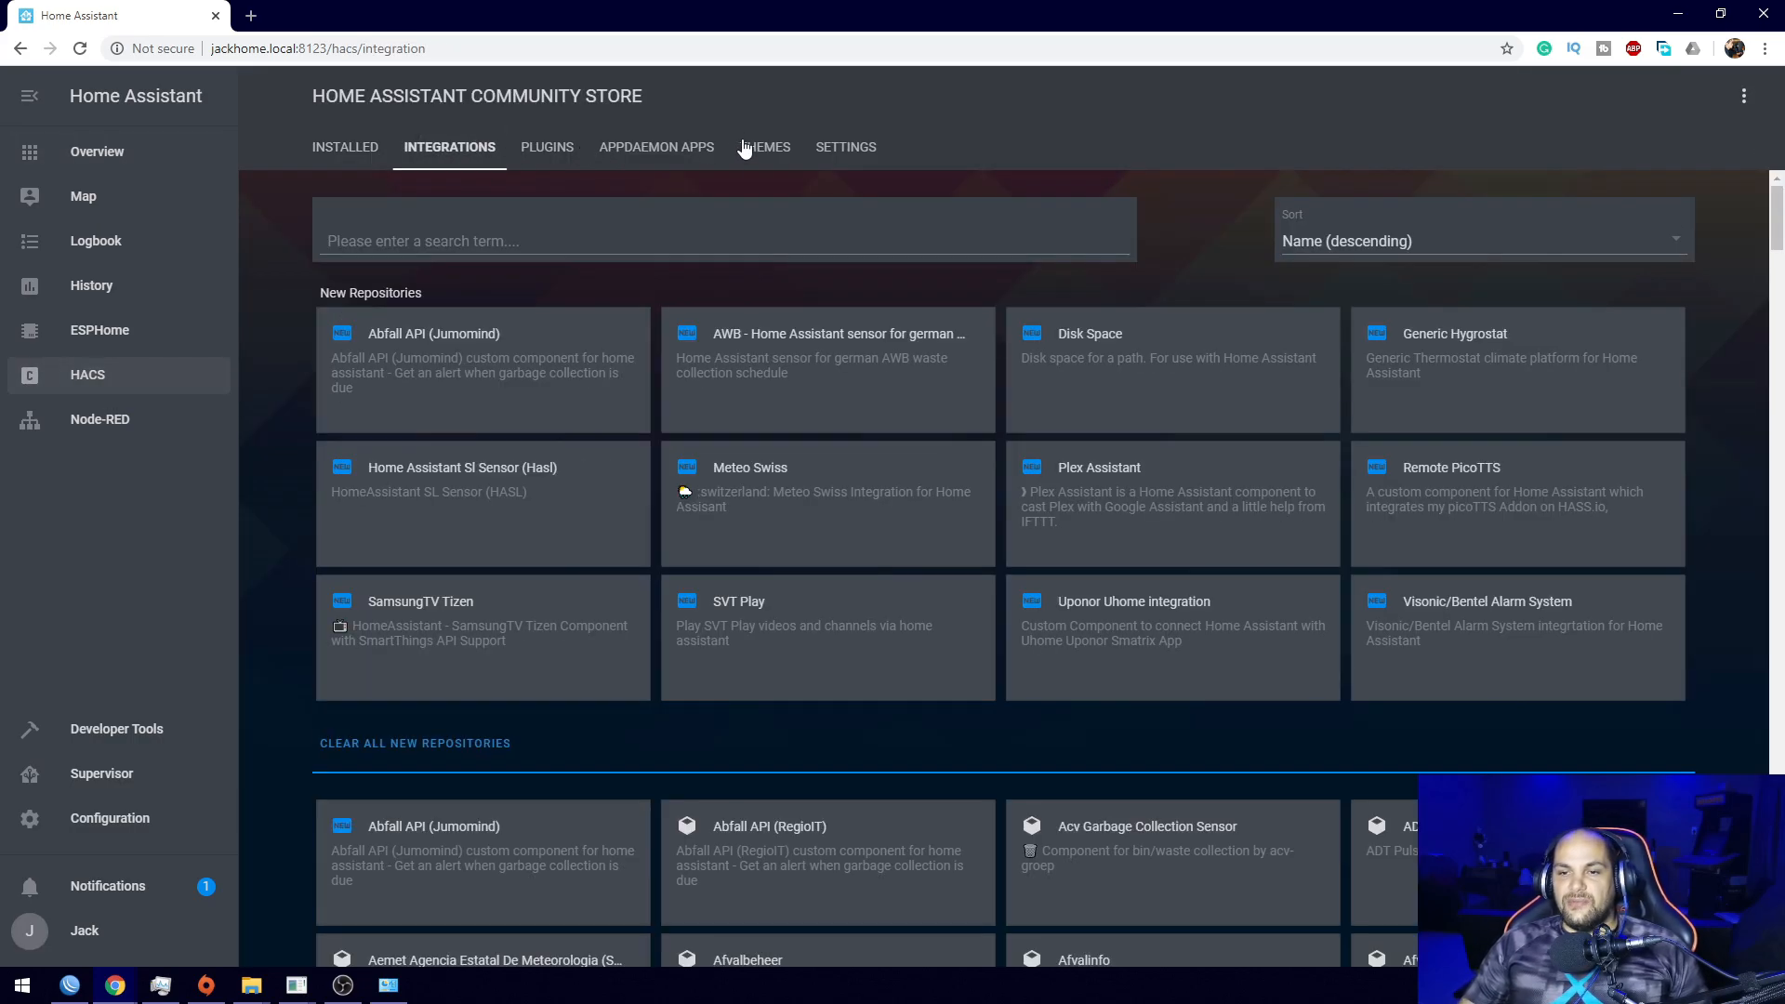
pyautogui.click(763, 147)
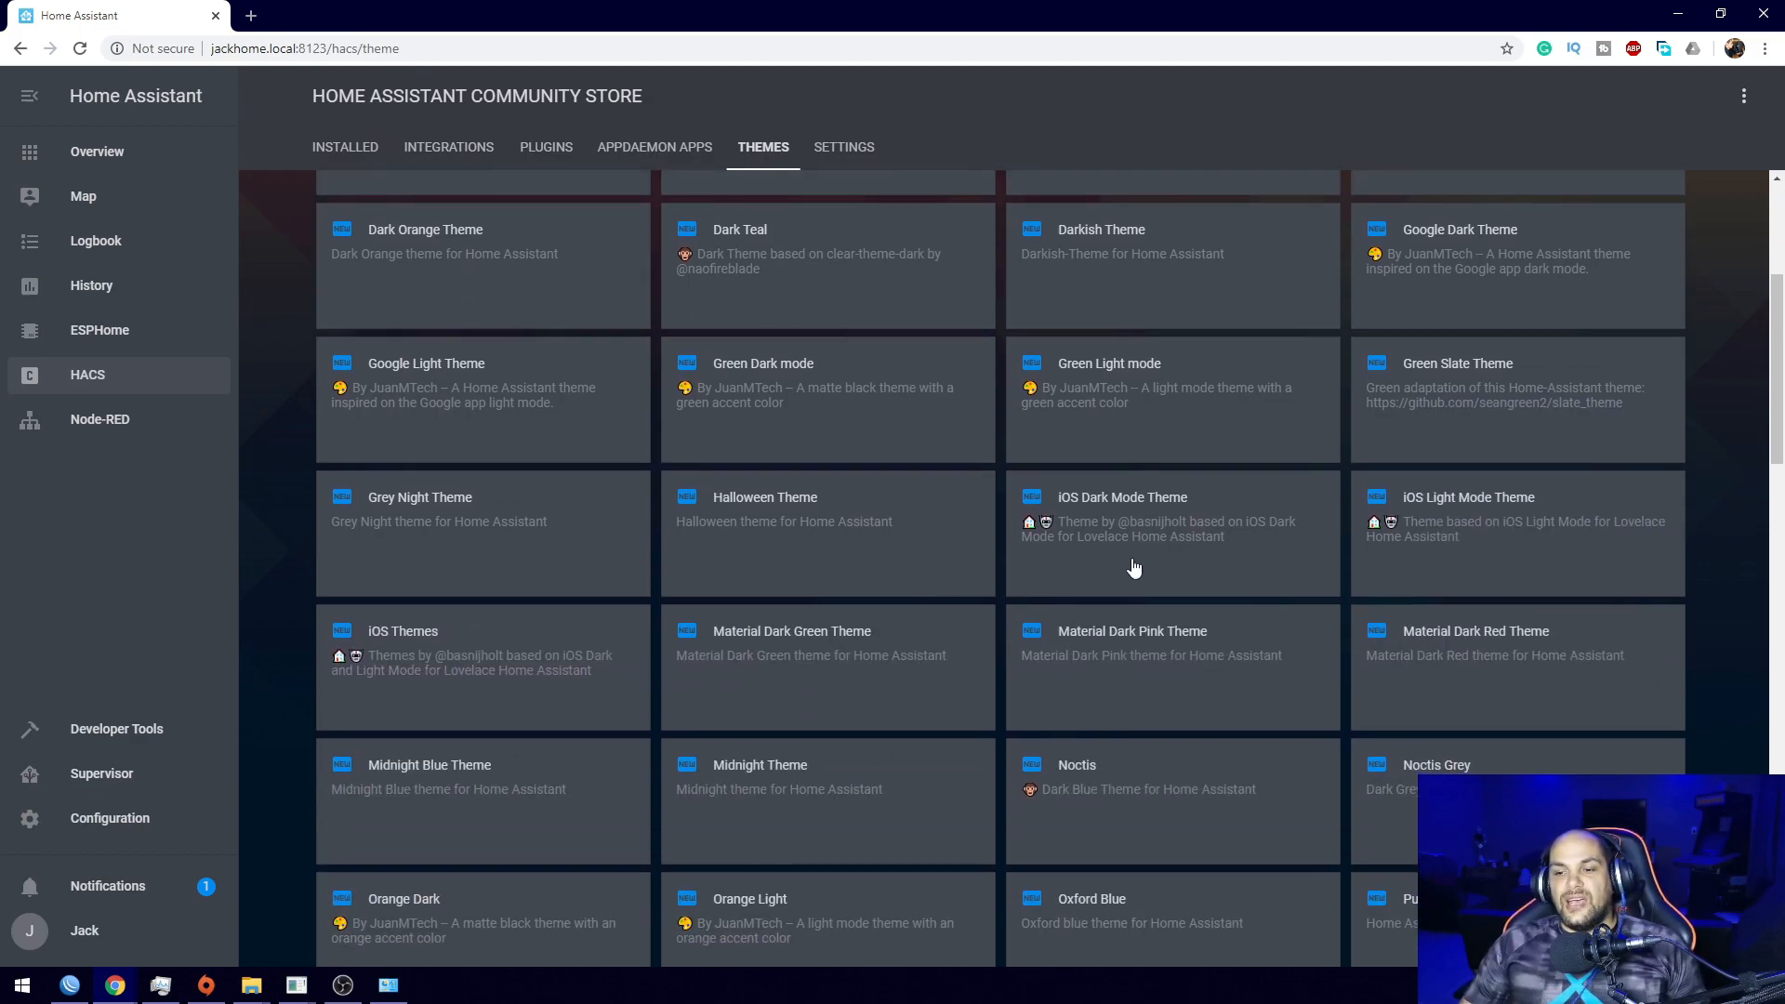
pyautogui.moveTo(822, 677)
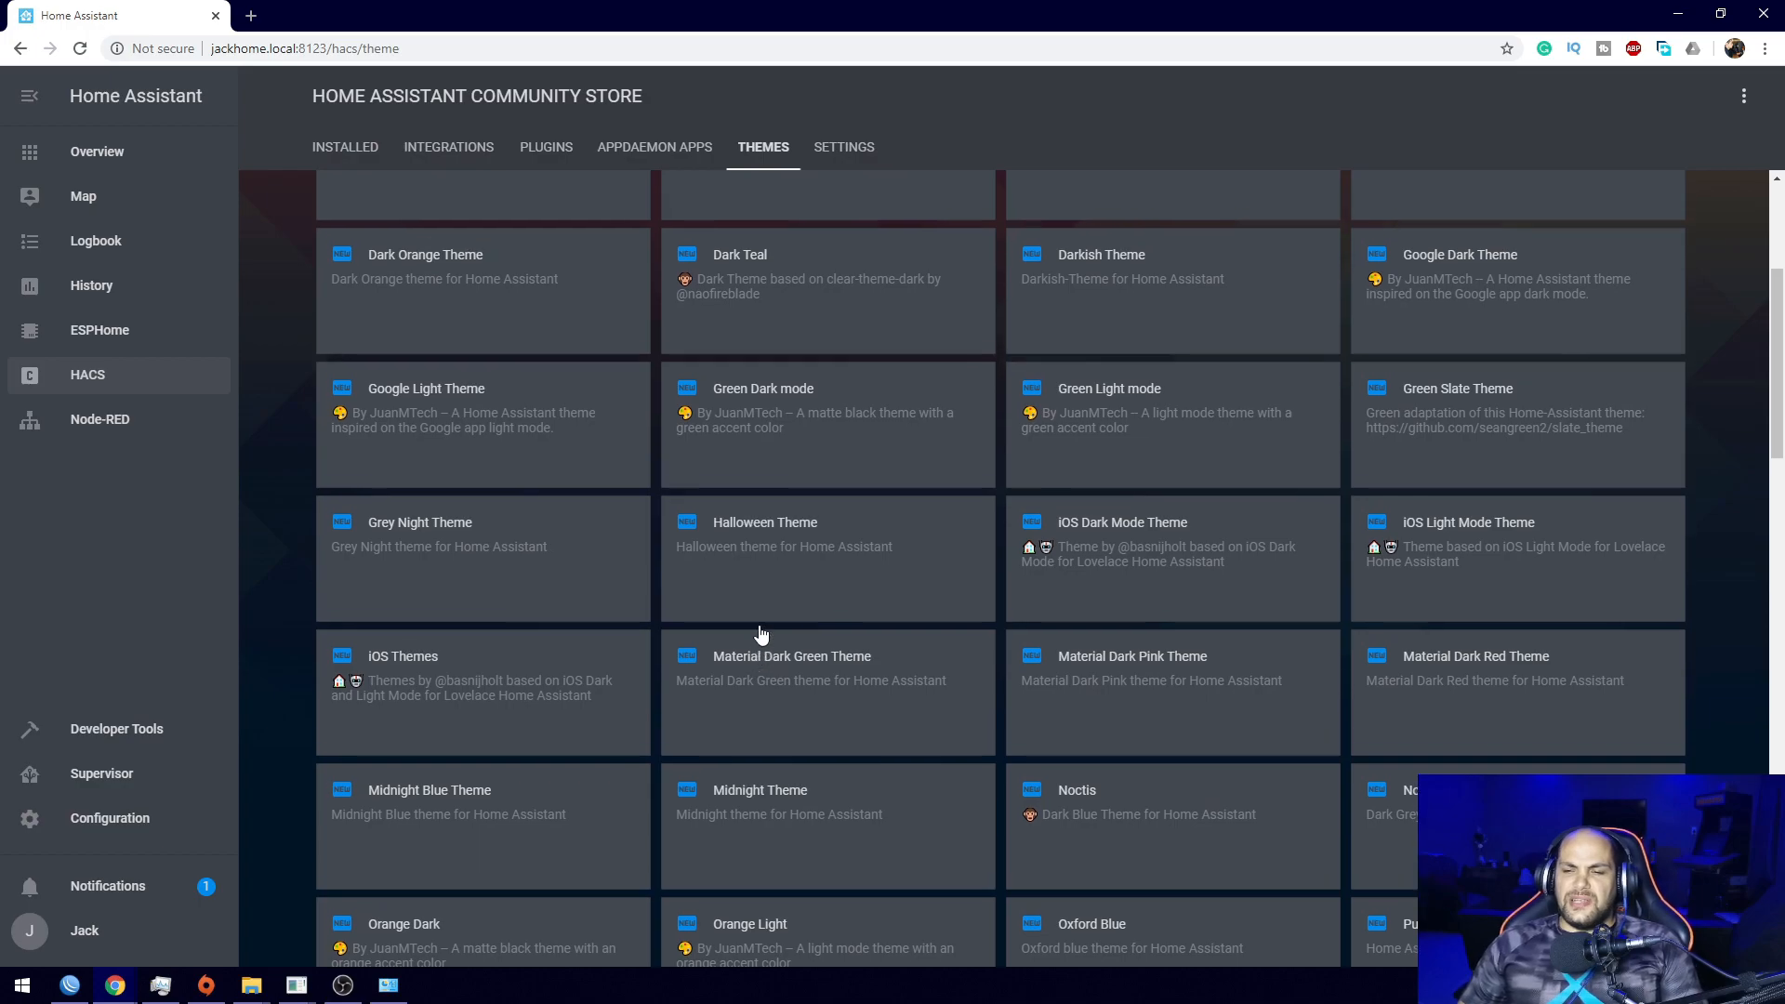
pyautogui.scroll(3)
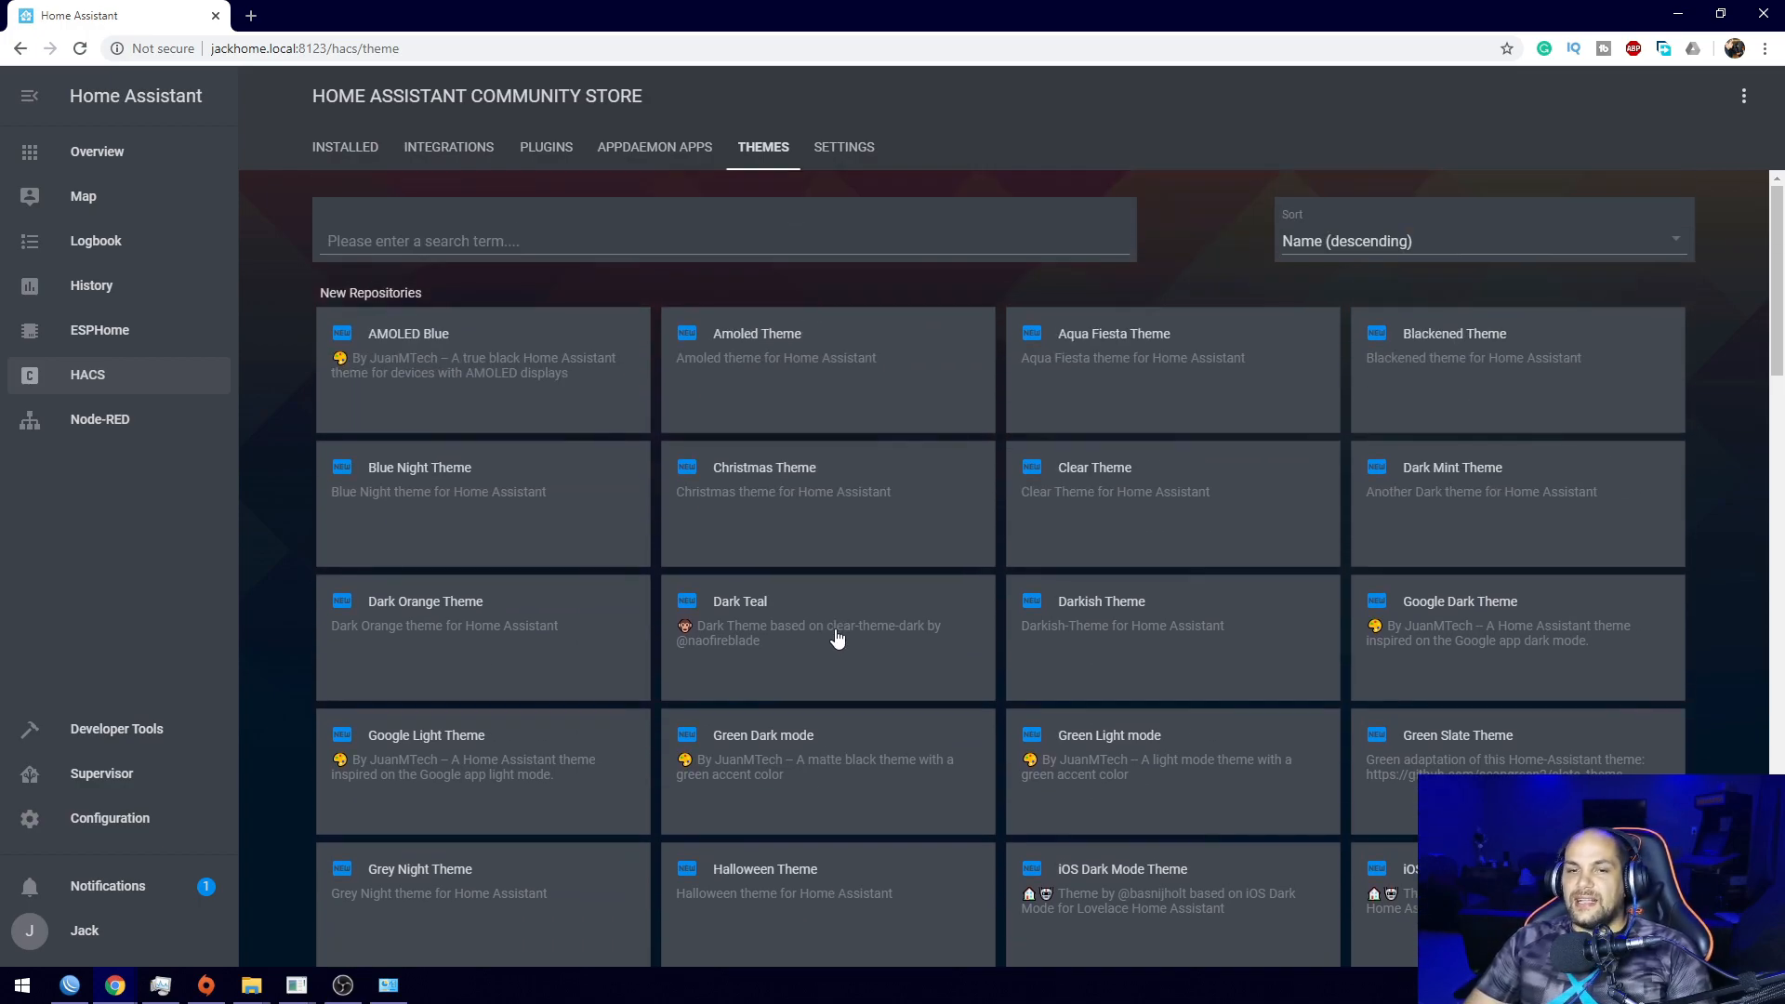
pyautogui.moveTo(810, 618)
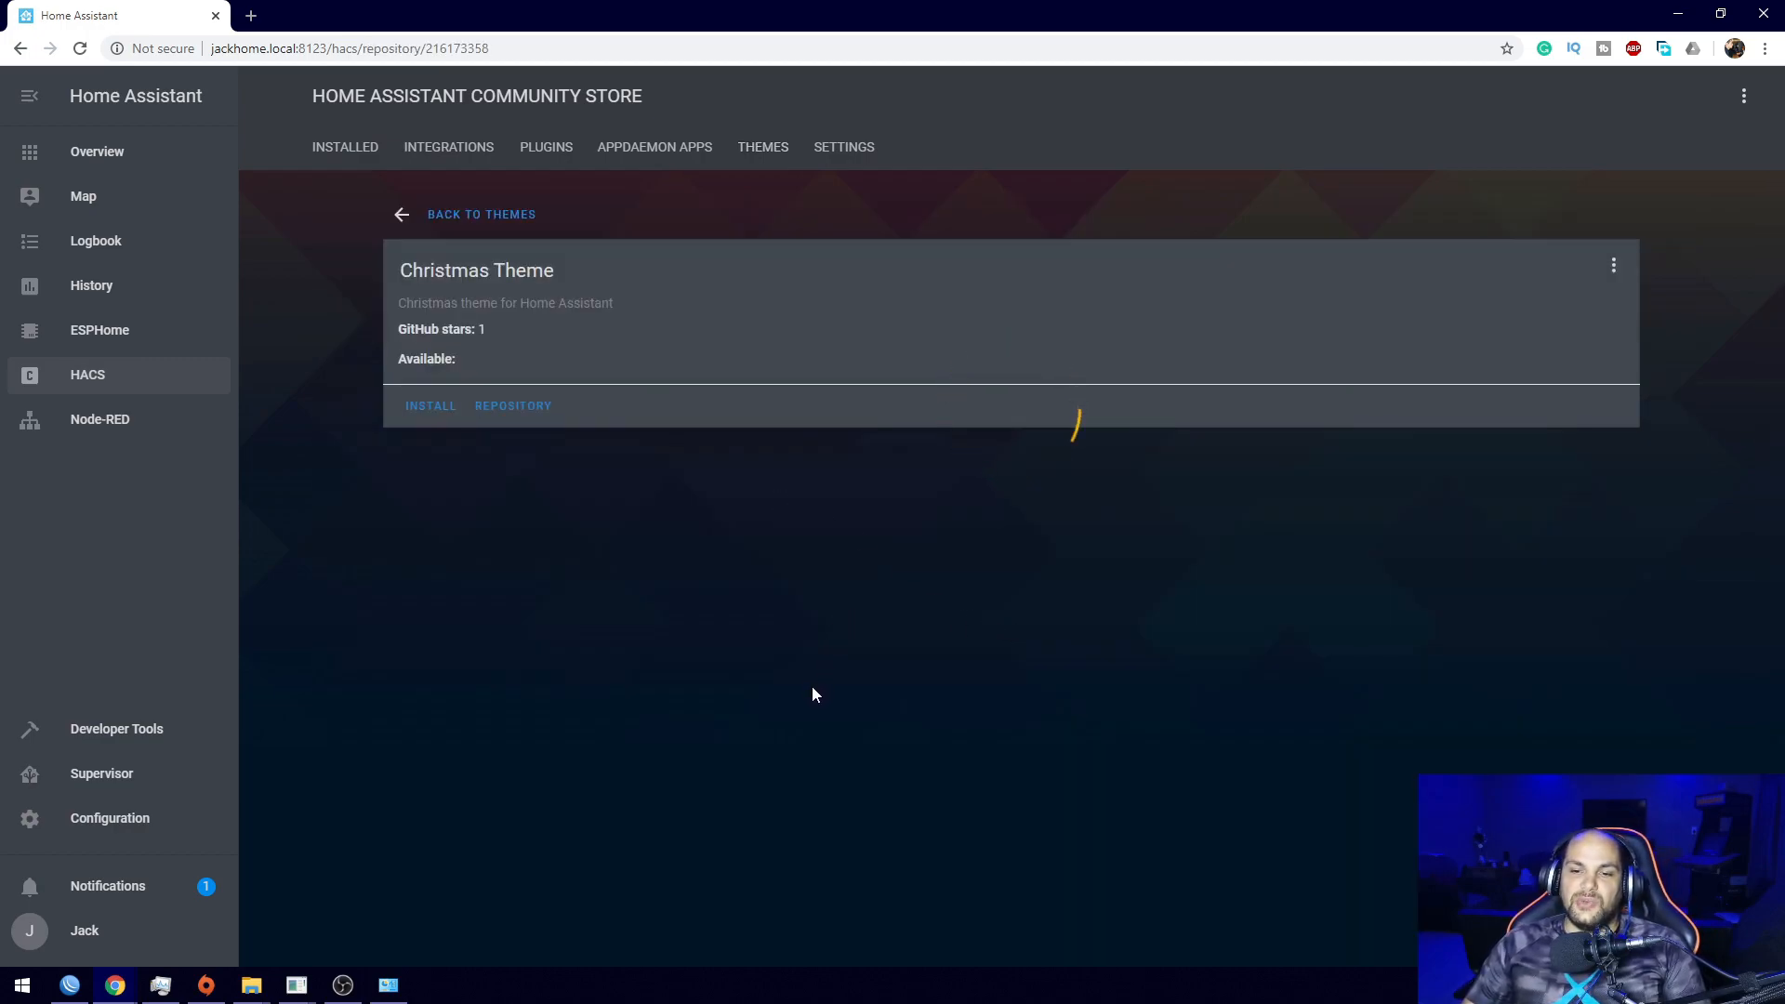
pyautogui.click(430, 406)
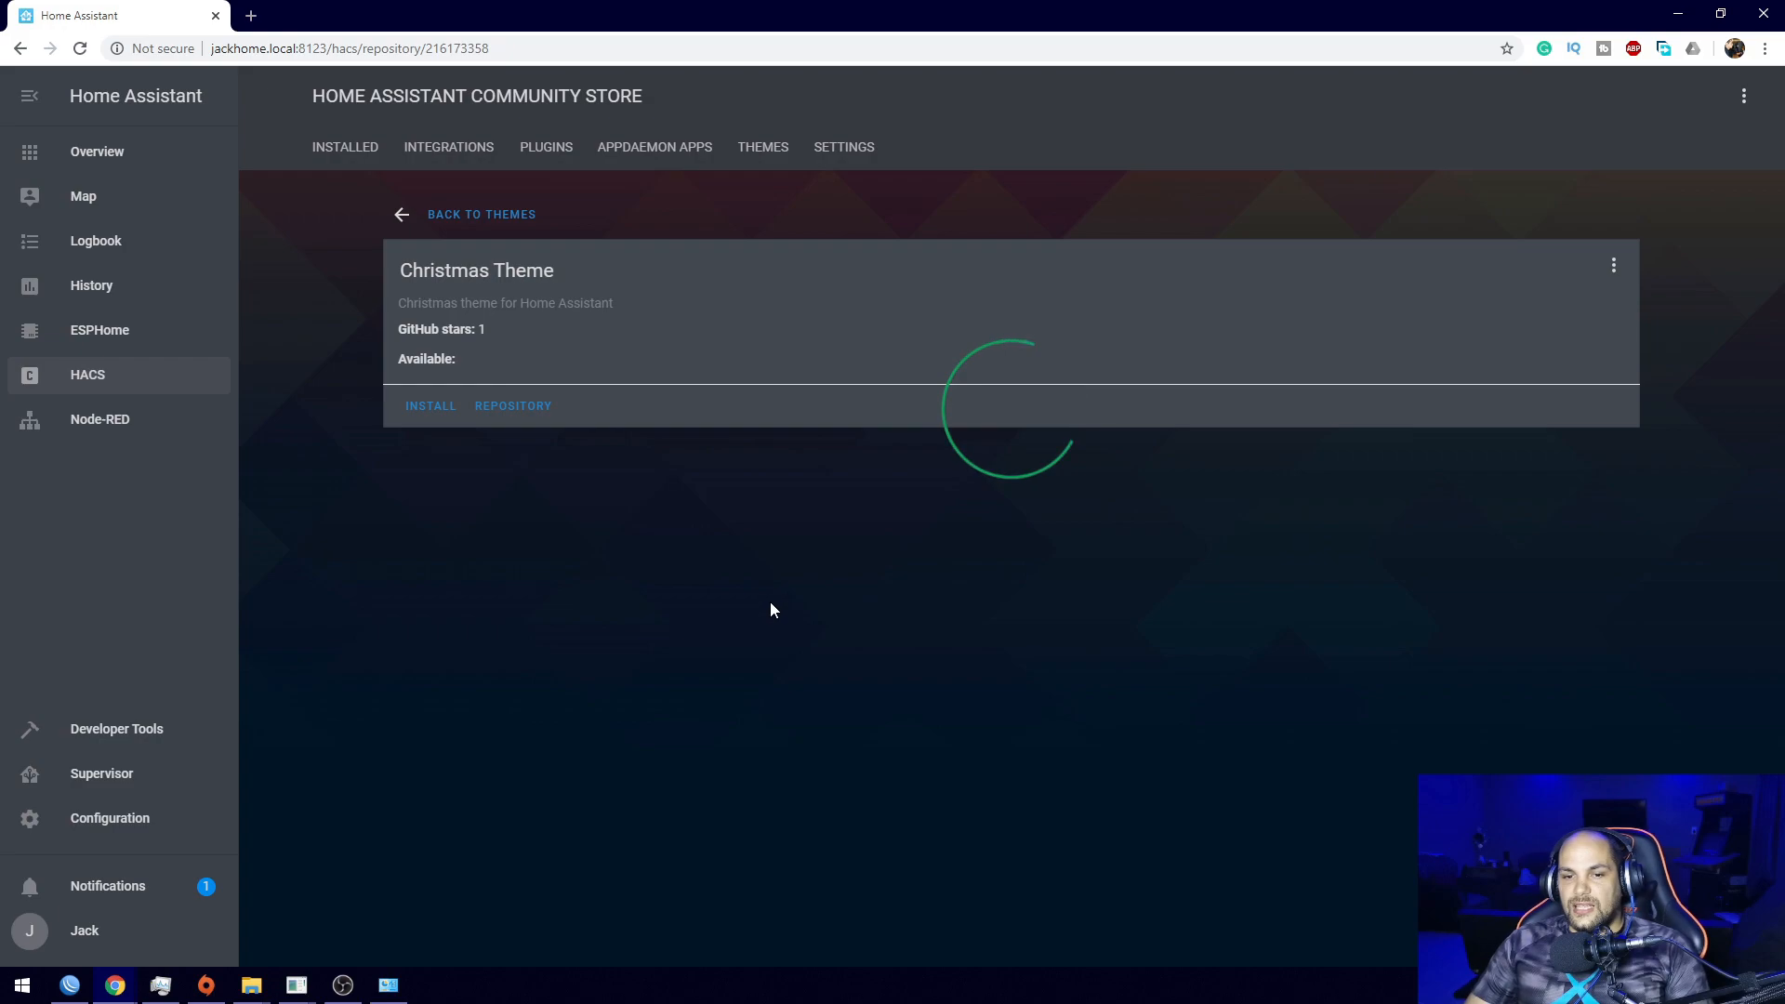